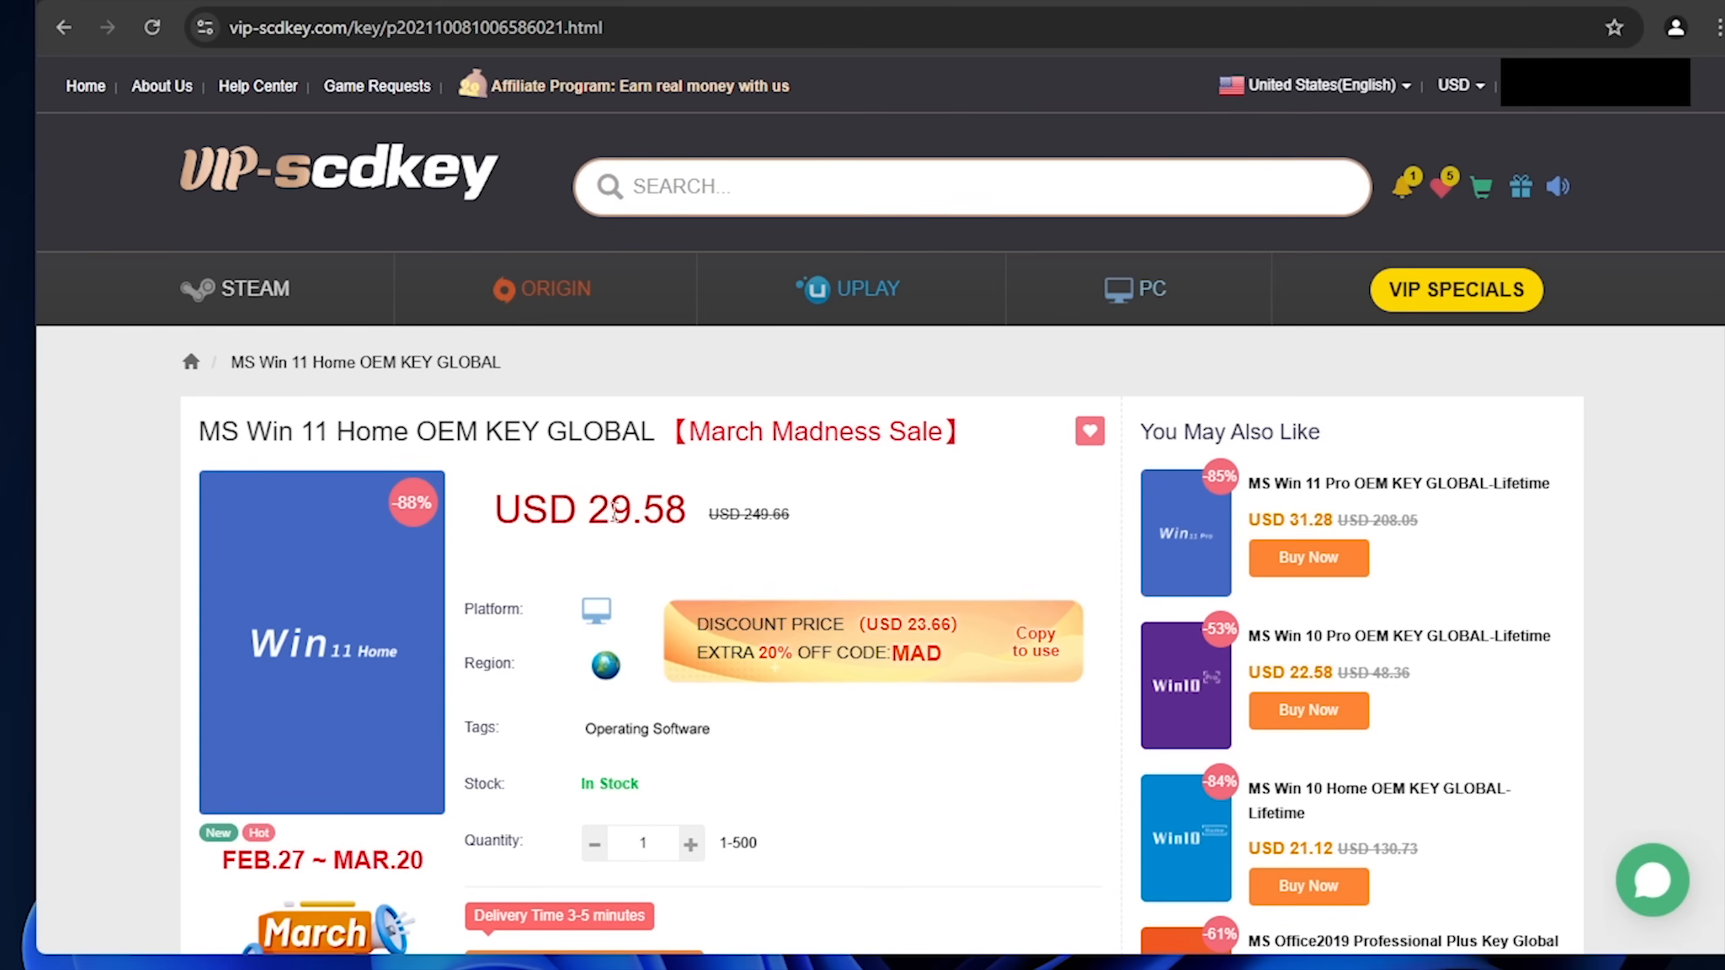
- Start the purchase with Buy Now on the MS Win 11 Home OEM KEY GLOBAL page
{"action": "scroll", "scroll_direction": "down", "scroll_amount": 3}
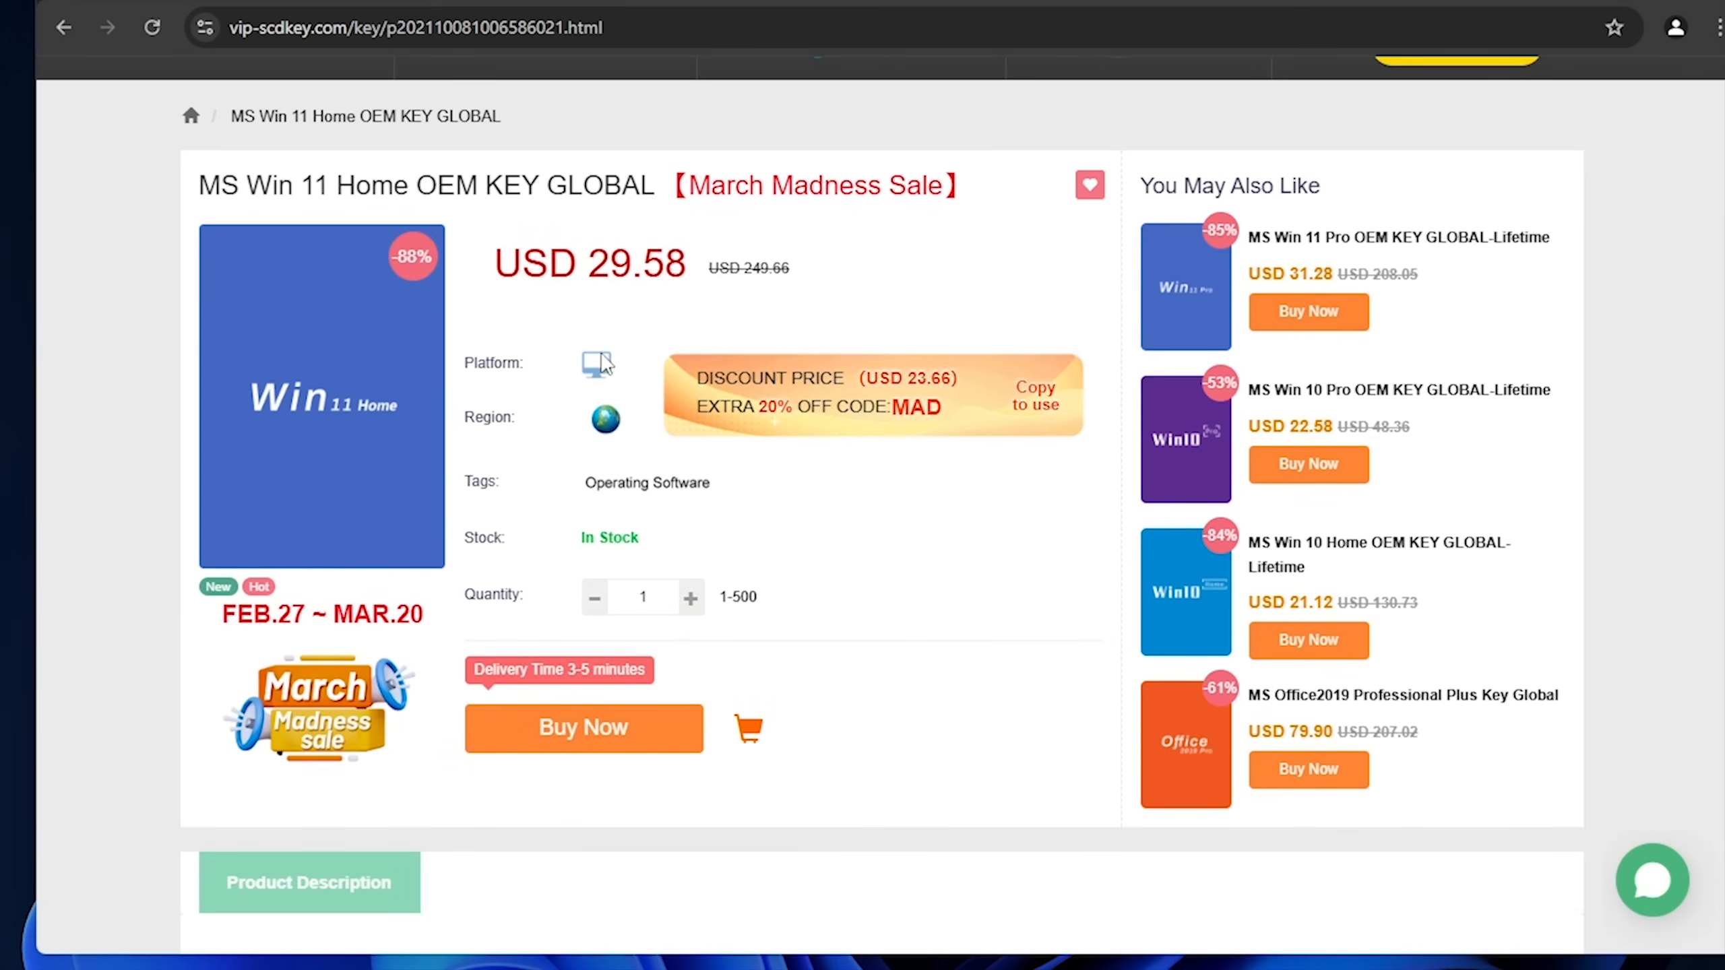
{"action": "left_click", "coordinate": [584, 729]}
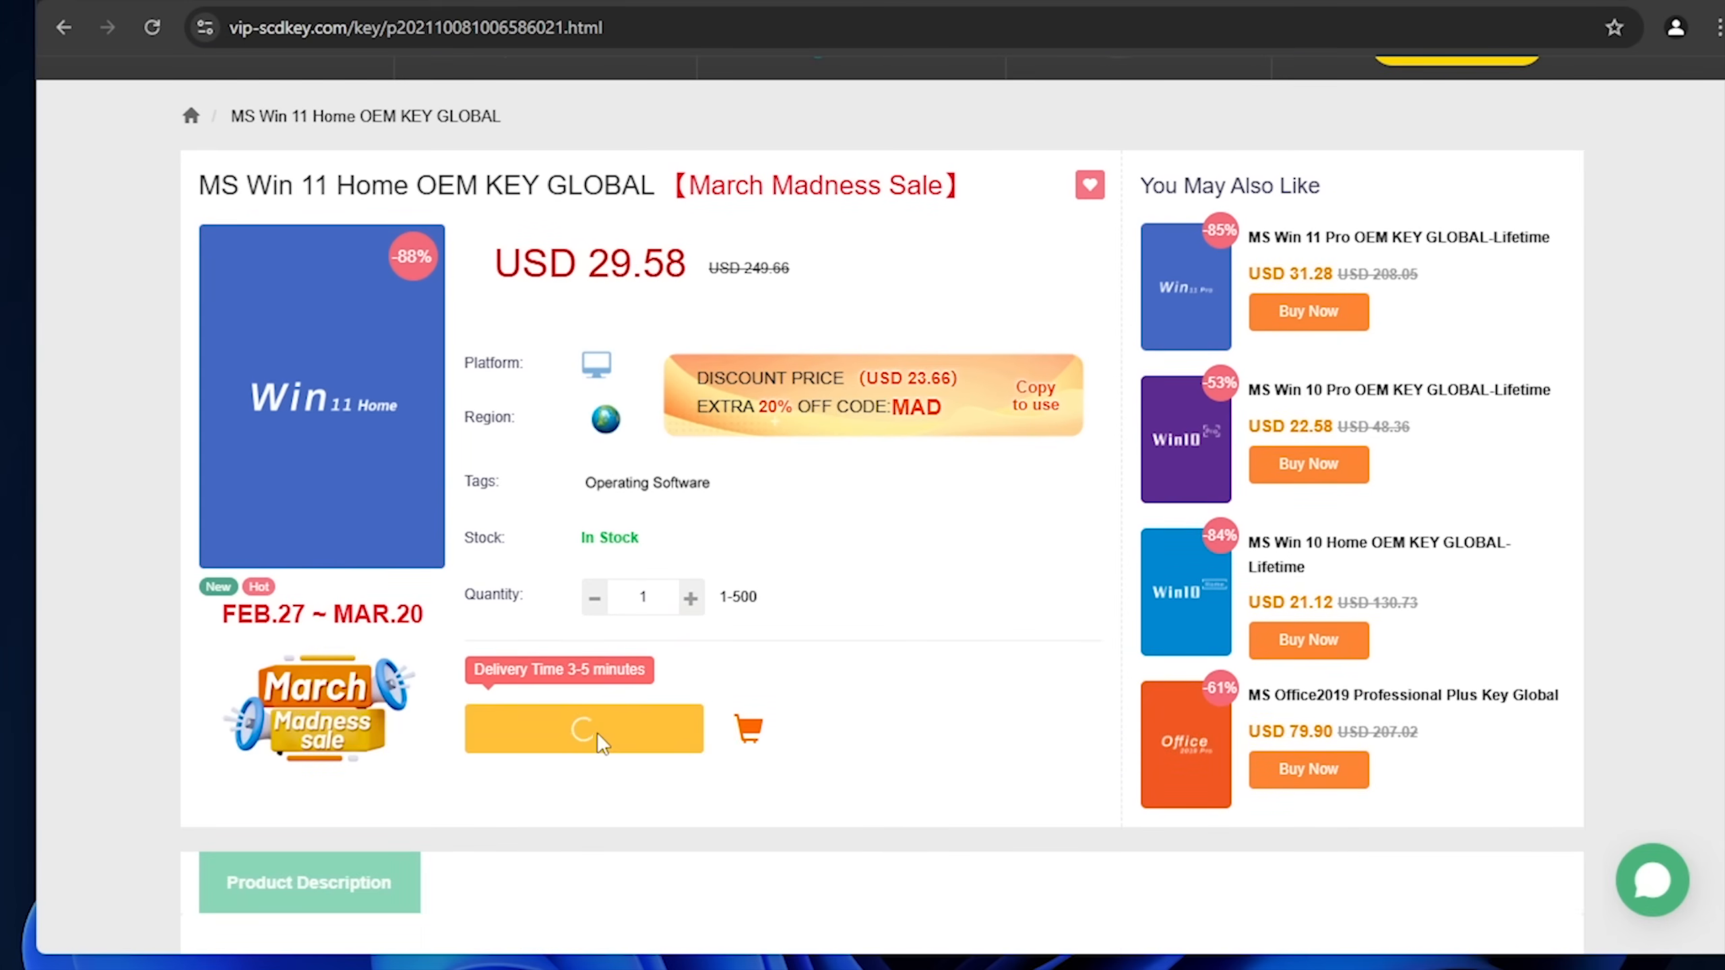
{"action": "left_click", "coordinate": [584, 728]}
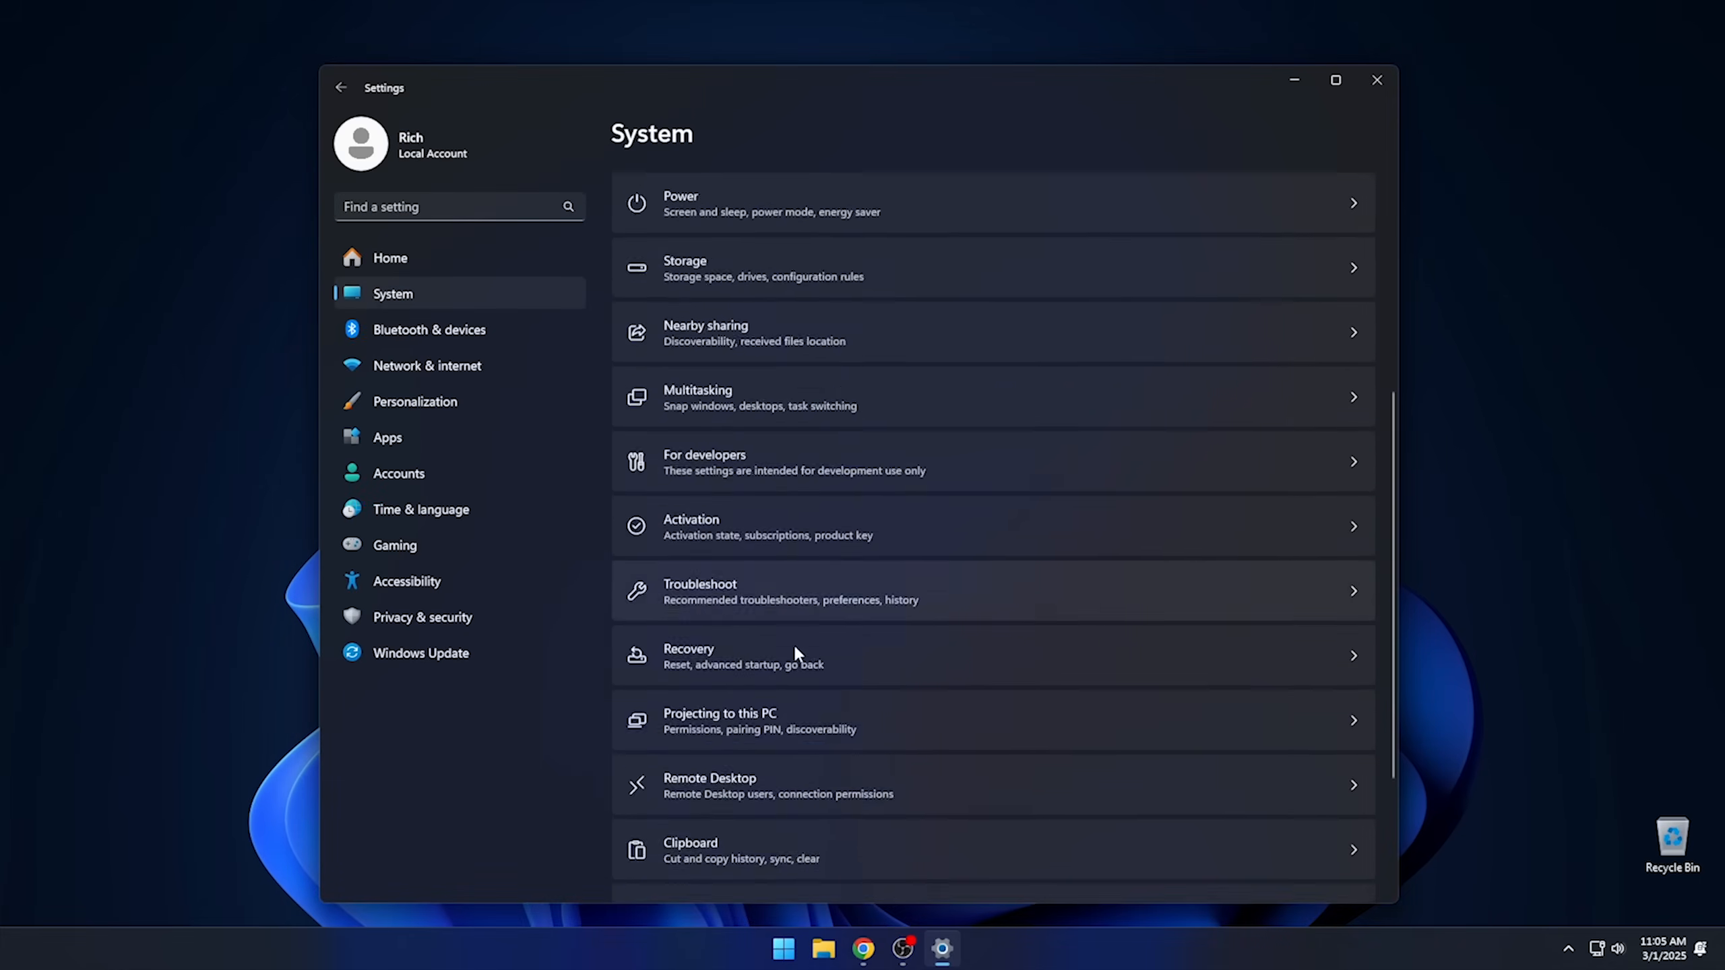
- Enter the purchased product key under Activation and activate Windows 11 Home
{"action": "left_click", "coordinate": [691, 525]}
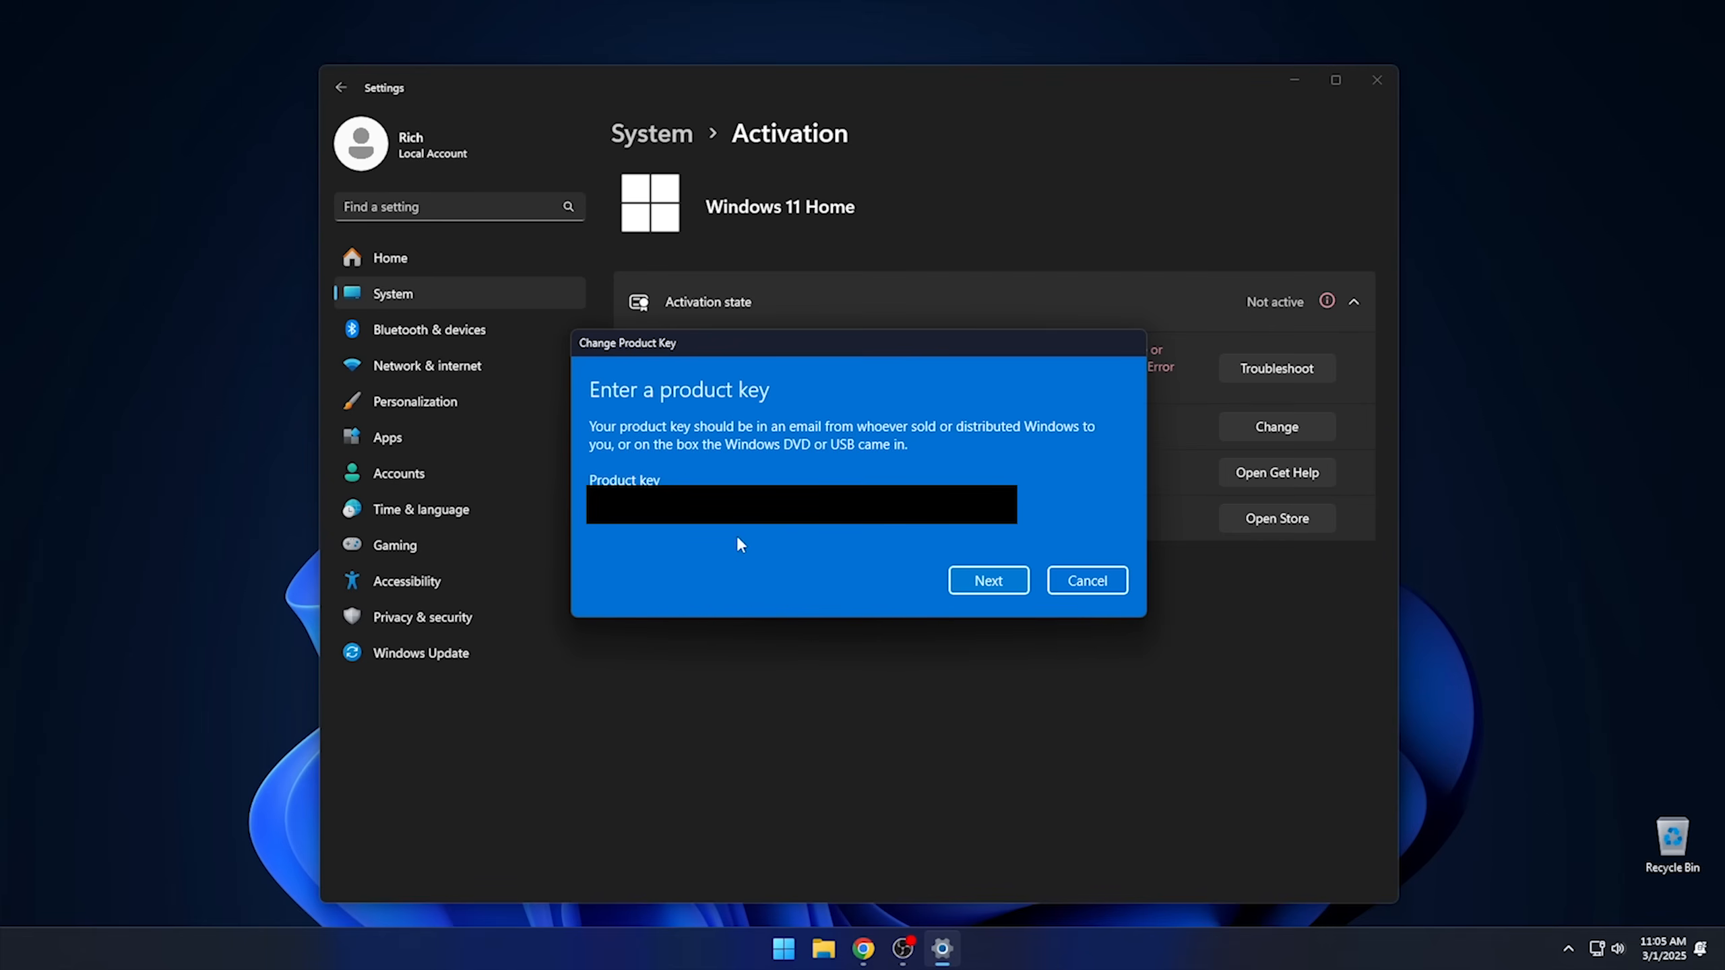
{"action": "left_click", "coordinate": [989, 580]}
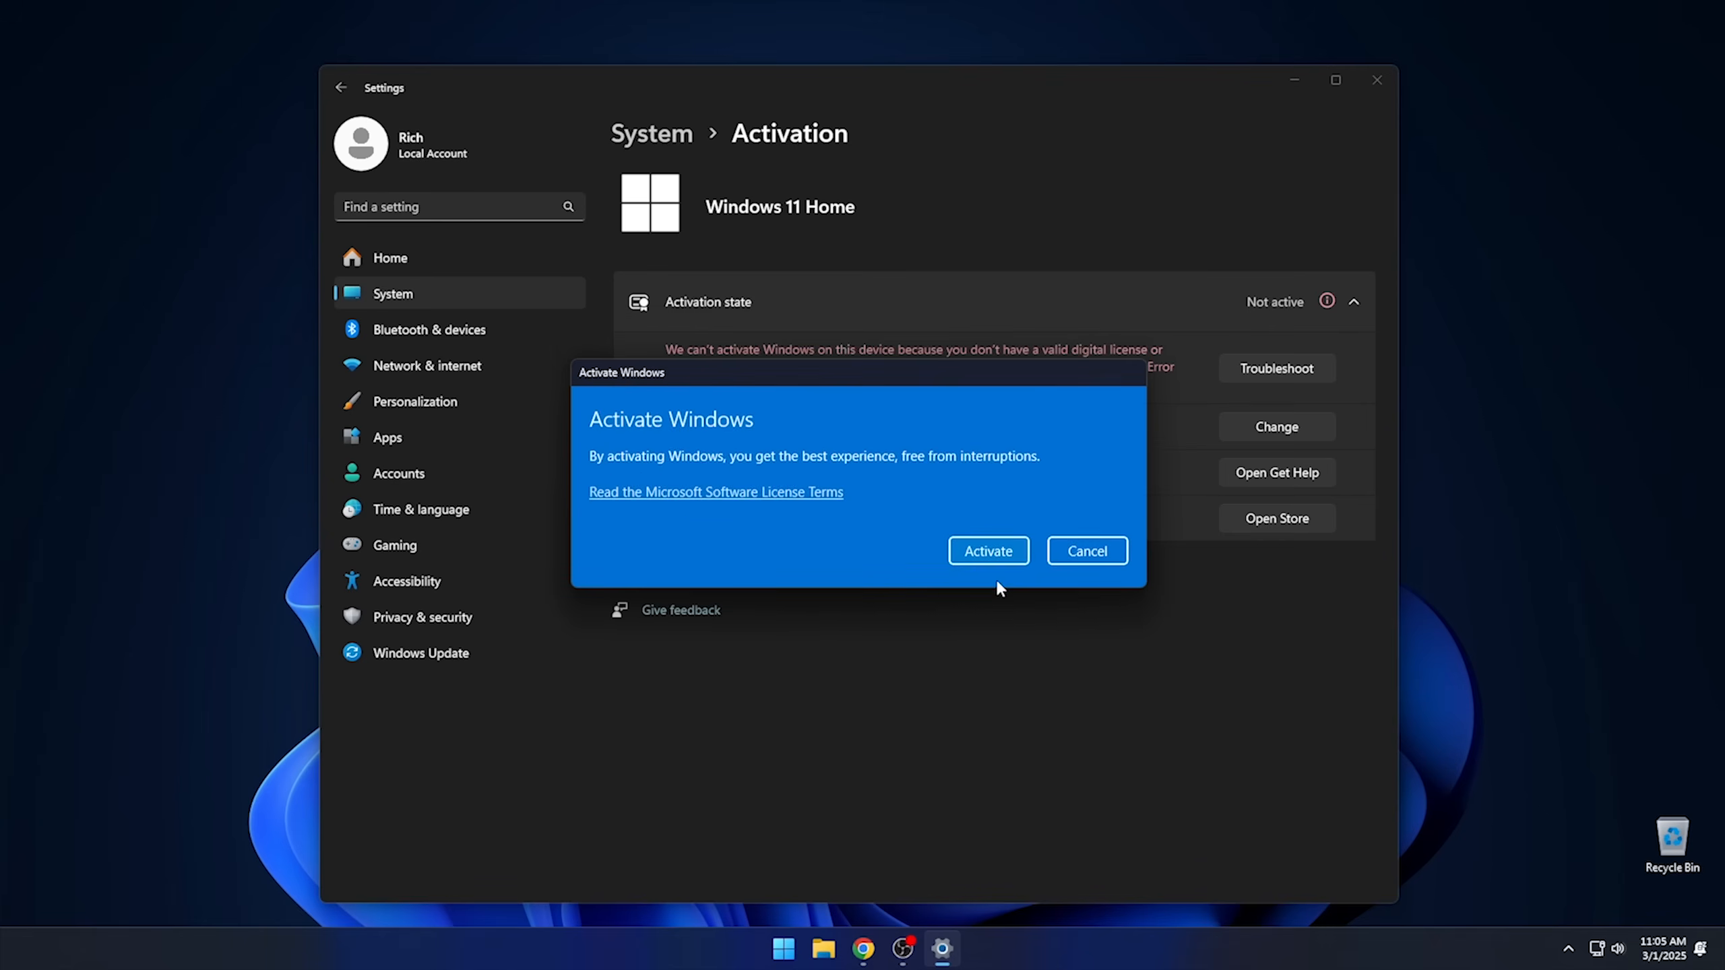
{"action": "left_click", "coordinate": [989, 550]}
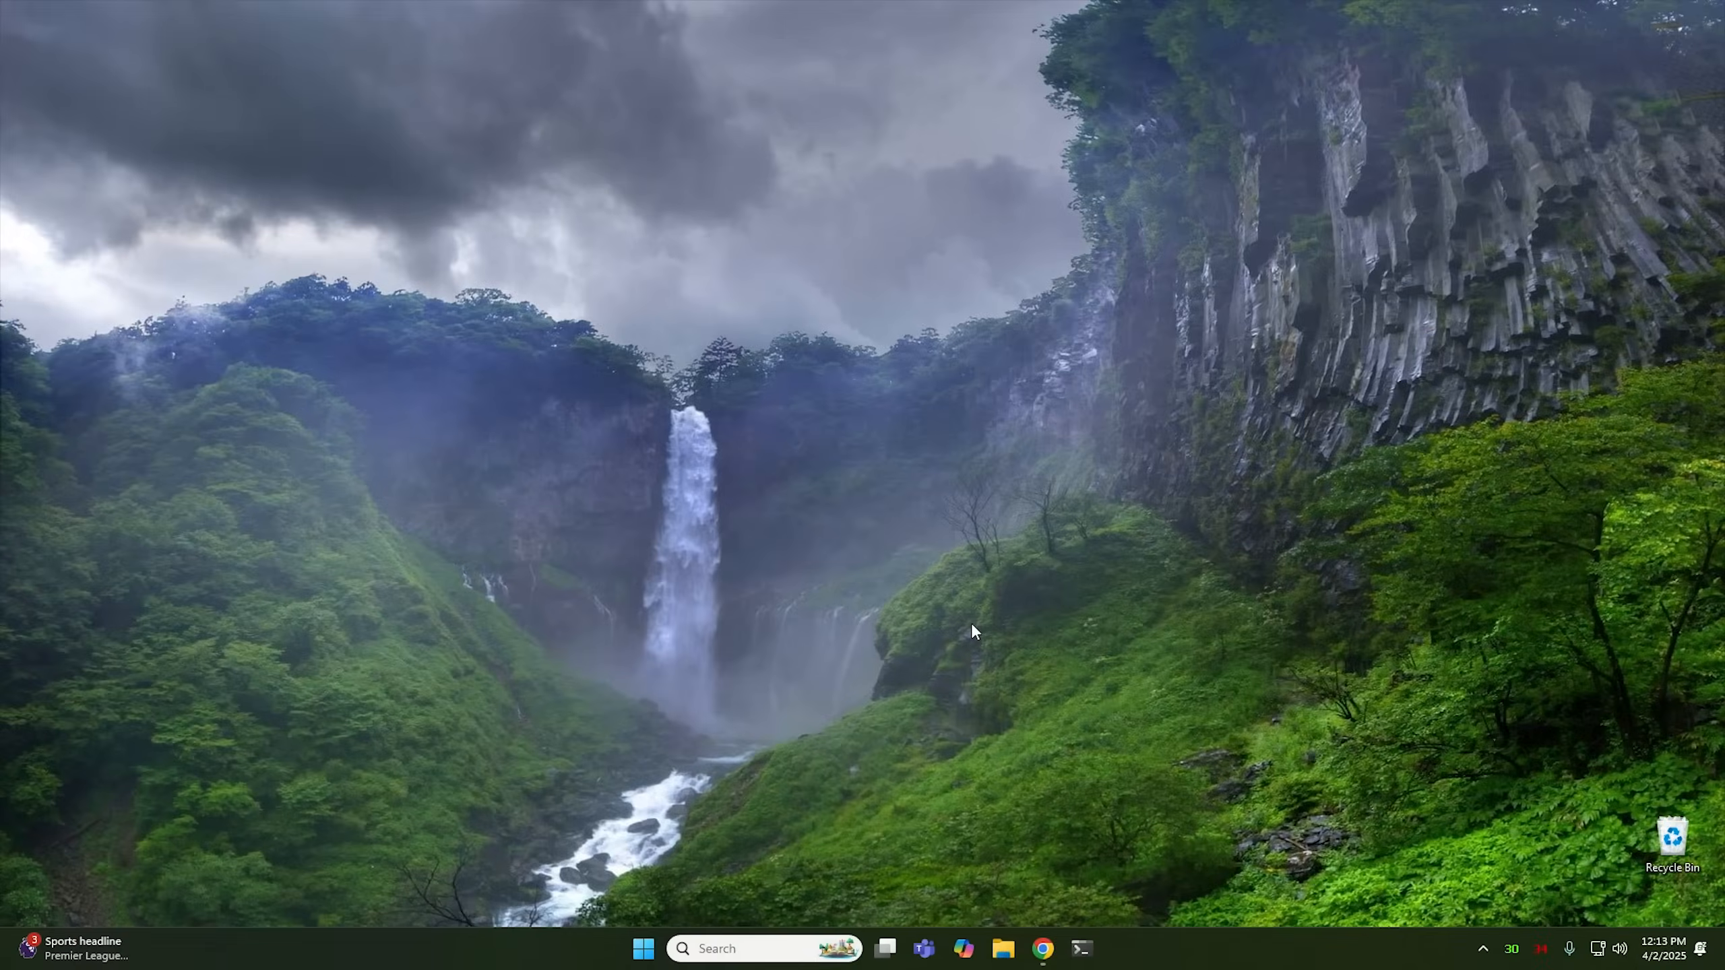
- Reach Accounts > Sign-in options in Settings from the Start menu
{"action": "left_click", "coordinate": [643, 949]}
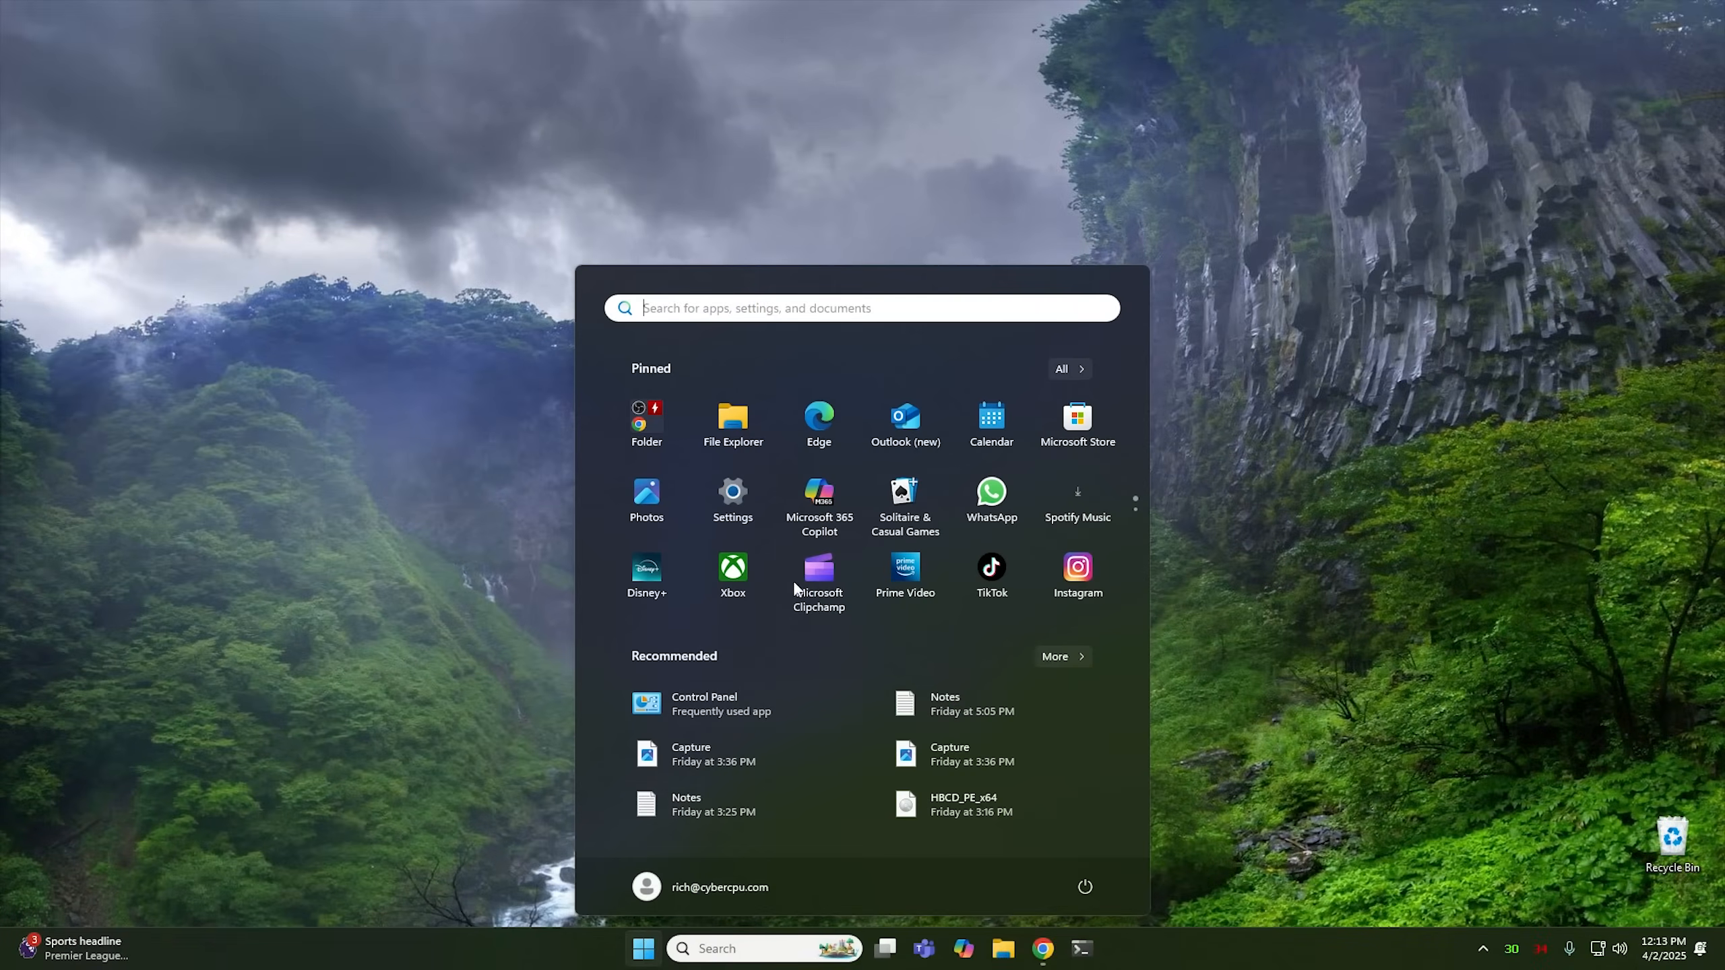
{"action": "left_click", "coordinate": [733, 491]}
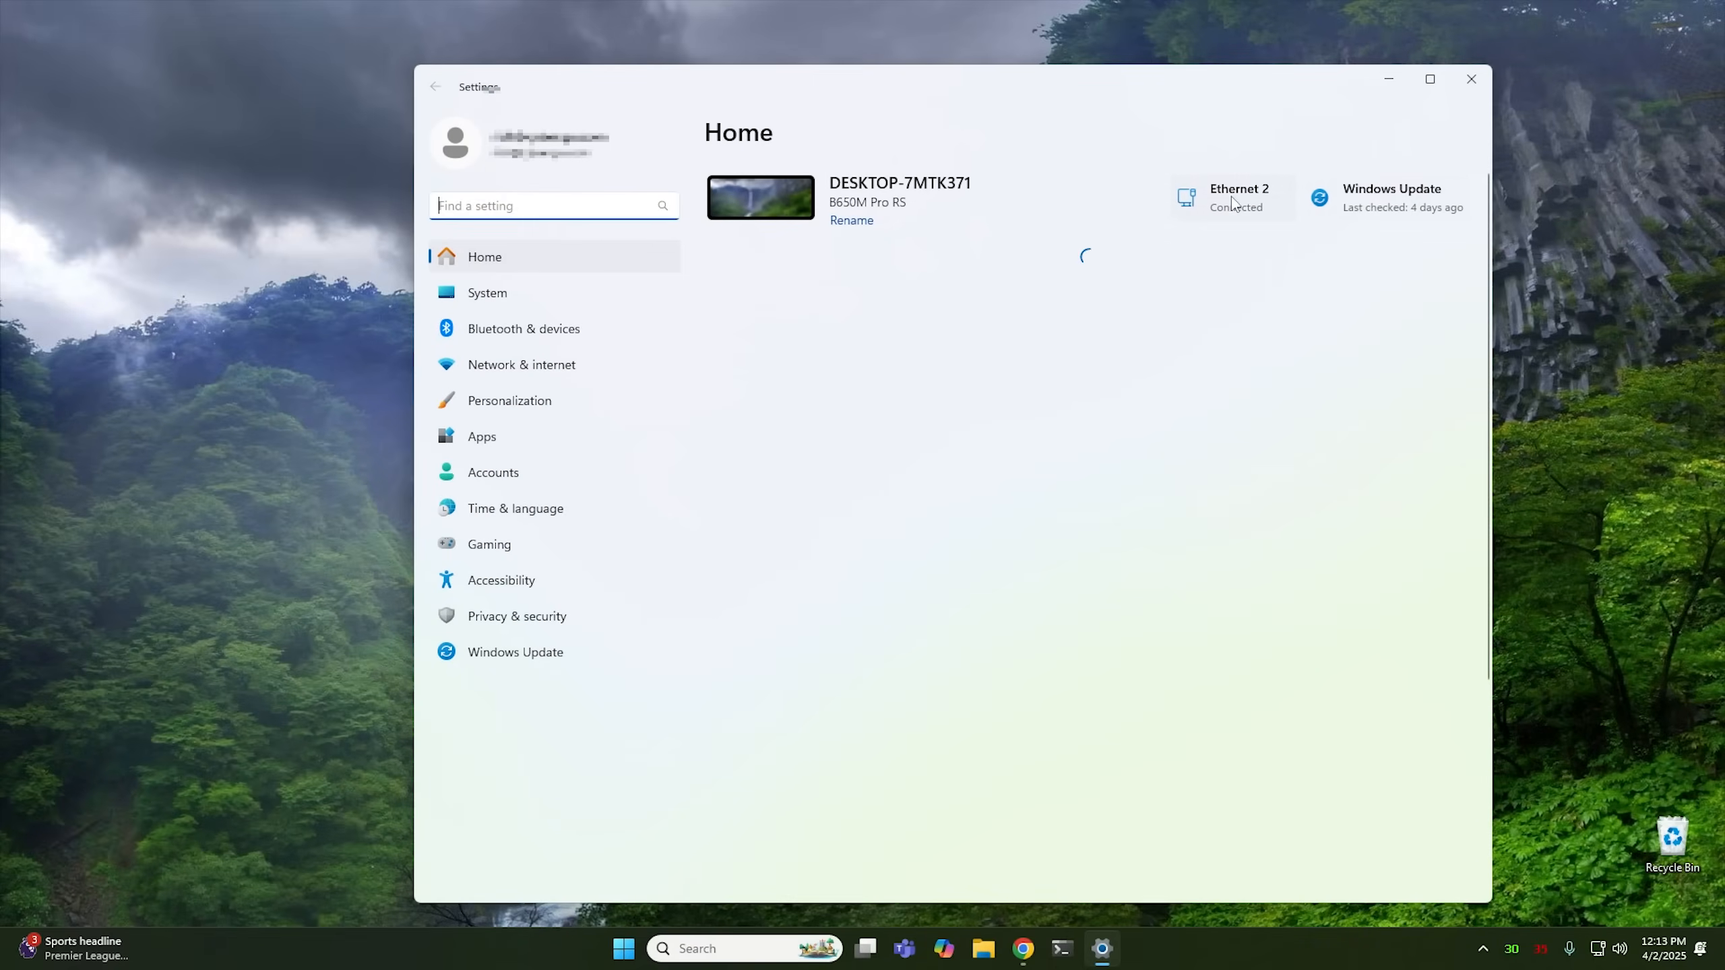
{"action": "left_click", "coordinate": [493, 472]}
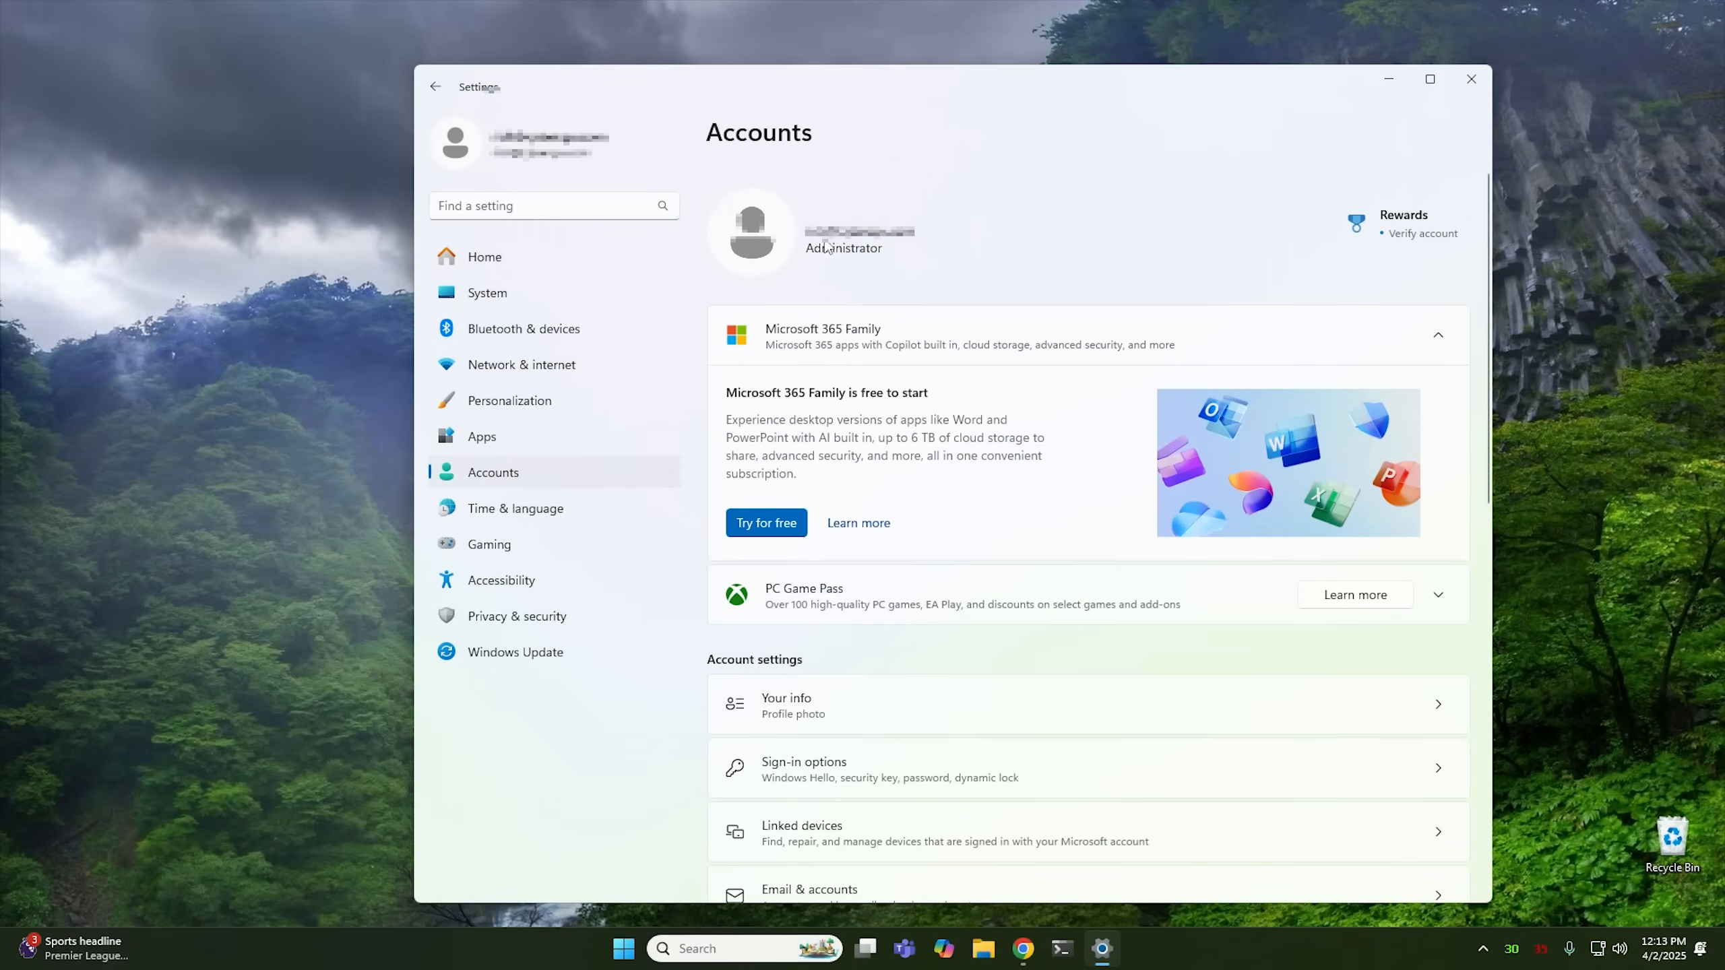
{"action": "mouse_move", "coordinate": [927, 272]}
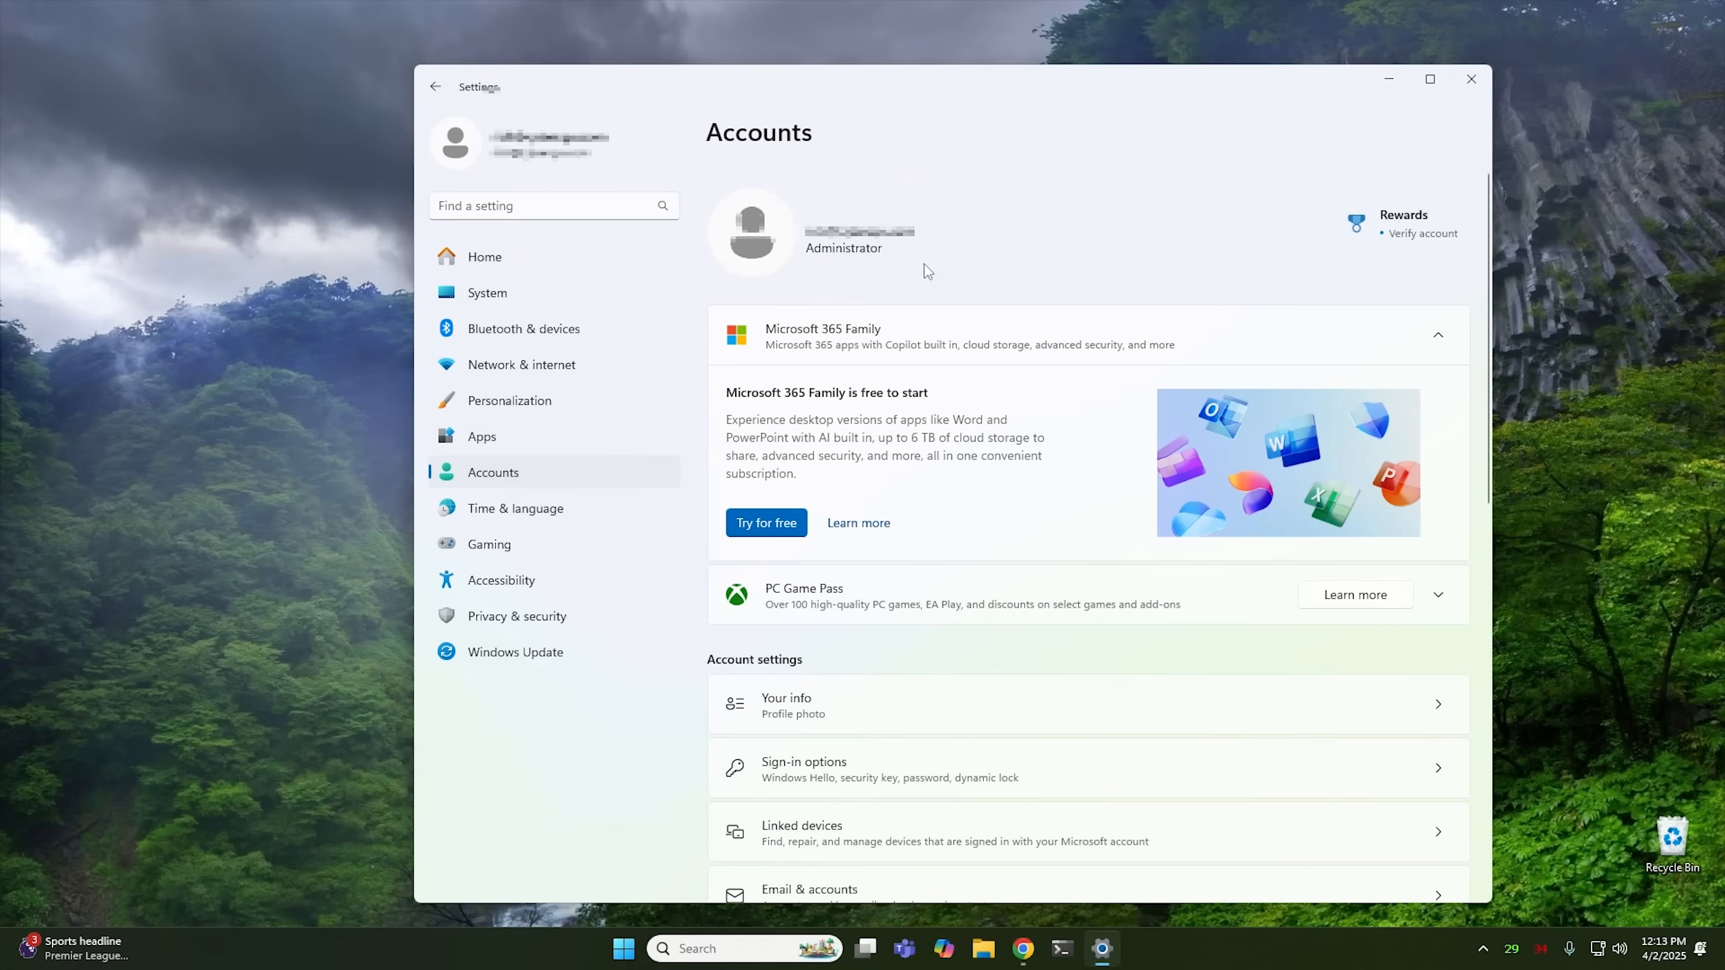
{"action": "left_click", "coordinate": [804, 769]}
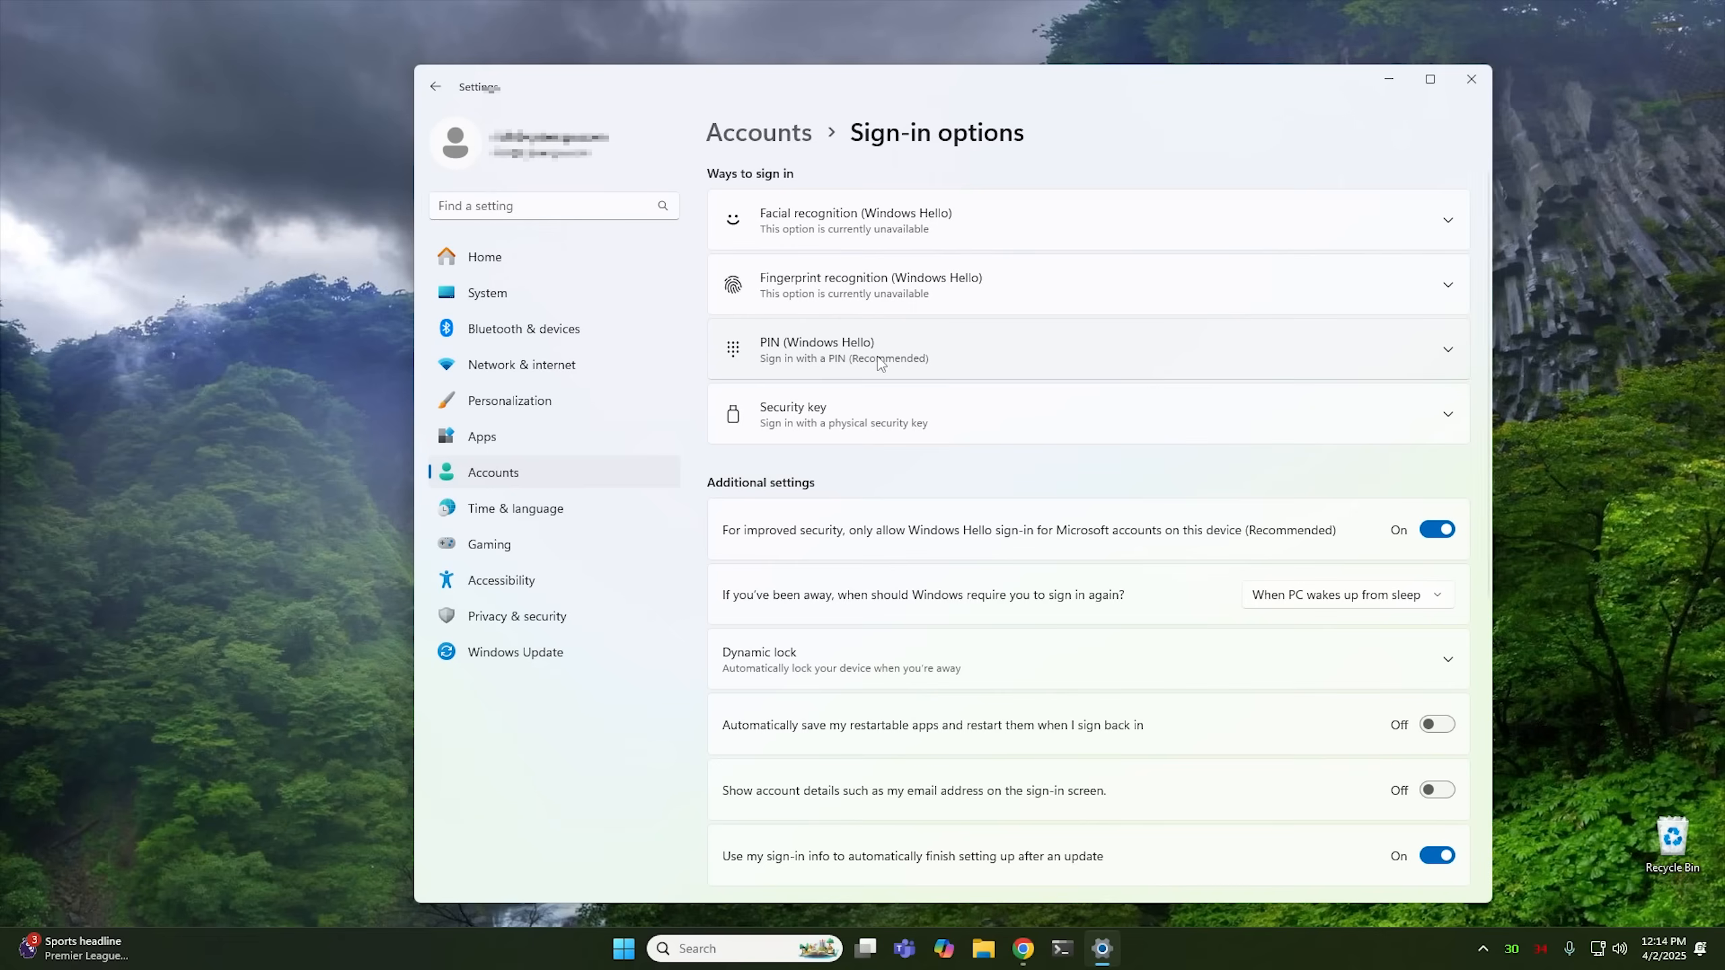
{"action": "mouse_move", "coordinate": [1040, 254]}
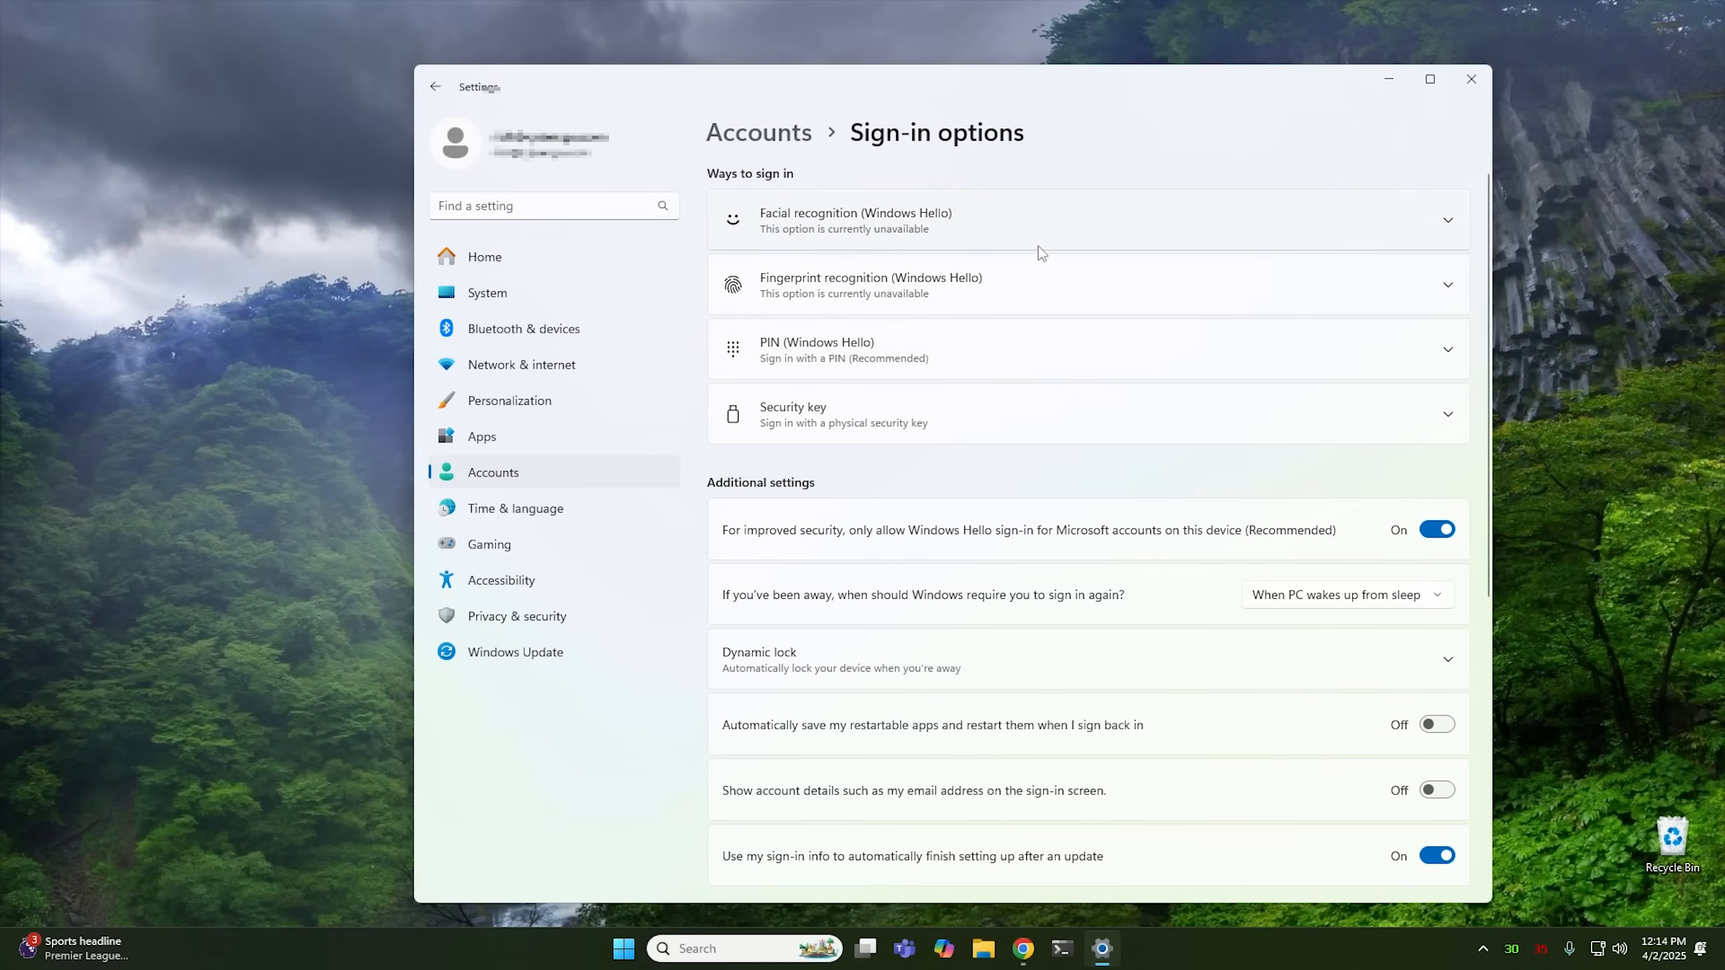
{"action": "mouse_move", "coordinate": [988, 237]}
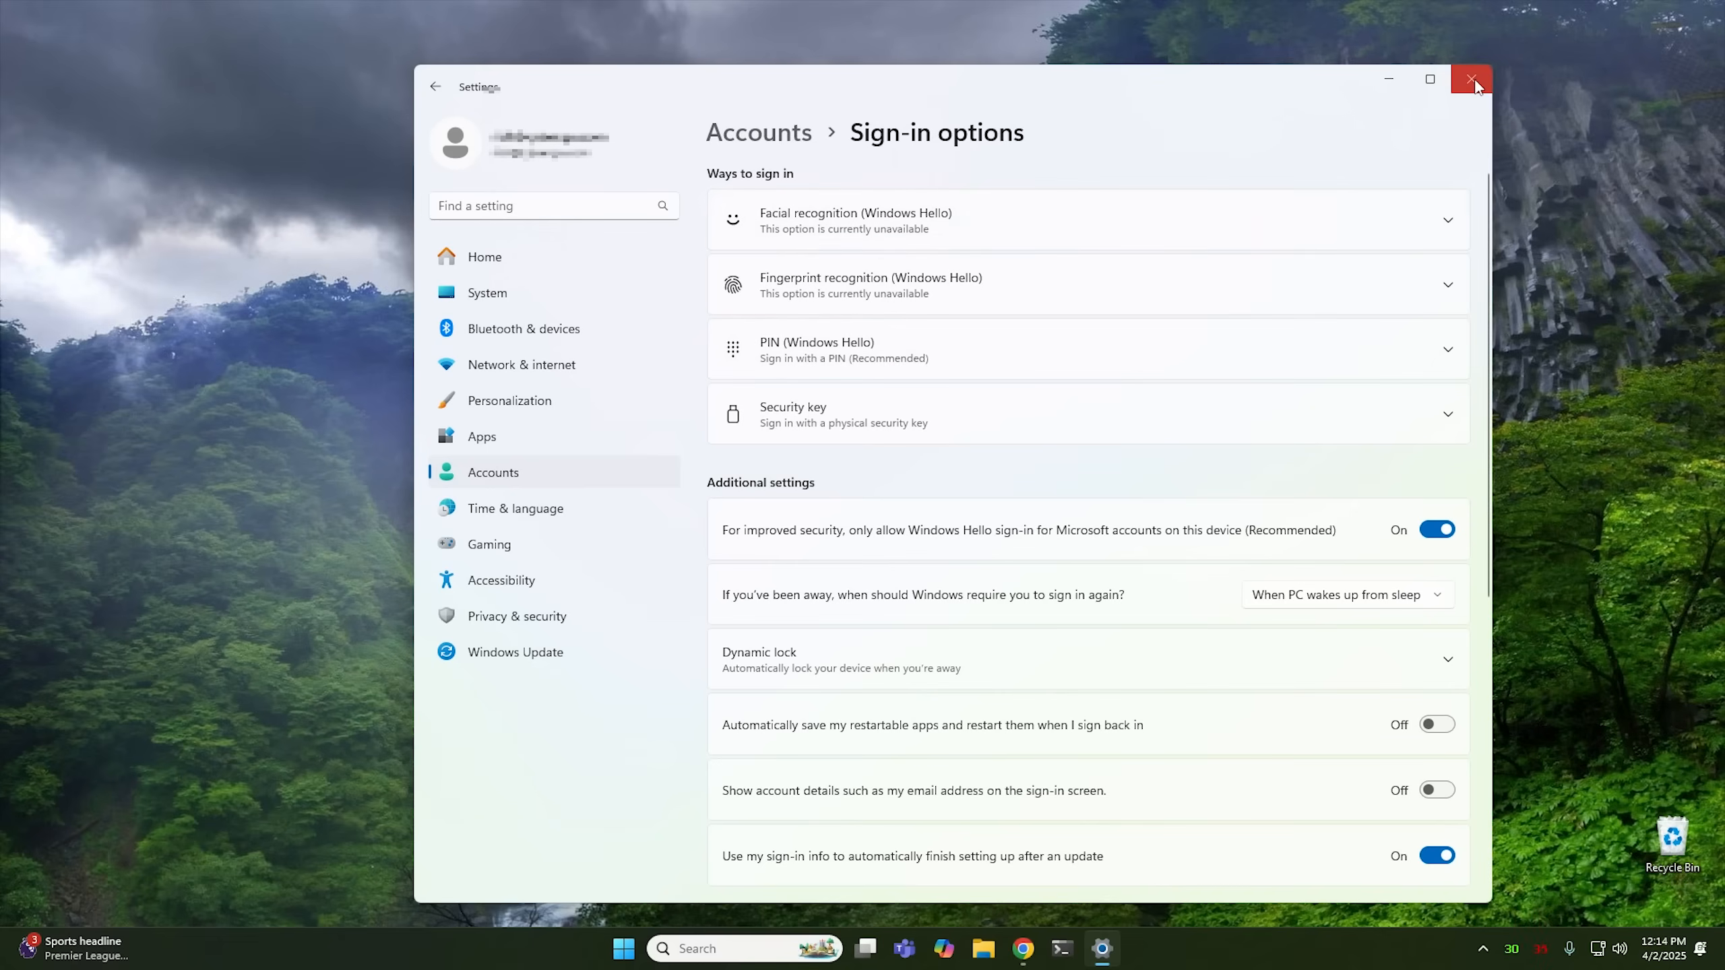
- Close Settings and launch Chrome from the taskbar
{"action": "left_click", "coordinate": [1471, 78]}
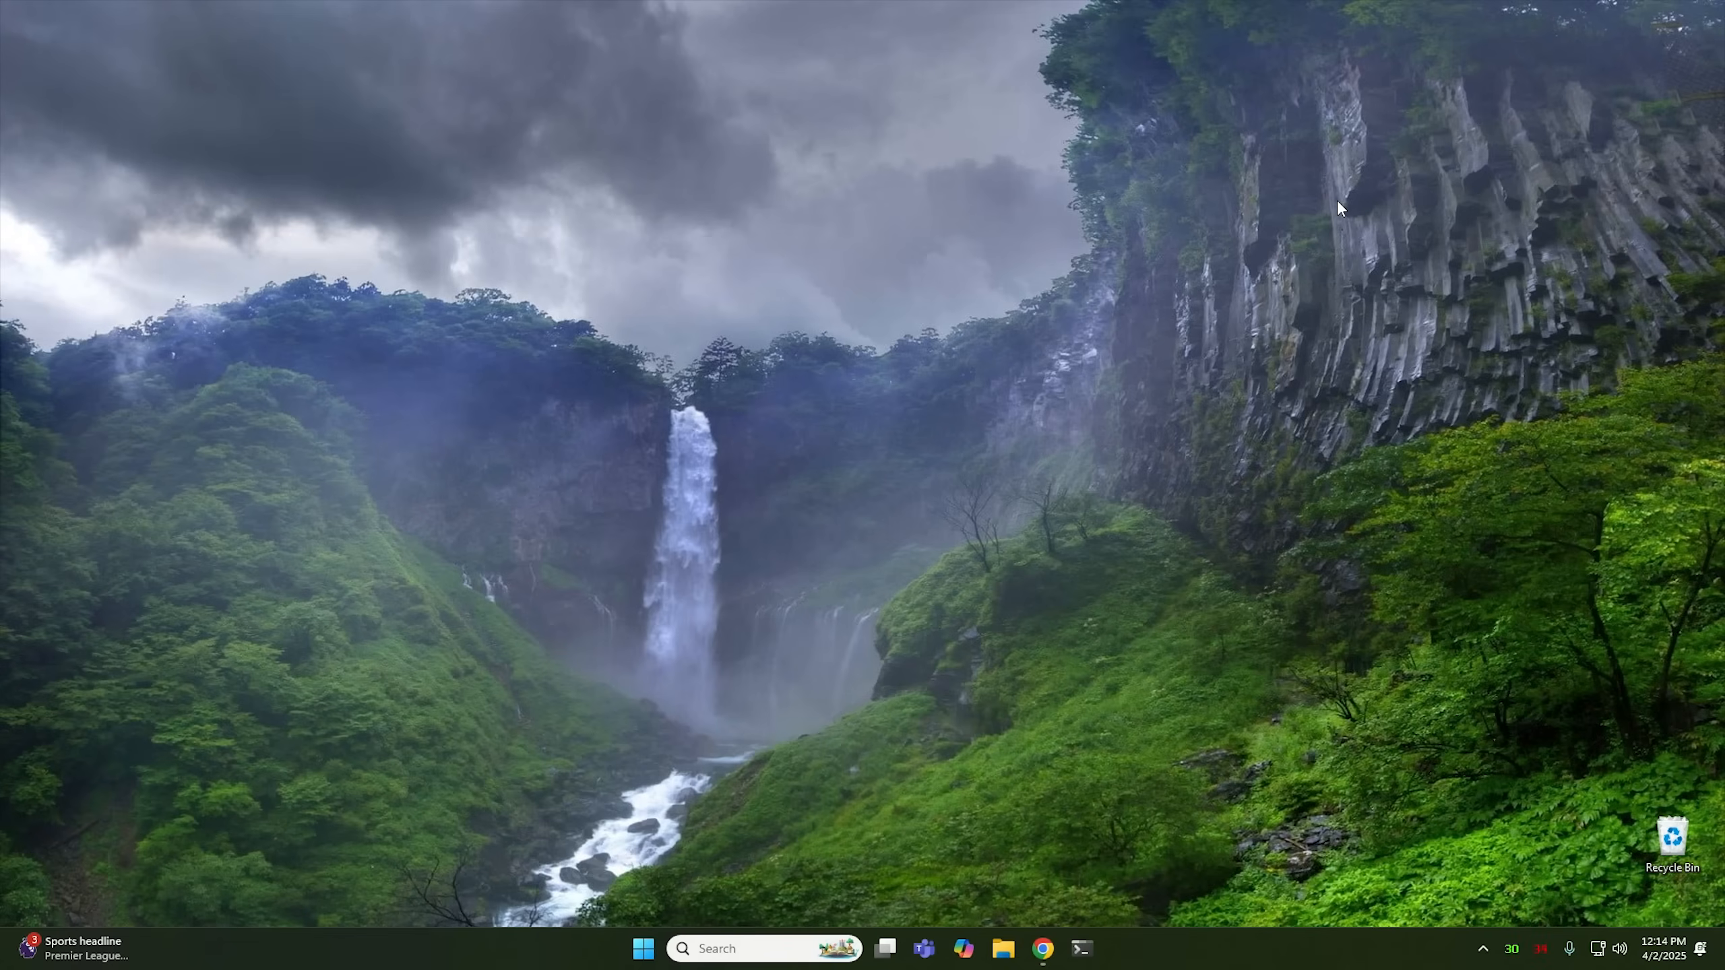
{"action": "mouse_move", "coordinate": [1058, 504]}
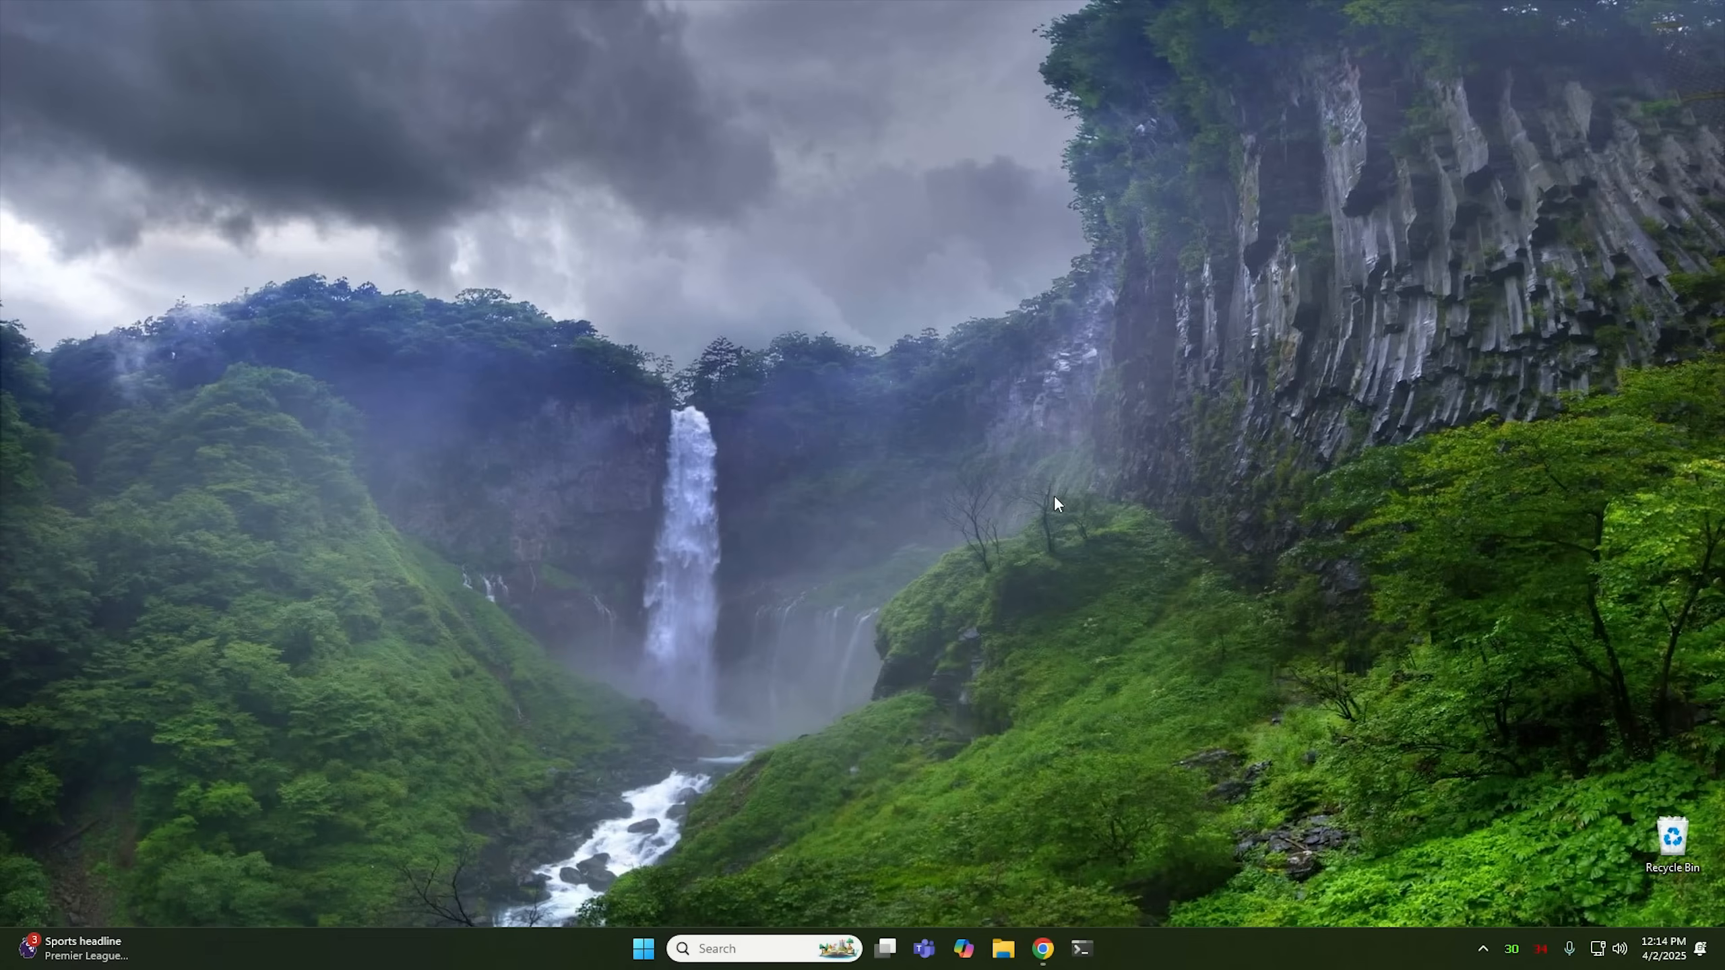
{"action": "mouse_move", "coordinate": [962, 677]}
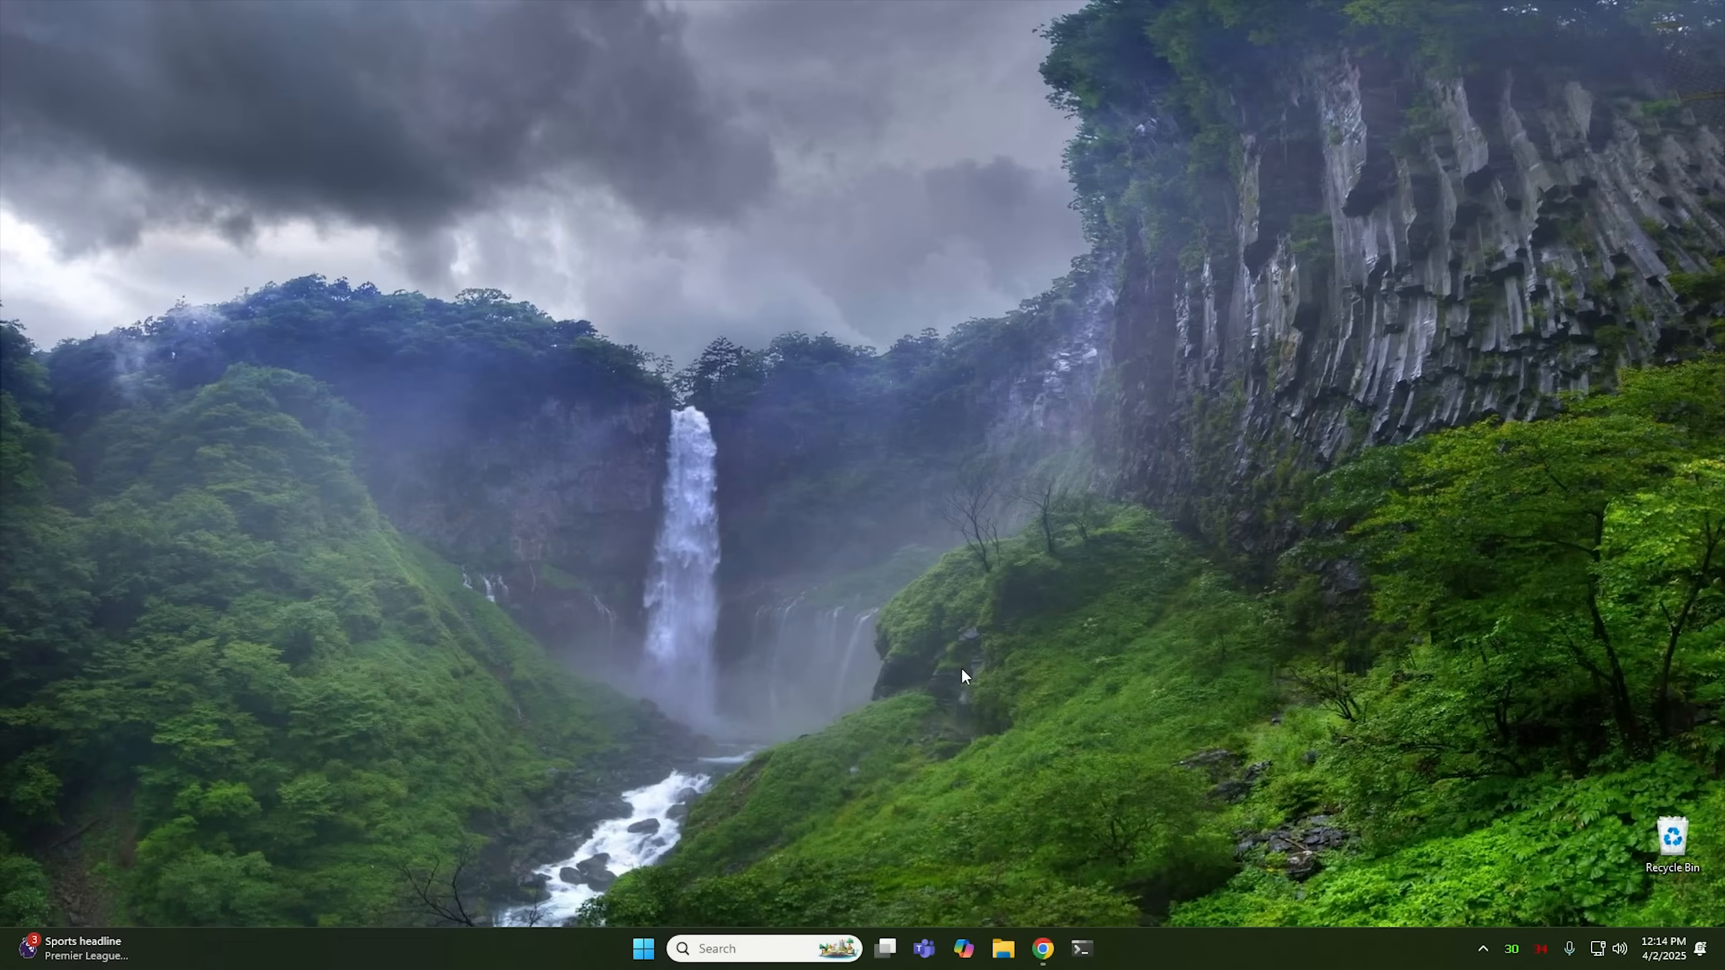
{"action": "mouse_move", "coordinate": [1043, 960]}
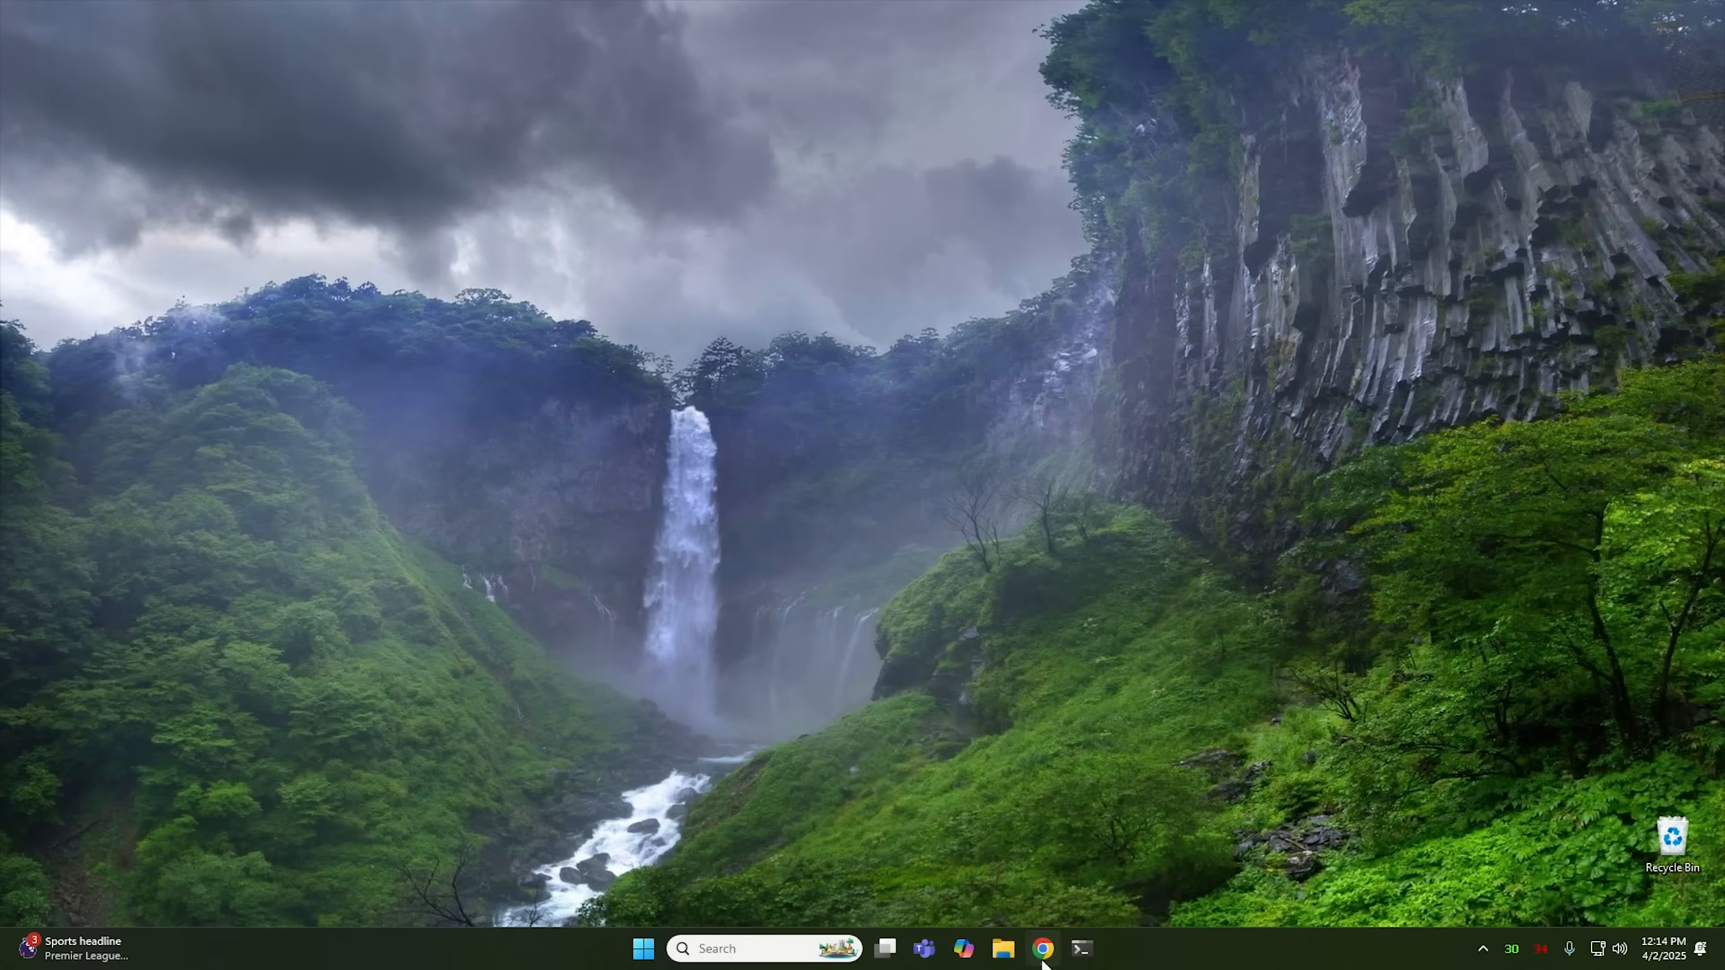
{"action": "left_click", "coordinate": [1042, 948]}
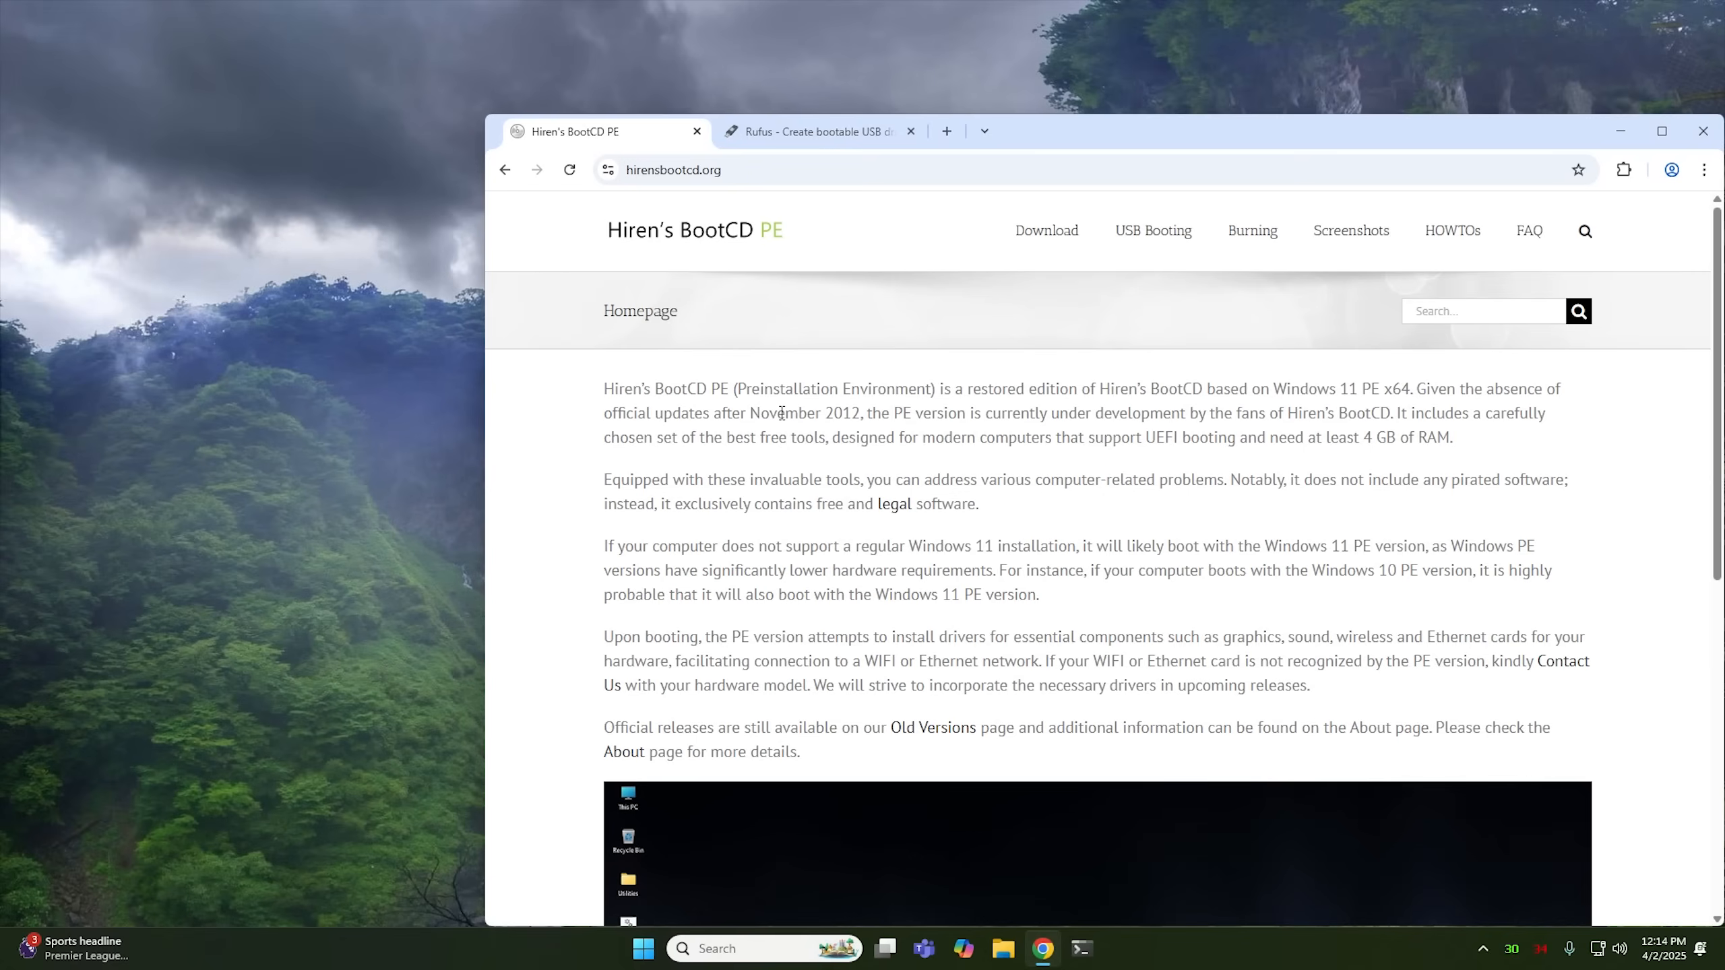
{"action": "mouse_move", "coordinate": [830, 434]}
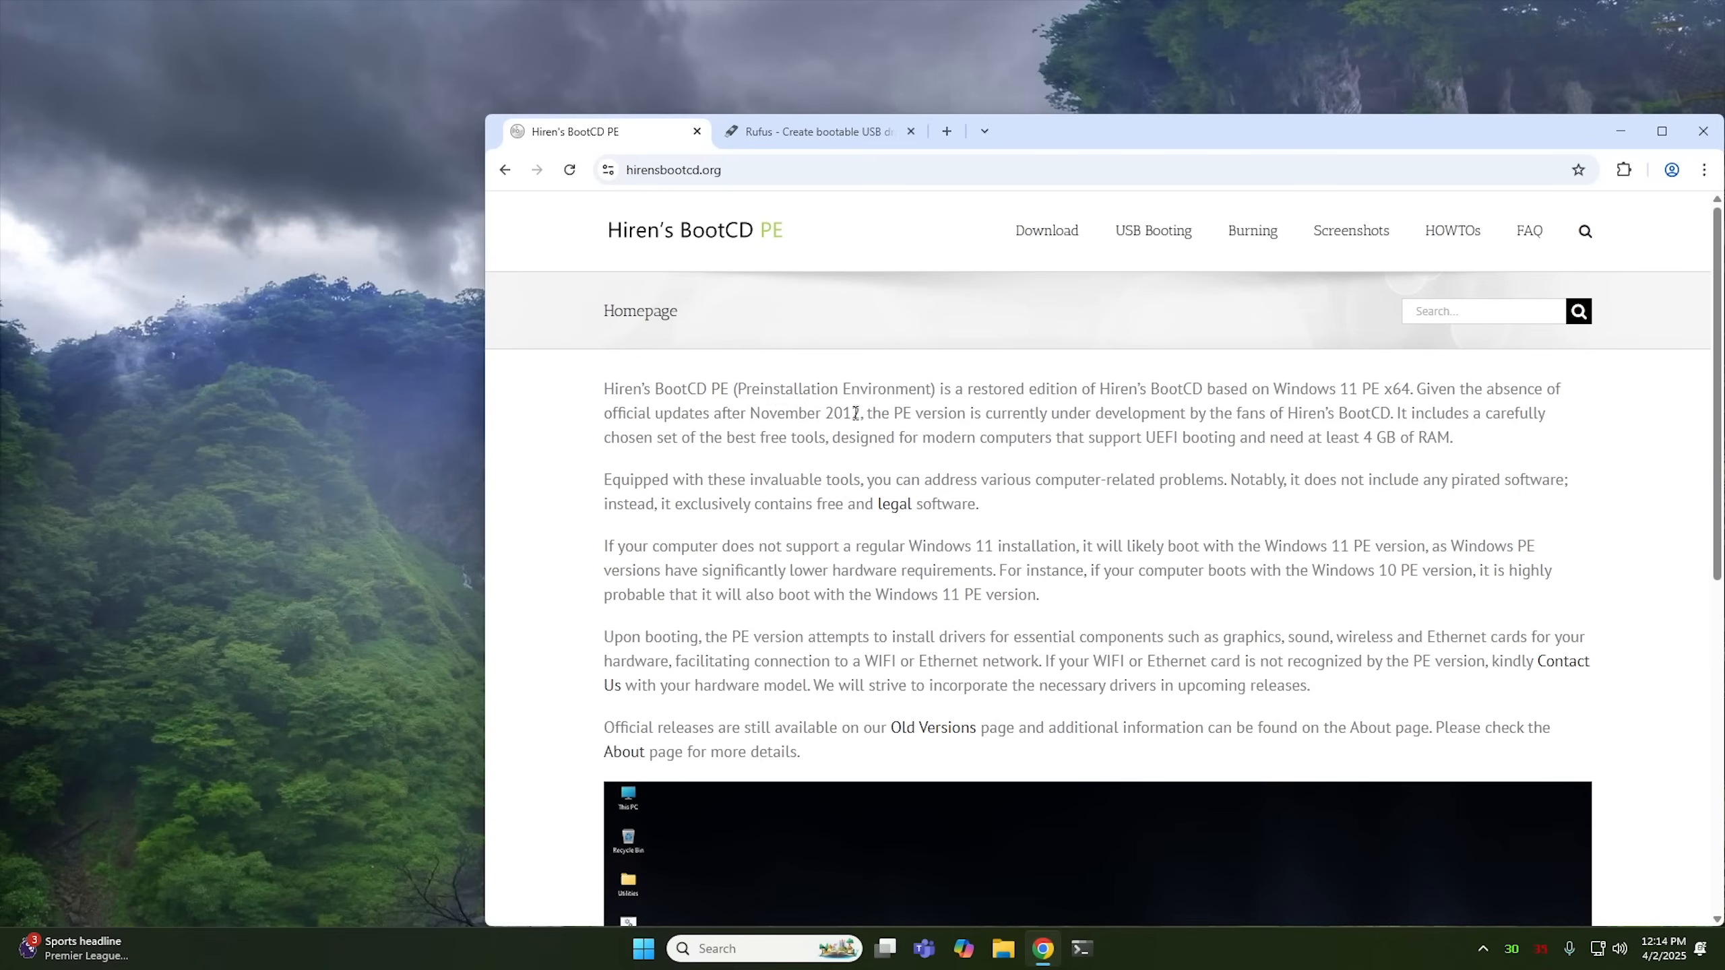
{"action": "mouse_move", "coordinate": [1045, 236]}
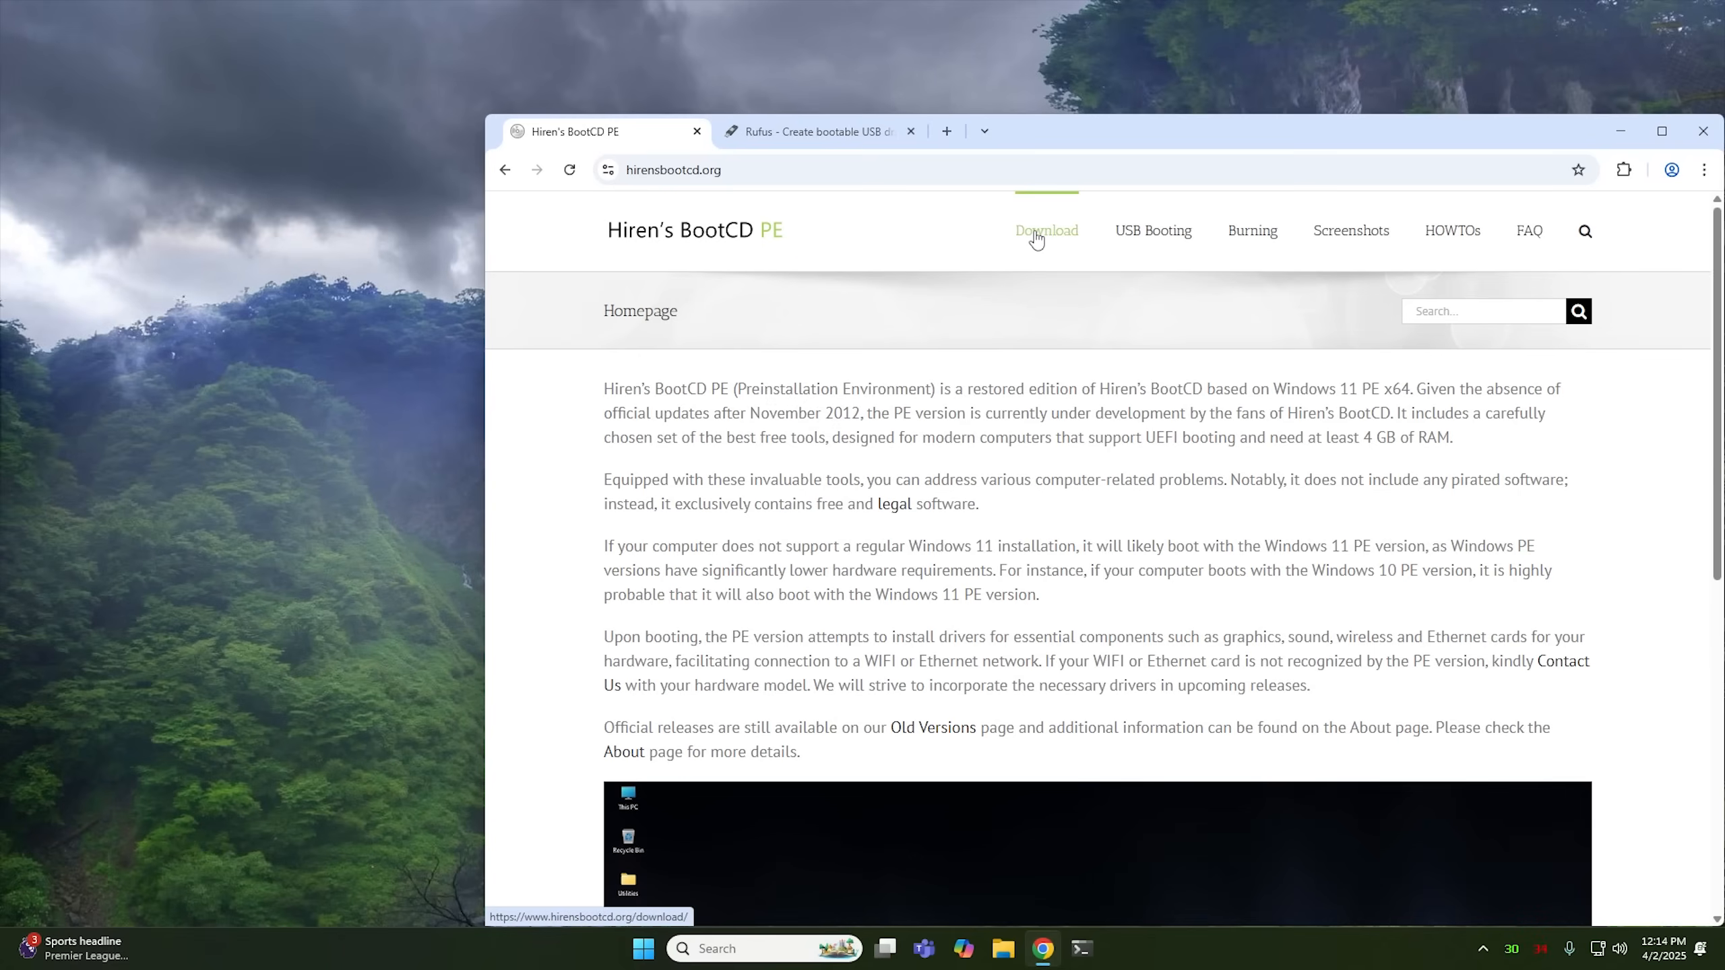
- Show the Download page scrolled to the HBCD_PE_x64.iso size and checksum table
{"action": "left_click", "coordinate": [1046, 230]}
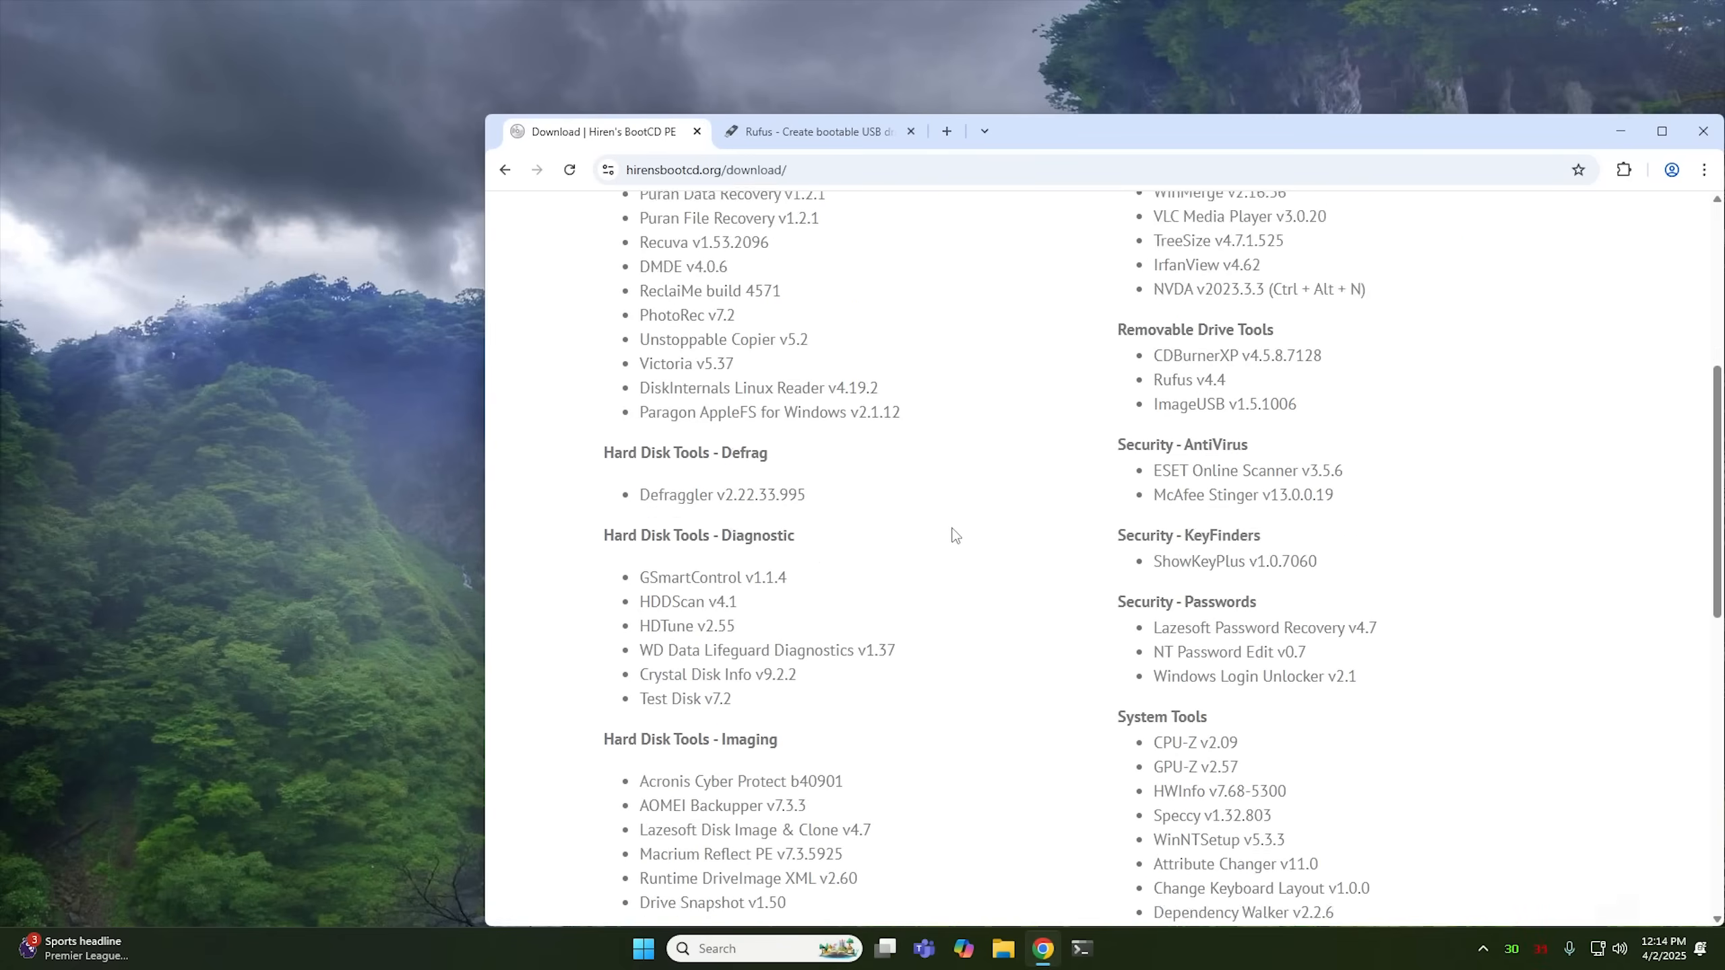
{"action": "scroll", "scroll_direction": "down", "scroll_amount": 3}
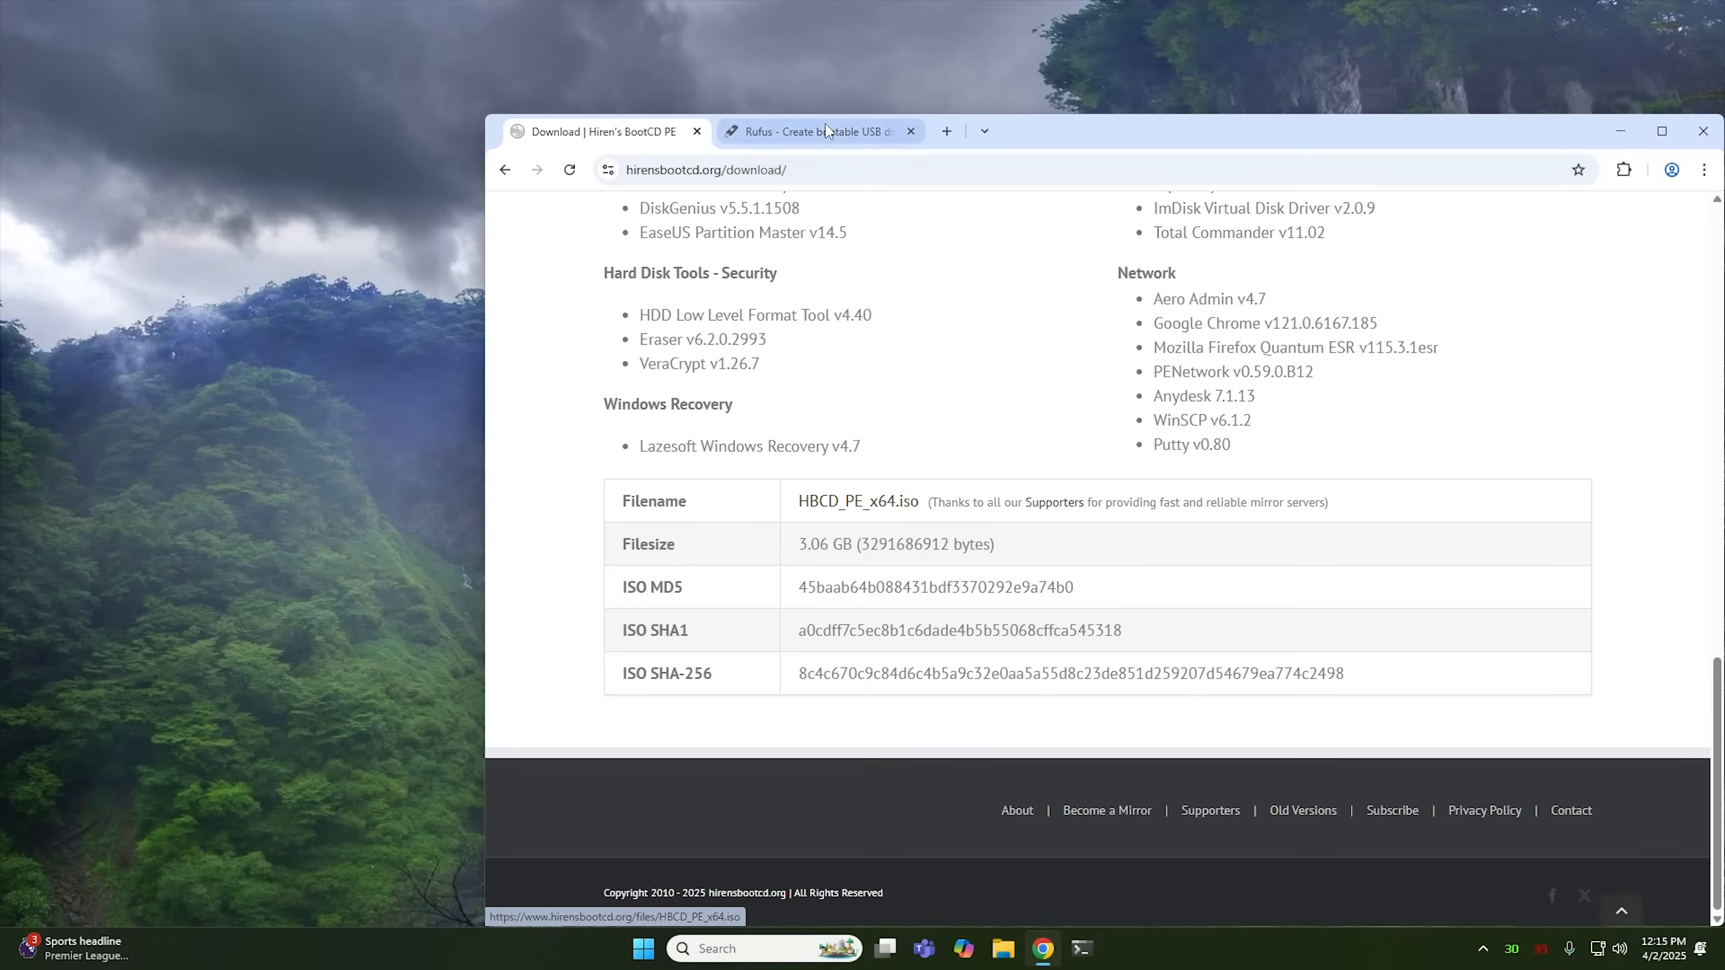
- Switch to the Rufus tab and scroll to the rufus-4.6 release files
{"action": "left_click", "coordinate": [818, 132]}
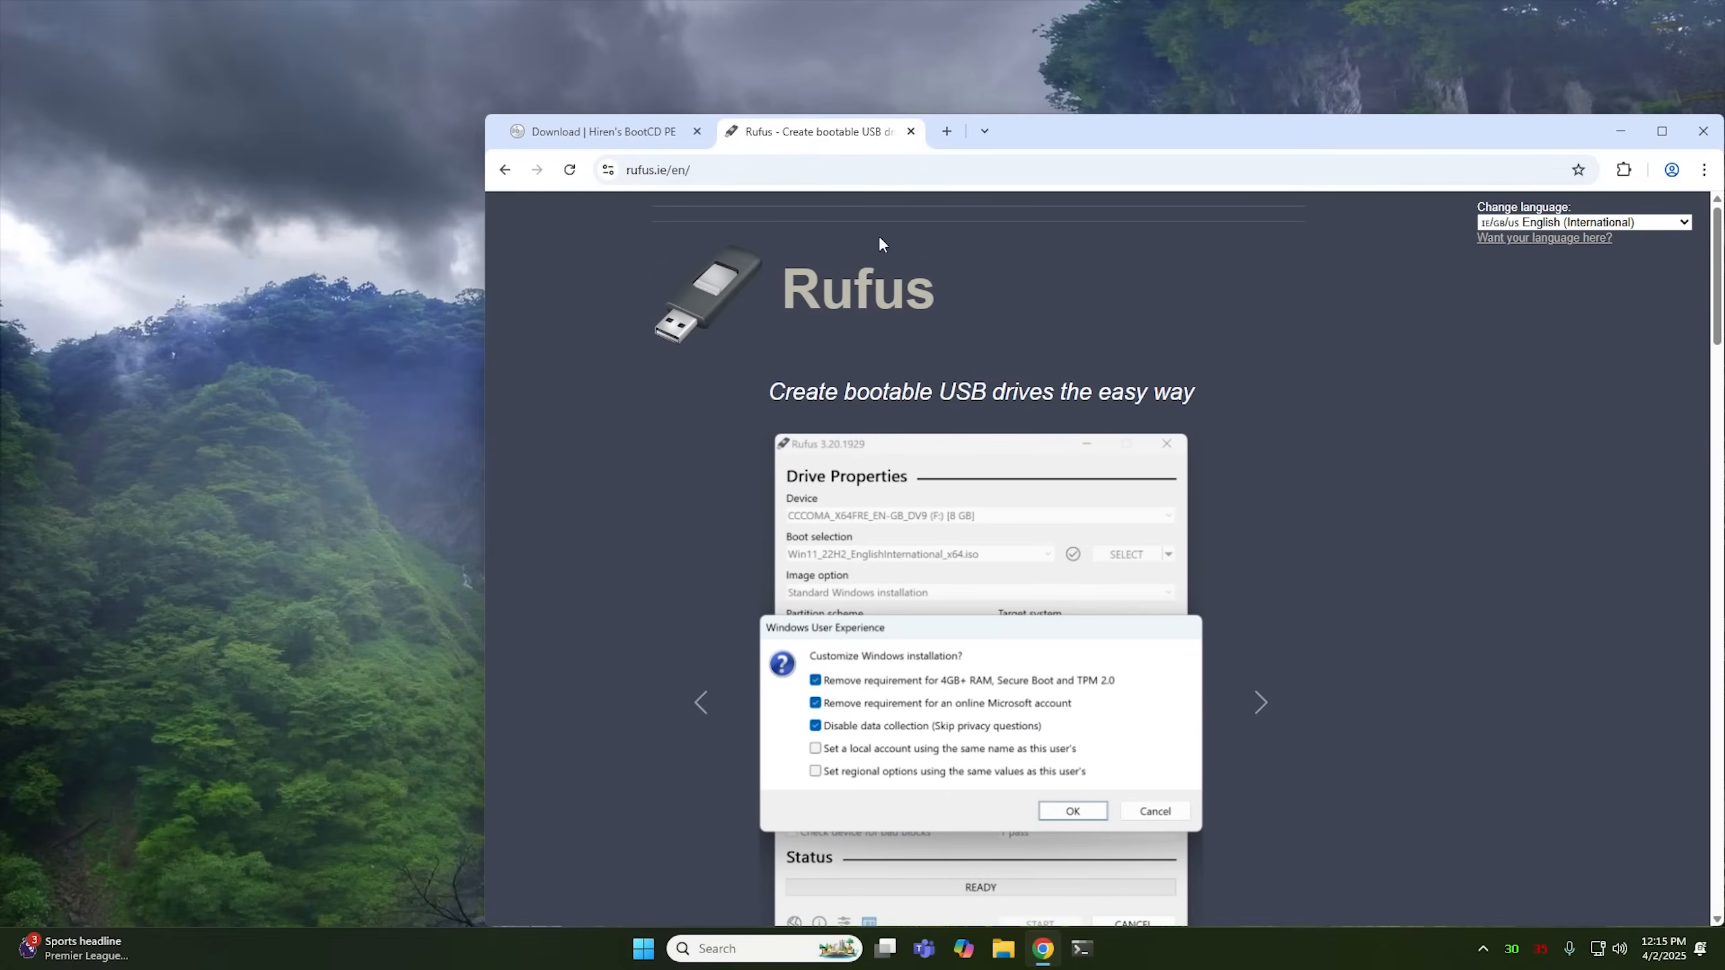
{"action": "mouse_move", "coordinate": [573, 415]}
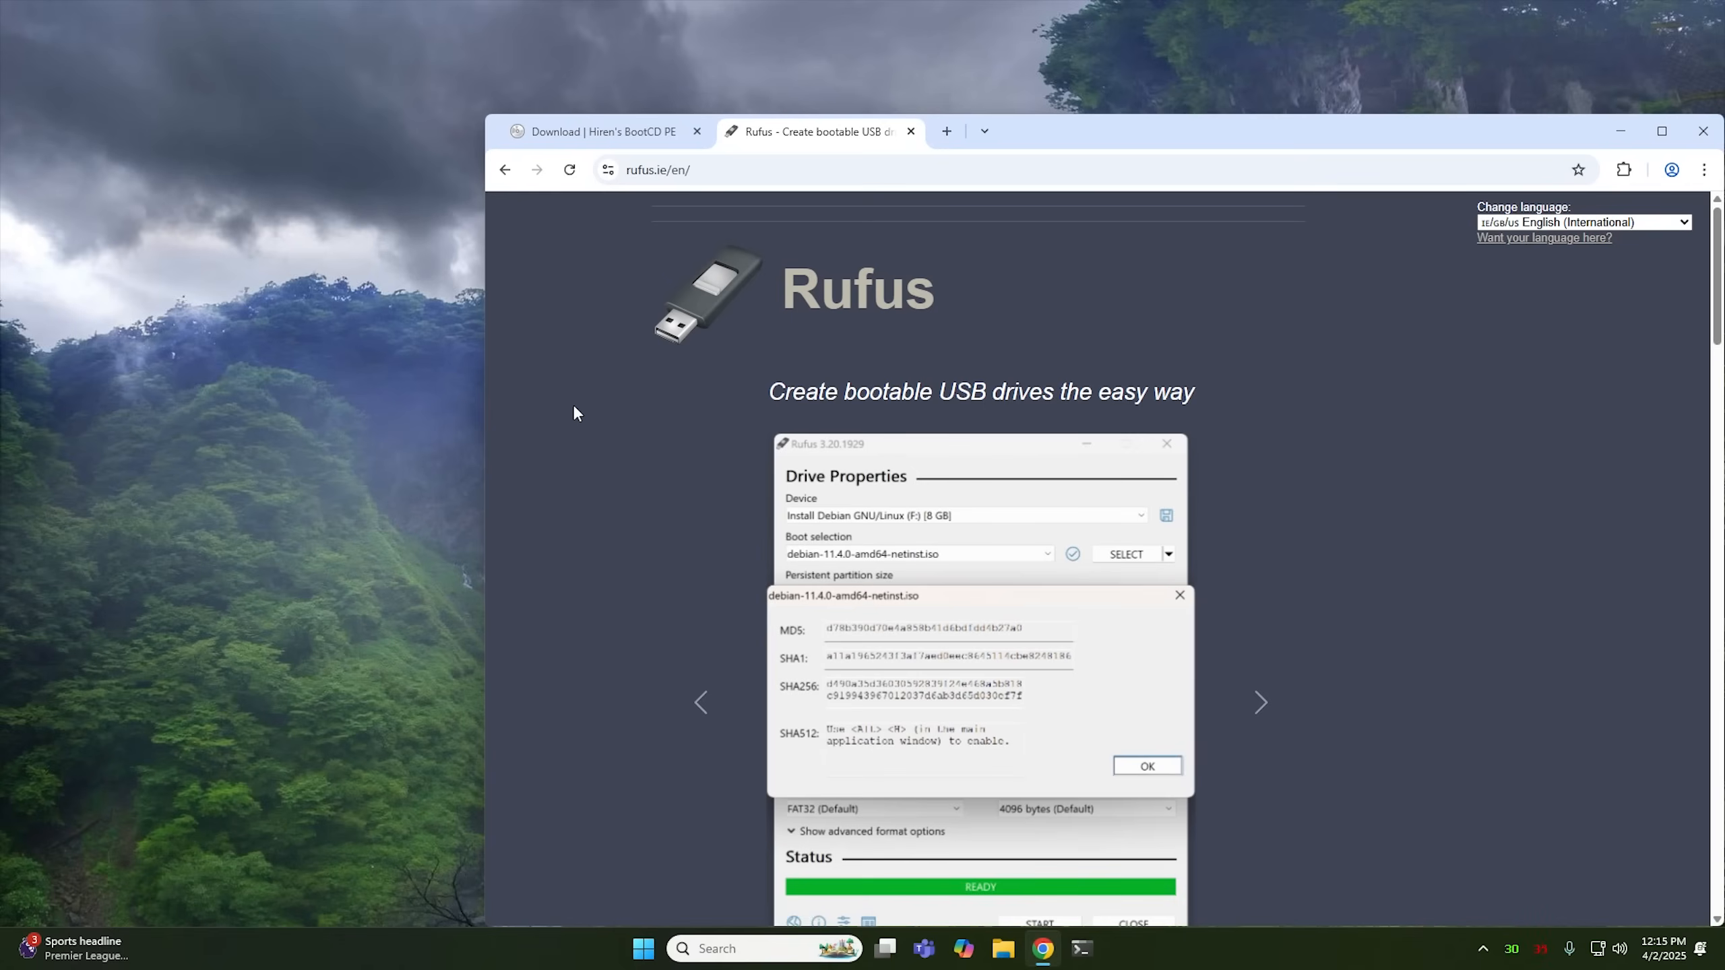
{"action": "scroll", "scroll_direction": "down", "scroll_amount": 3}
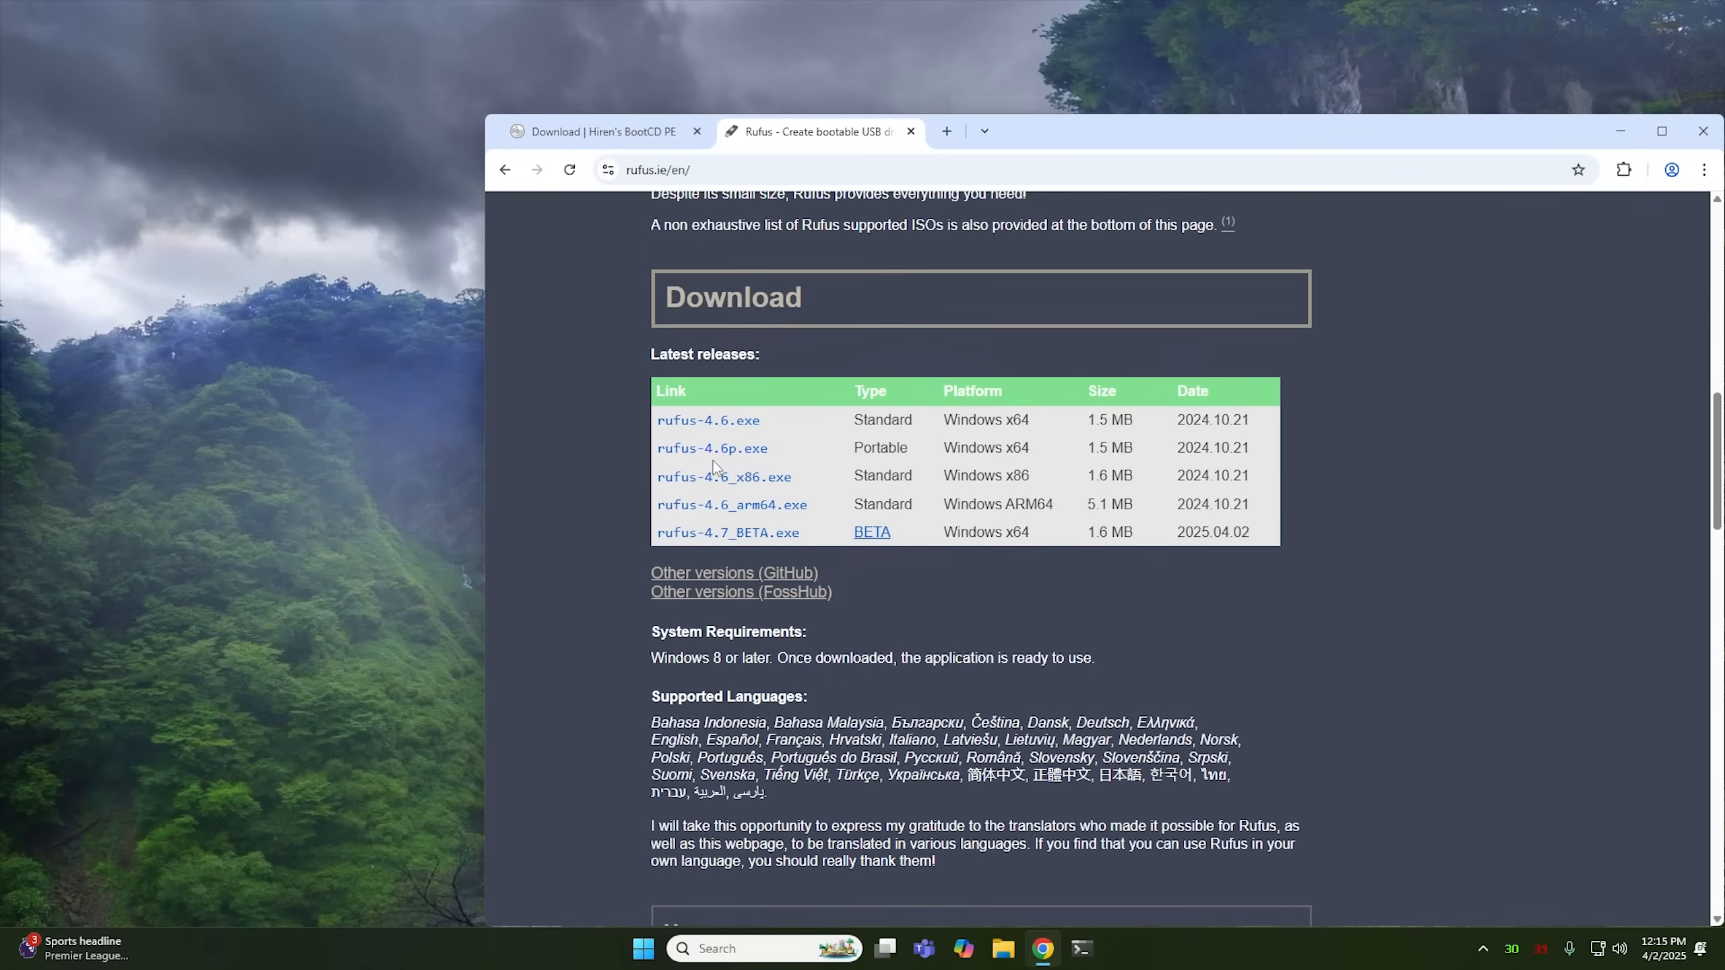
{"action": "mouse_move", "coordinate": [752, 456]}
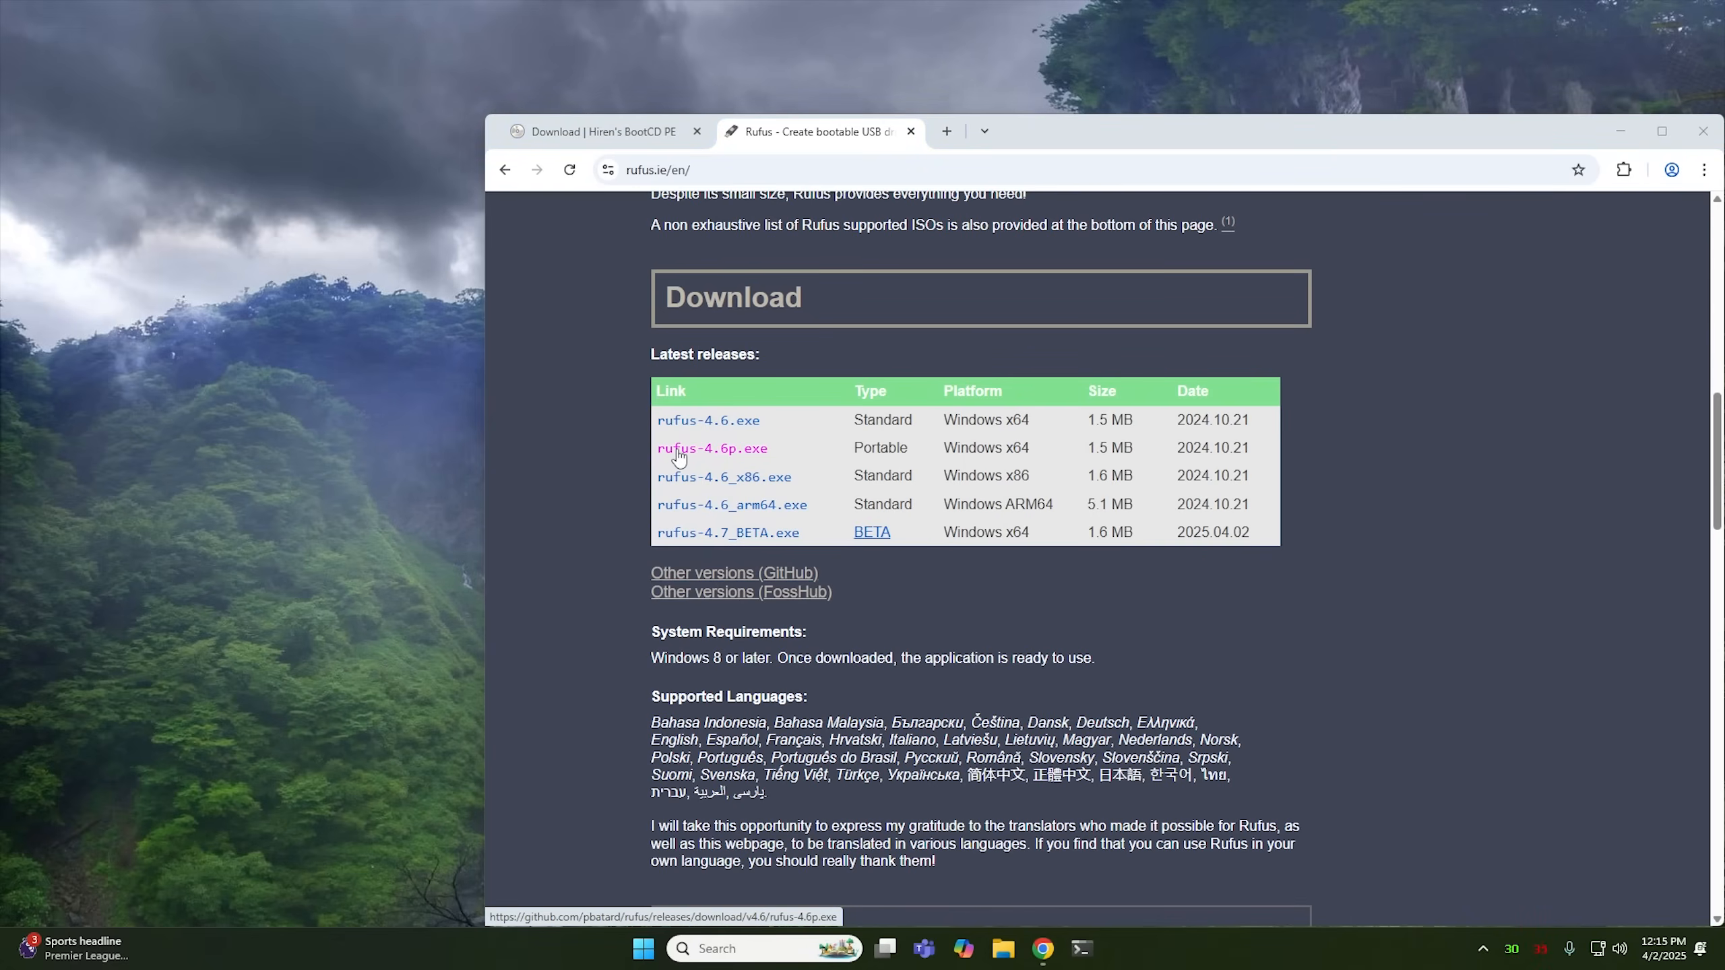
{"action": "mouse_move", "coordinate": [752, 406]}
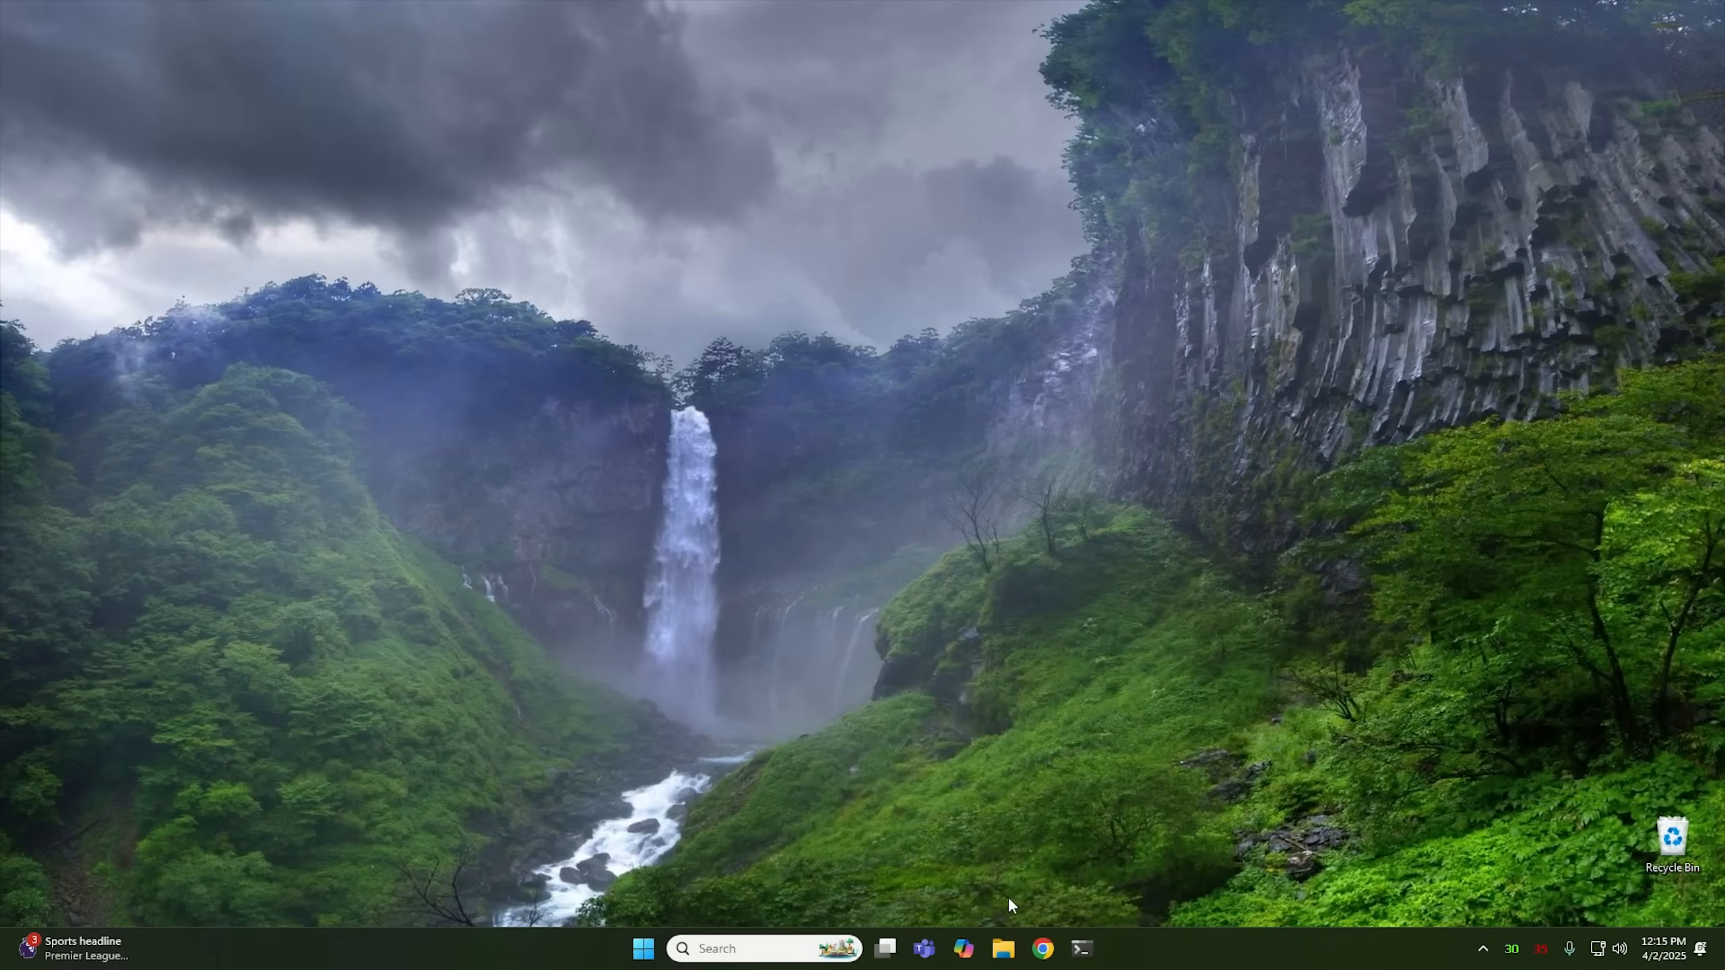
- Run rufus-4.6p from Downloads, allow device changes and decline online update checks
{"action": "left_click", "coordinate": [1005, 949]}
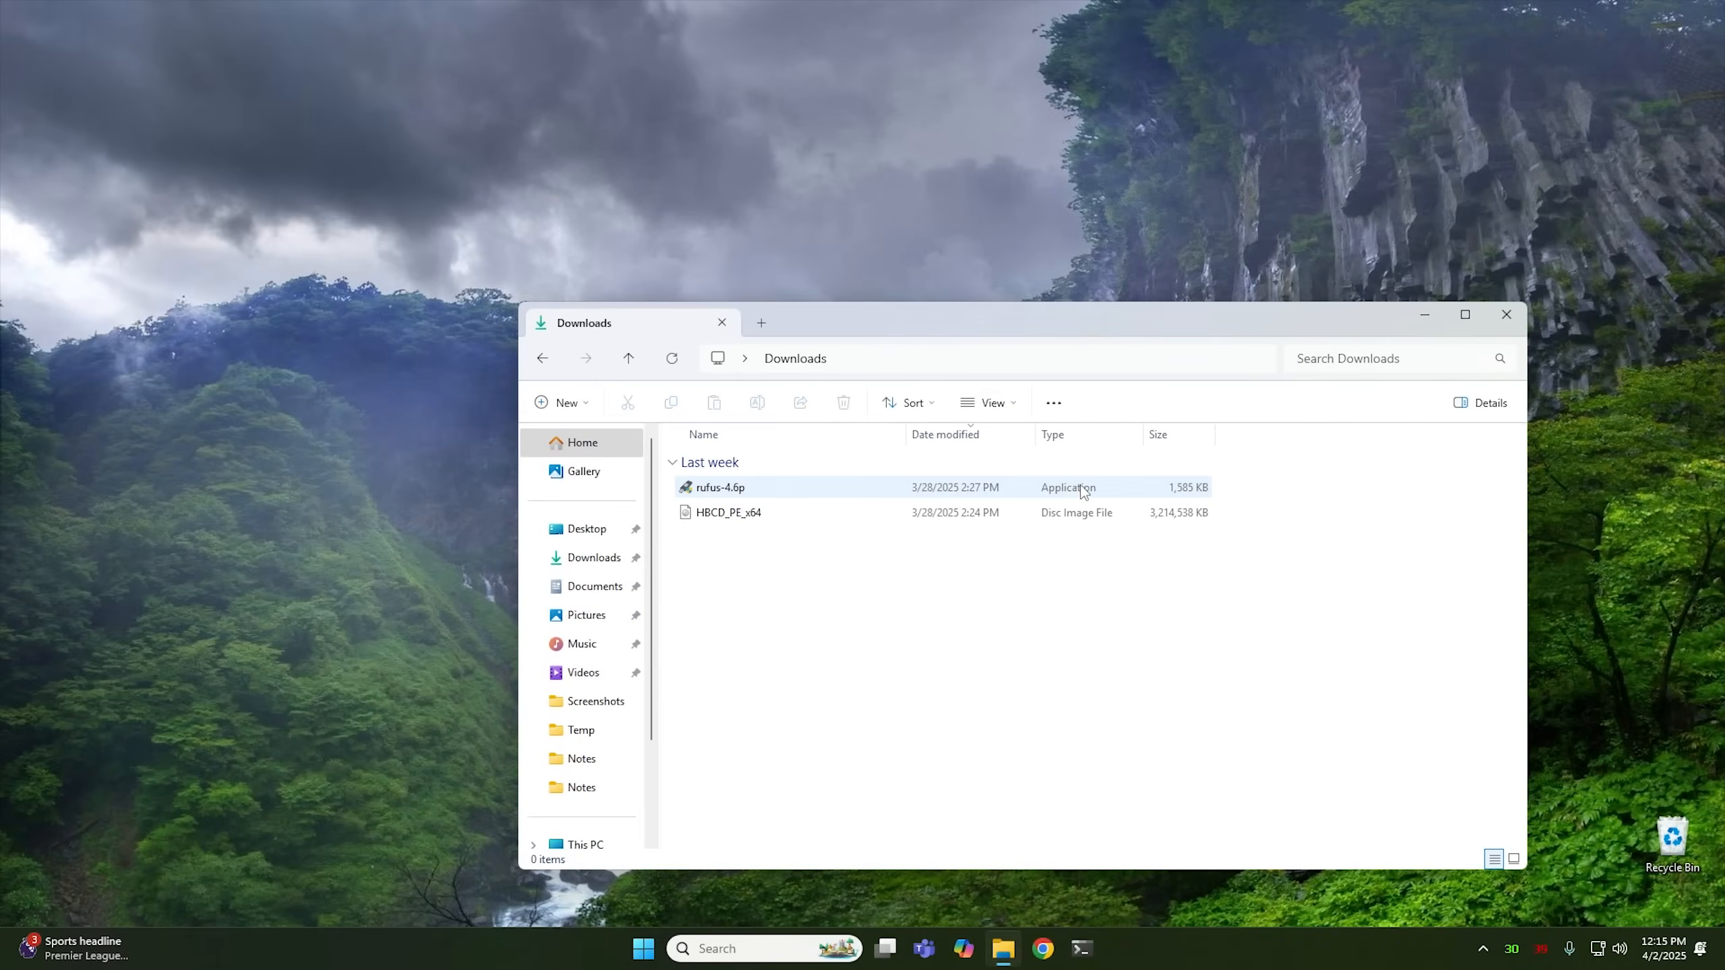
{"action": "left_click", "coordinate": [728, 513]}
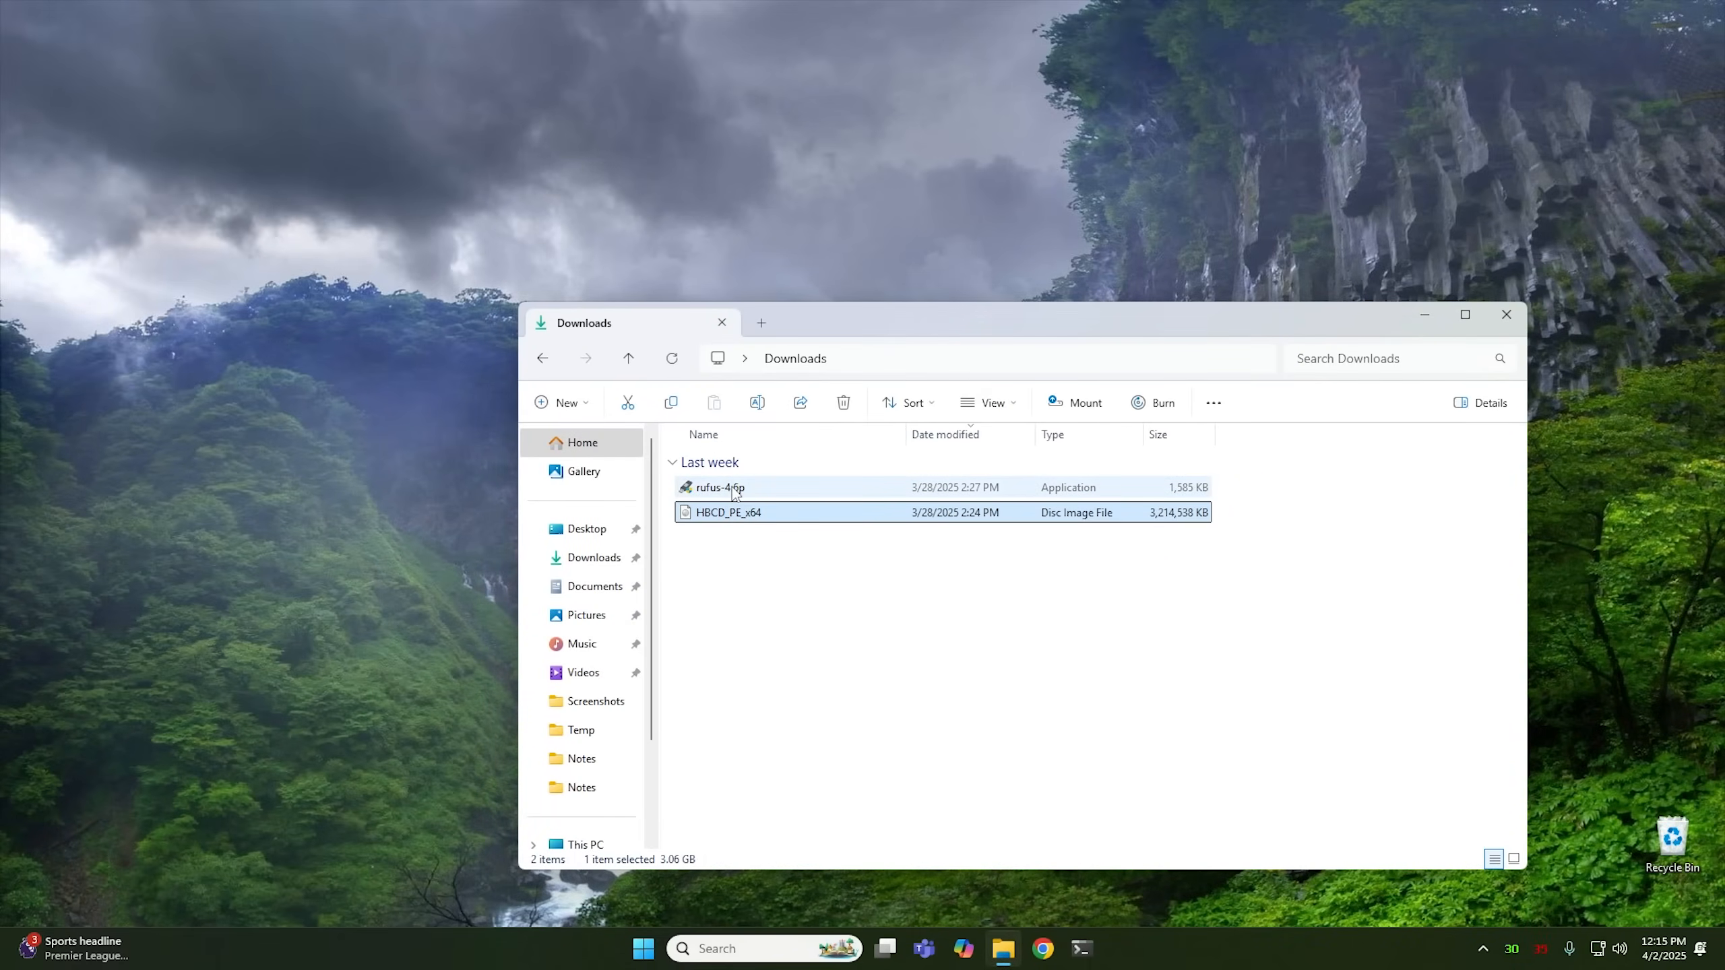
{"action": "double_click", "coordinate": [720, 488]}
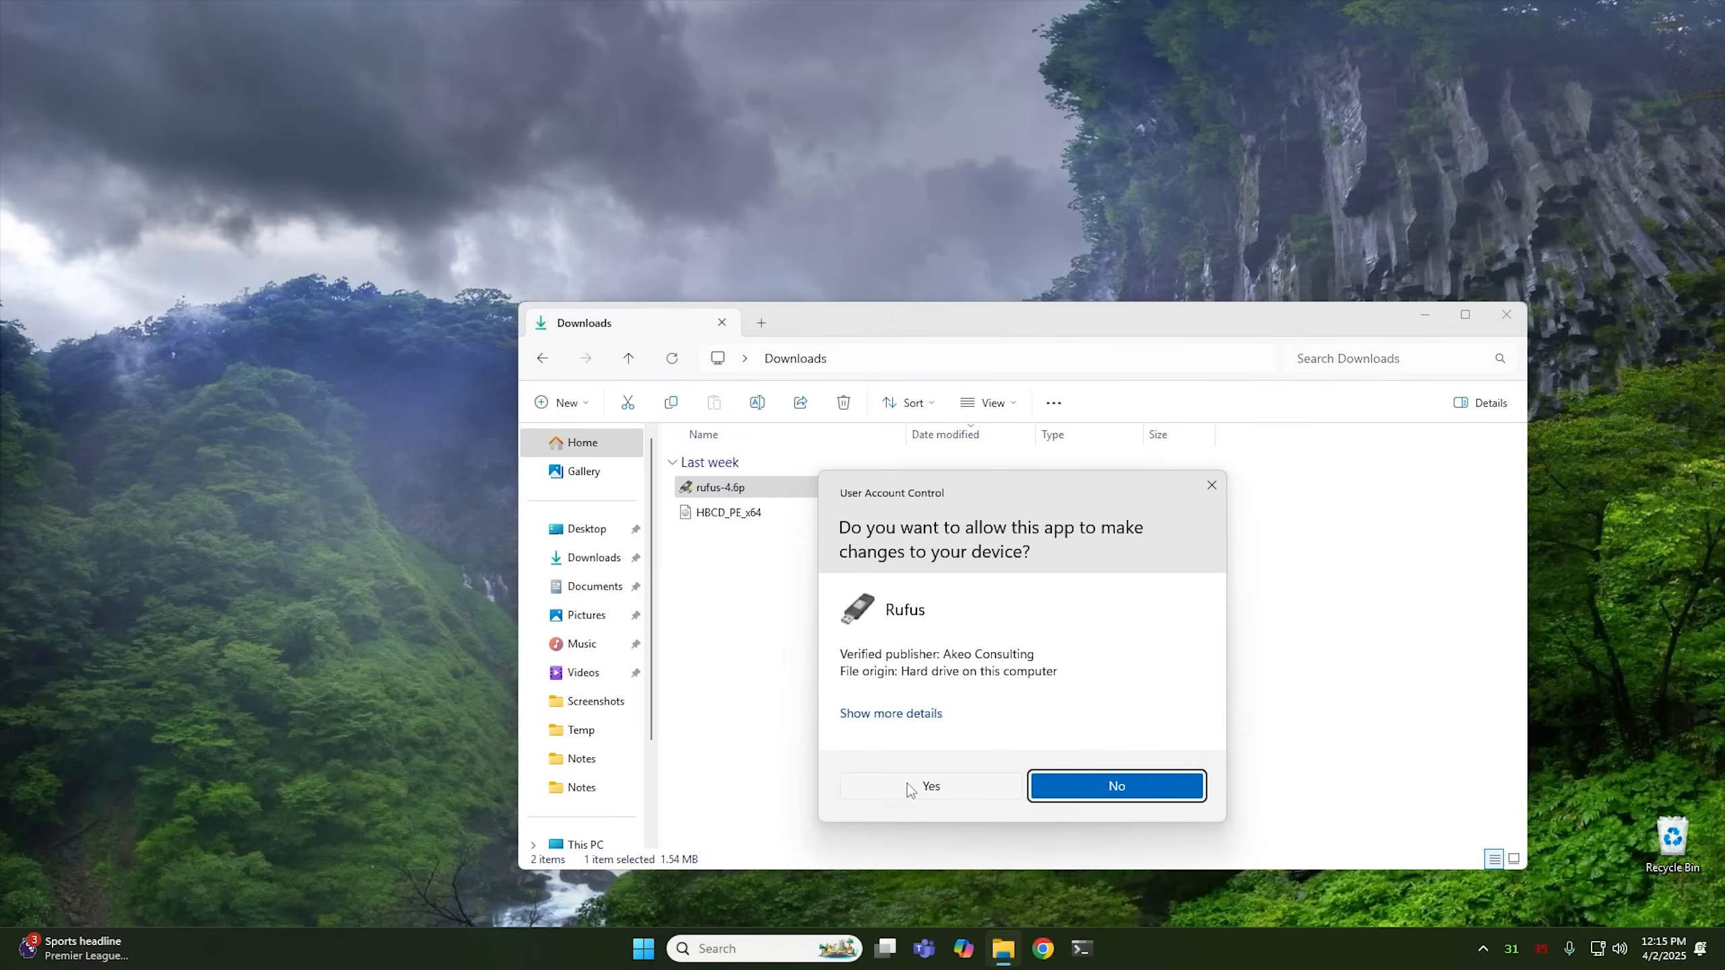
{"action": "left_click", "coordinate": [930, 787]}
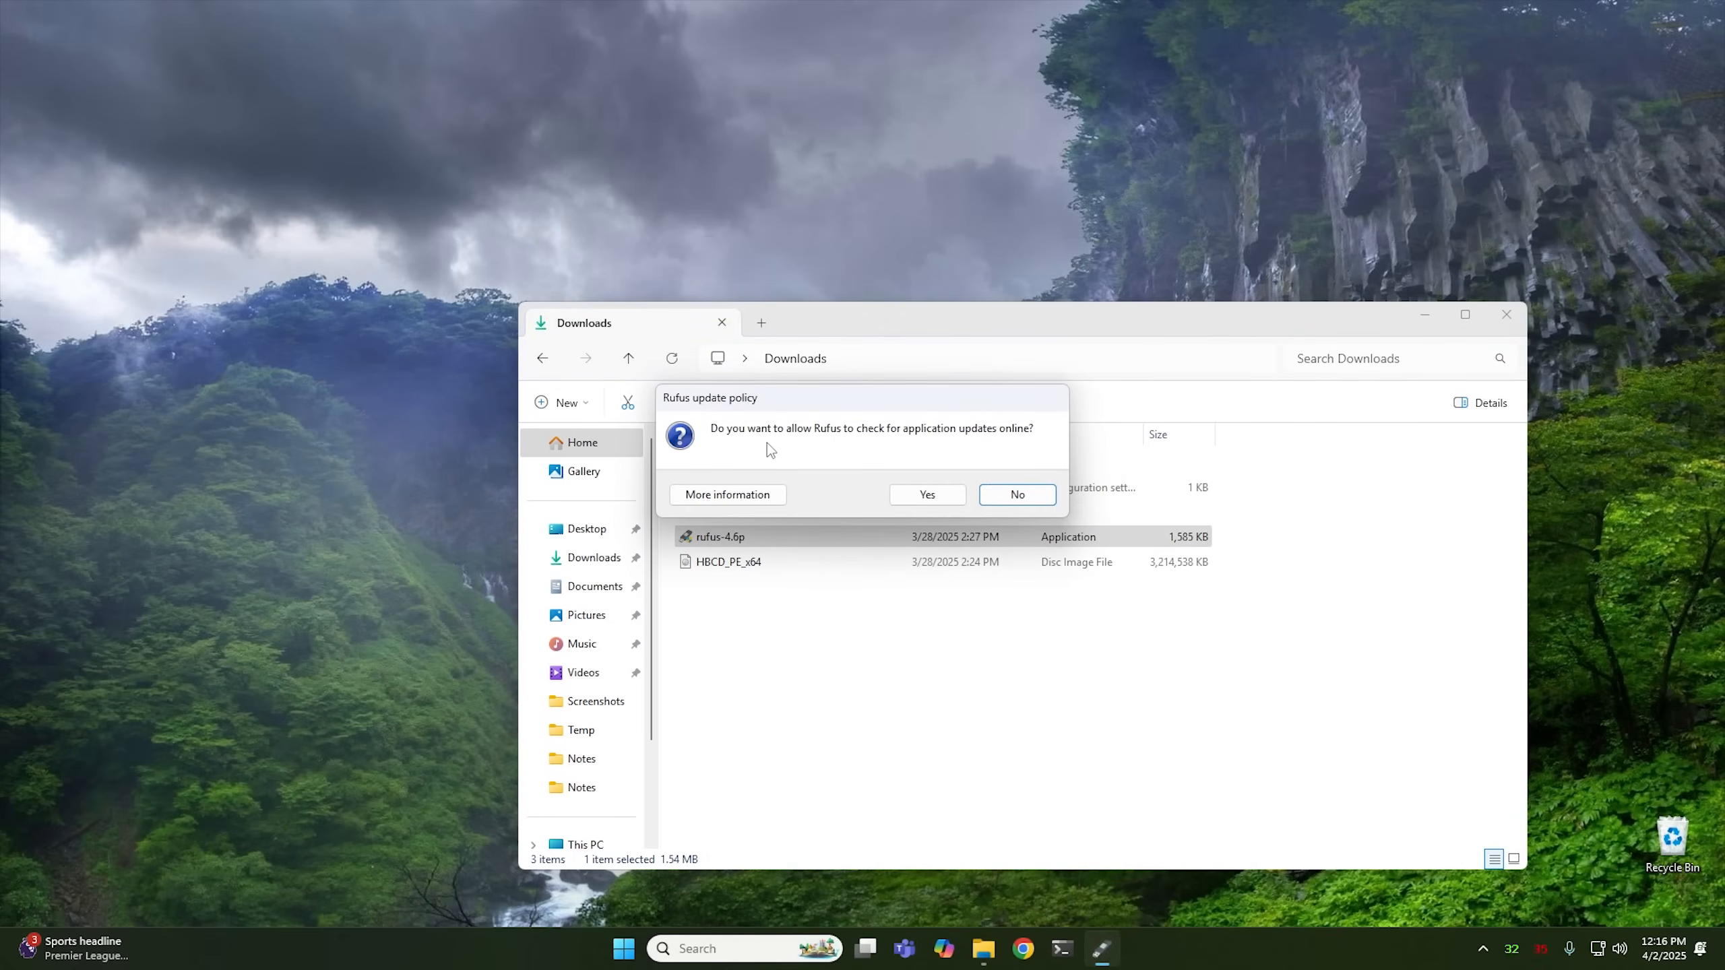
{"action": "mouse_move", "coordinate": [795, 444]}
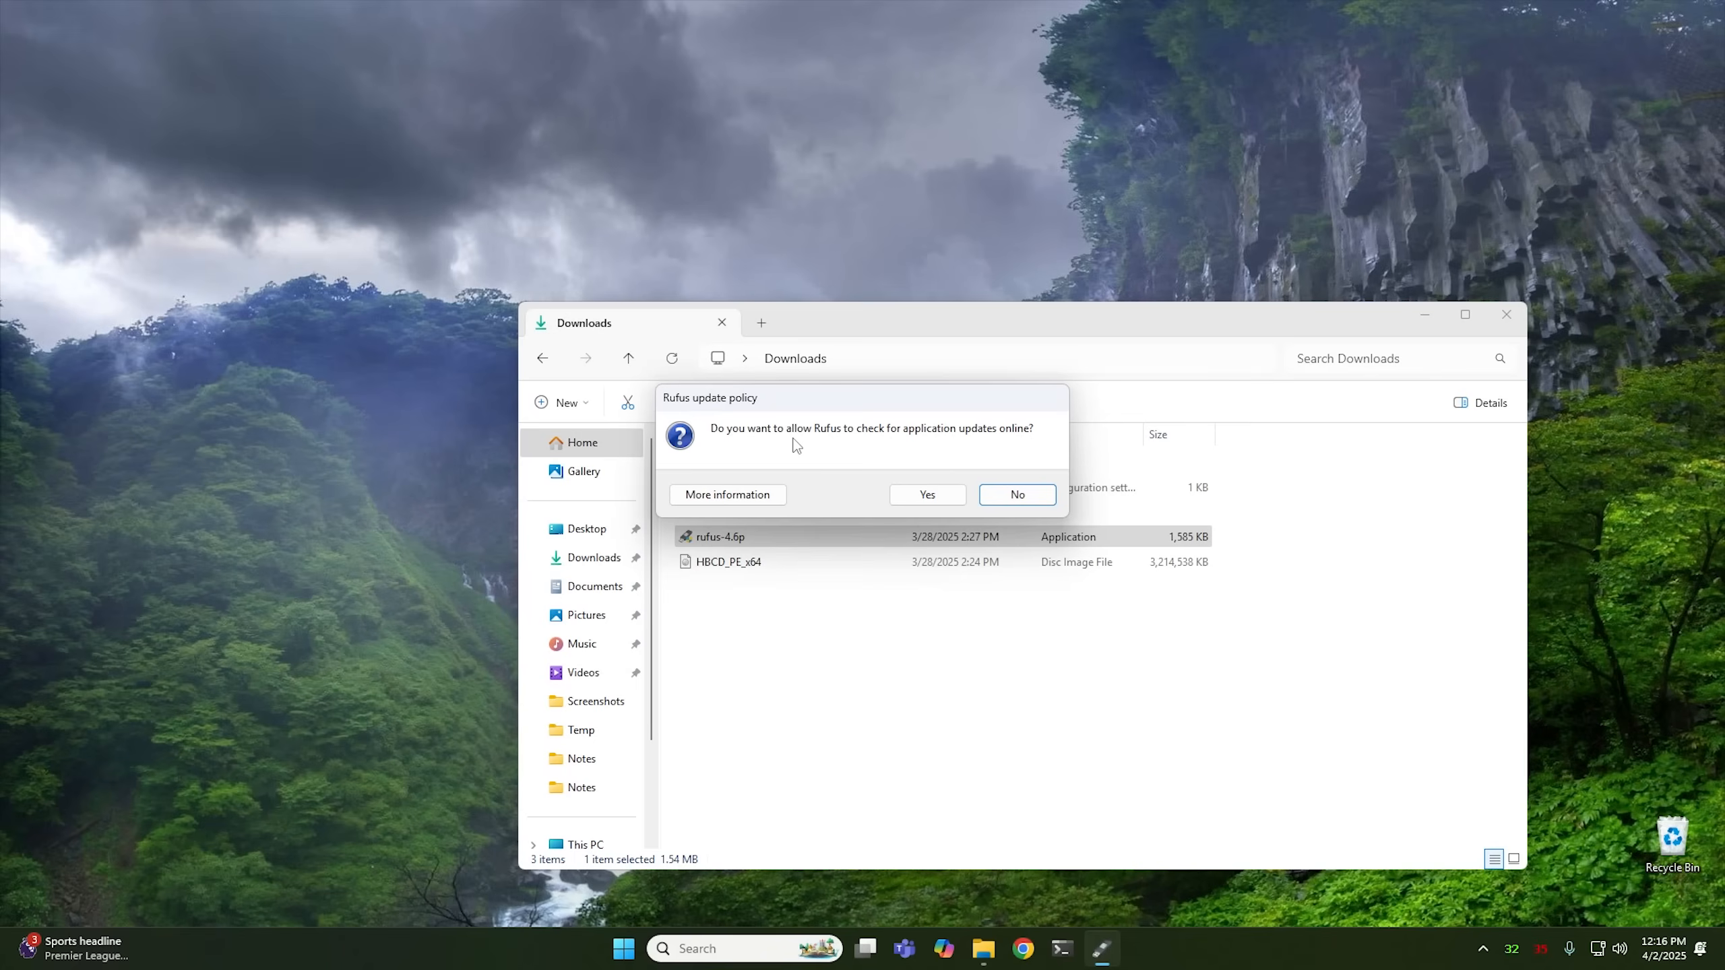
{"action": "mouse_move", "coordinate": [906, 484]}
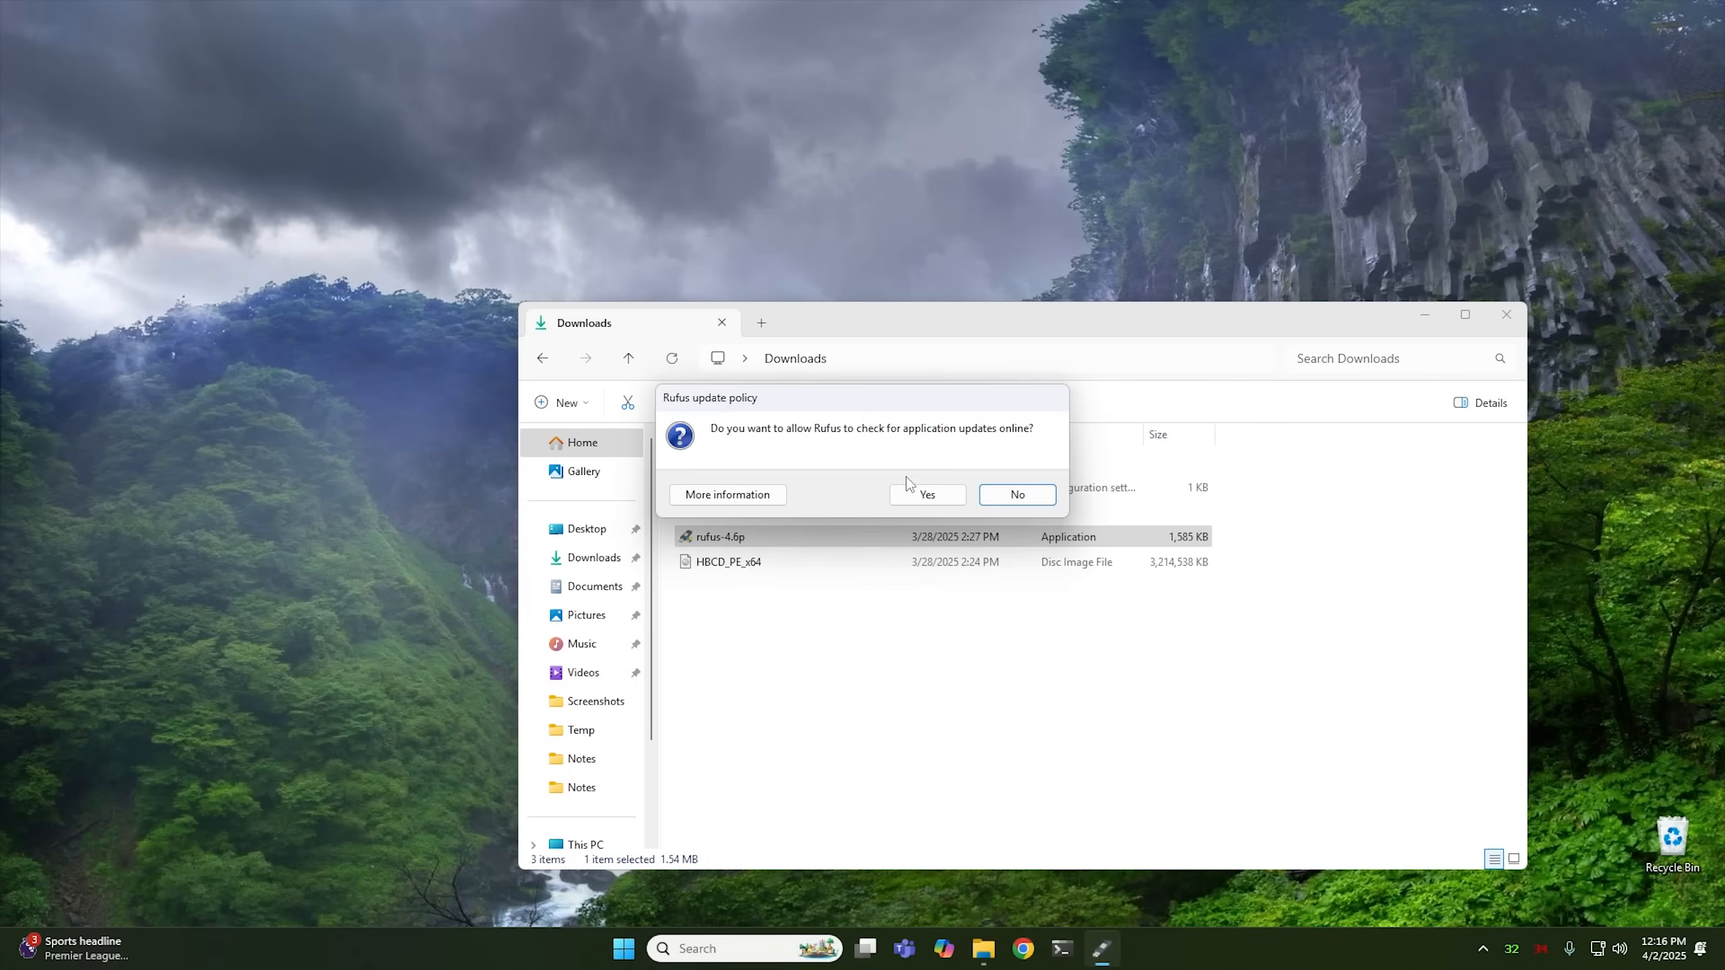
{"action": "left_click", "coordinate": [1018, 494]}
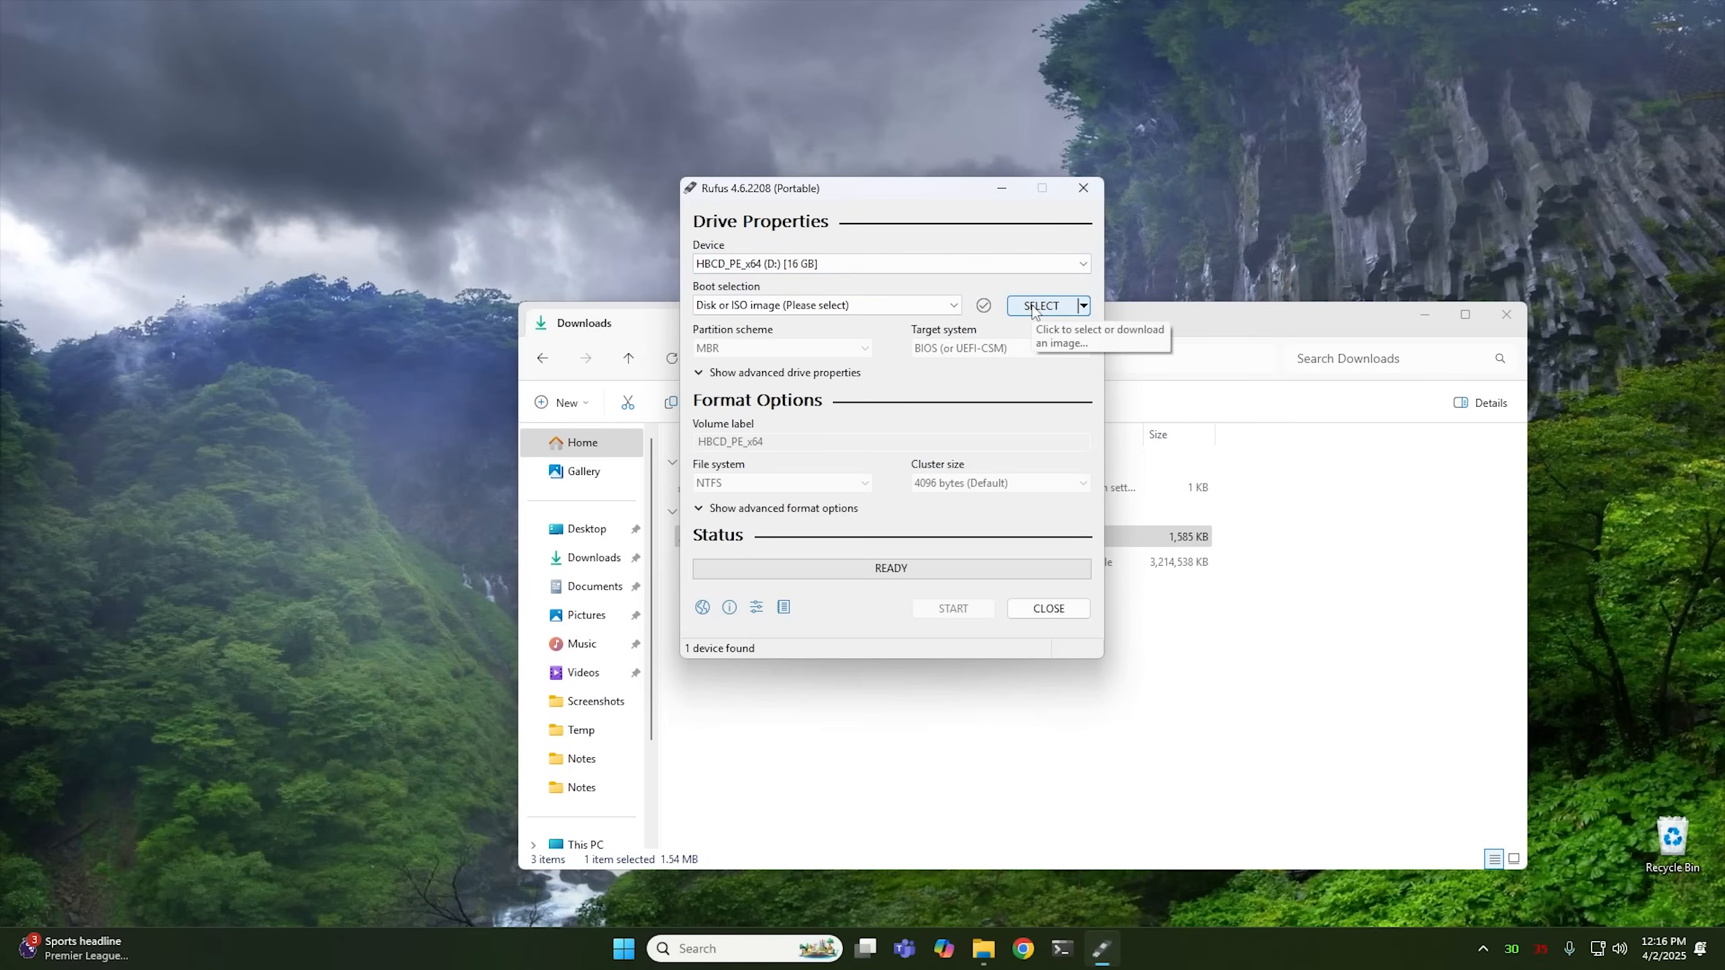
- Load HBCD_PE_x64.iso from Downloads as the boot image via SELECT
{"action": "left_click", "coordinate": [1041, 306]}
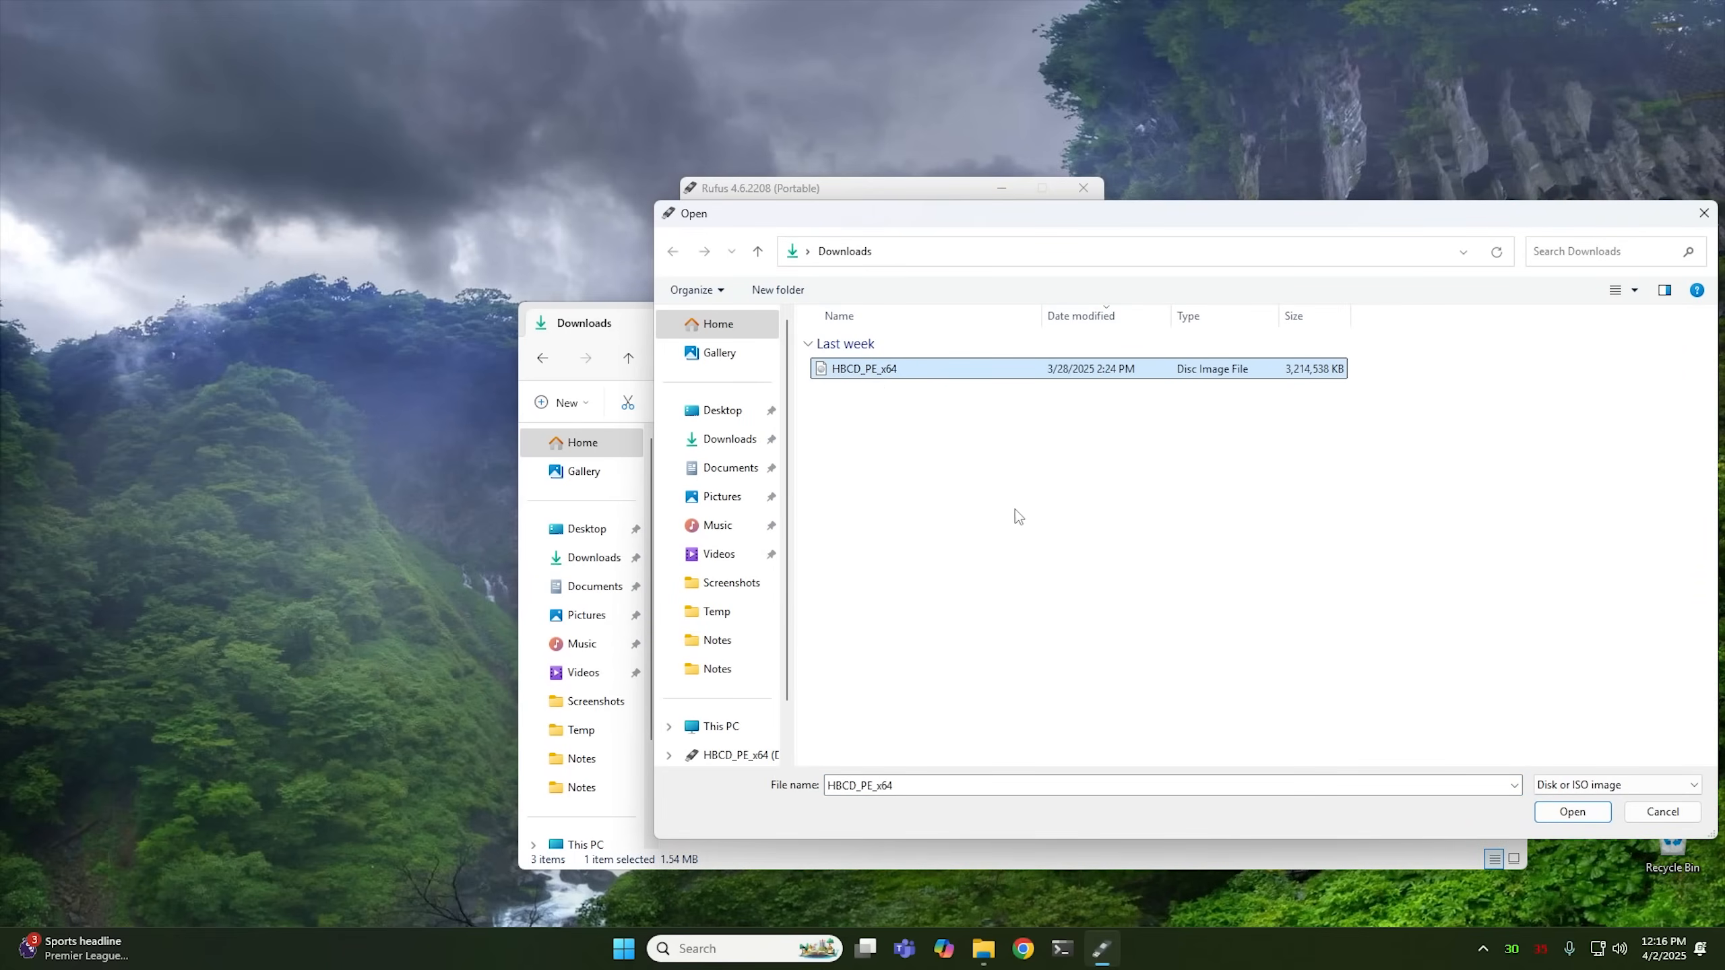
{"action": "left_click", "coordinate": [1571, 811]}
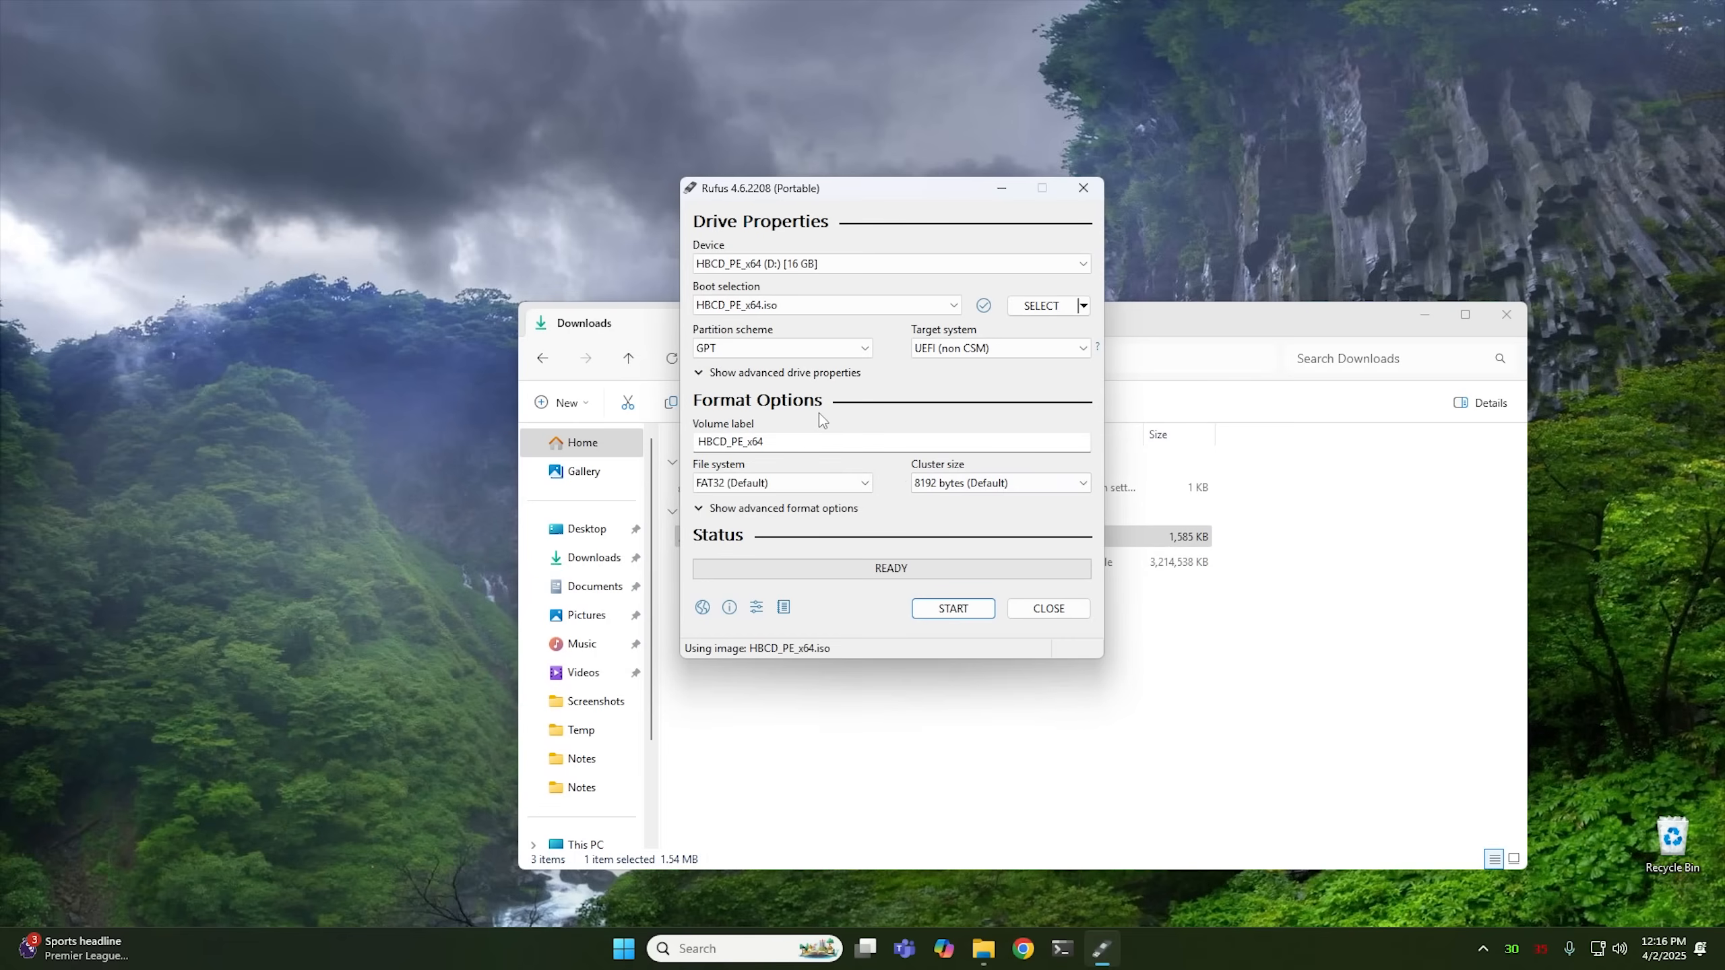
- Switch the partition scheme to MBR, targeting BIOS or UEFI
{"action": "left_click", "coordinate": [783, 348]}
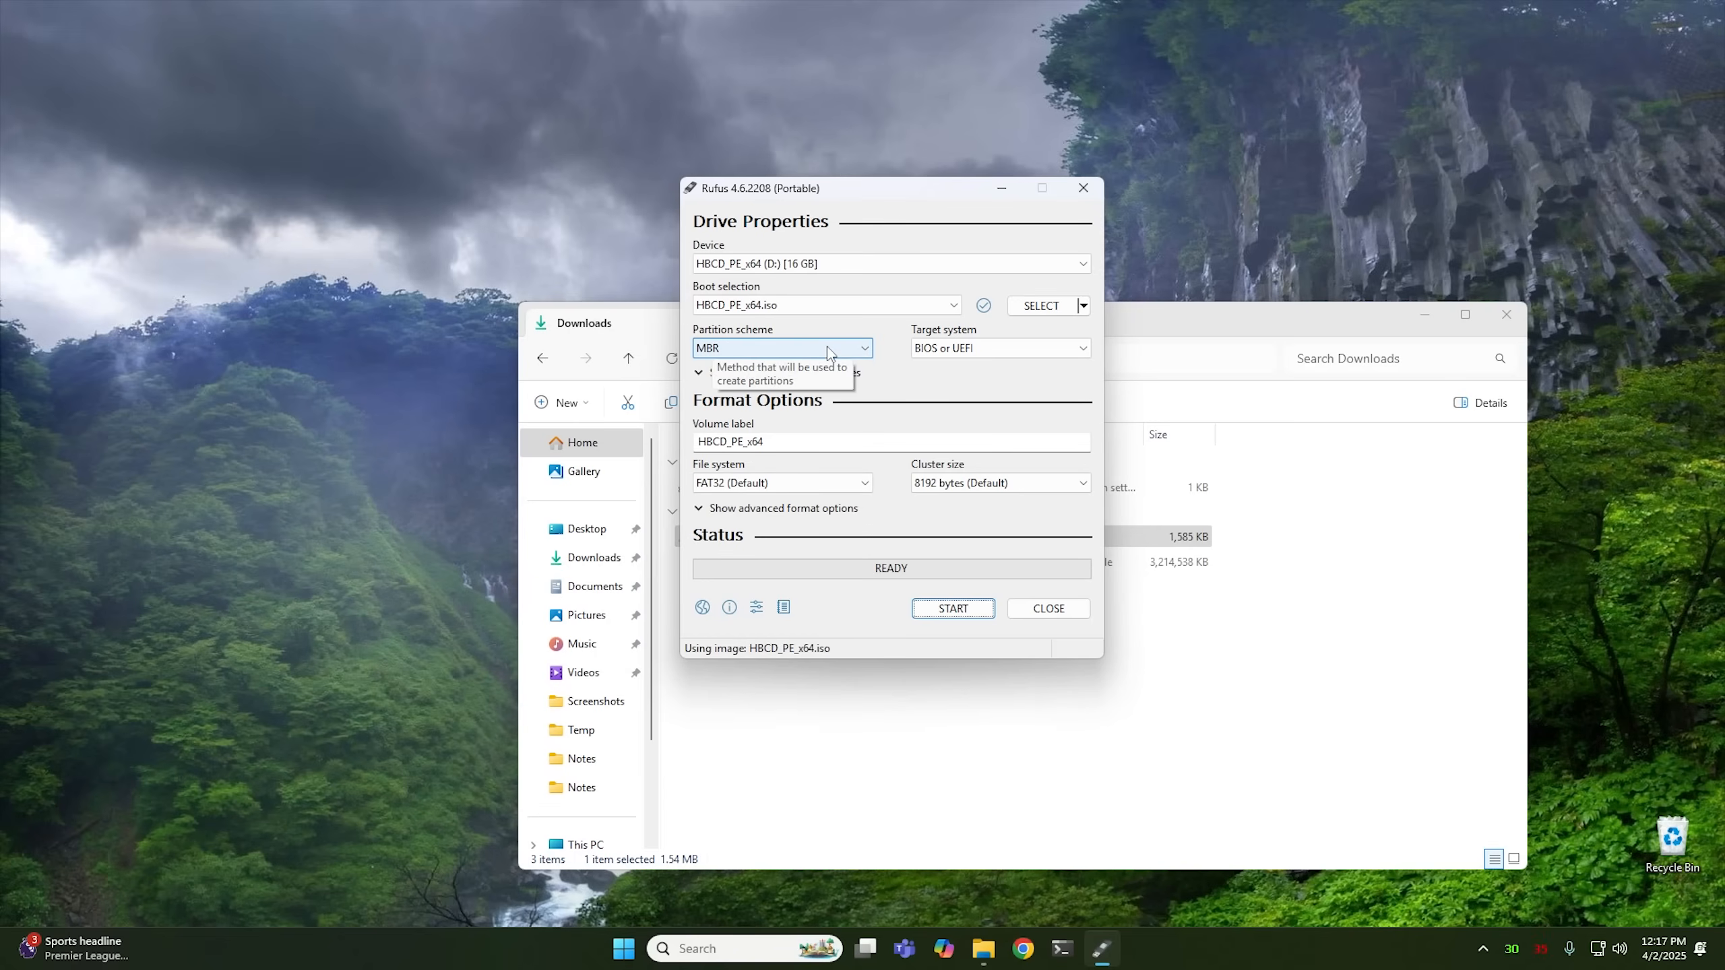
{"action": "mouse_move", "coordinate": [990, 348]}
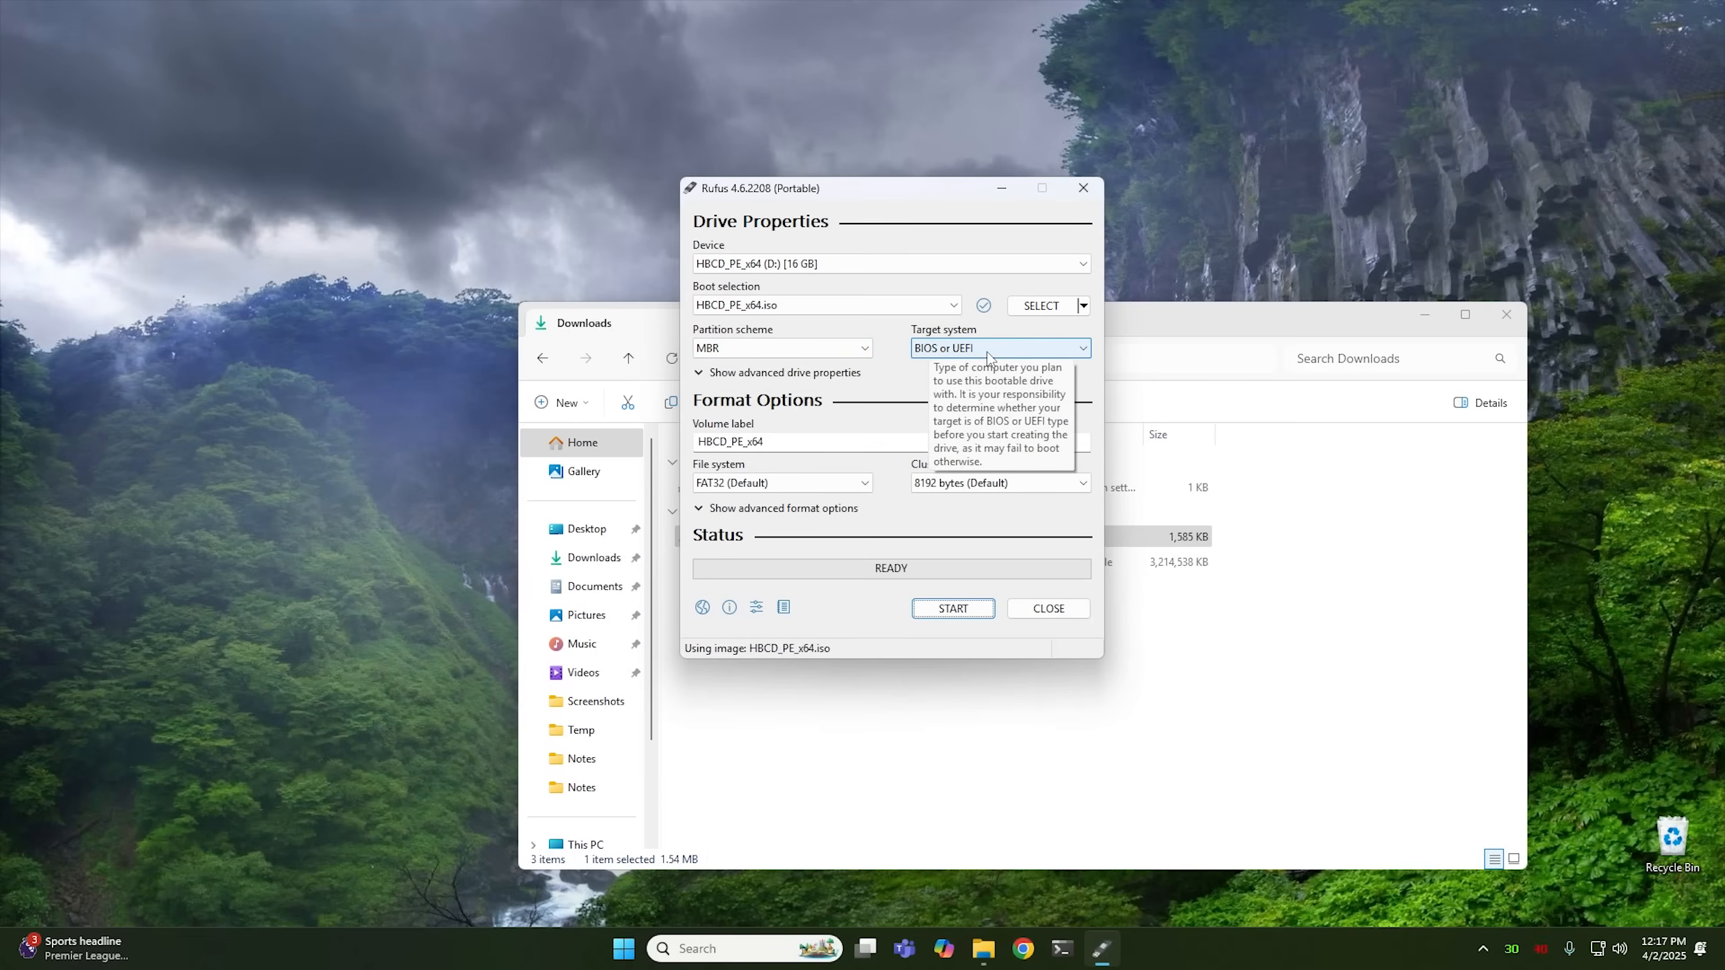
{"action": "mouse_move", "coordinate": [888, 368]}
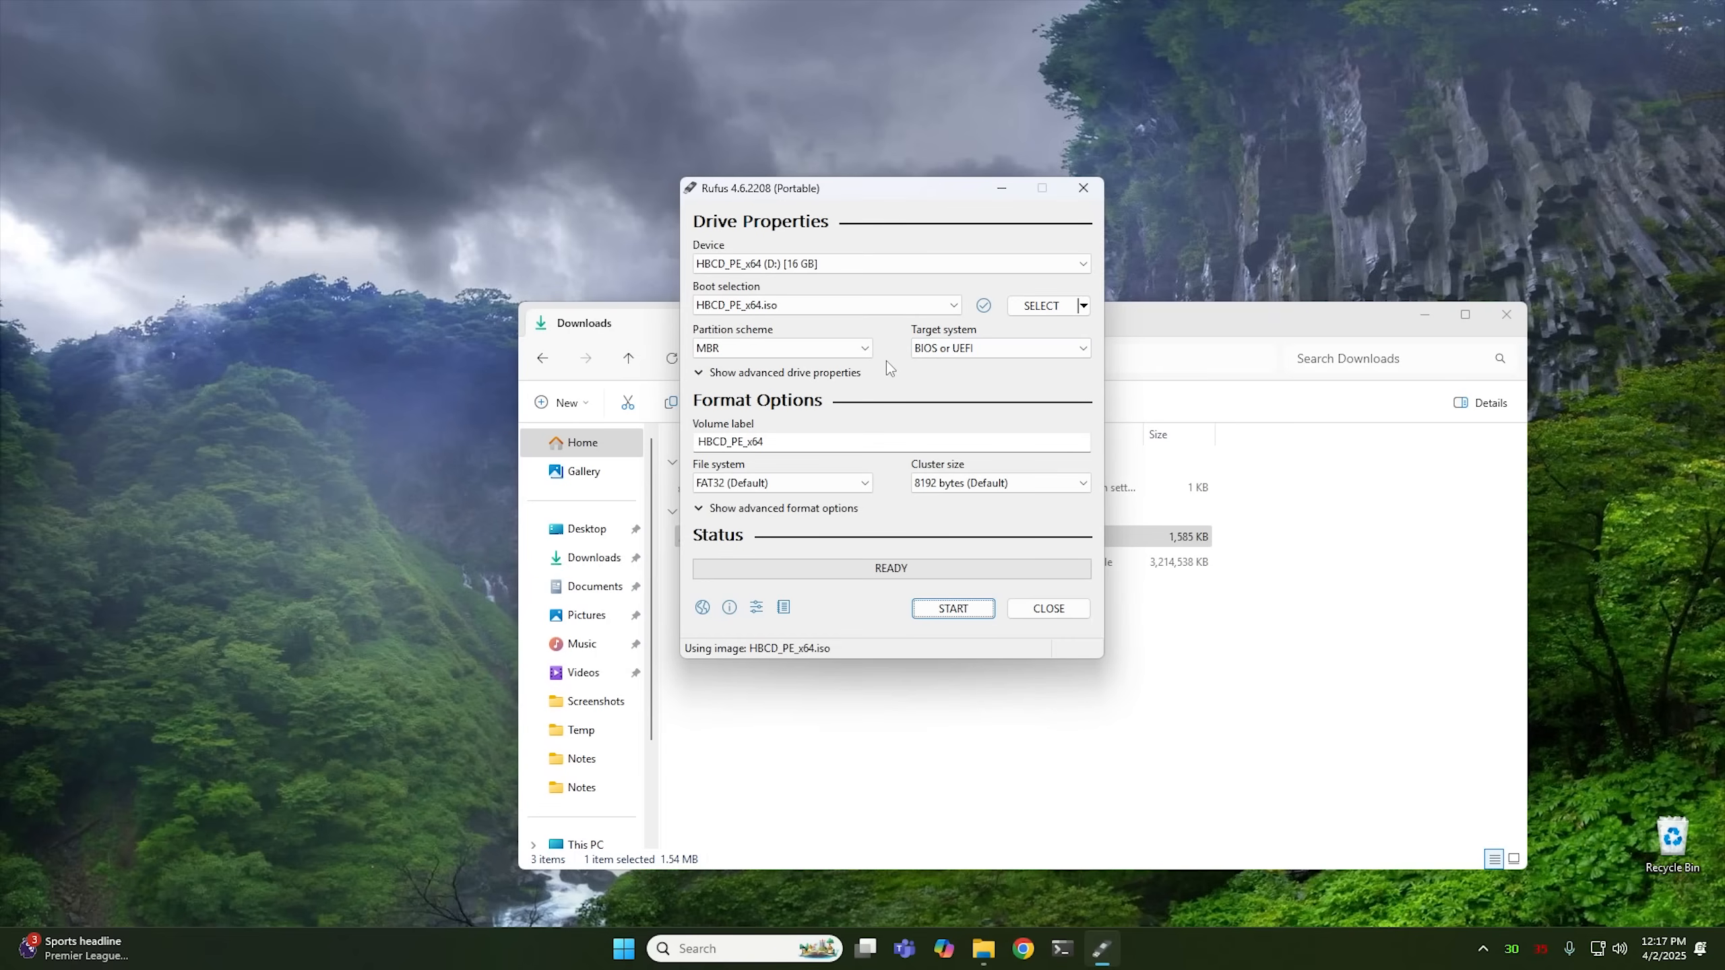
{"action": "mouse_move", "coordinate": [881, 364]}
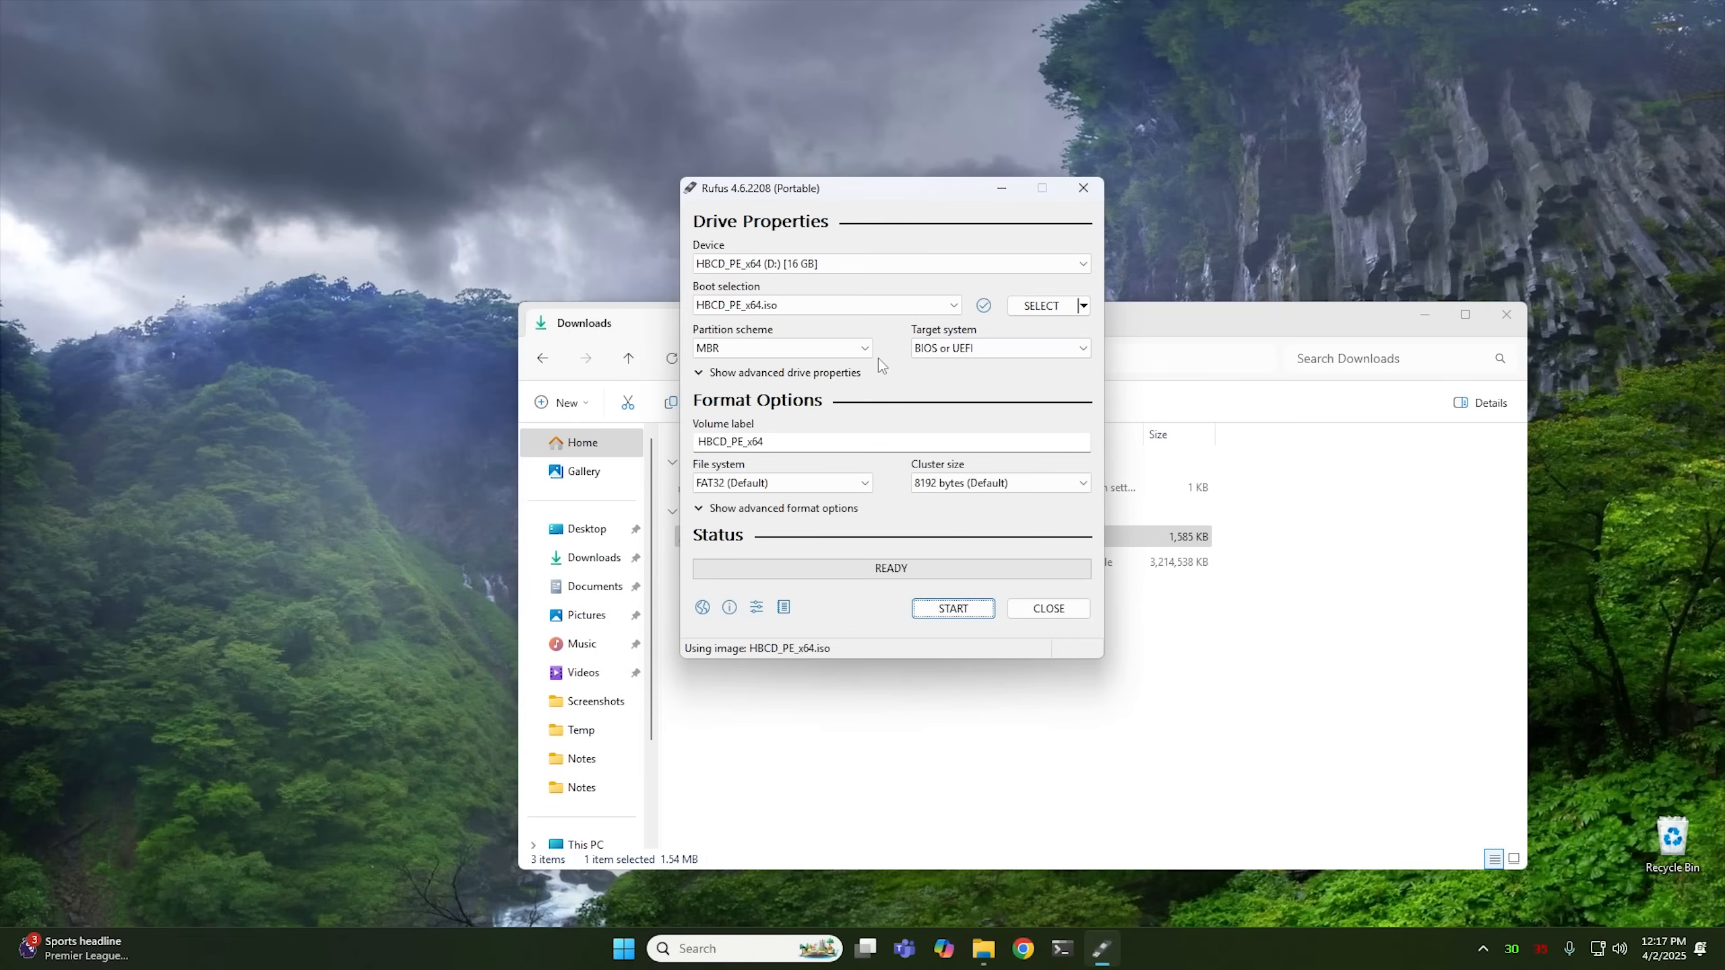
{"action": "mouse_move", "coordinate": [892, 366]}
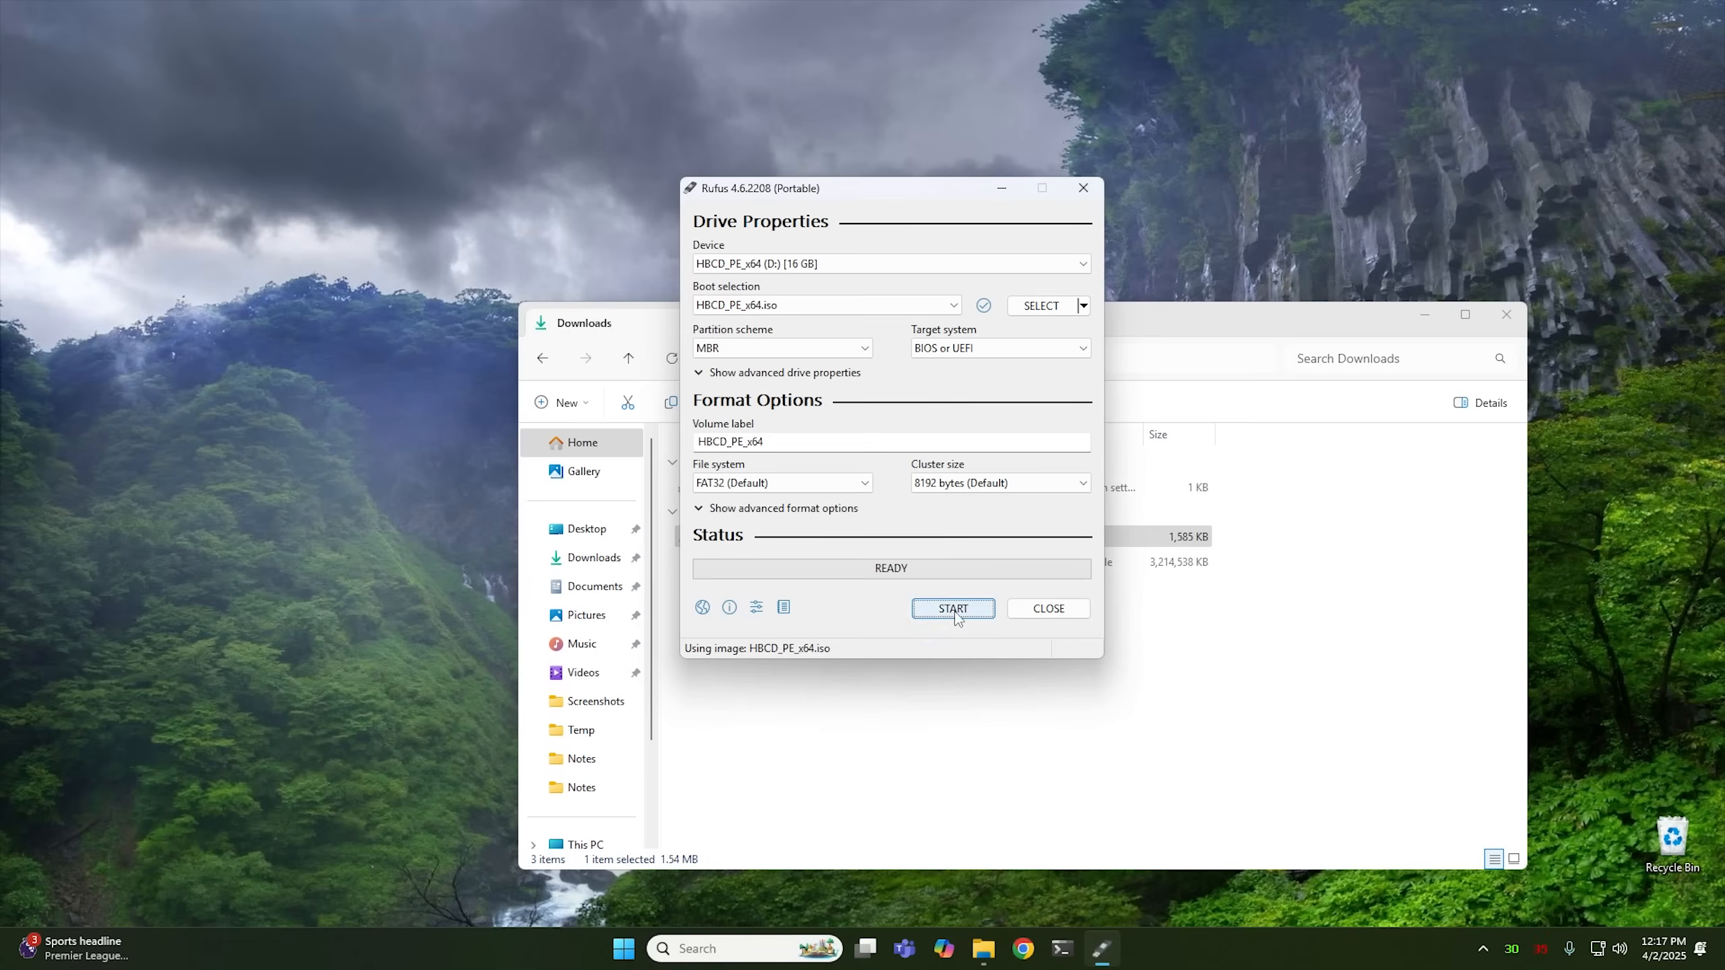
- Start writing the image and accept the revoked bootloader warning
{"action": "left_click", "coordinate": [953, 609]}
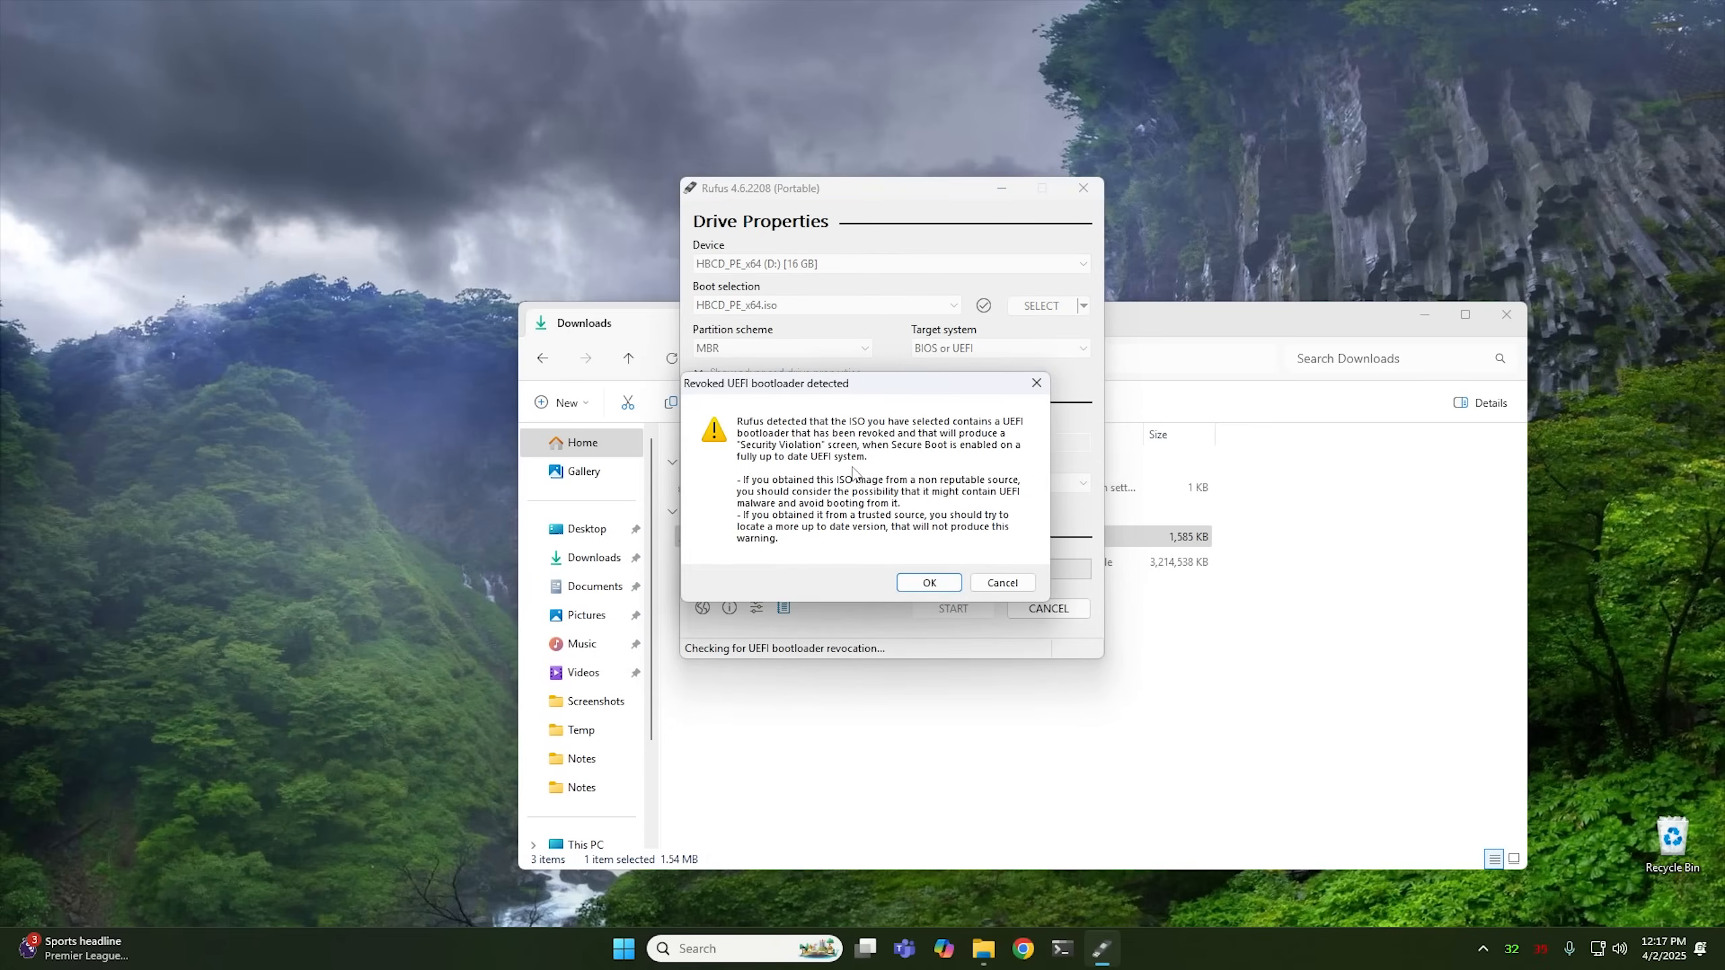
{"action": "mouse_move", "coordinate": [769, 431]}
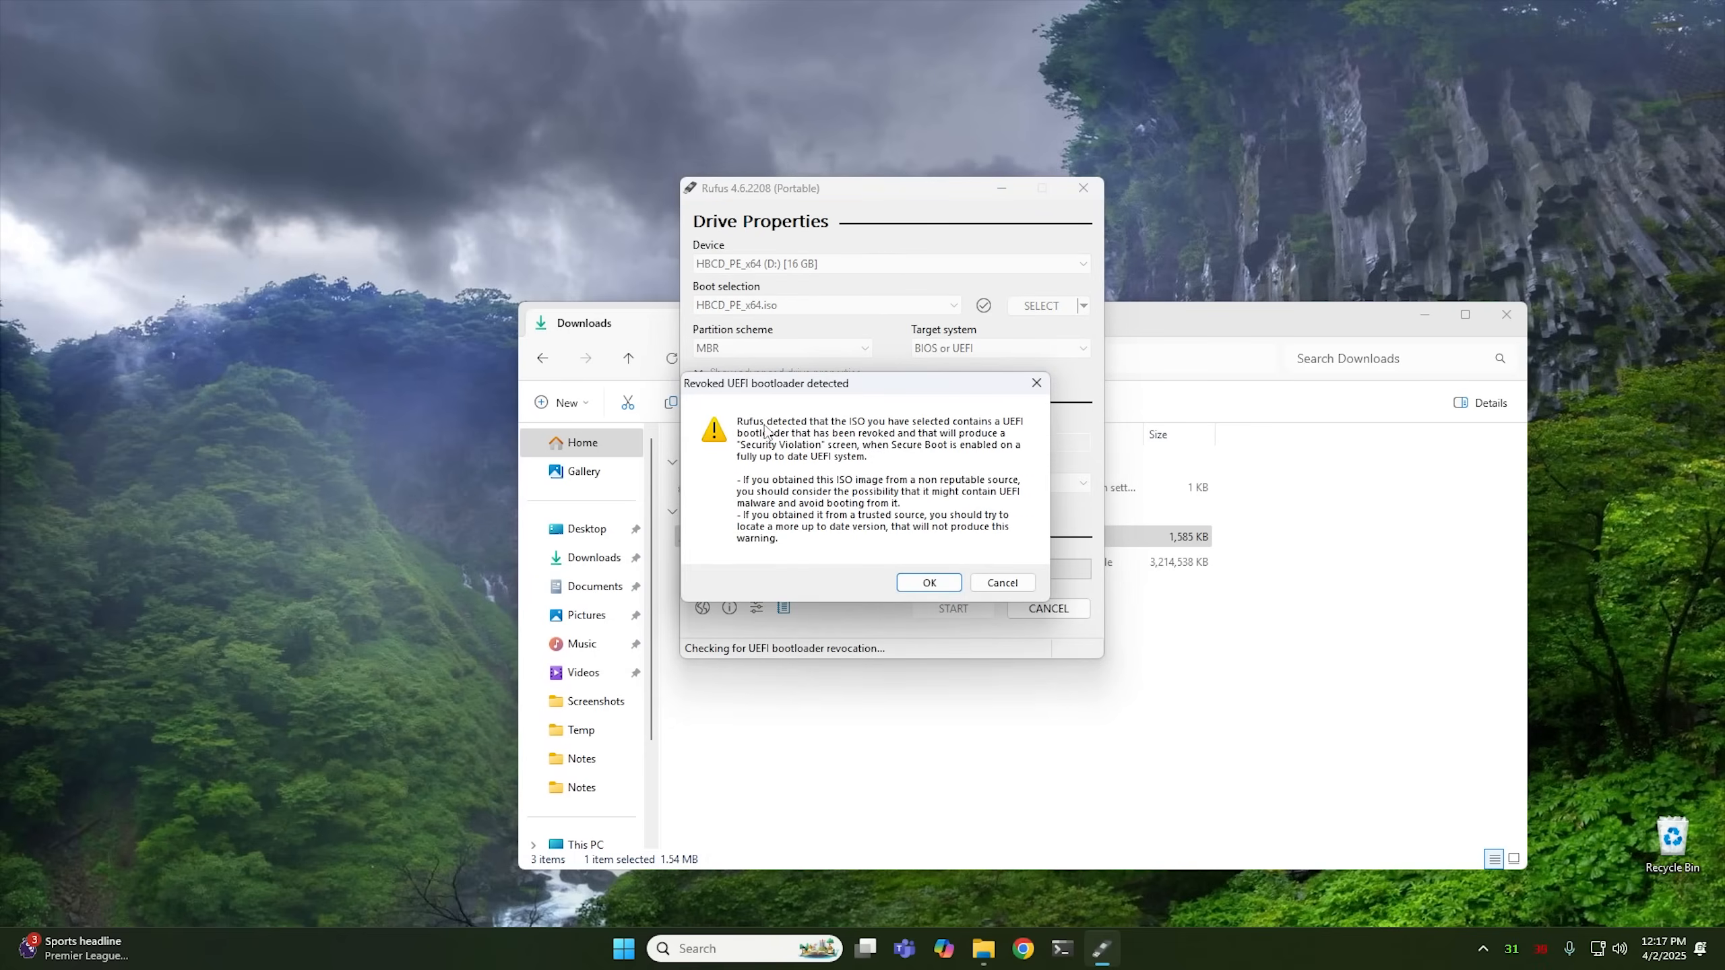
{"action": "mouse_move", "coordinate": [1011, 440]}
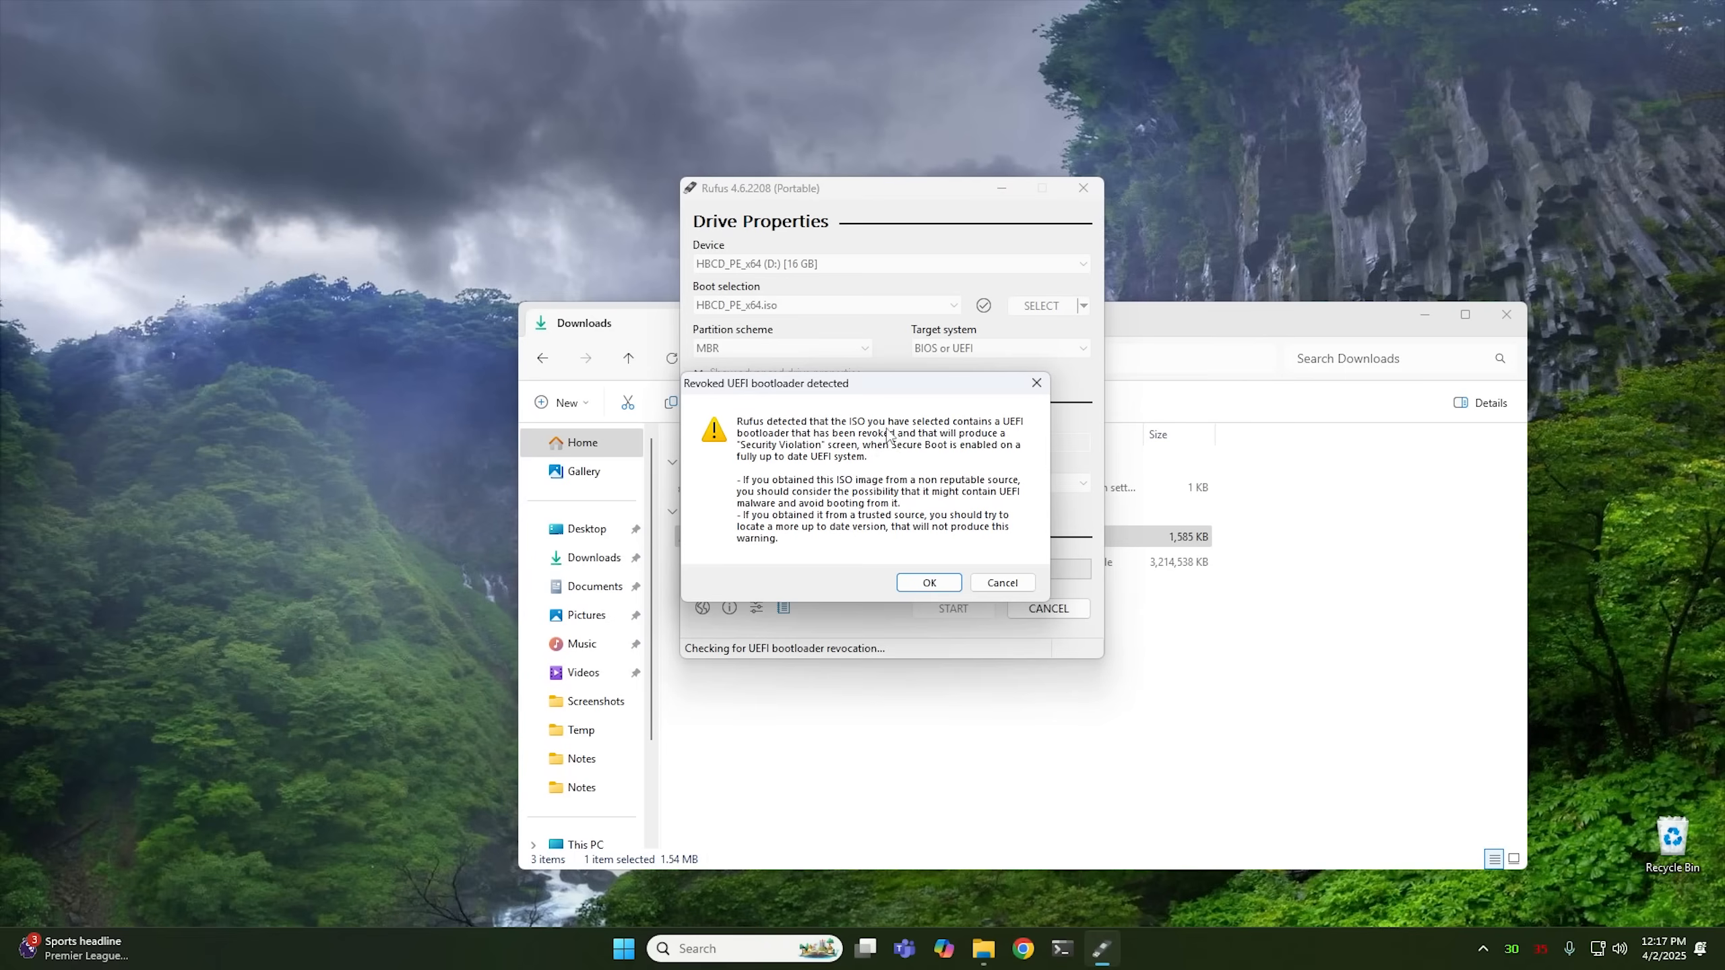
{"action": "left_click", "coordinate": [928, 582]}
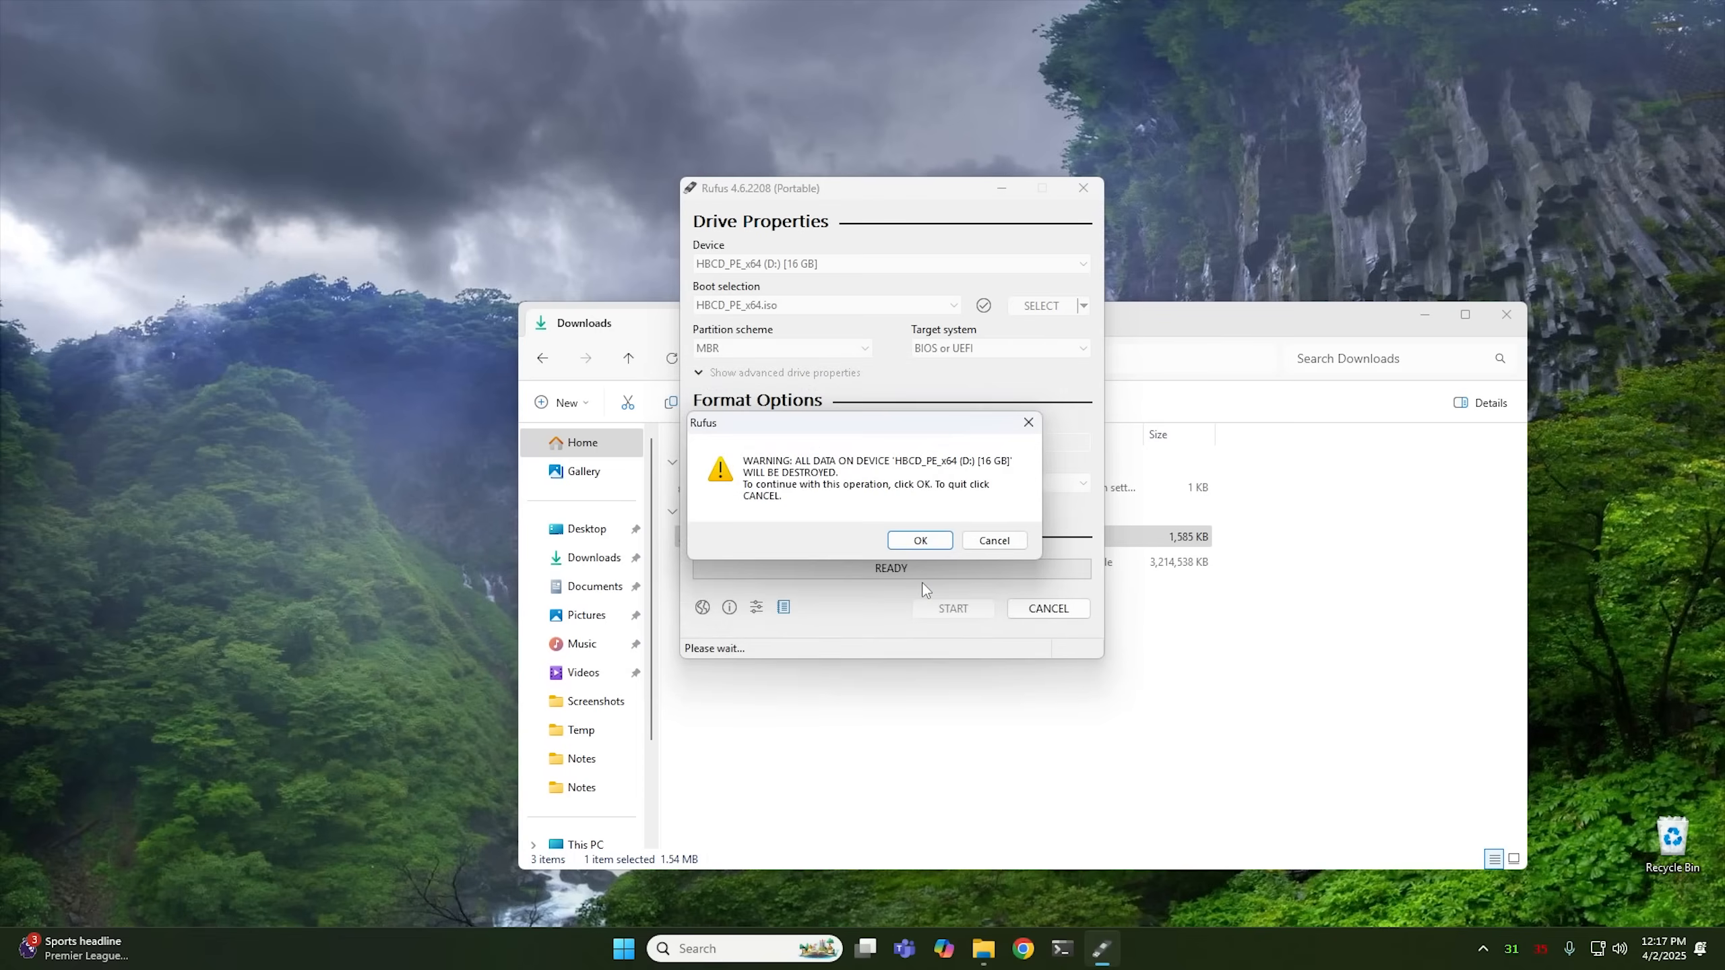
{"action": "mouse_move", "coordinate": [857, 493]}
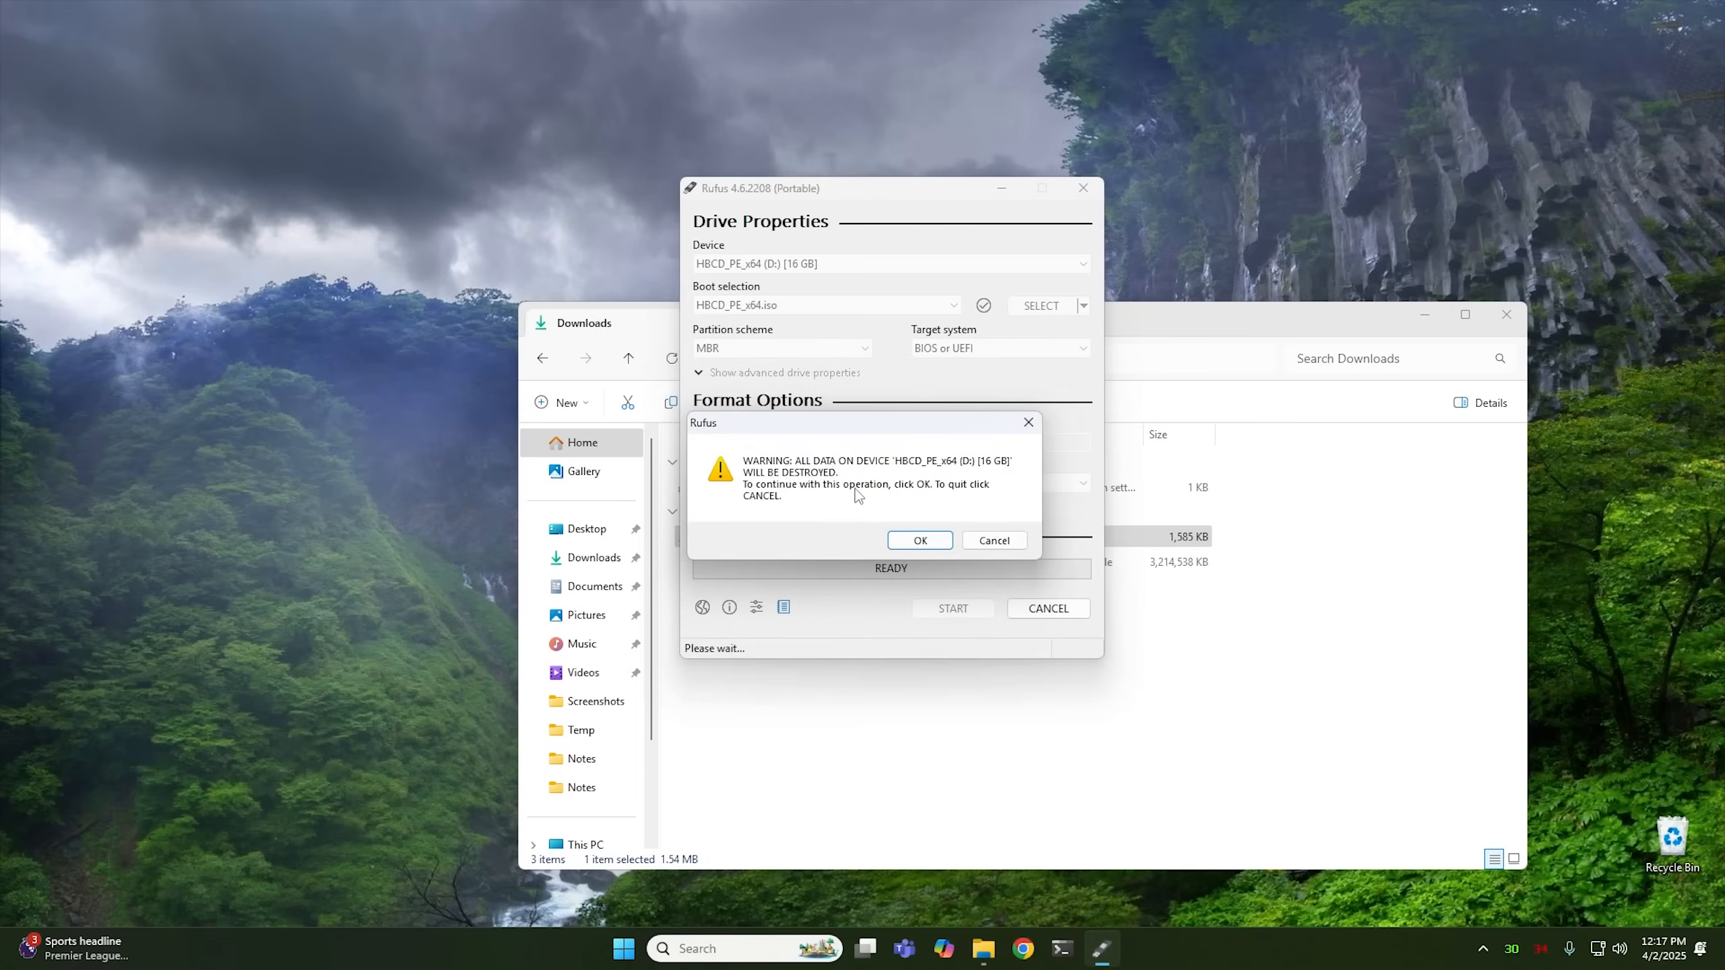
{"action": "mouse_move", "coordinate": [862, 519]}
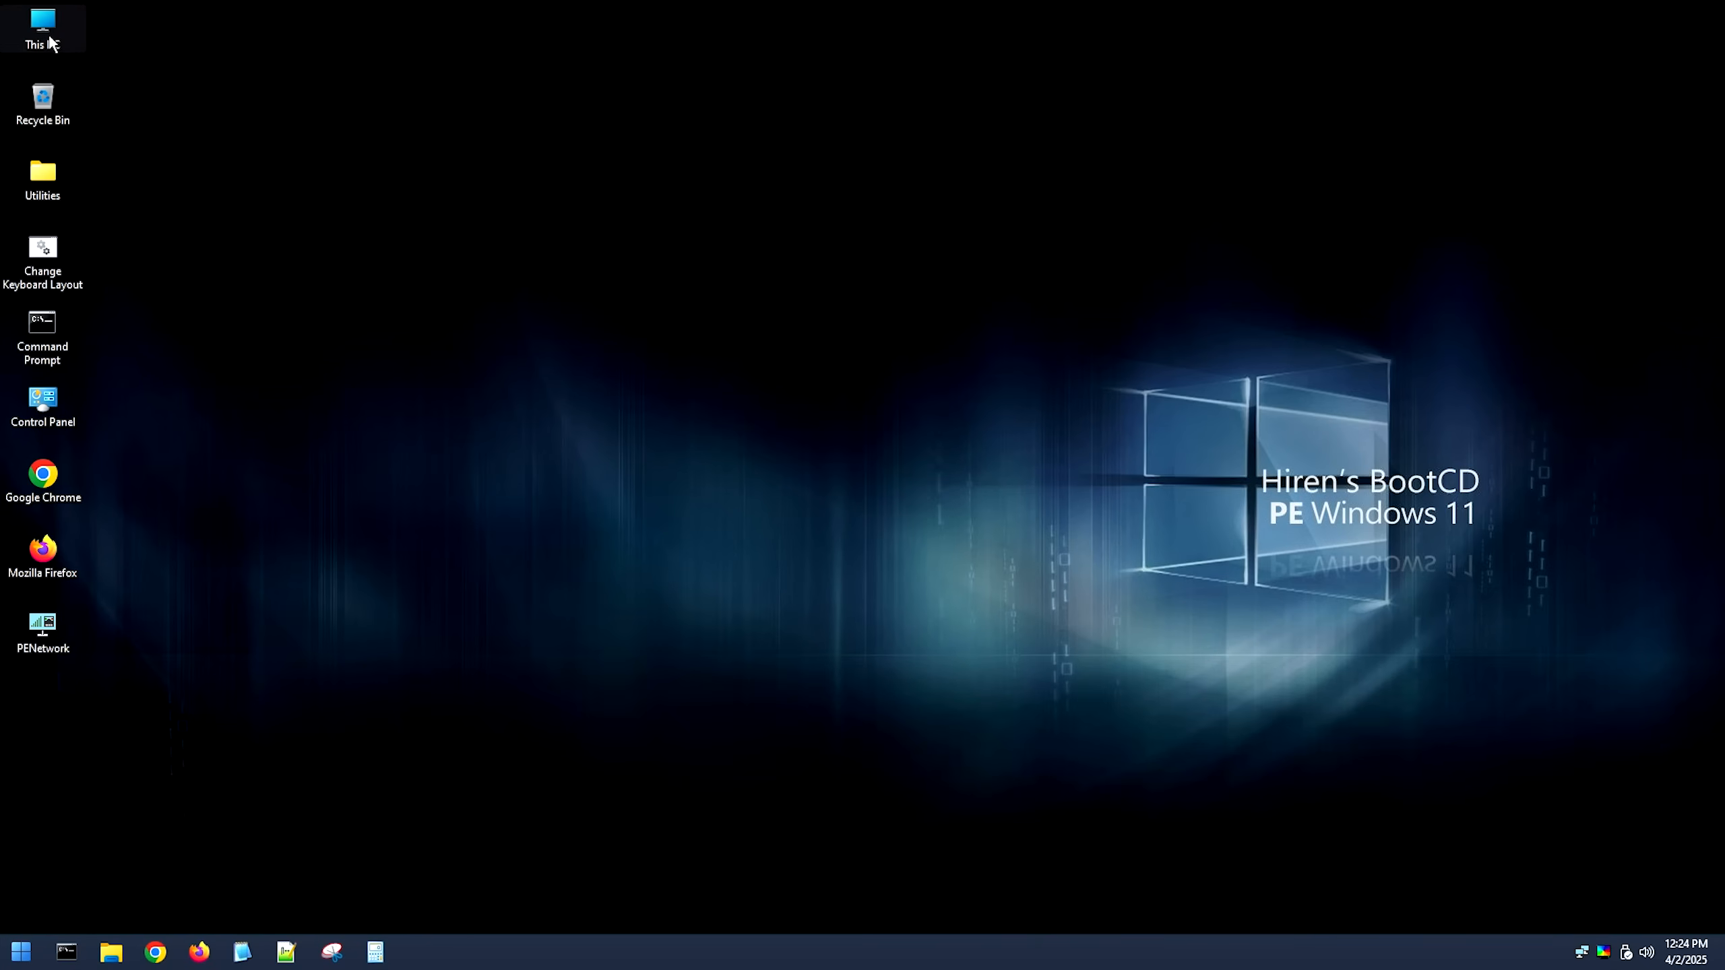
- Browse This PC and the Local Disk (C:) folders in File Explorer, then close the window
{"action": "double_click", "coordinate": [44, 22]}
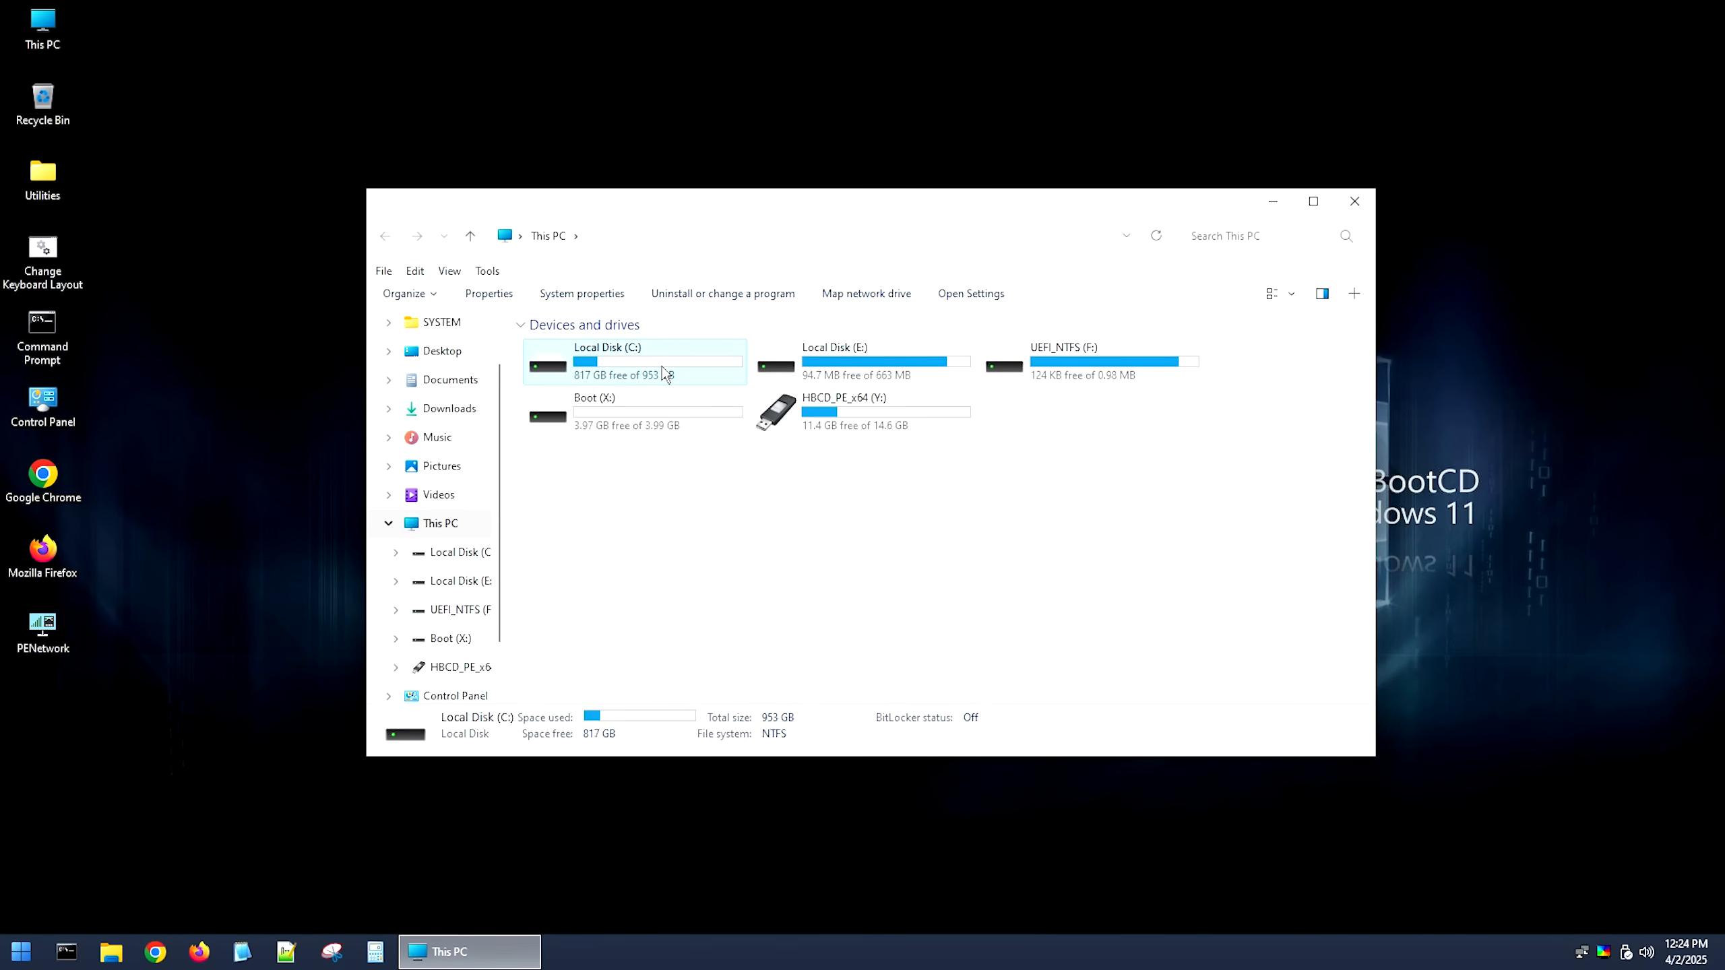
{"action": "mouse_move", "coordinate": [650, 369]}
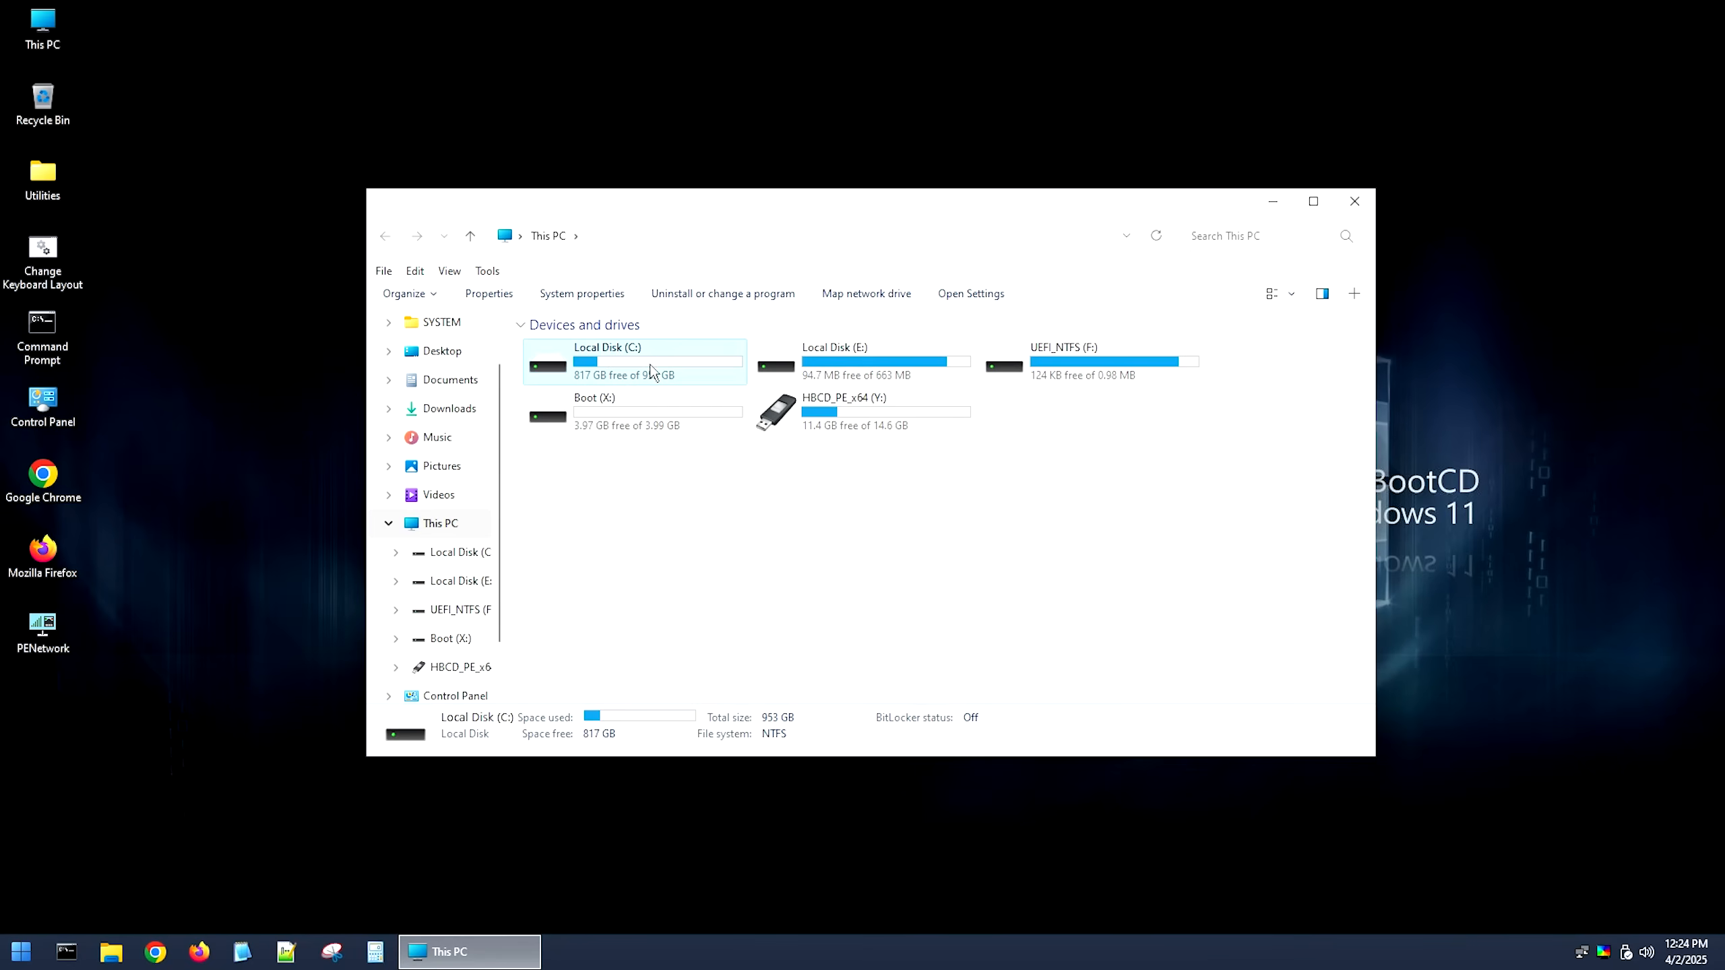
{"action": "double_click", "coordinate": [635, 361]}
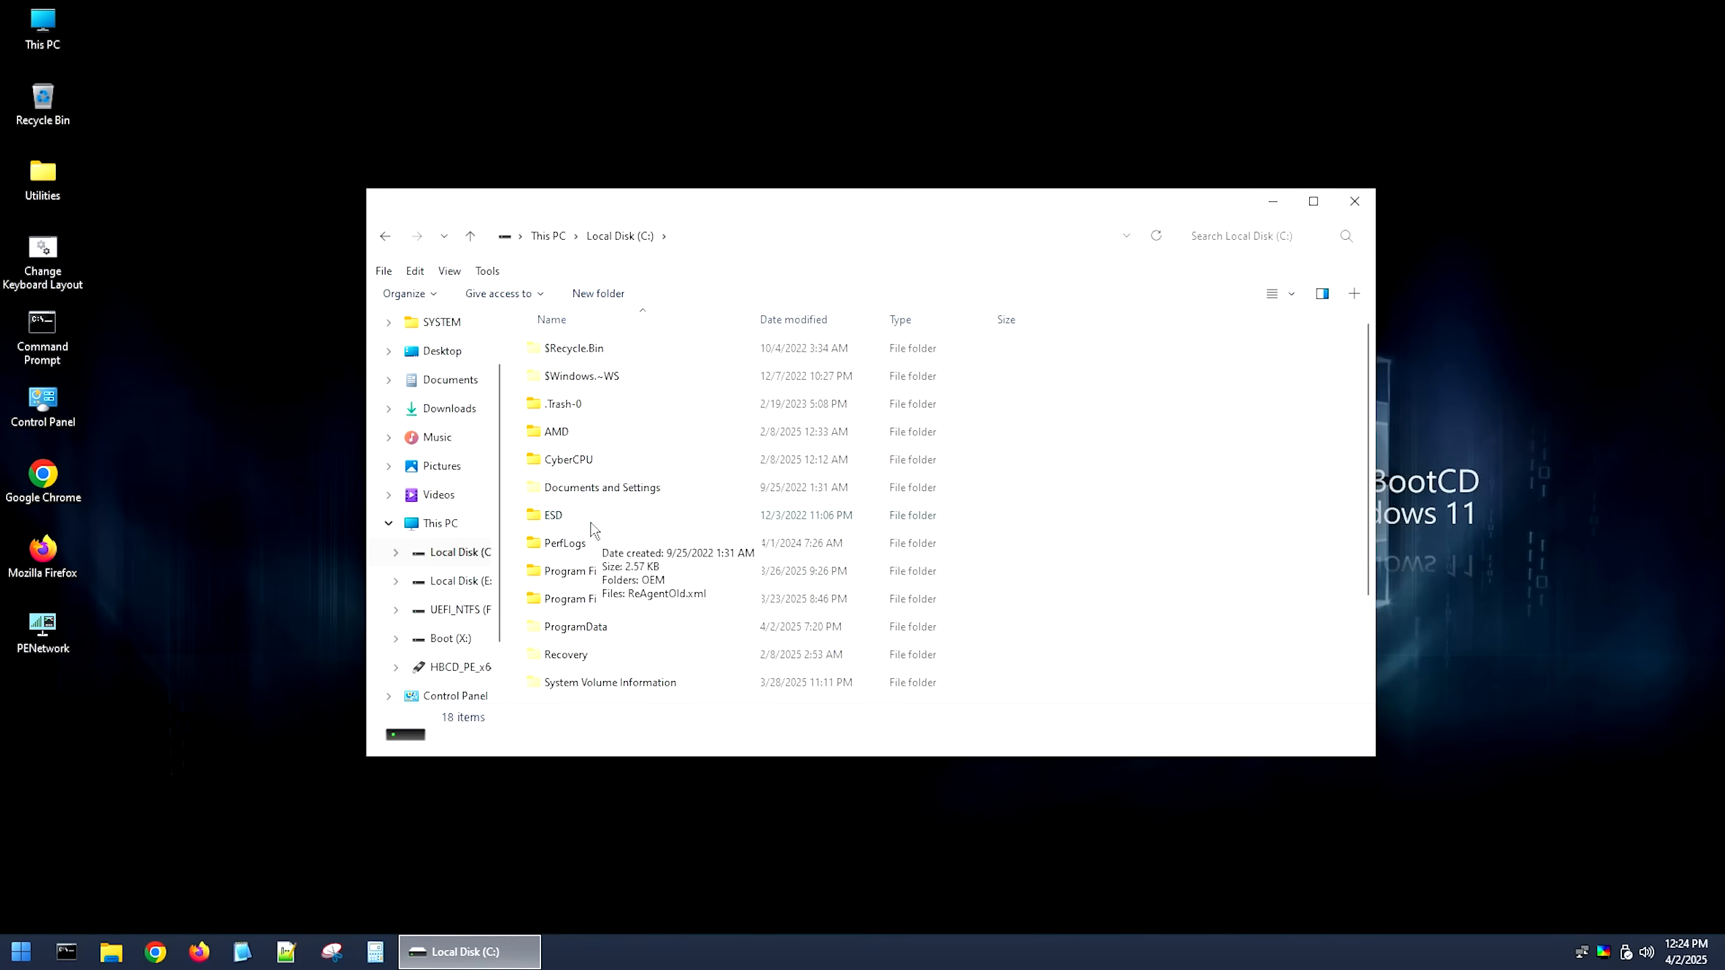
{"action": "left_click", "coordinate": [547, 236]}
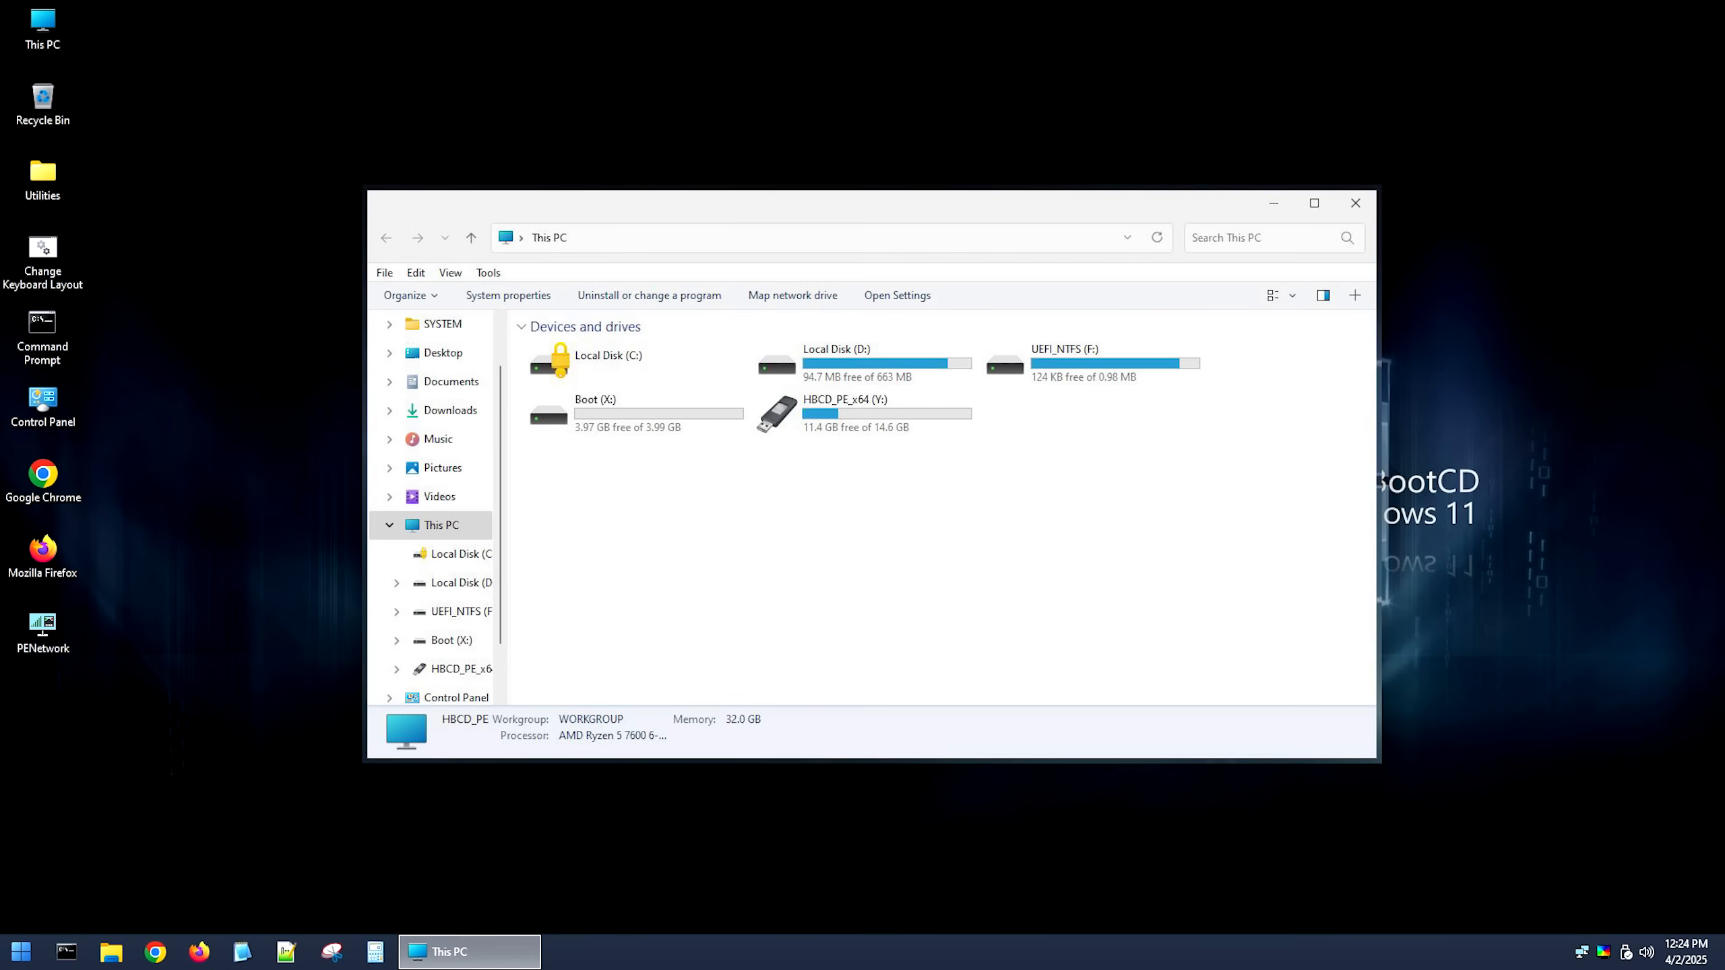
{"action": "left_click", "coordinate": [625, 358]}
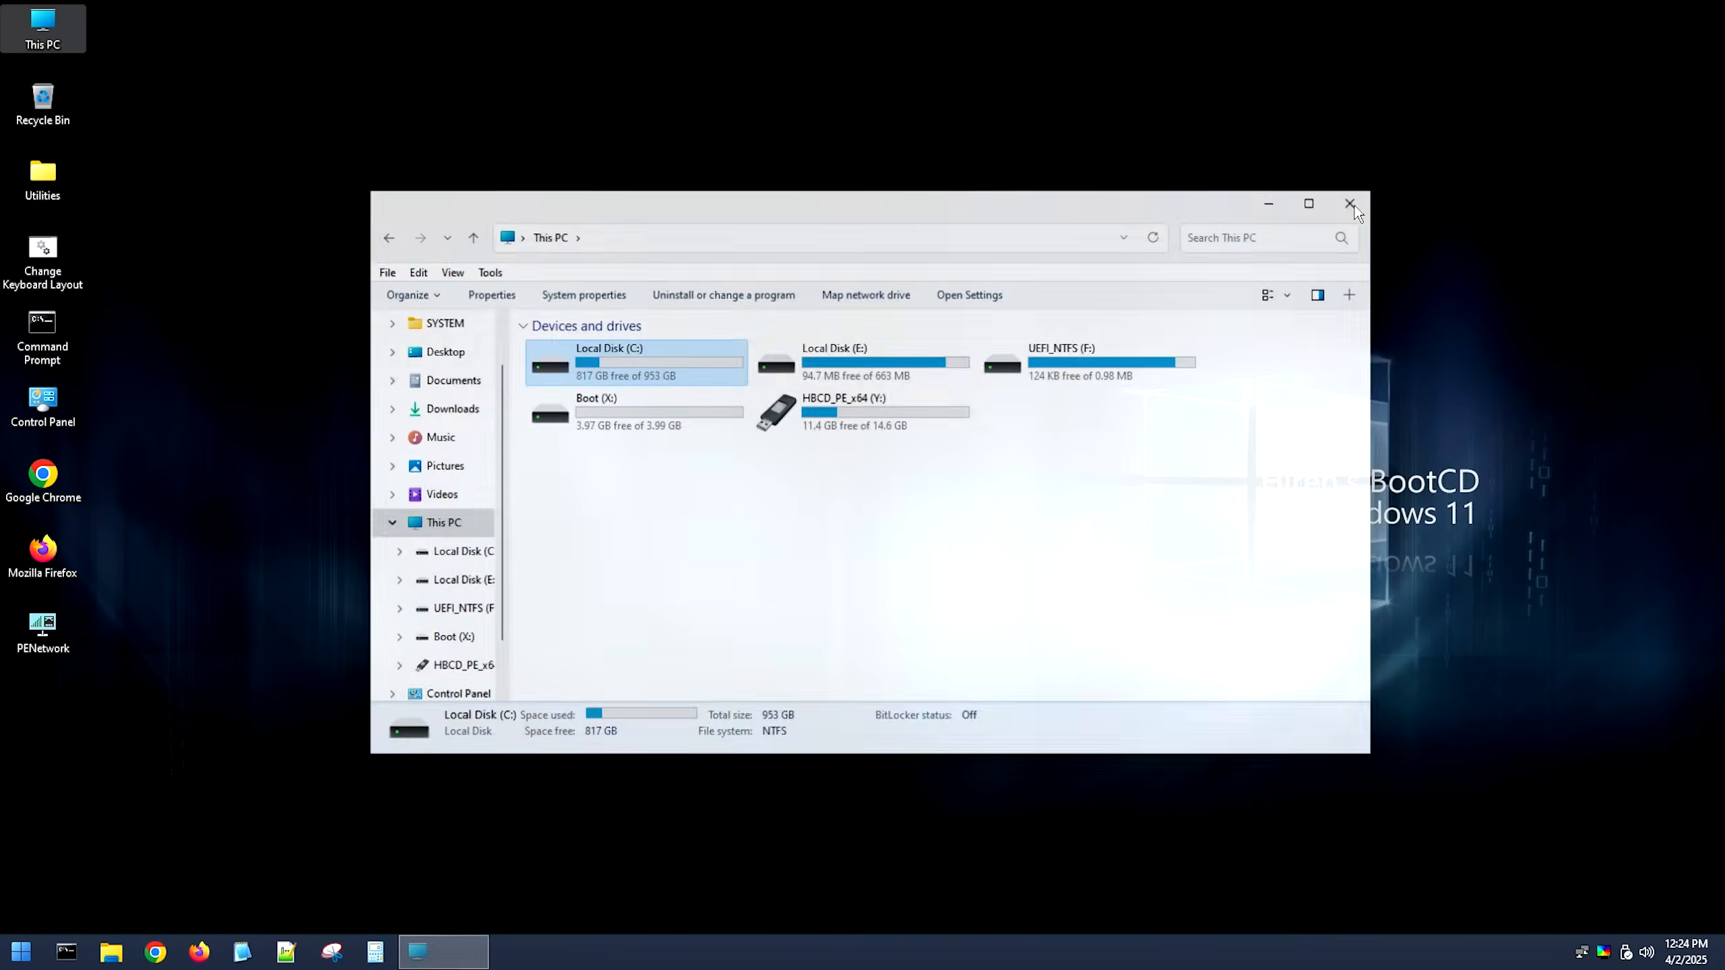
{"action": "left_click", "coordinate": [27, 951]}
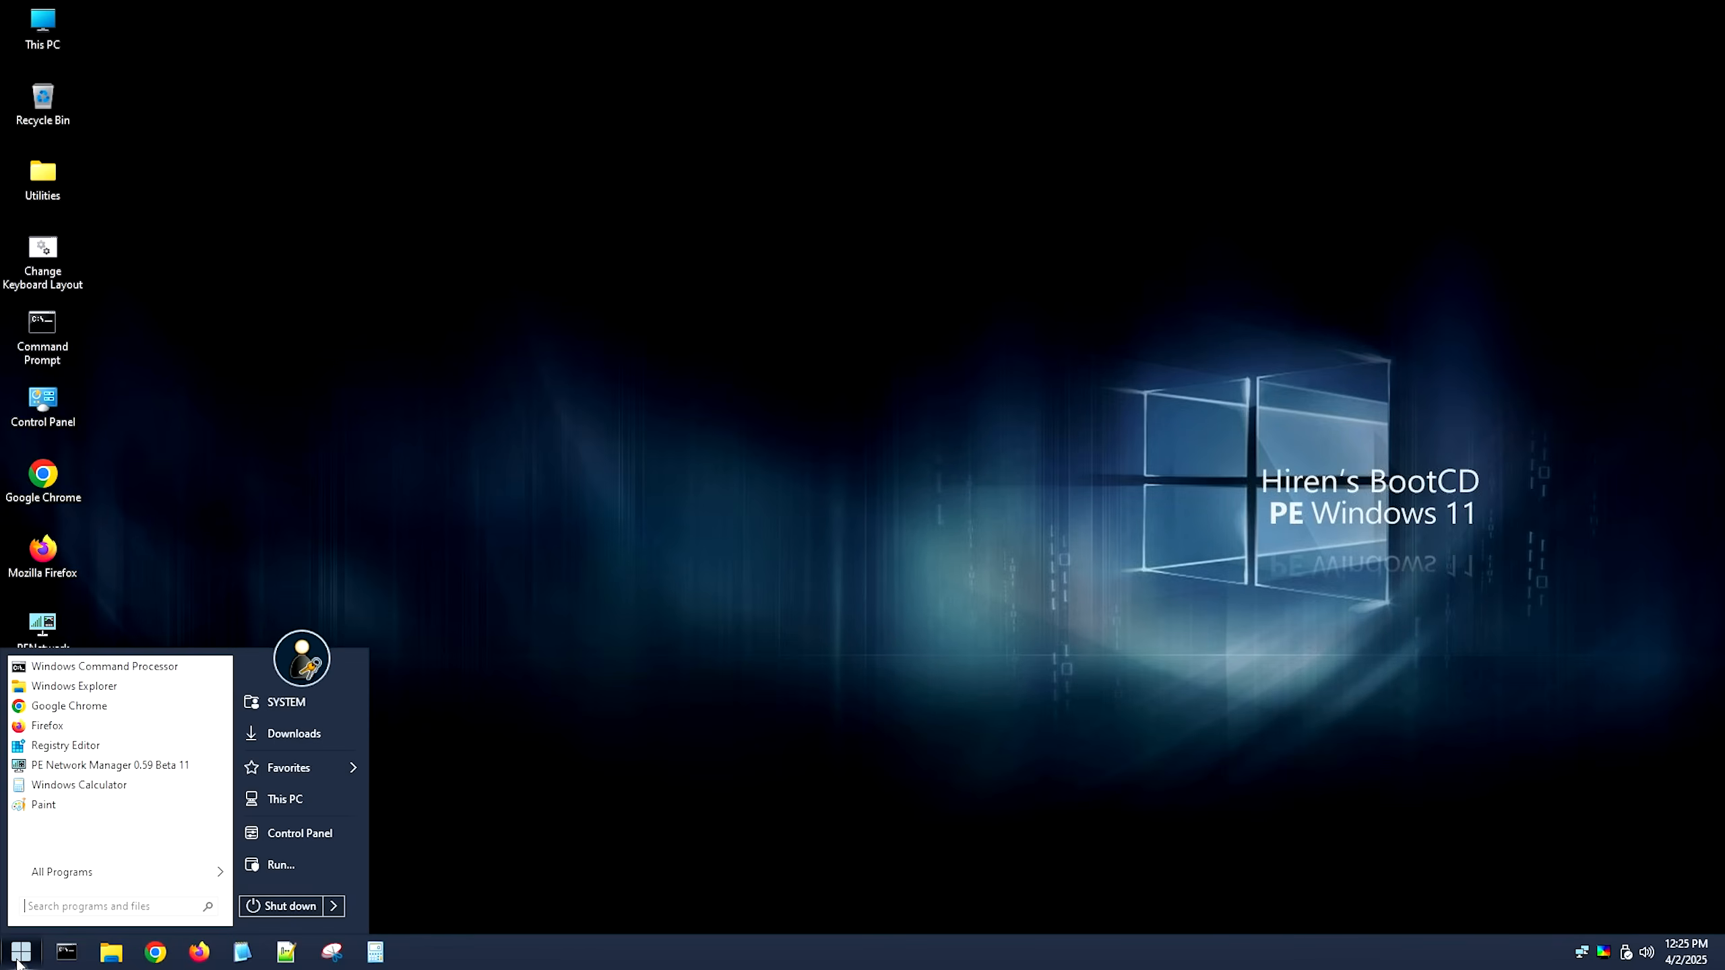
- Launch Windows Login Unlocker from Security > Passwords and select the C:\Windows Windows 11 Pro installation
{"action": "left_click", "coordinate": [62, 872]}
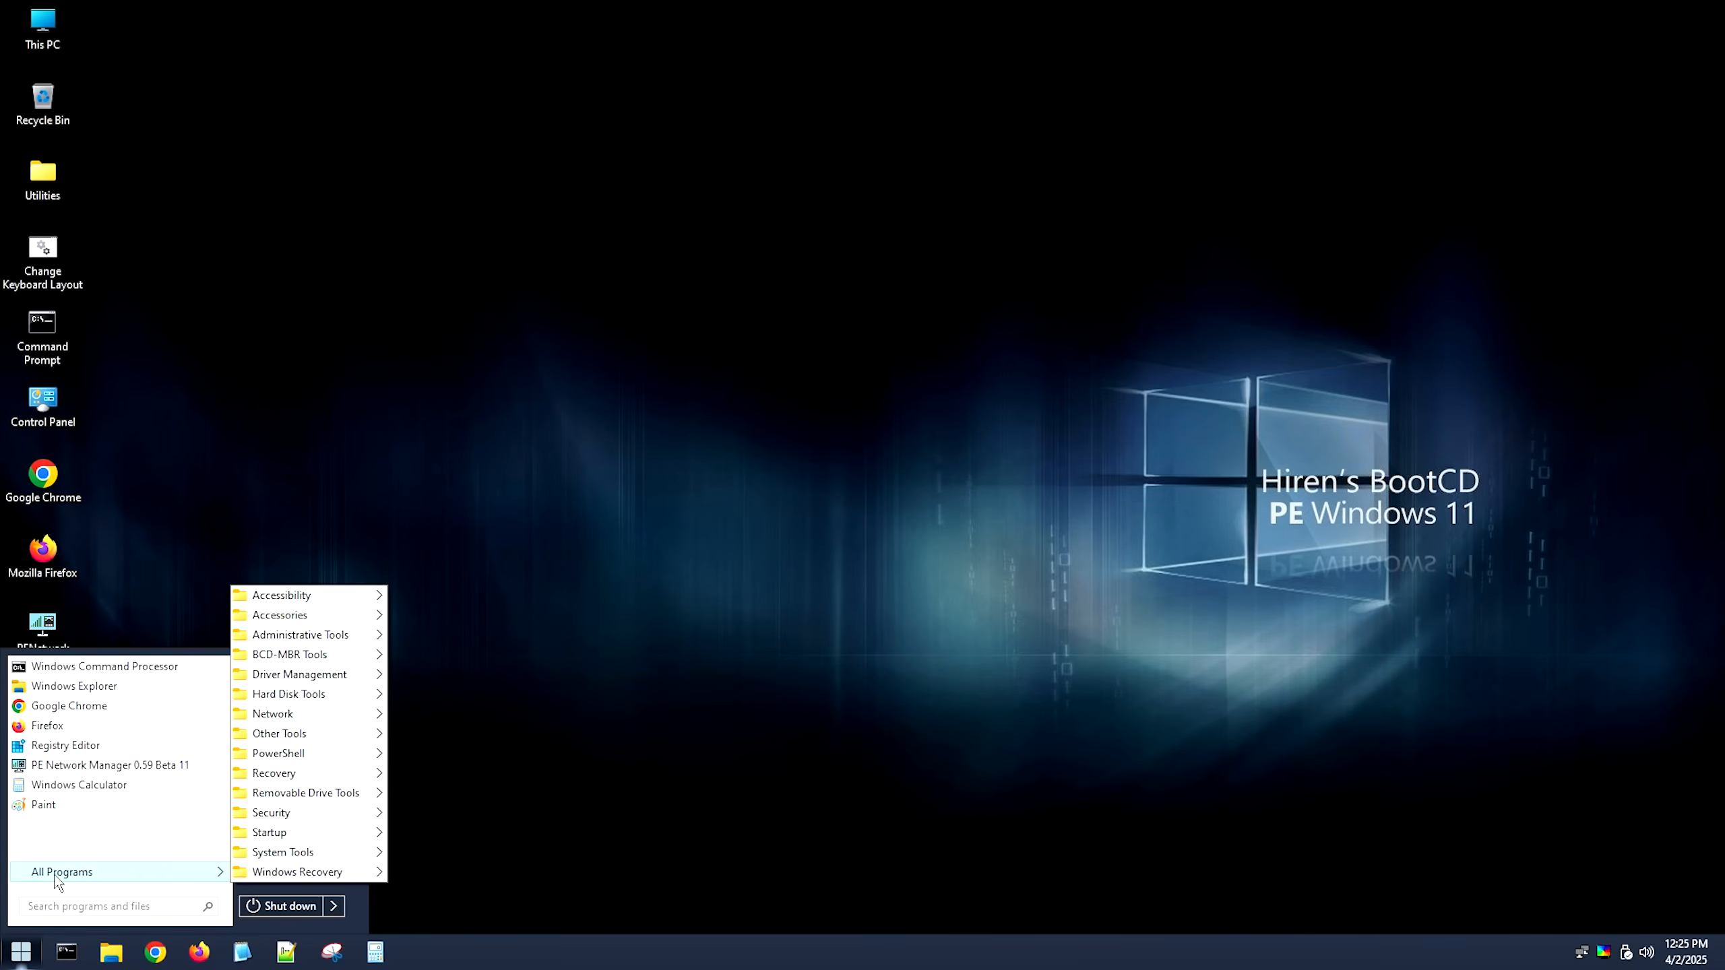
{"action": "mouse_move", "coordinate": [318, 813]}
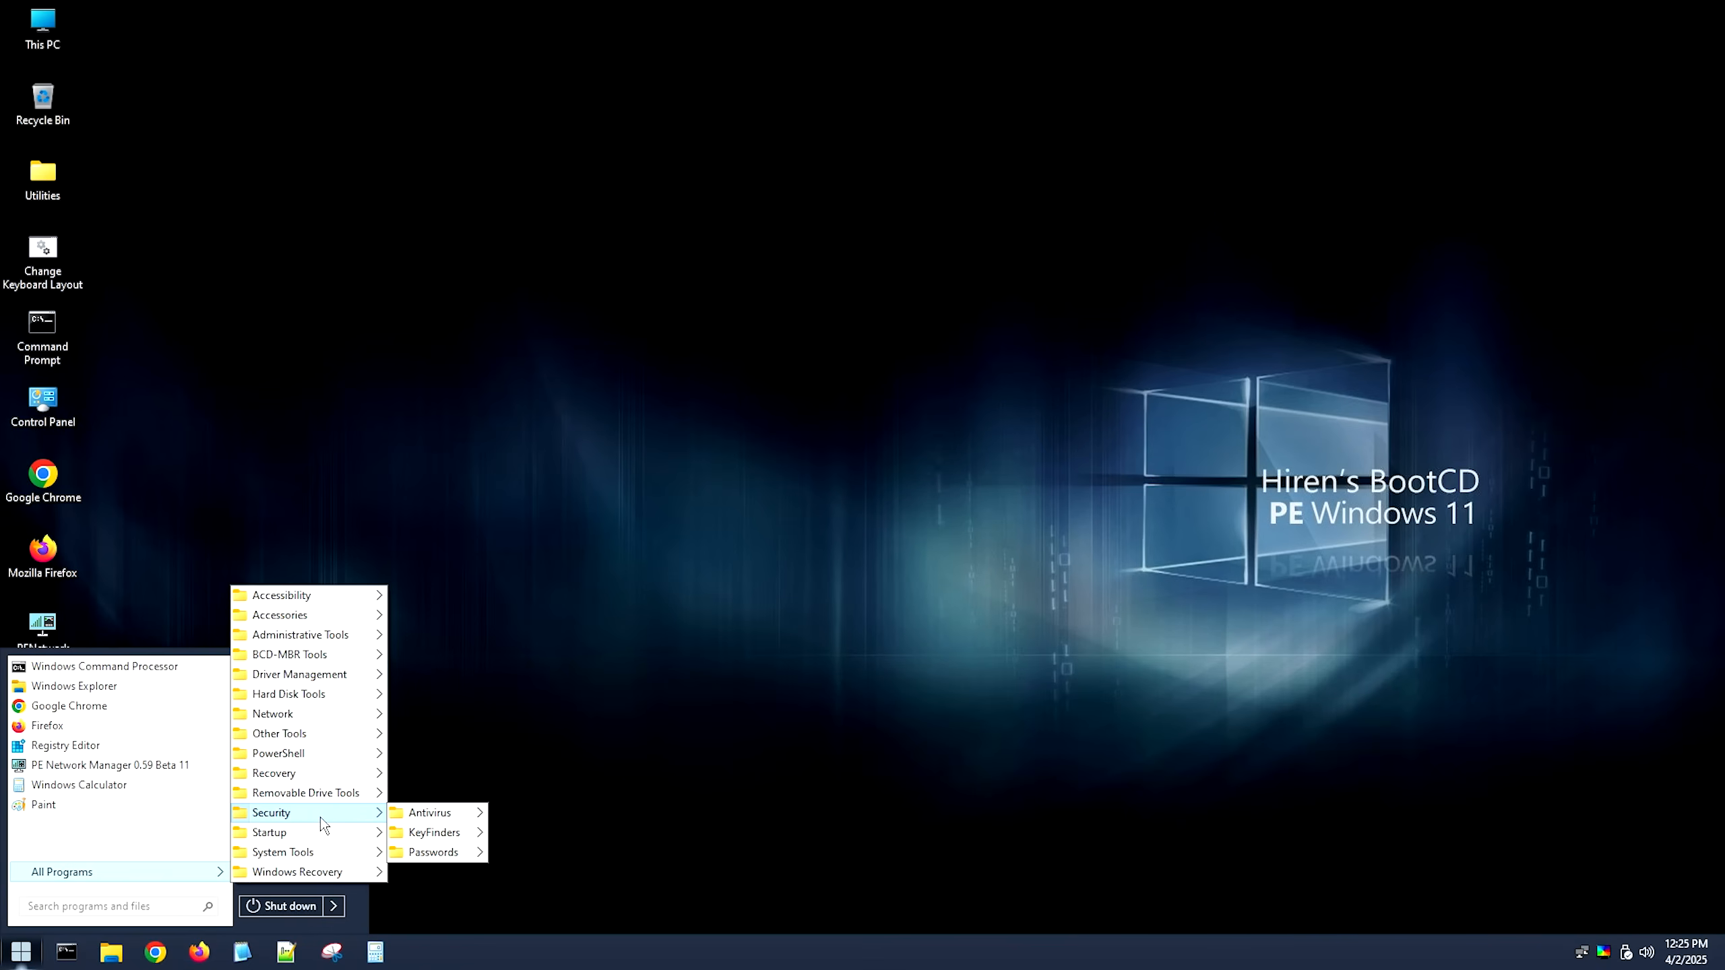
{"action": "mouse_move", "coordinate": [432, 851]}
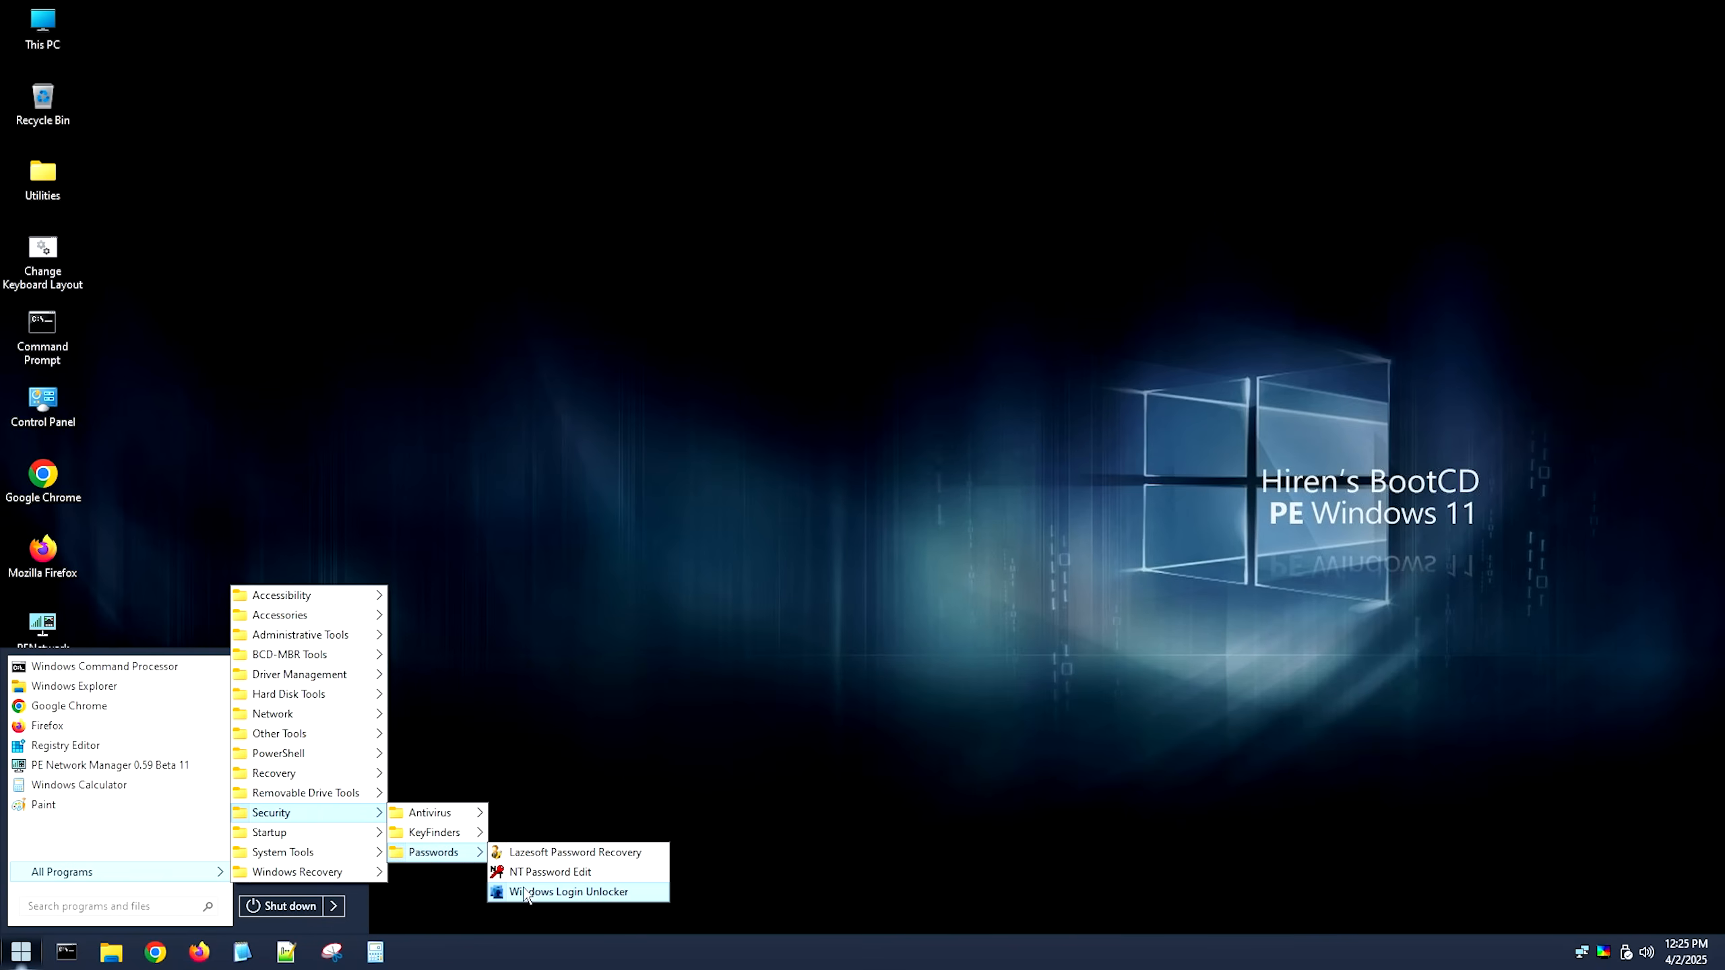
{"action": "mouse_move", "coordinate": [560, 903]}
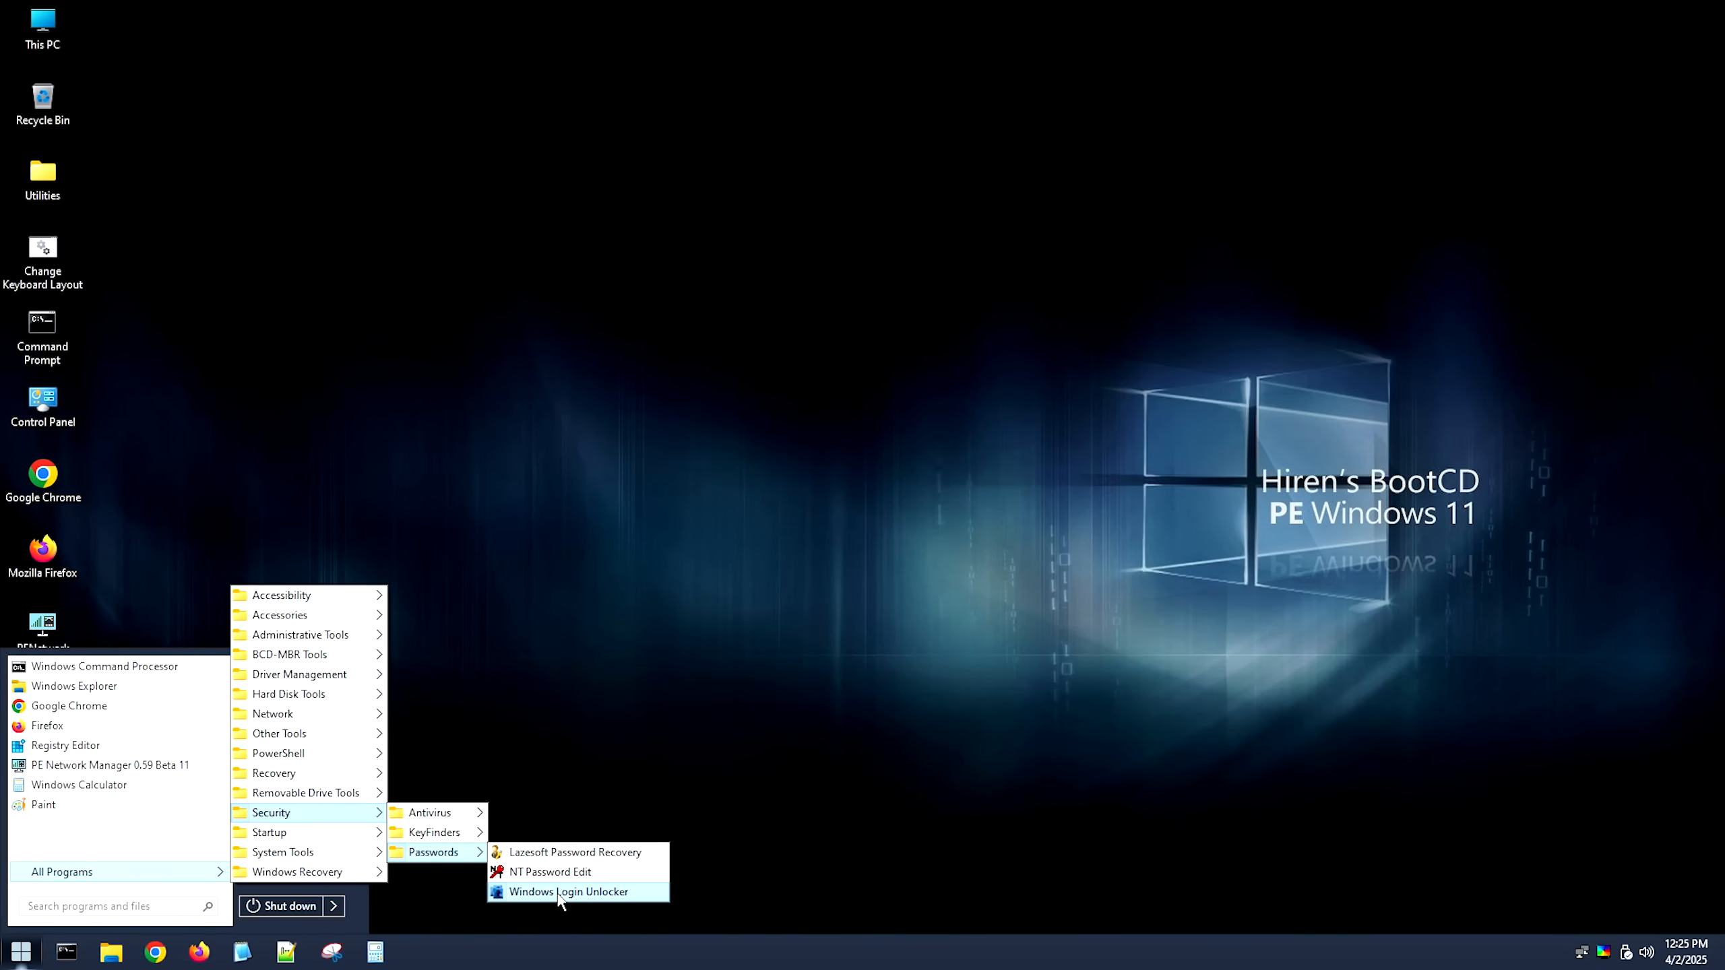
{"action": "left_click", "coordinate": [566, 892]}
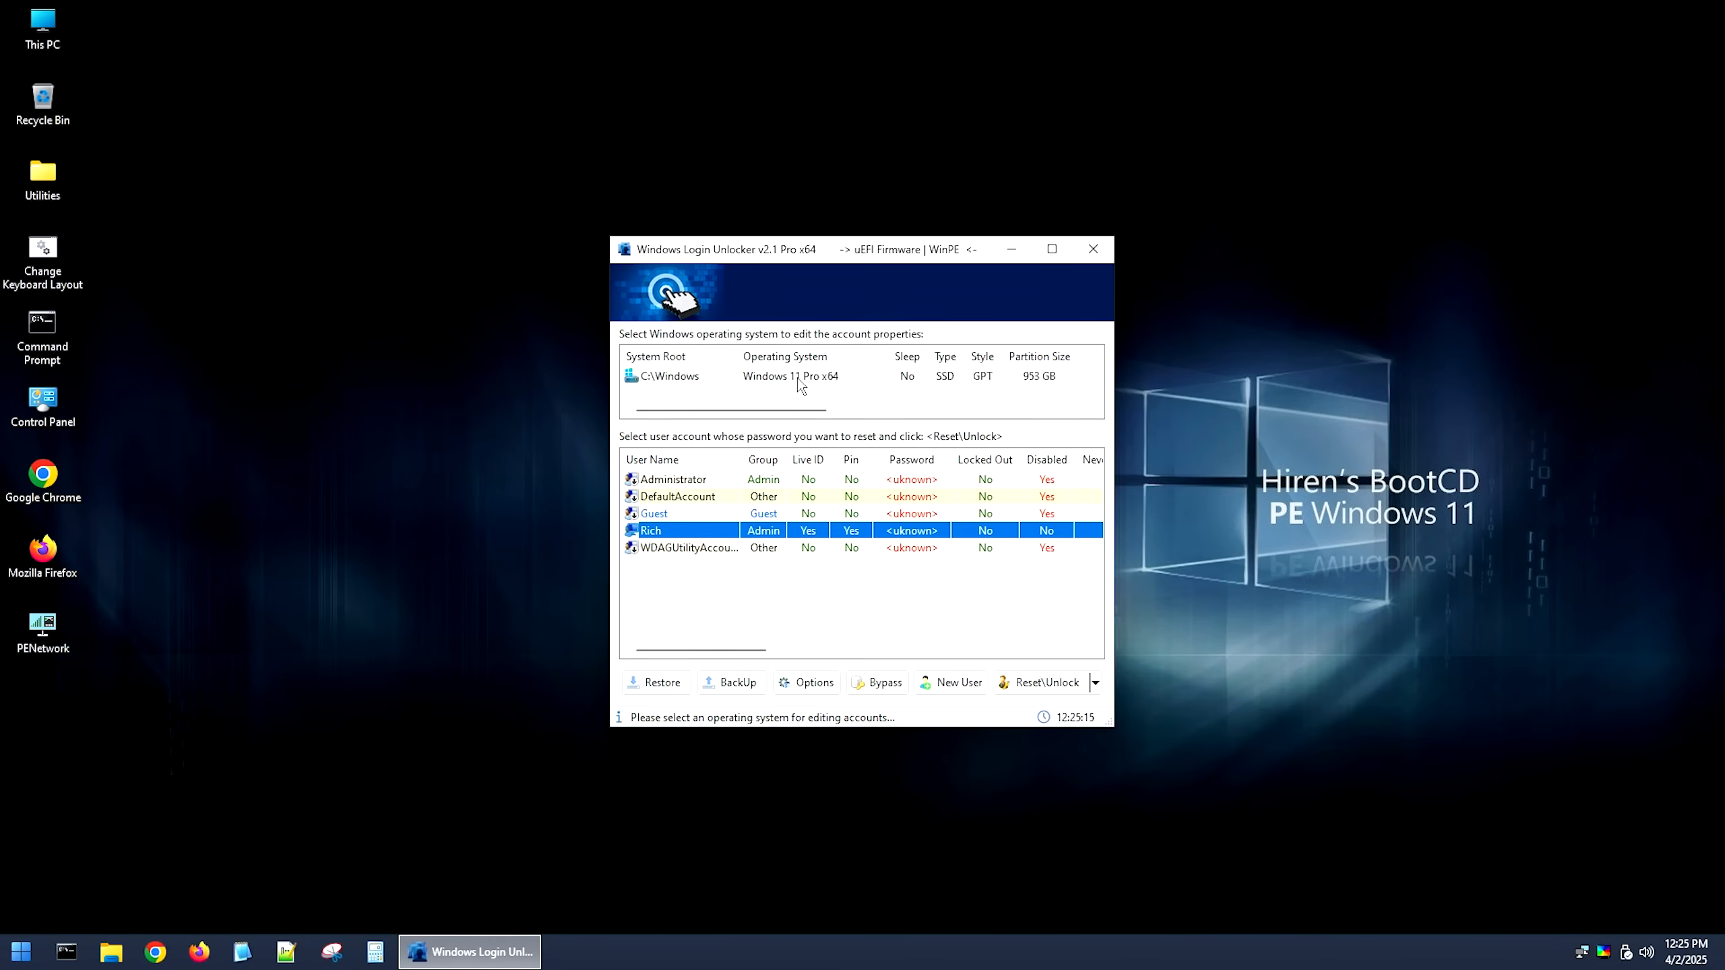
{"action": "left_click", "coordinate": [670, 376]}
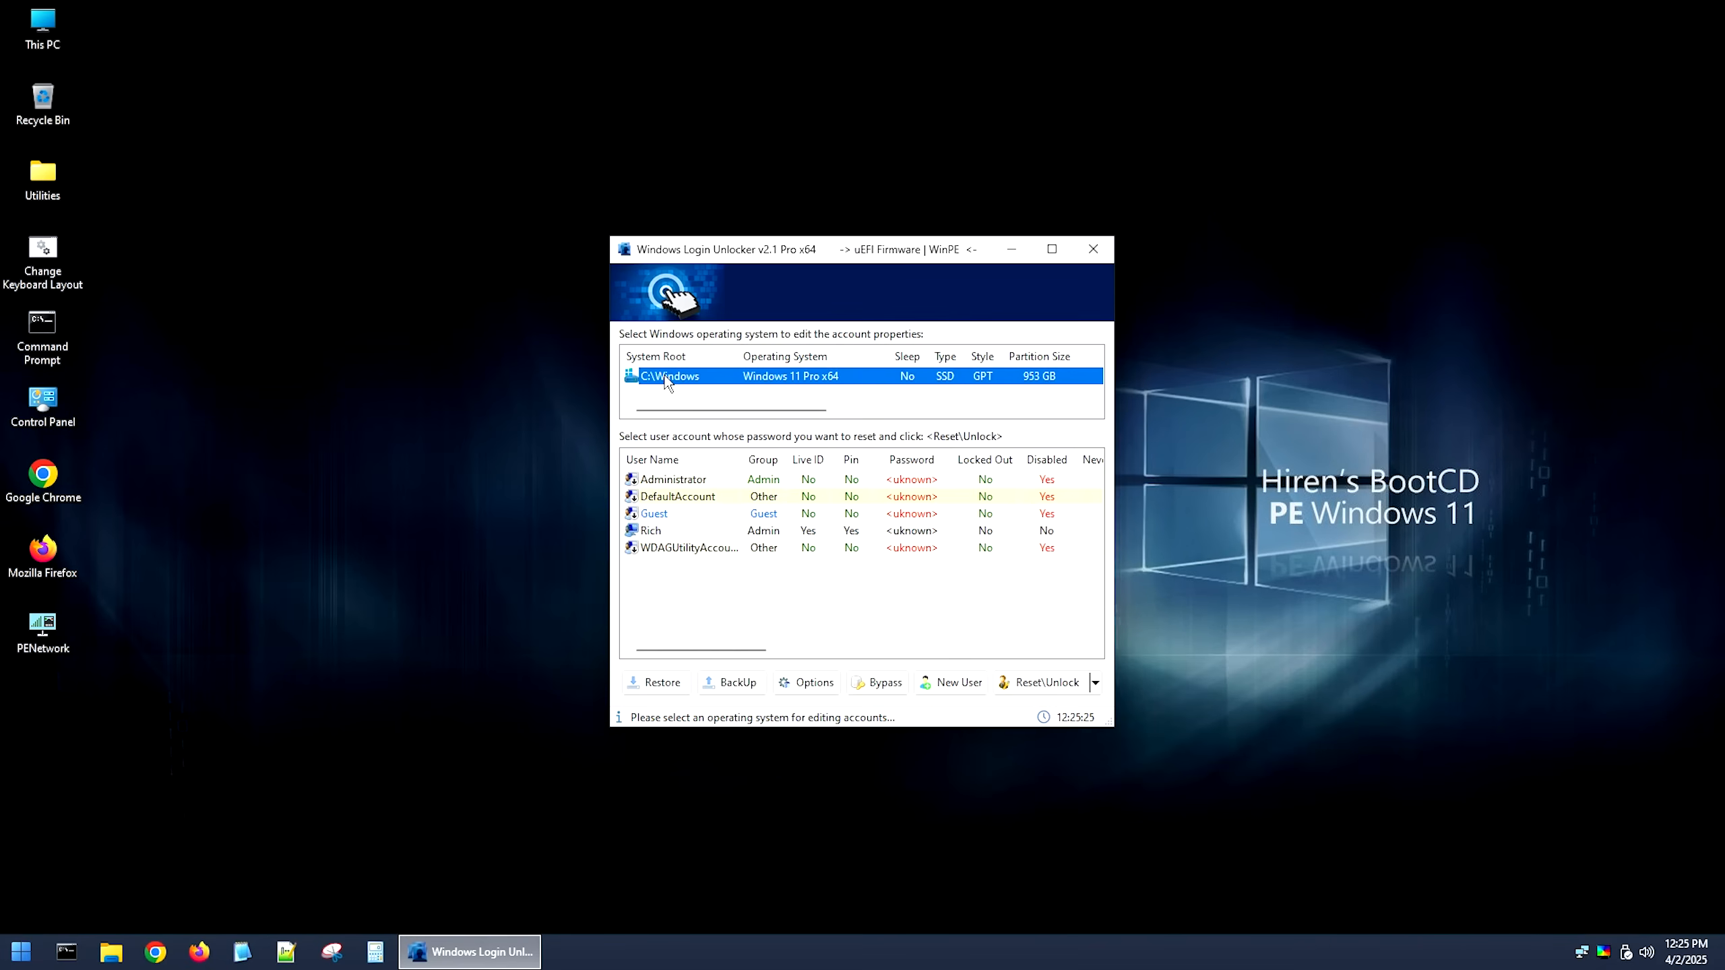
{"action": "mouse_move", "coordinate": [192, 207]}
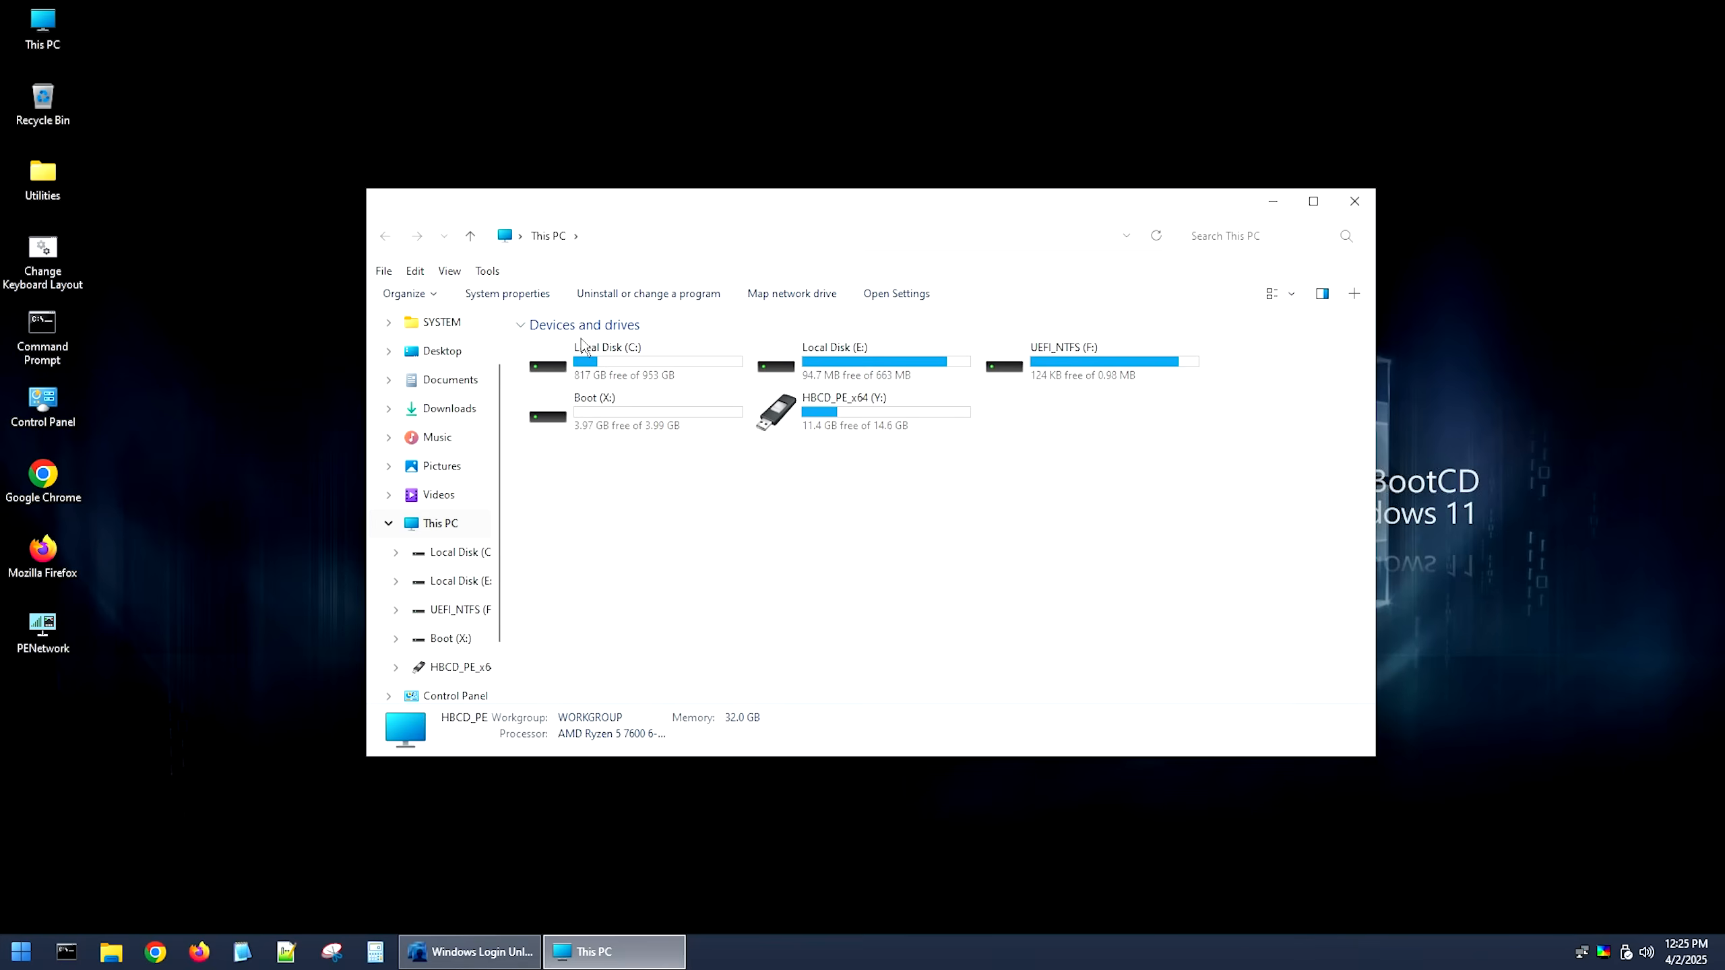
{"action": "left_click", "coordinate": [632, 361]}
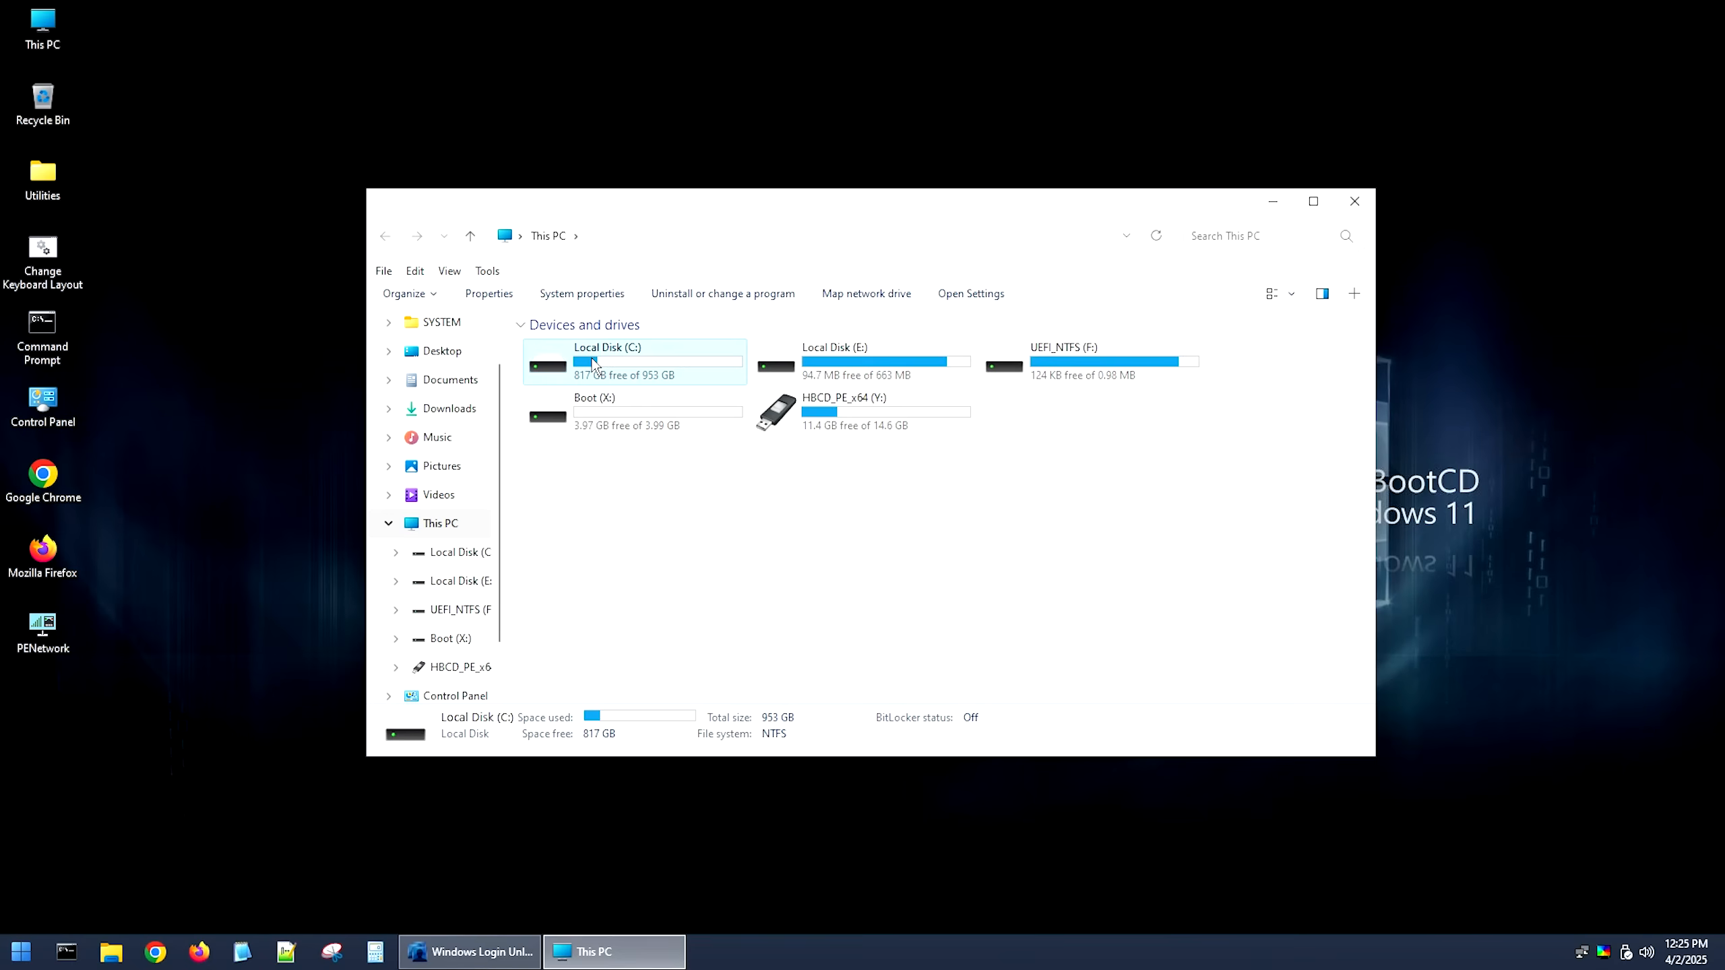
{"action": "left_click", "coordinate": [470, 951]}
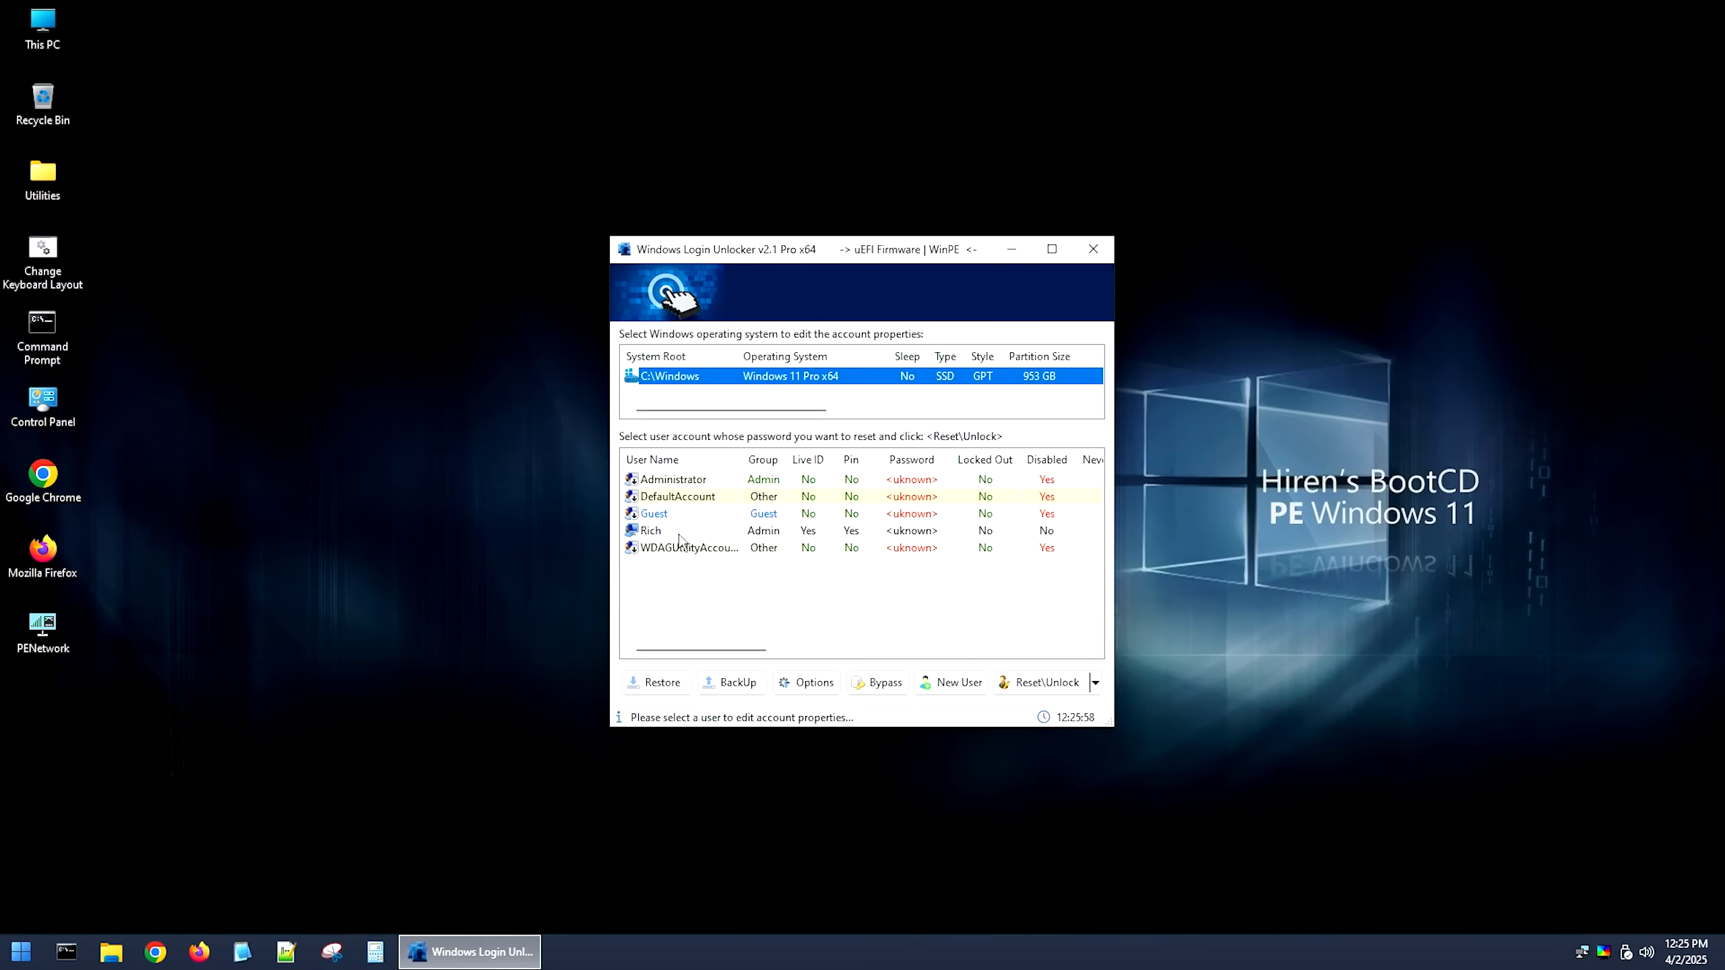
{"action": "mouse_move", "coordinate": [689, 517]}
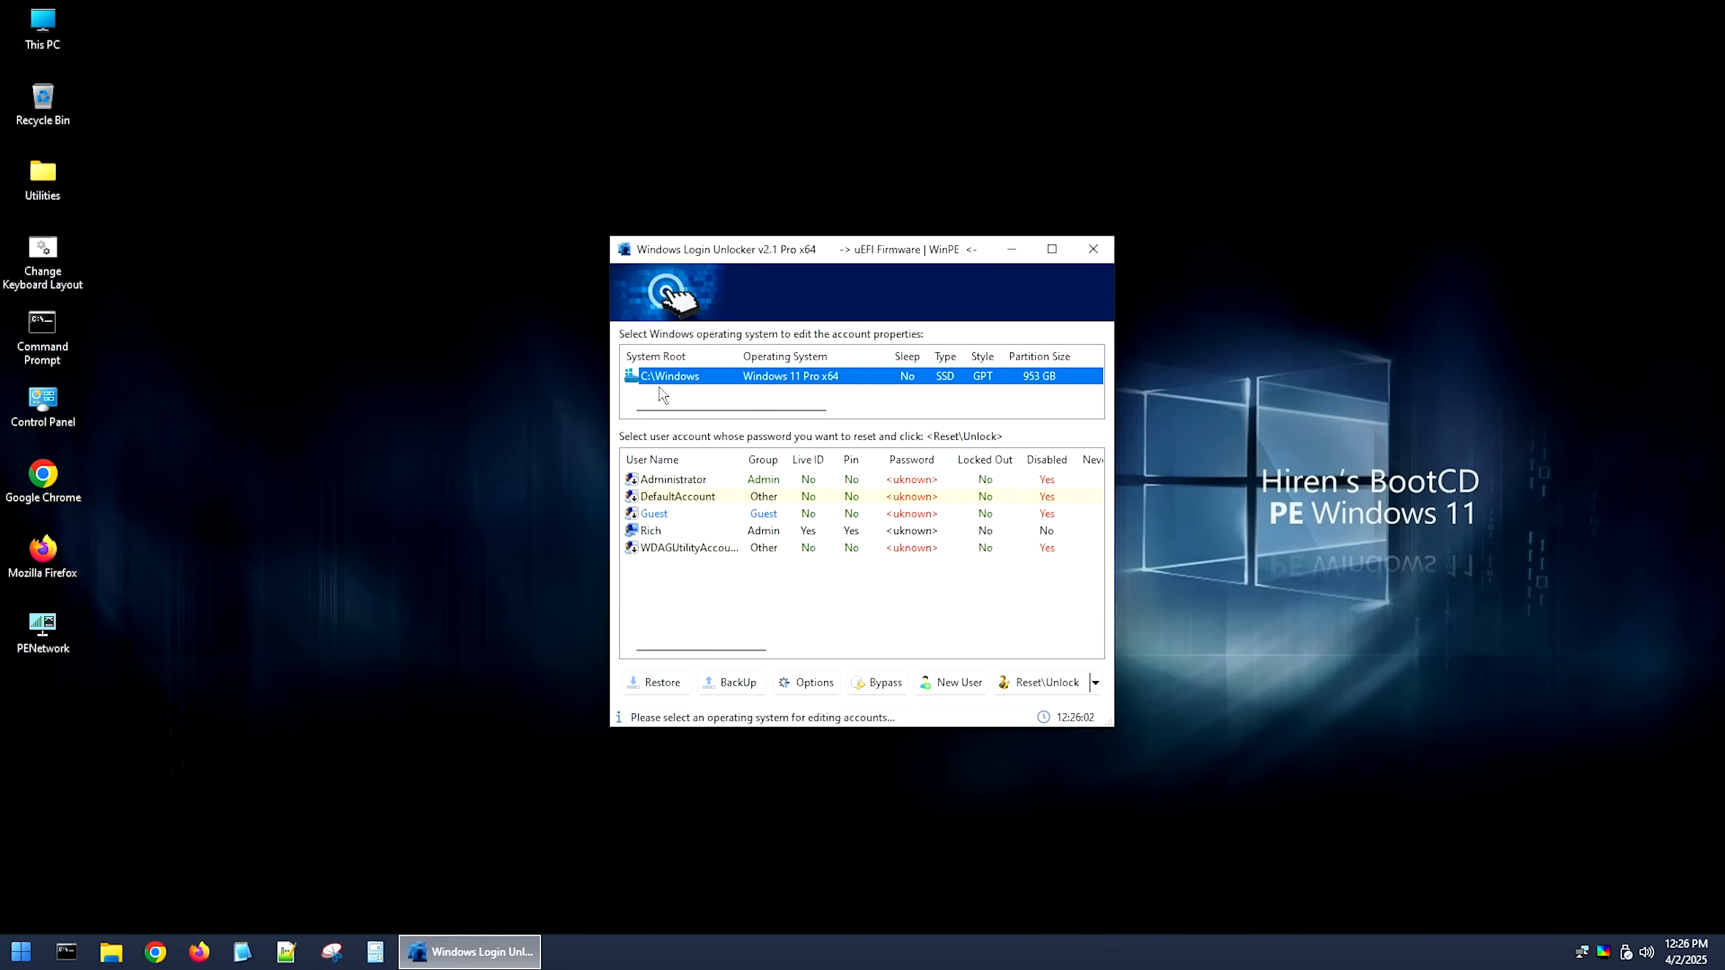
- Reset Rich's Microsoft-linked admin password to blank, converting the account to local
{"action": "left_click", "coordinate": [651, 530]}
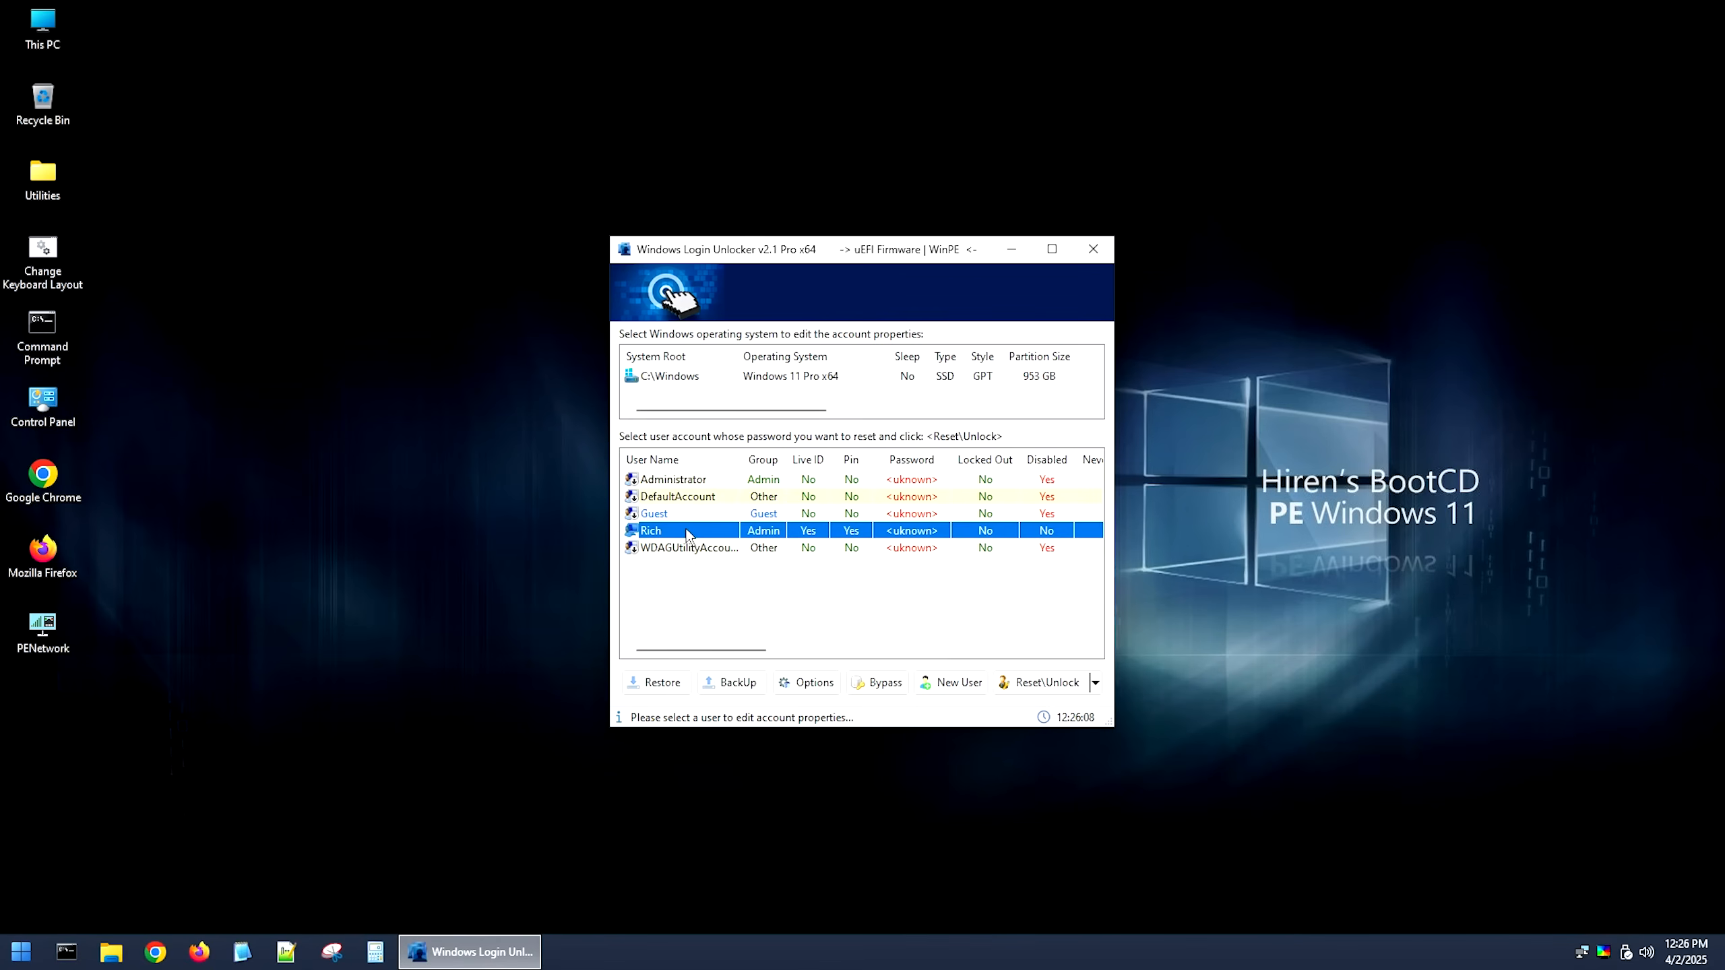
{"action": "mouse_move", "coordinate": [815, 530]}
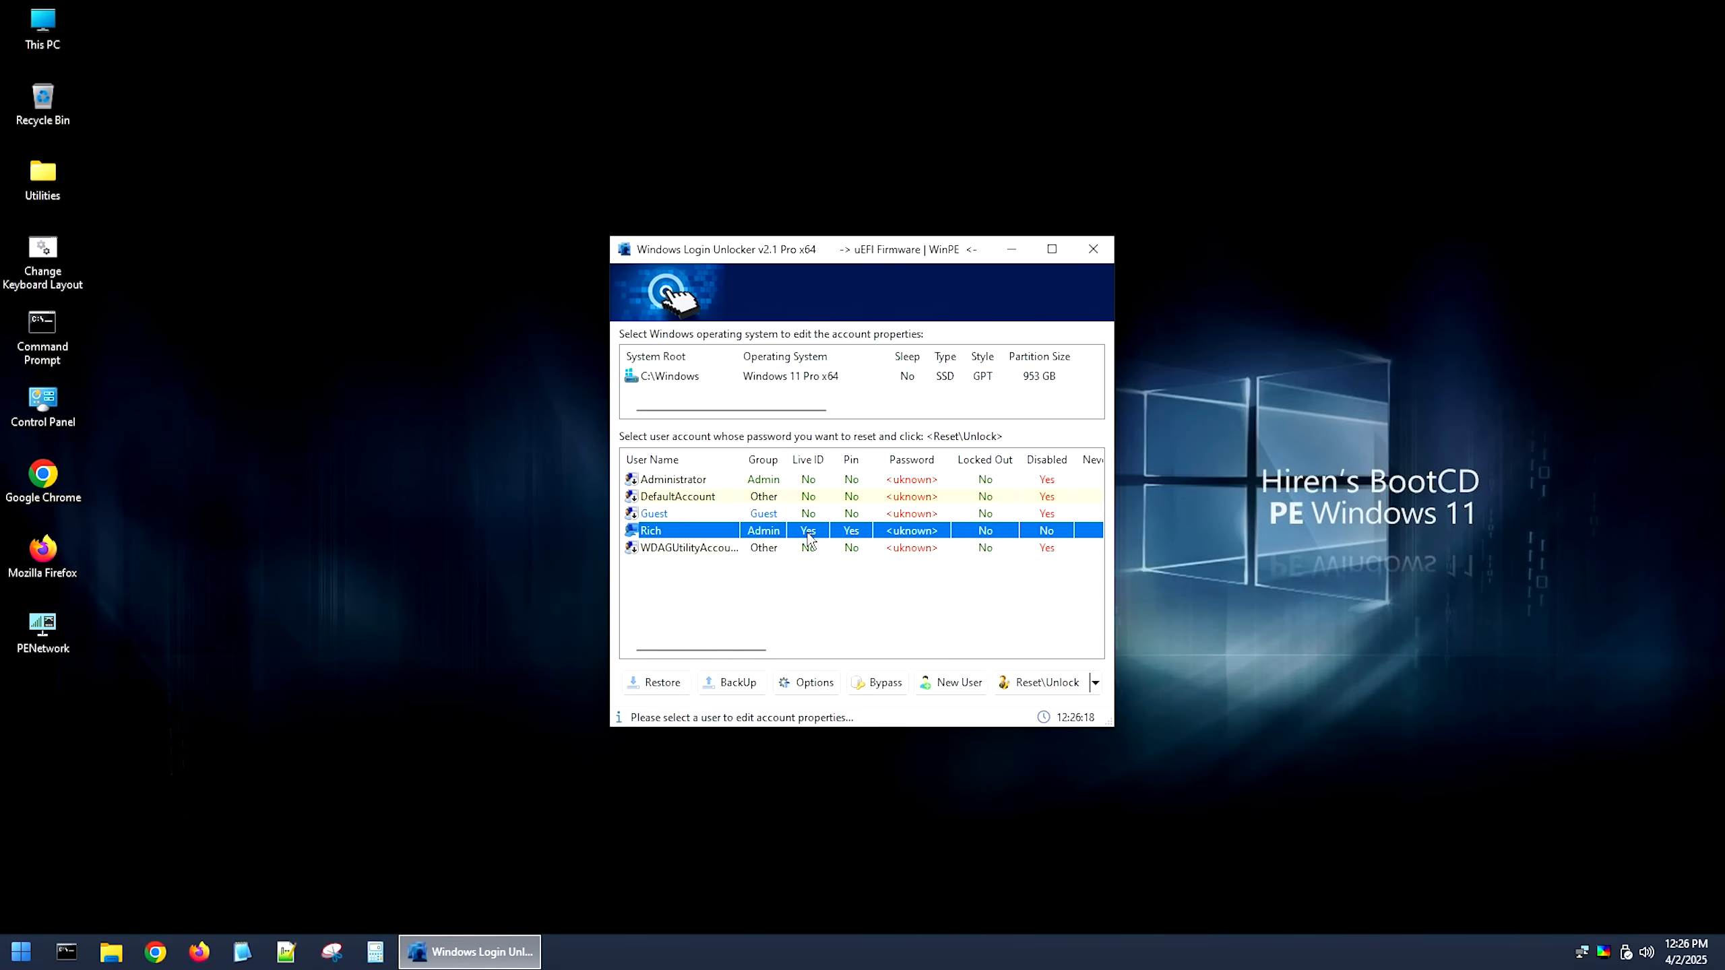
{"action": "right_click", "coordinate": [704, 530]}
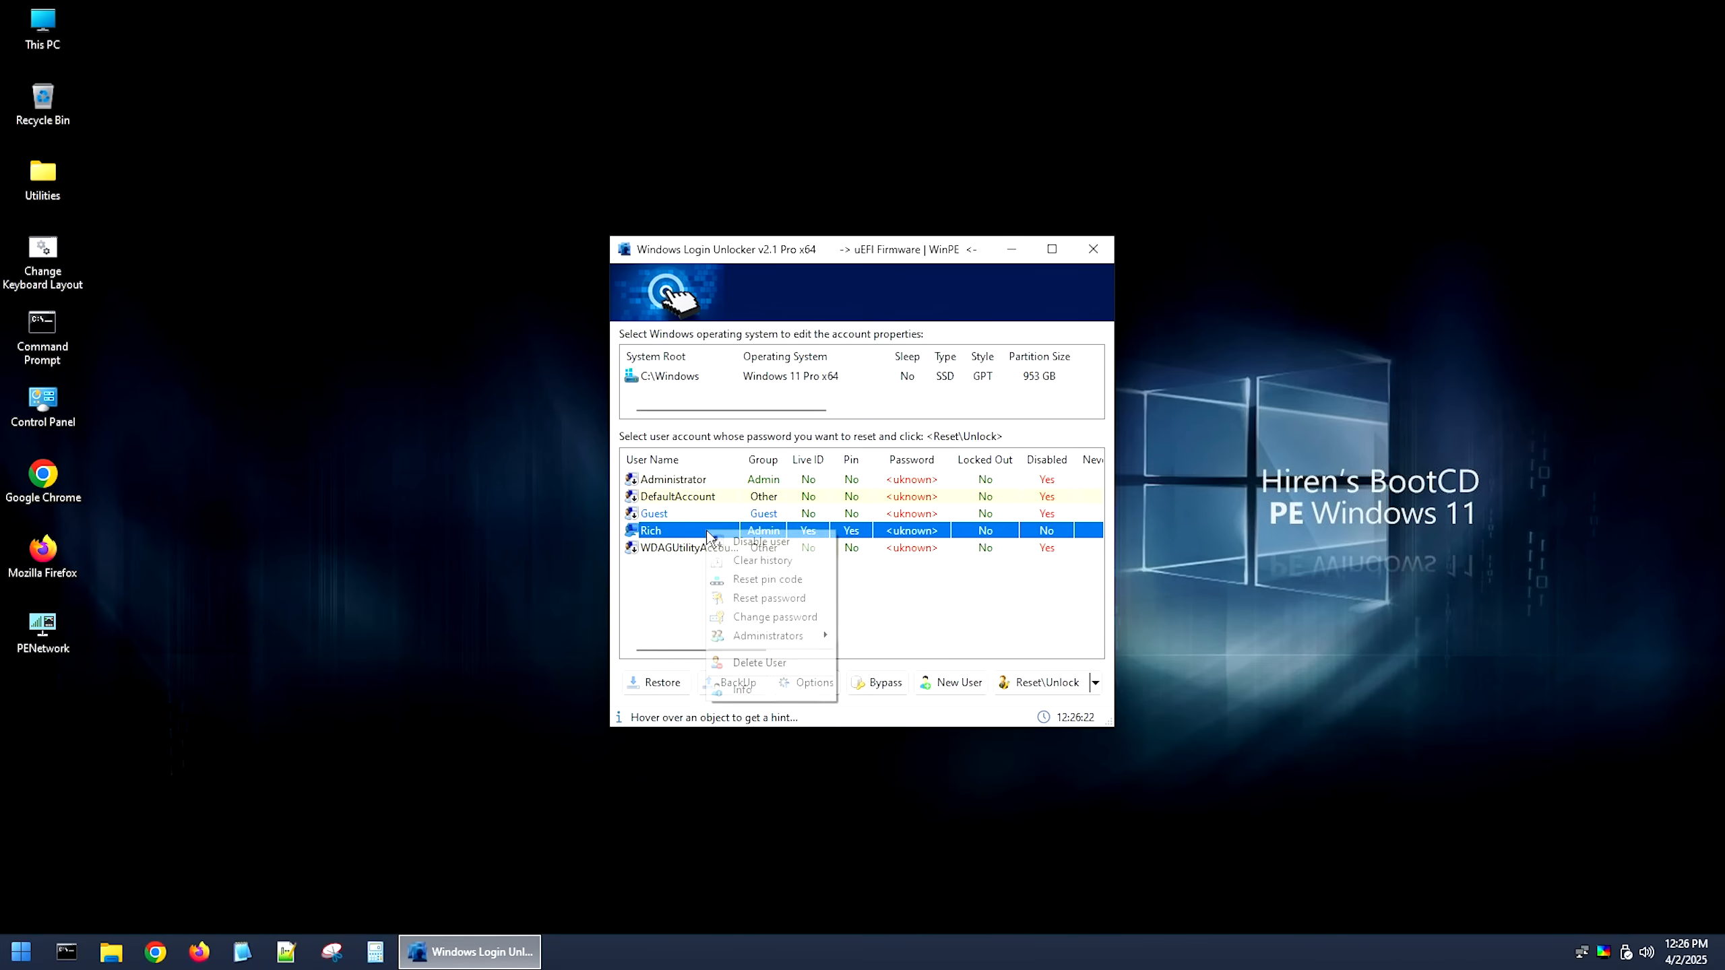
{"action": "left_click", "coordinate": [768, 599]}
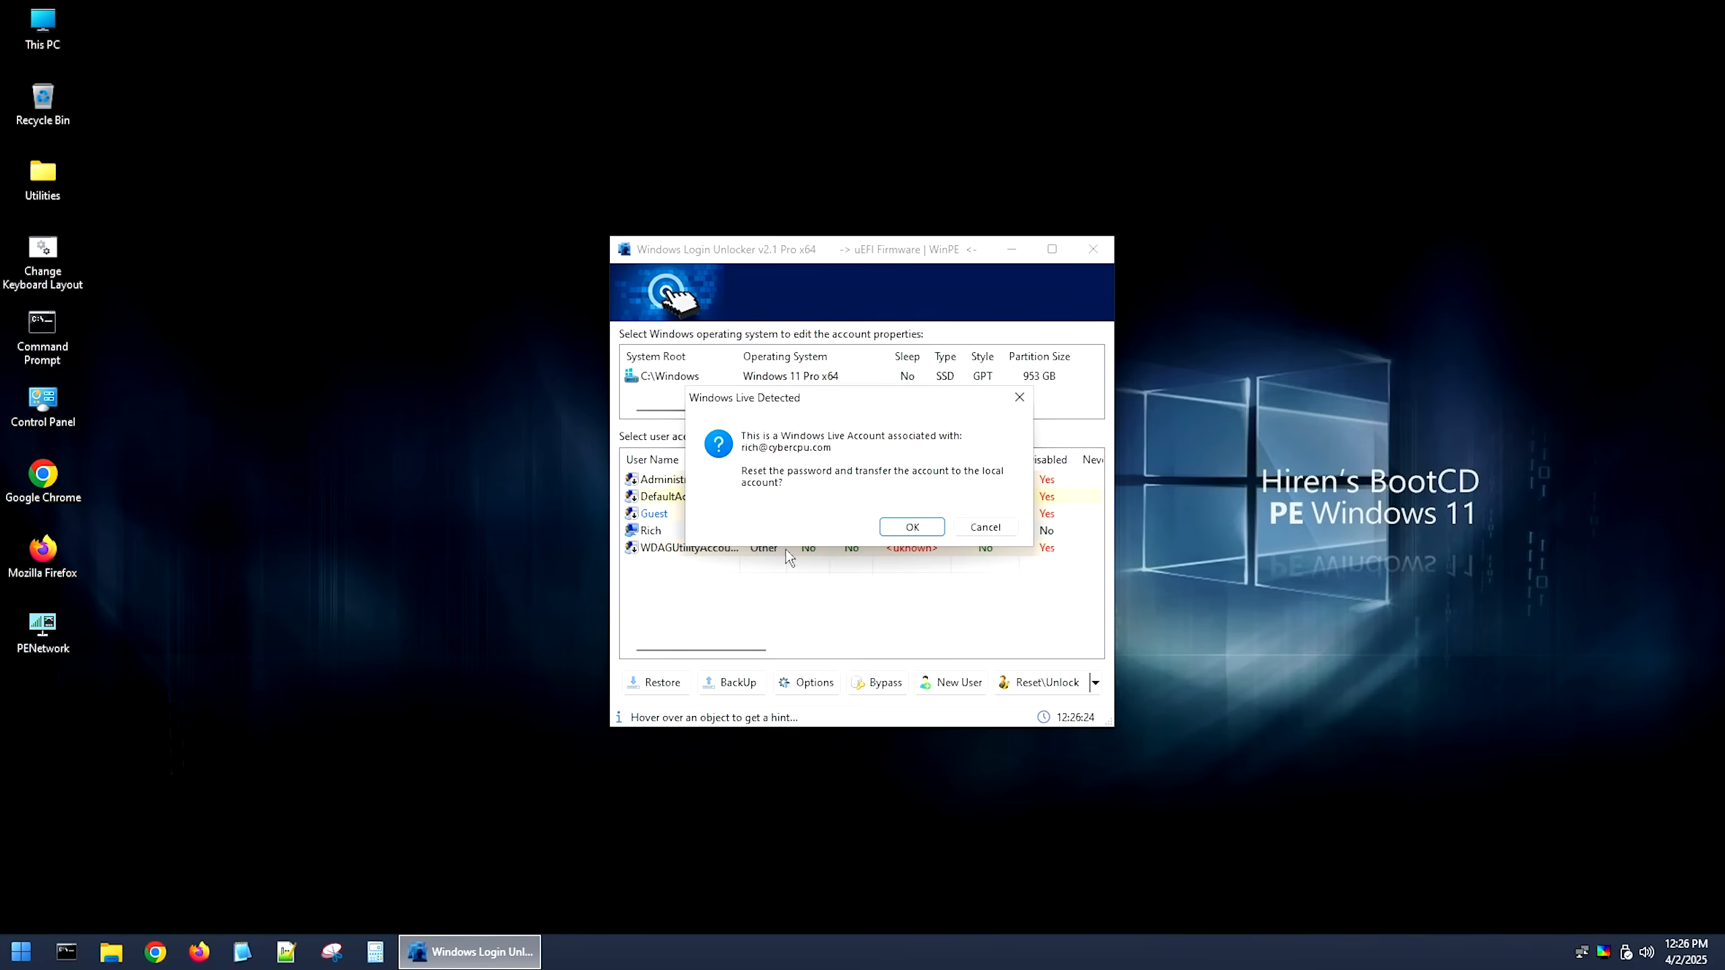
{"action": "mouse_move", "coordinate": [857, 453]}
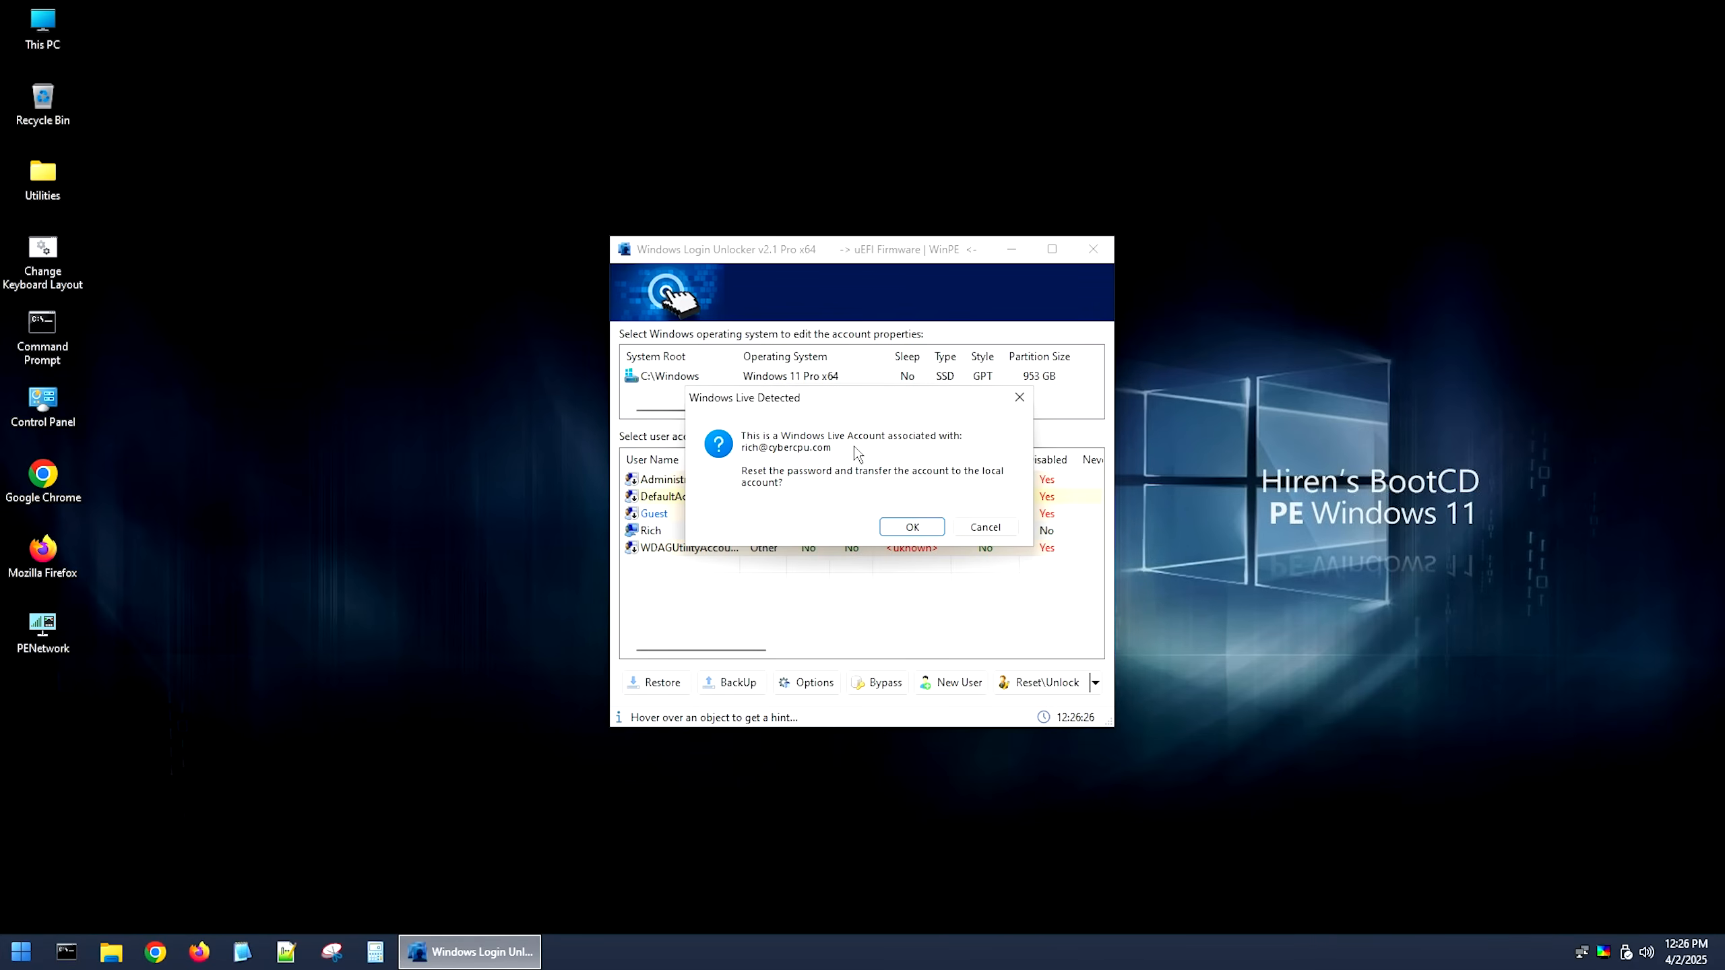
{"action": "mouse_move", "coordinate": [834, 485]}
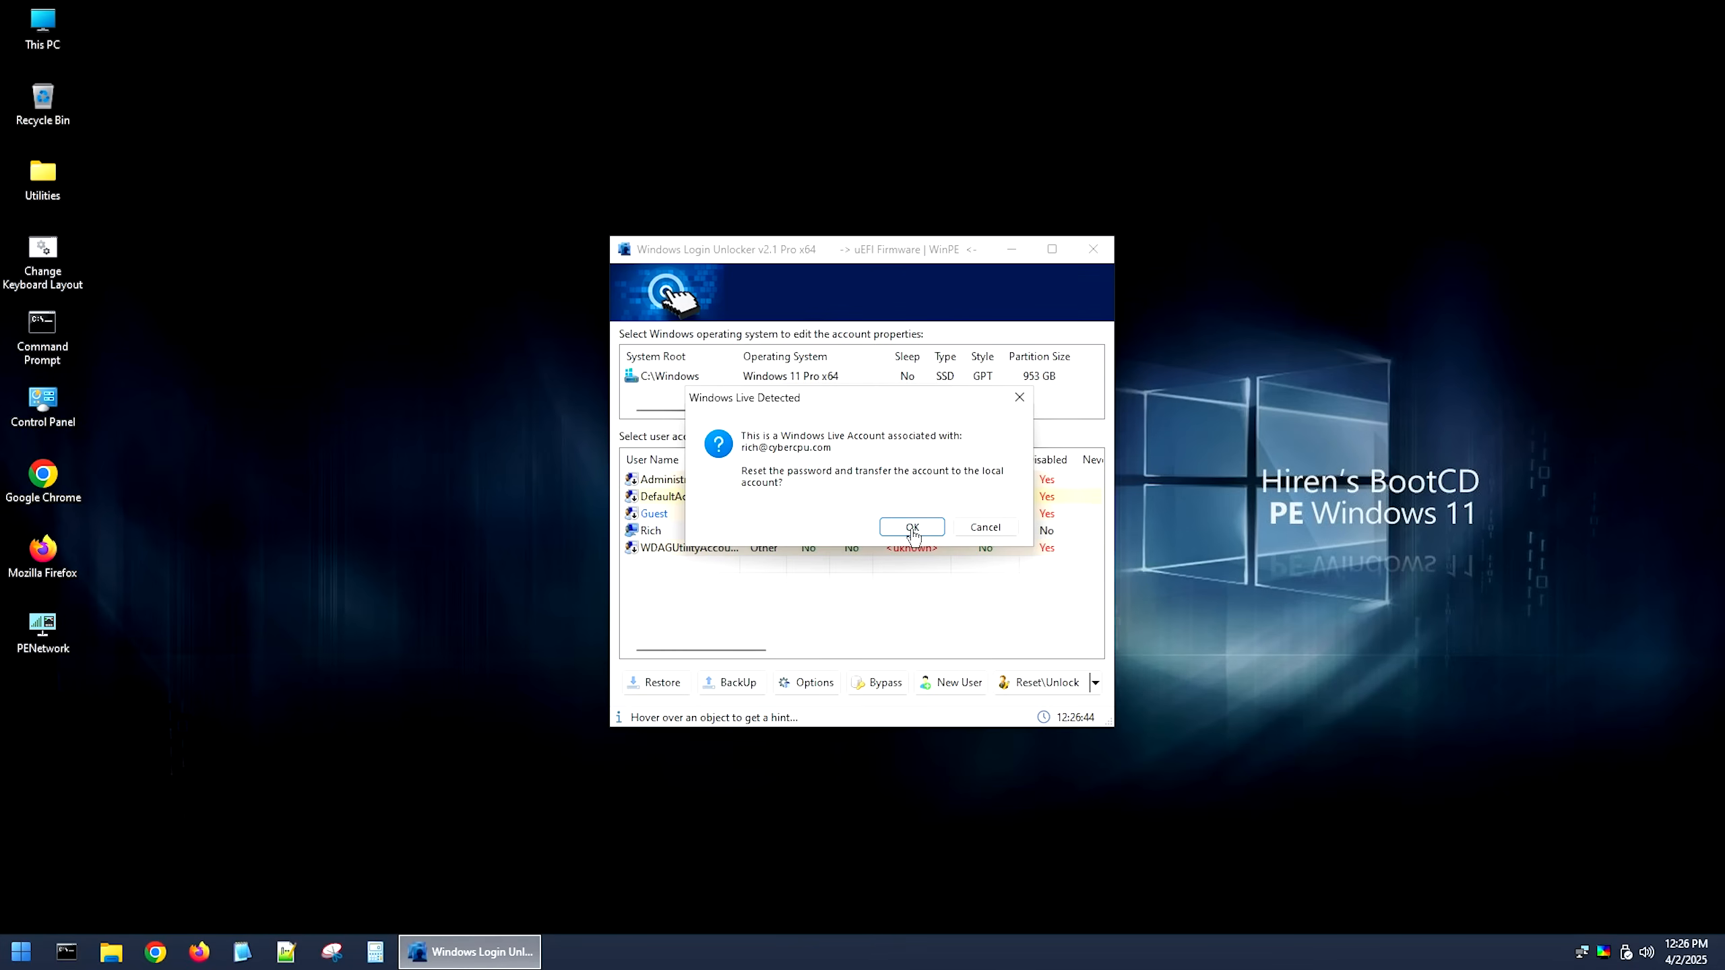
{"action": "left_click", "coordinate": [911, 527]}
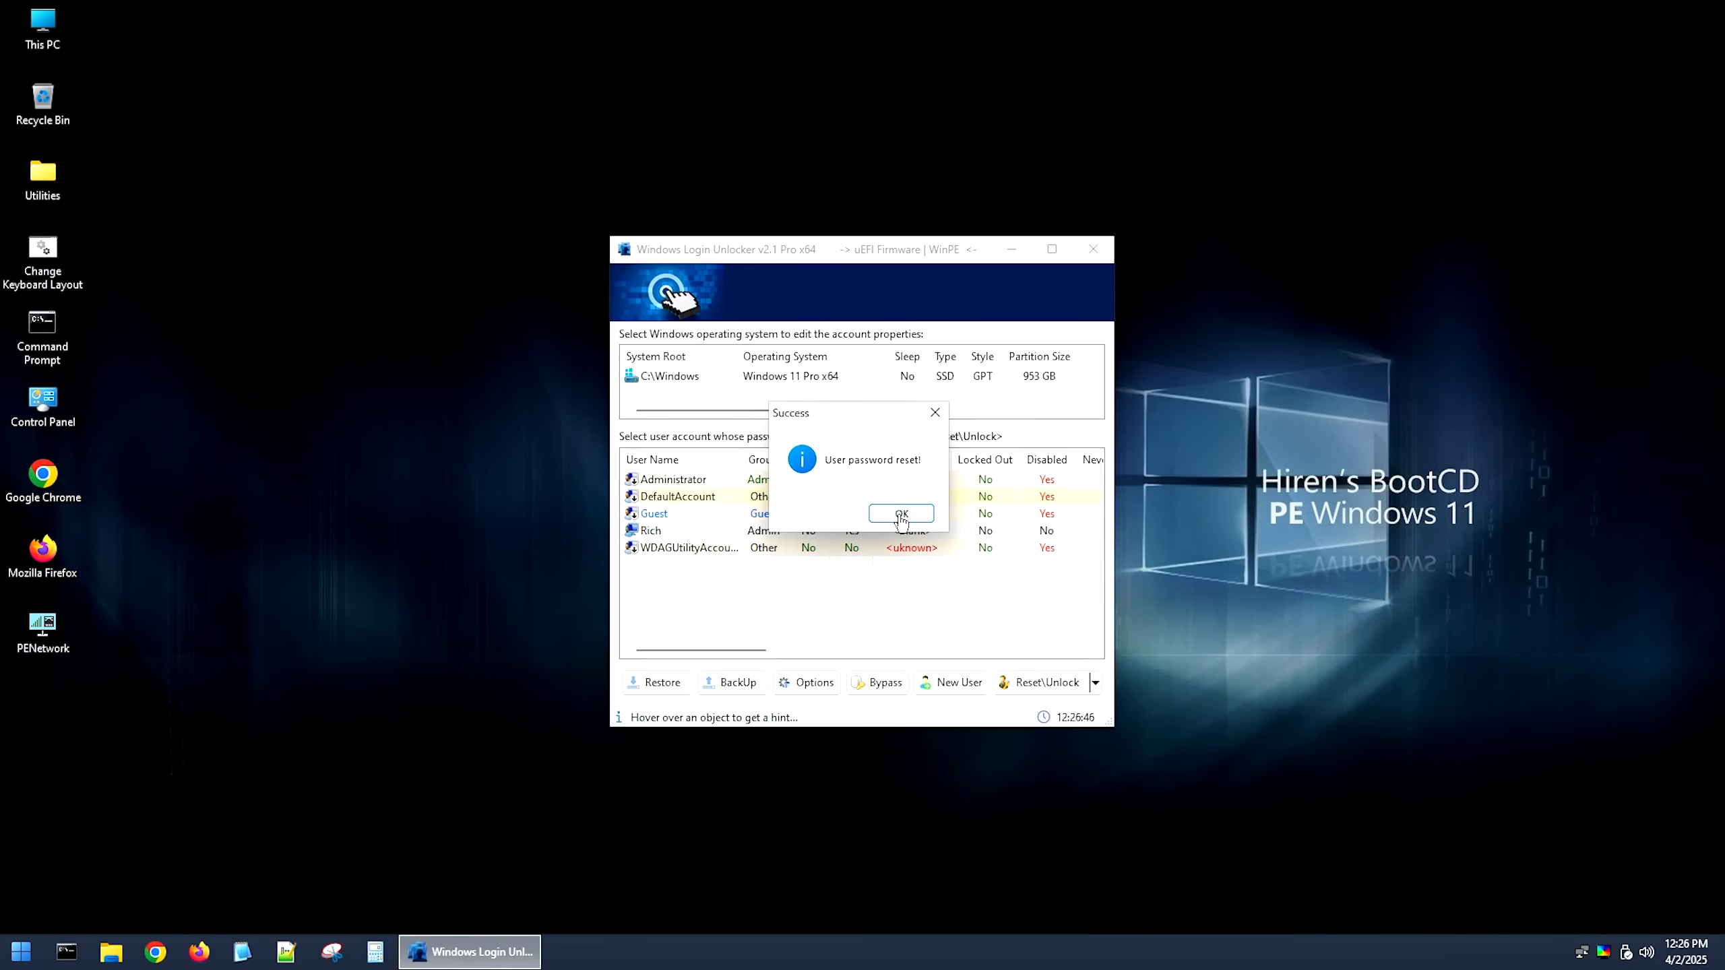
{"action": "left_click", "coordinate": [901, 513]}
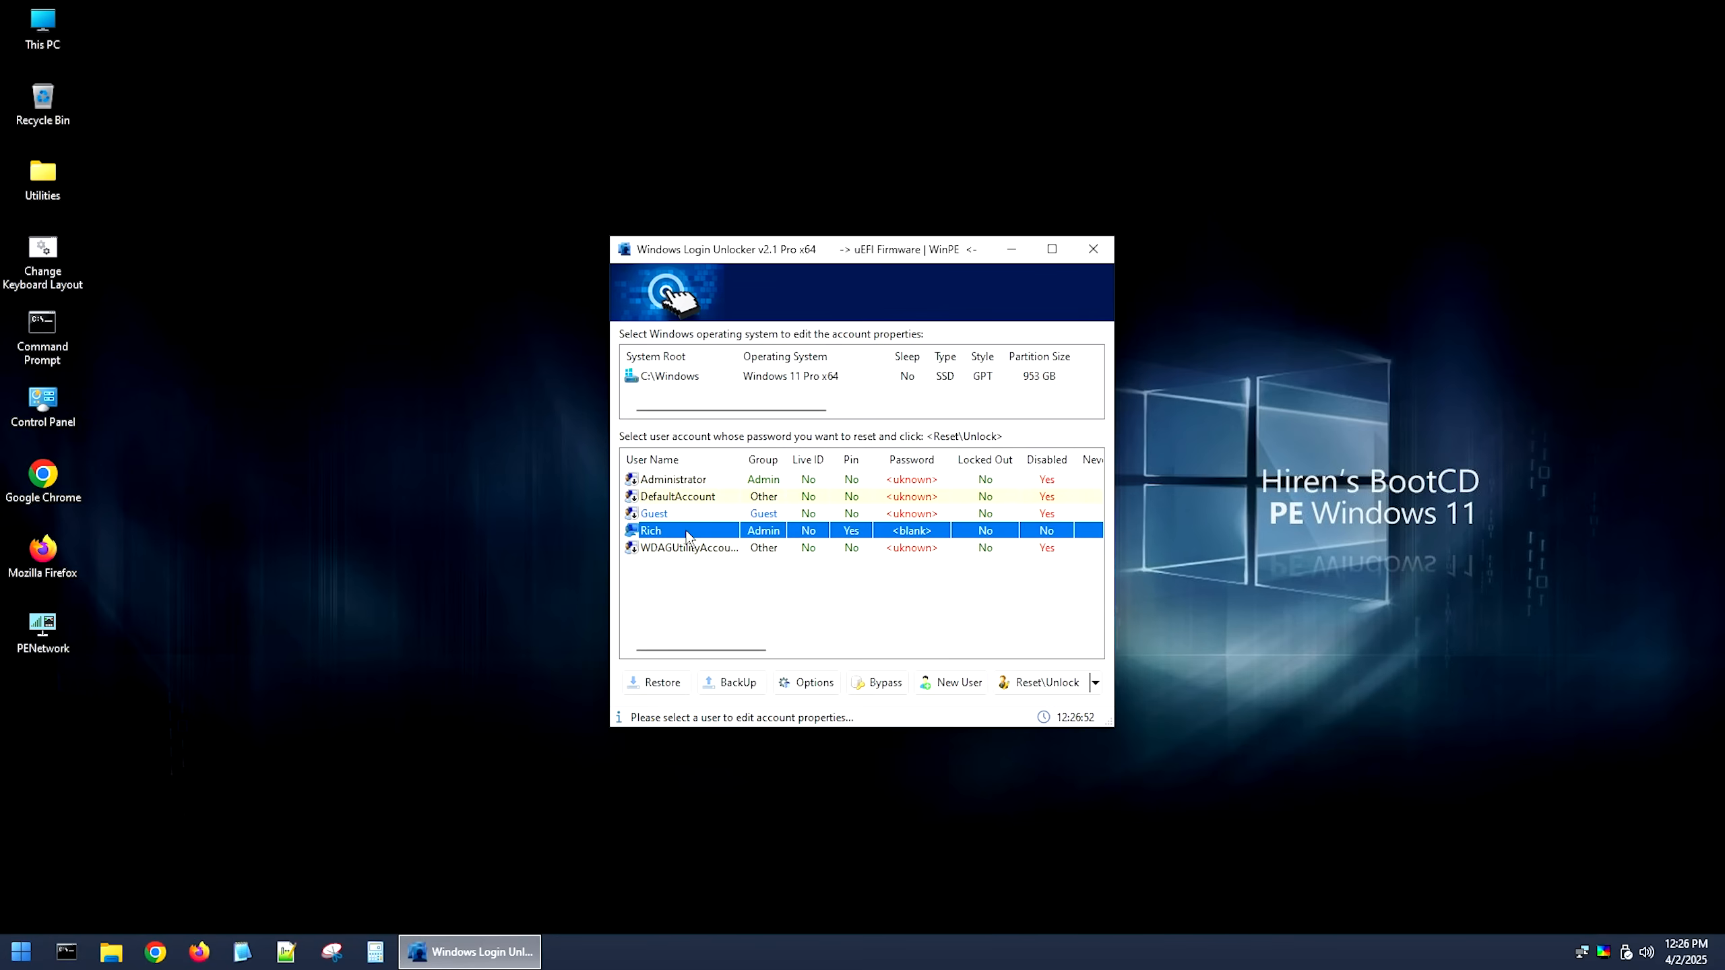
{"action": "right_click", "coordinate": [688, 529]}
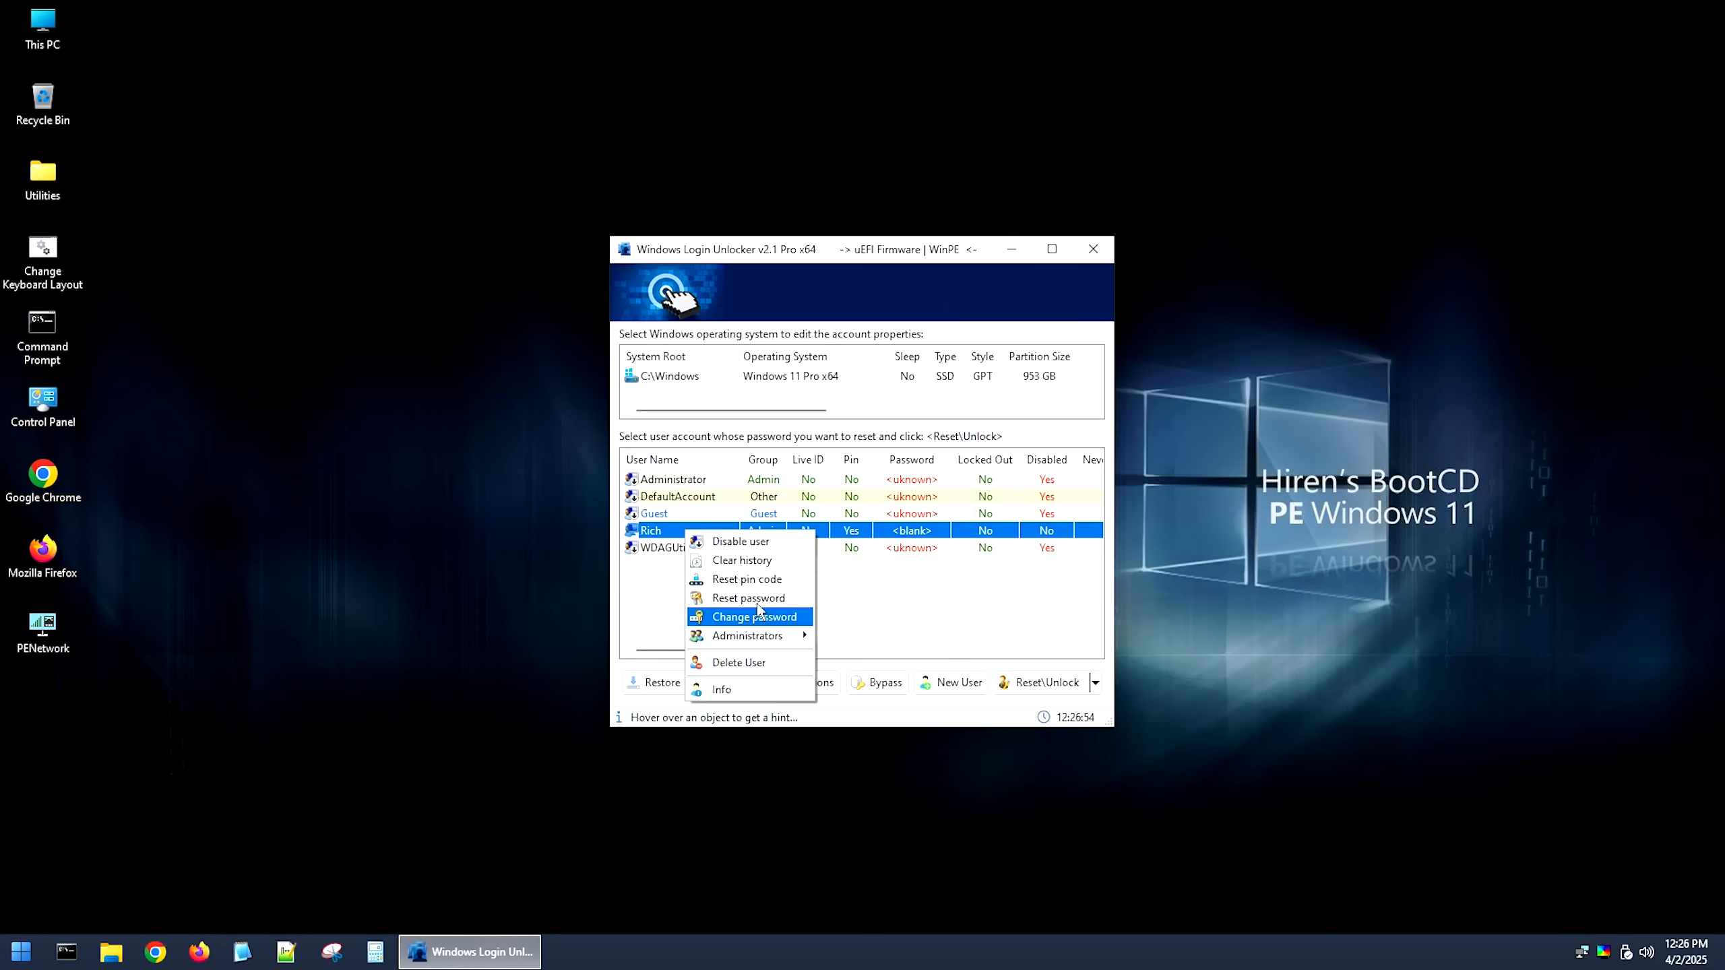
{"action": "left_click", "coordinate": [747, 579]}
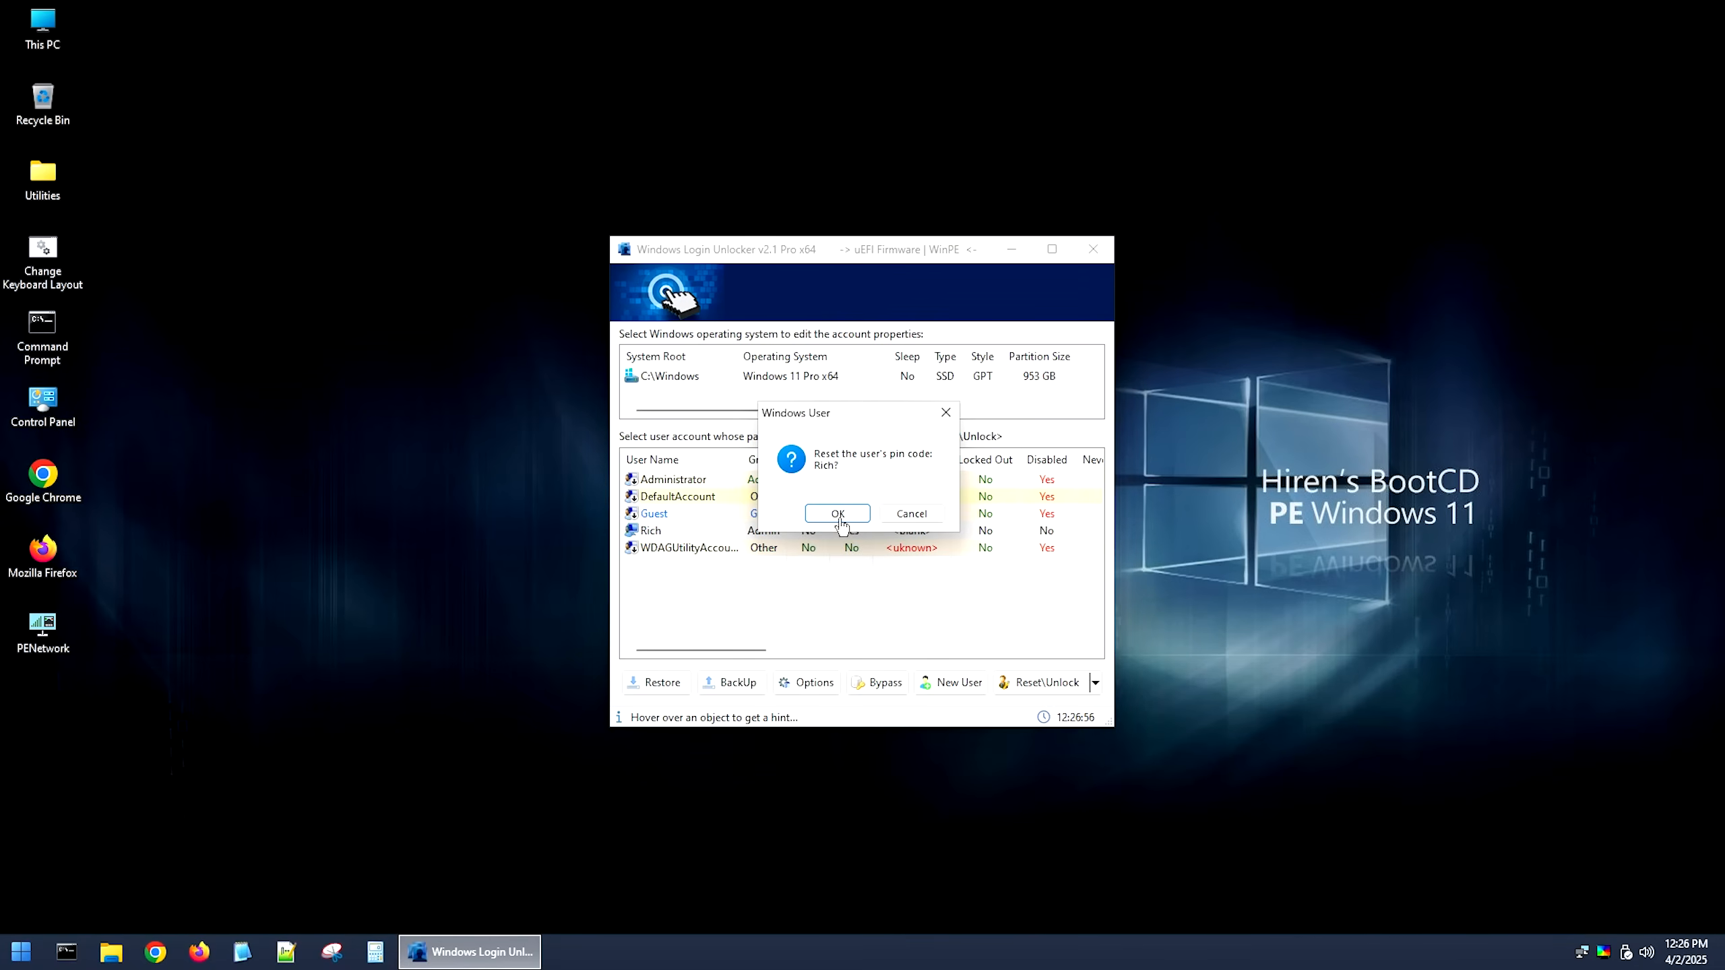
{"action": "left_click", "coordinate": [837, 514]}
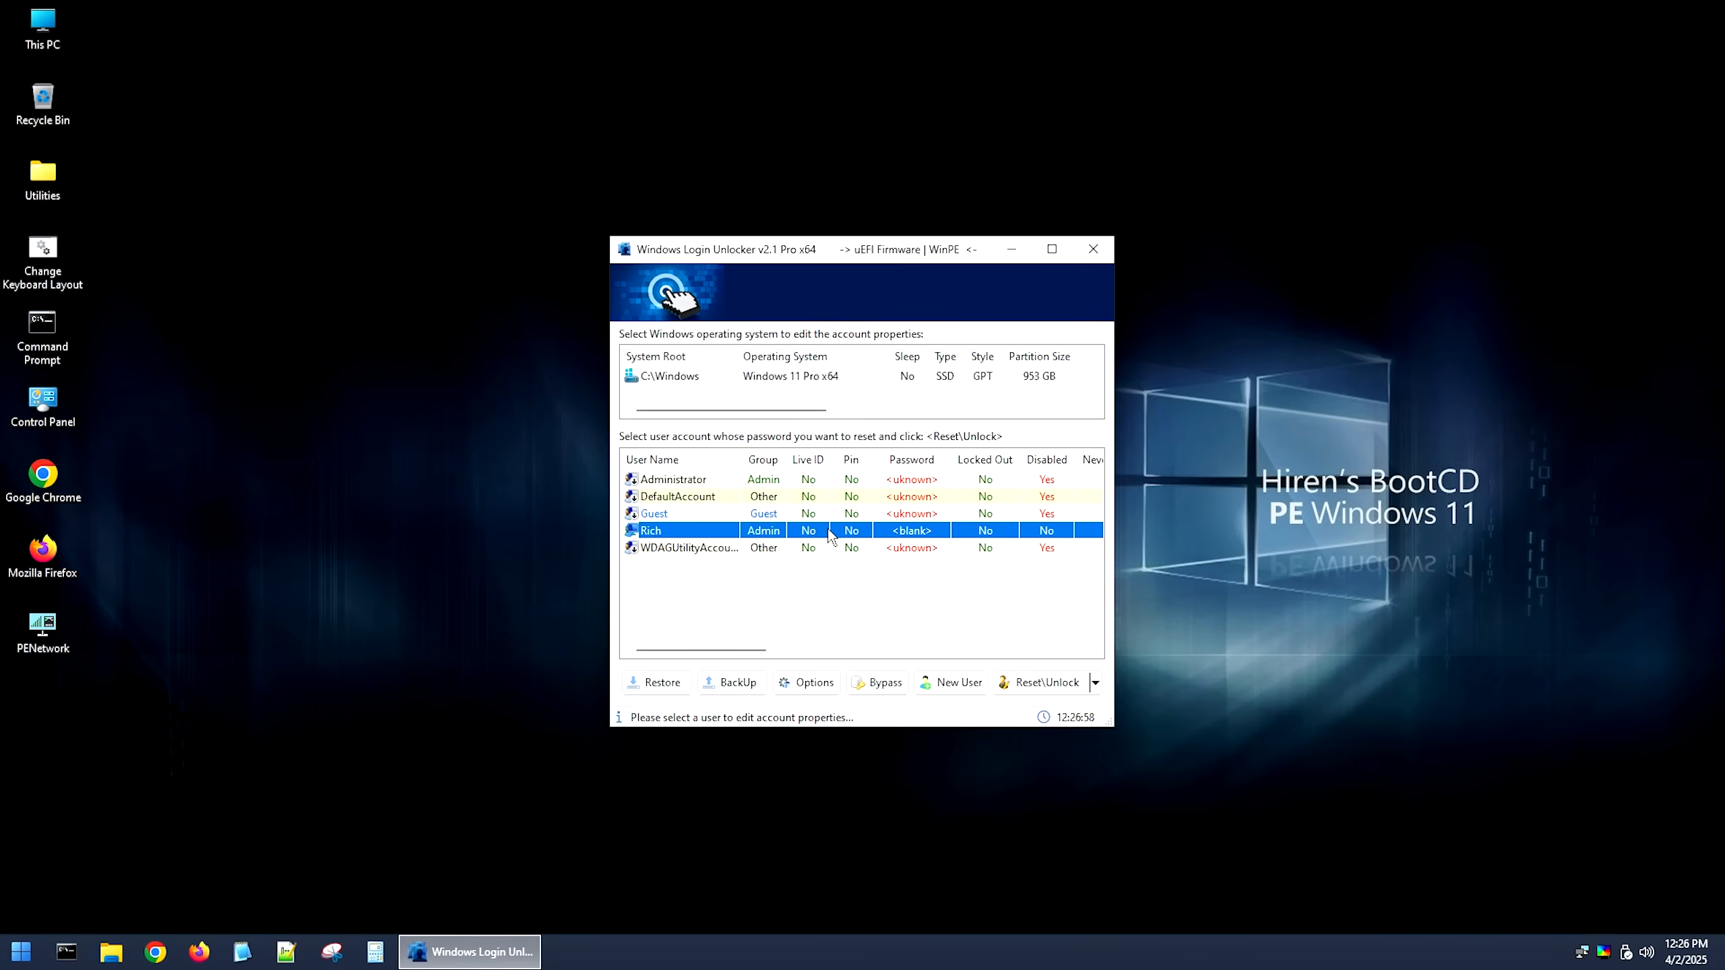
{"action": "mouse_move", "coordinate": [857, 551]}
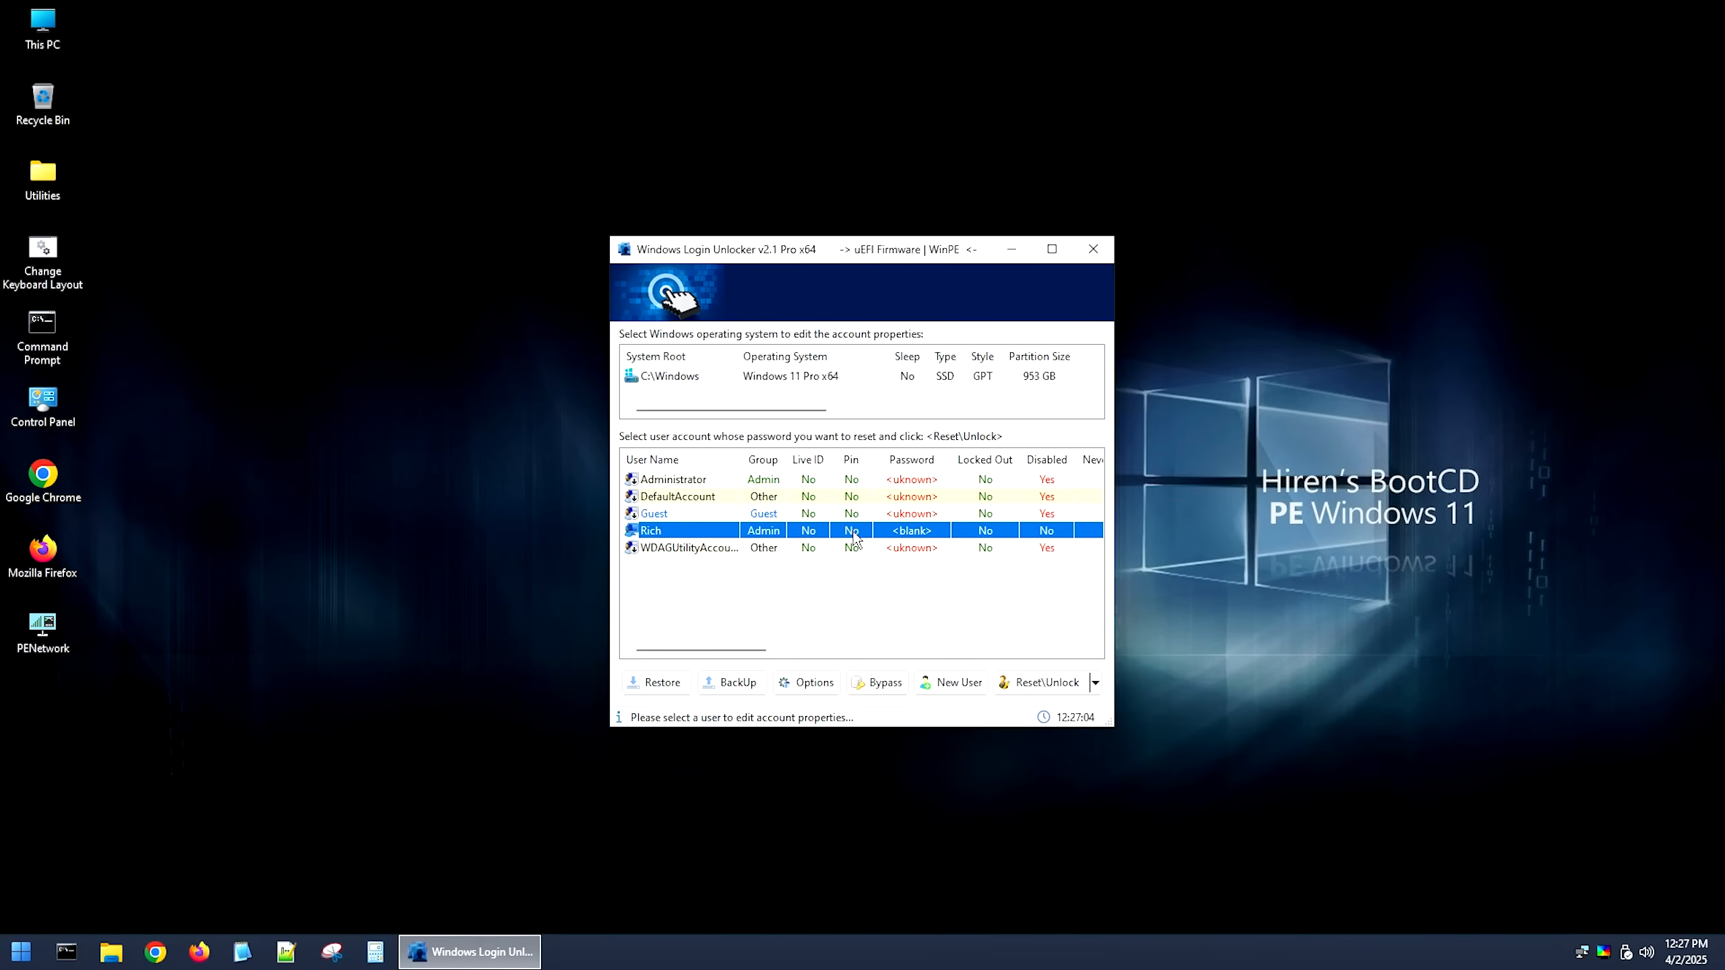
{"action": "mouse_move", "coordinate": [1081, 300]}
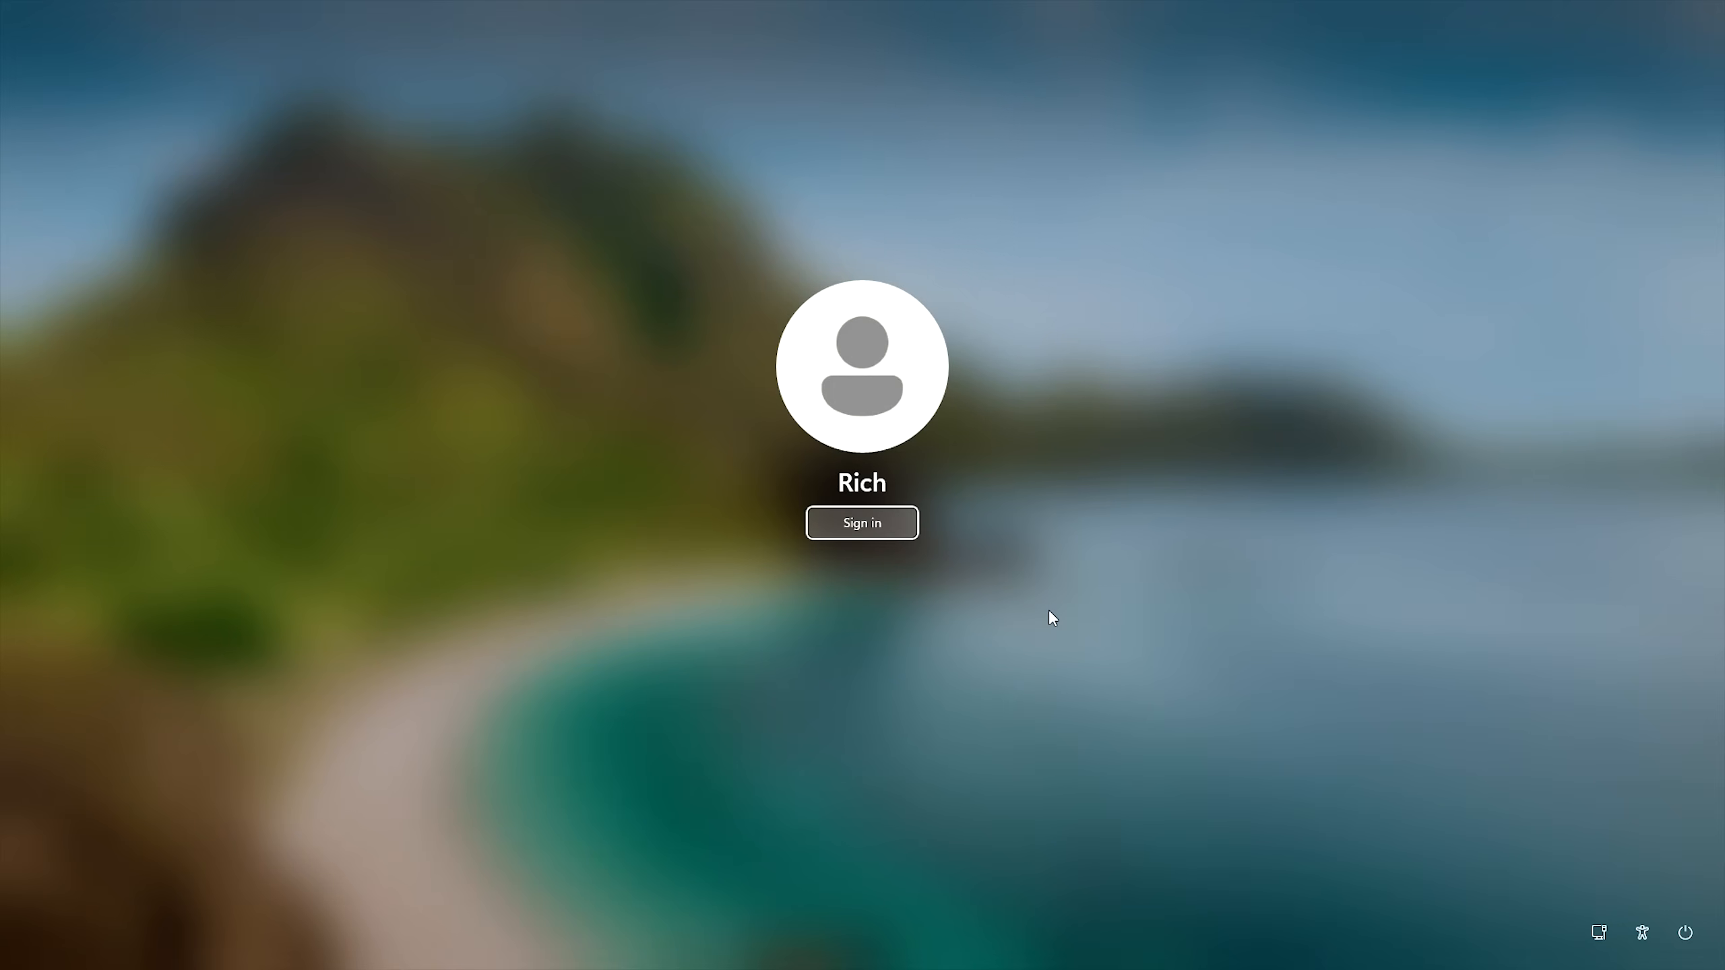
{"action": "mouse_move", "coordinate": [1040, 616]}
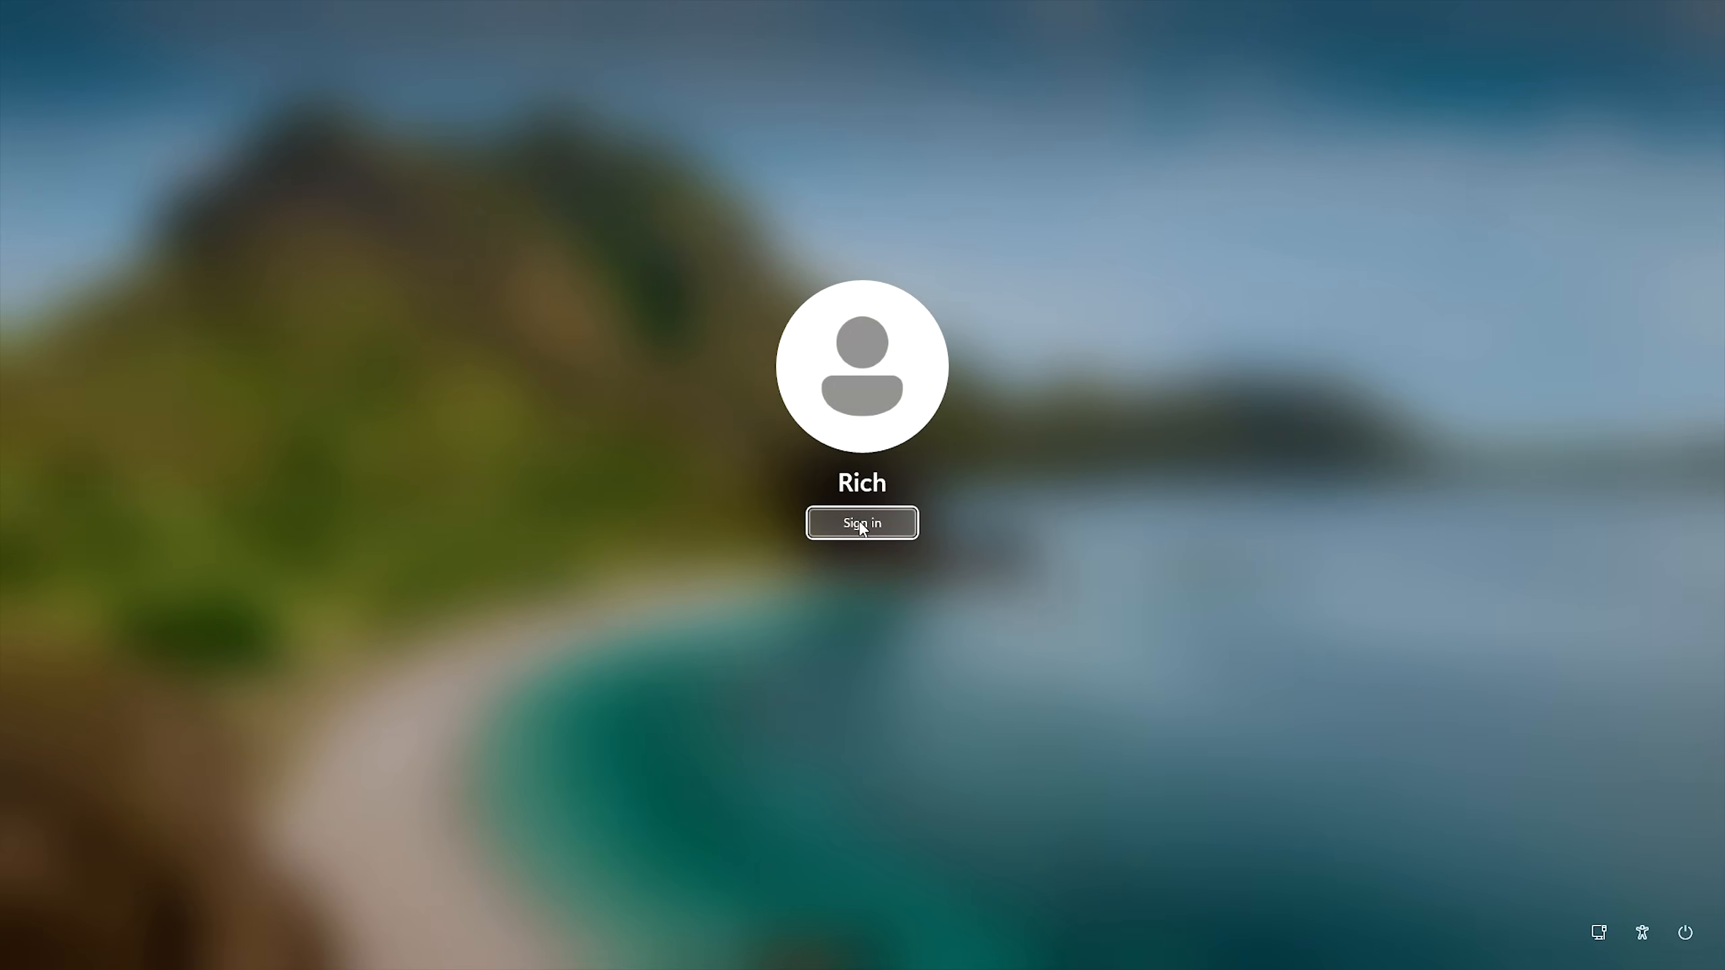
- Sign in as Rich with no password and close the Steam login popup on the desktop
{"action": "left_click", "coordinate": [861, 523]}
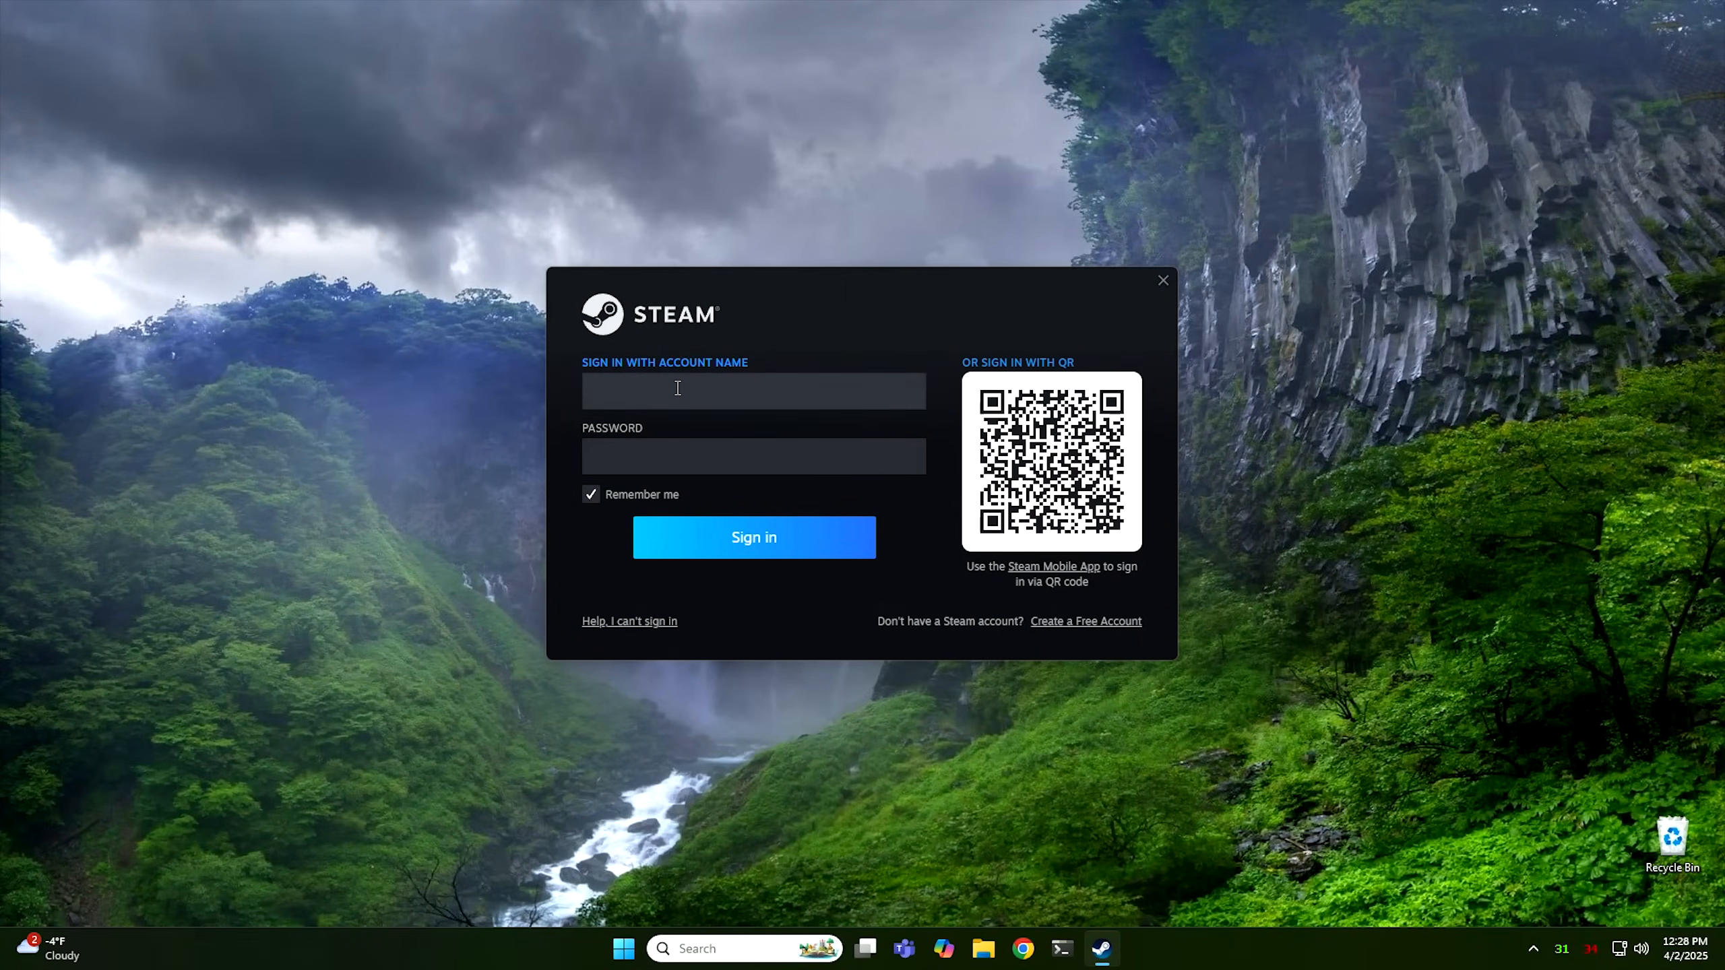
{"action": "left_click", "coordinate": [753, 390]}
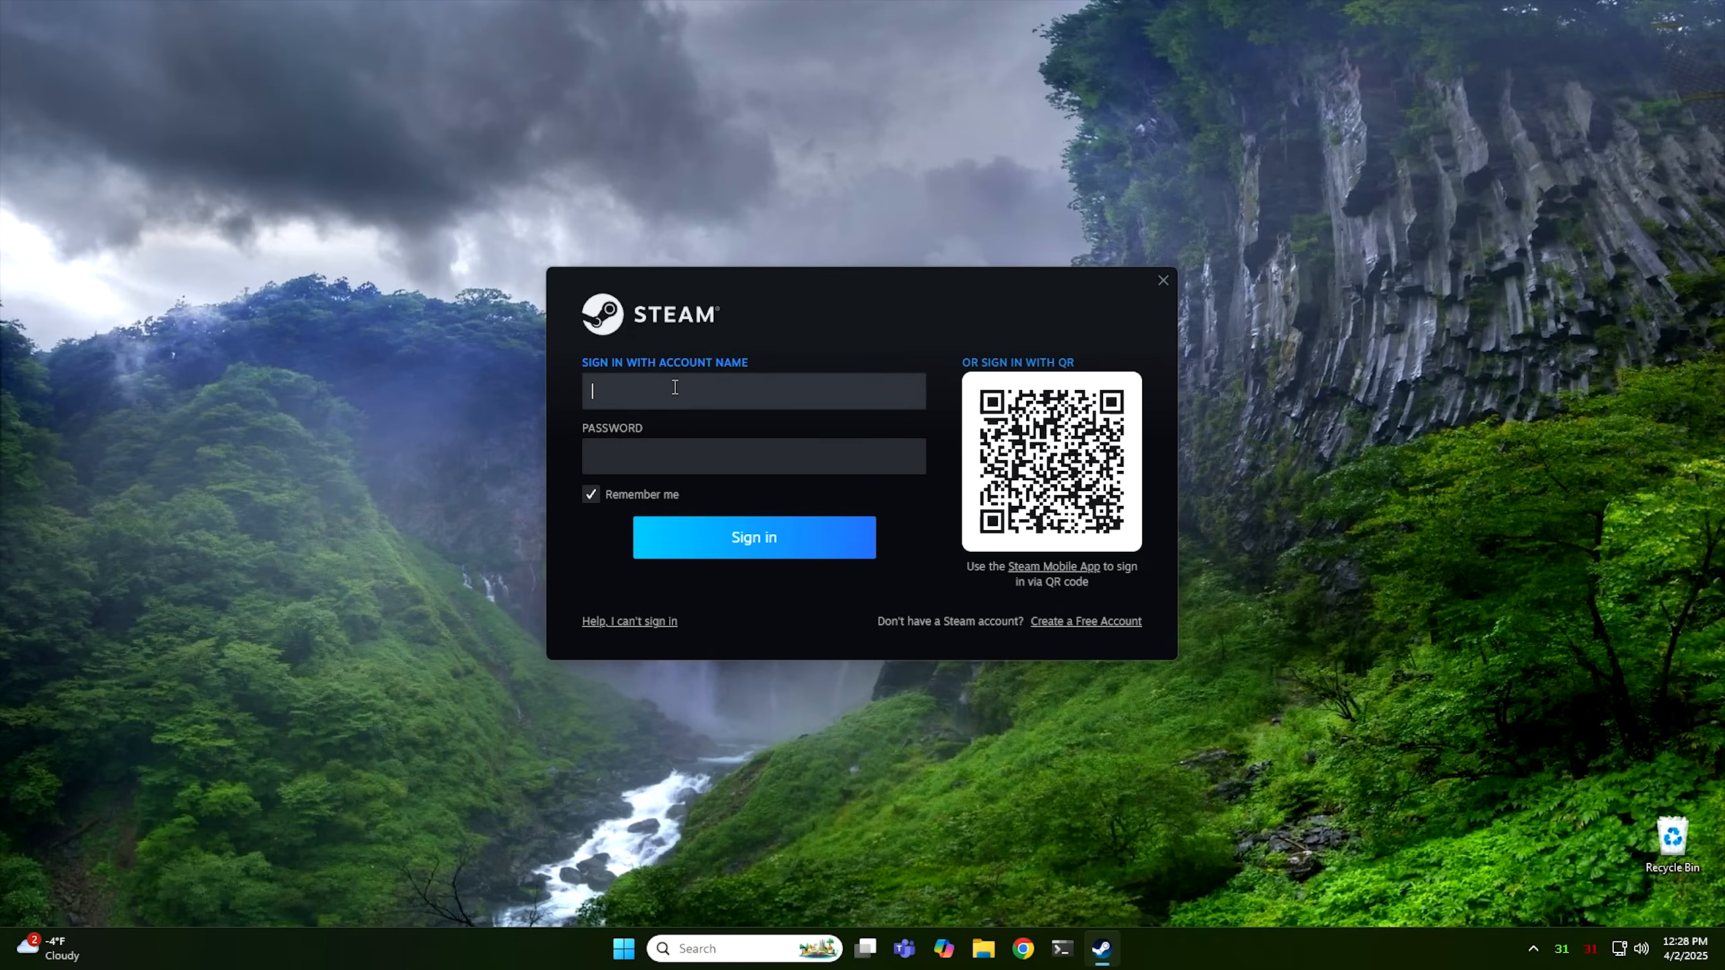
{"action": "mouse_move", "coordinate": [1164, 280]}
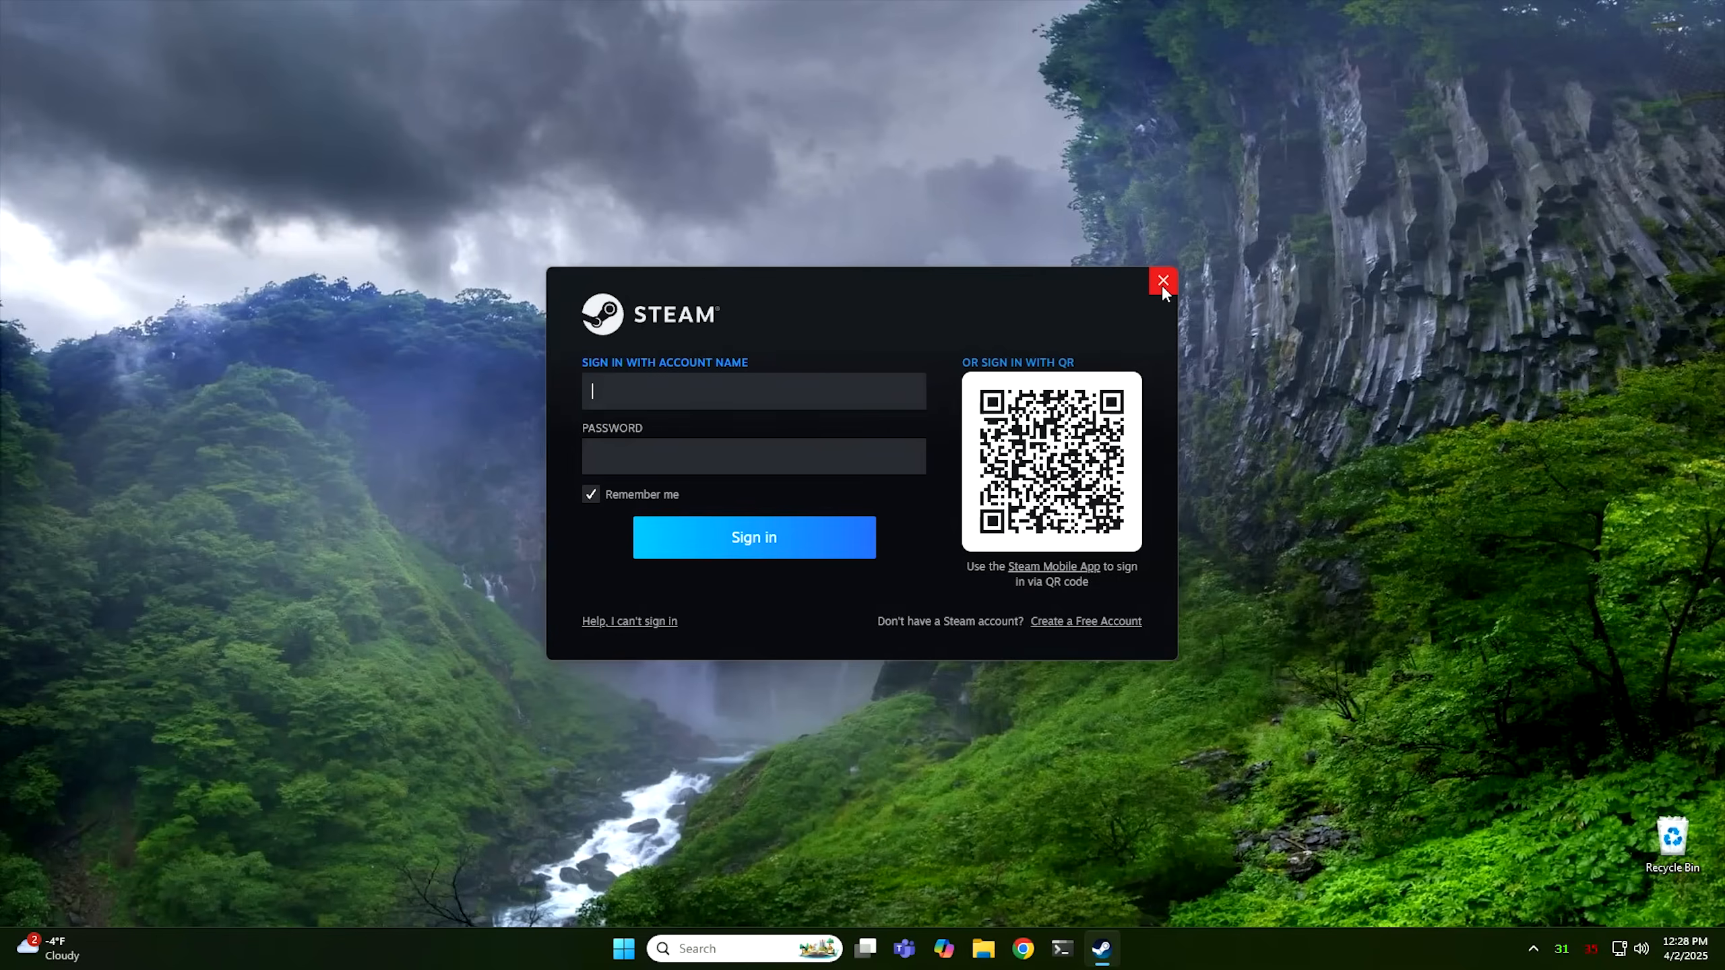
{"action": "left_click", "coordinate": [1164, 279]}
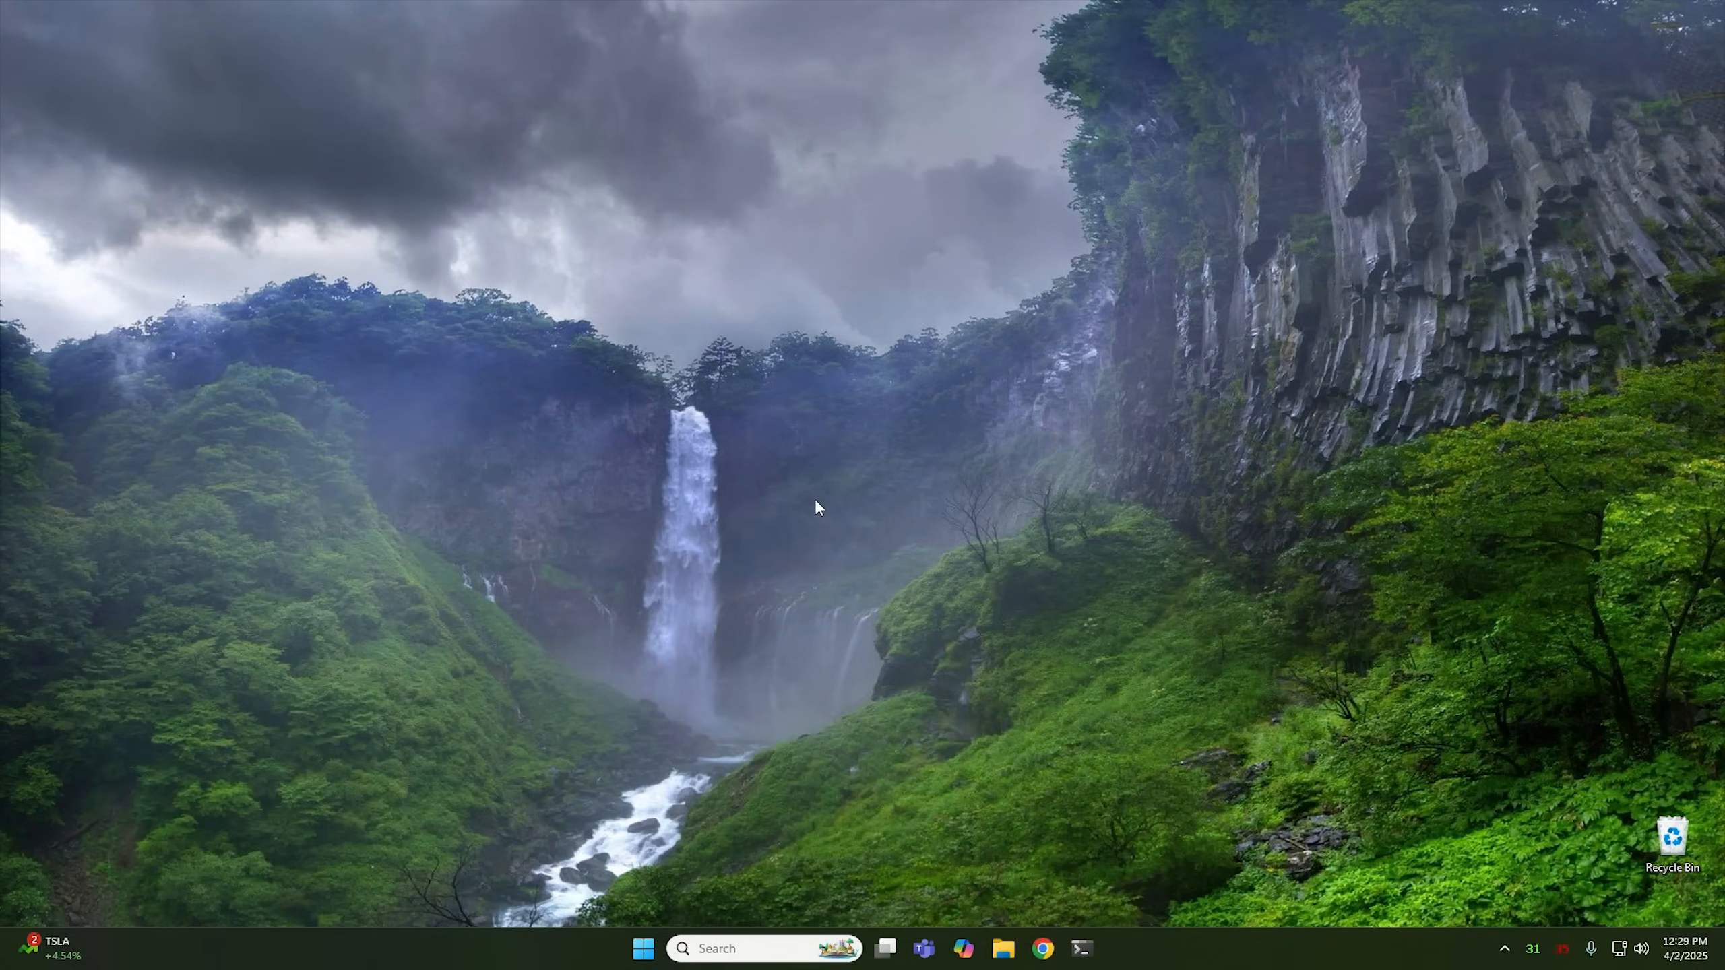
- Confirm under Accounts > Your info that Rich is a Local Account administrator, then close Settings
{"action": "left_click", "coordinate": [642, 967]}
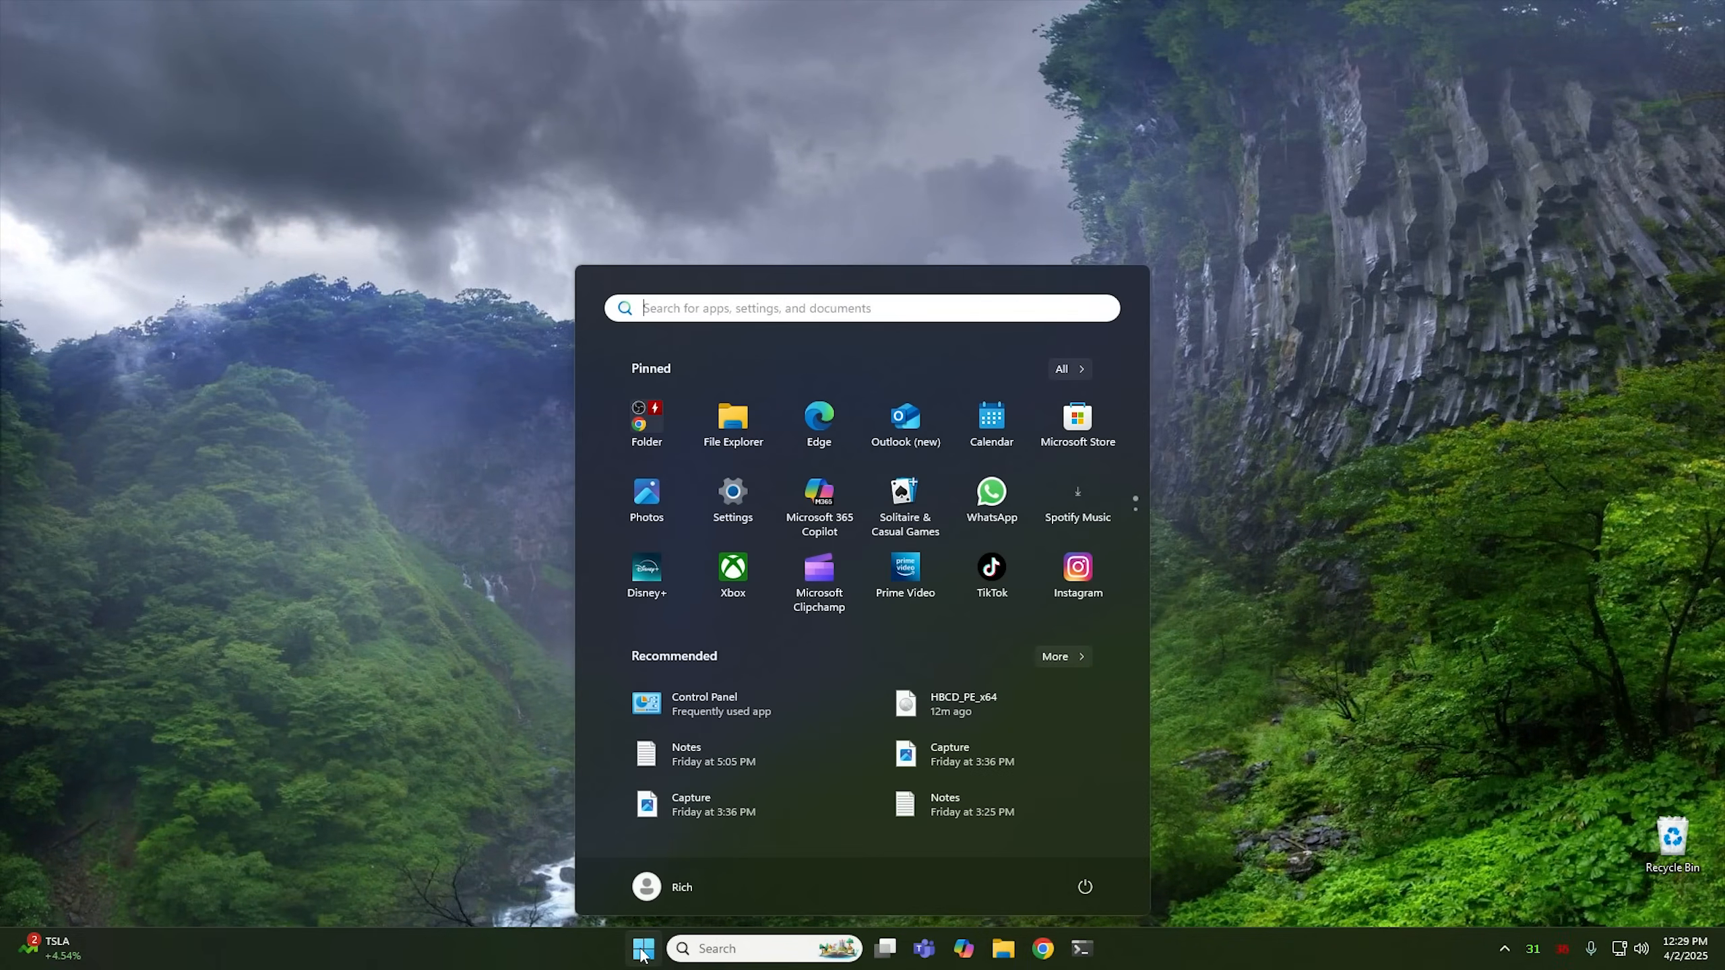
{"action": "left_click", "coordinate": [733, 490]}
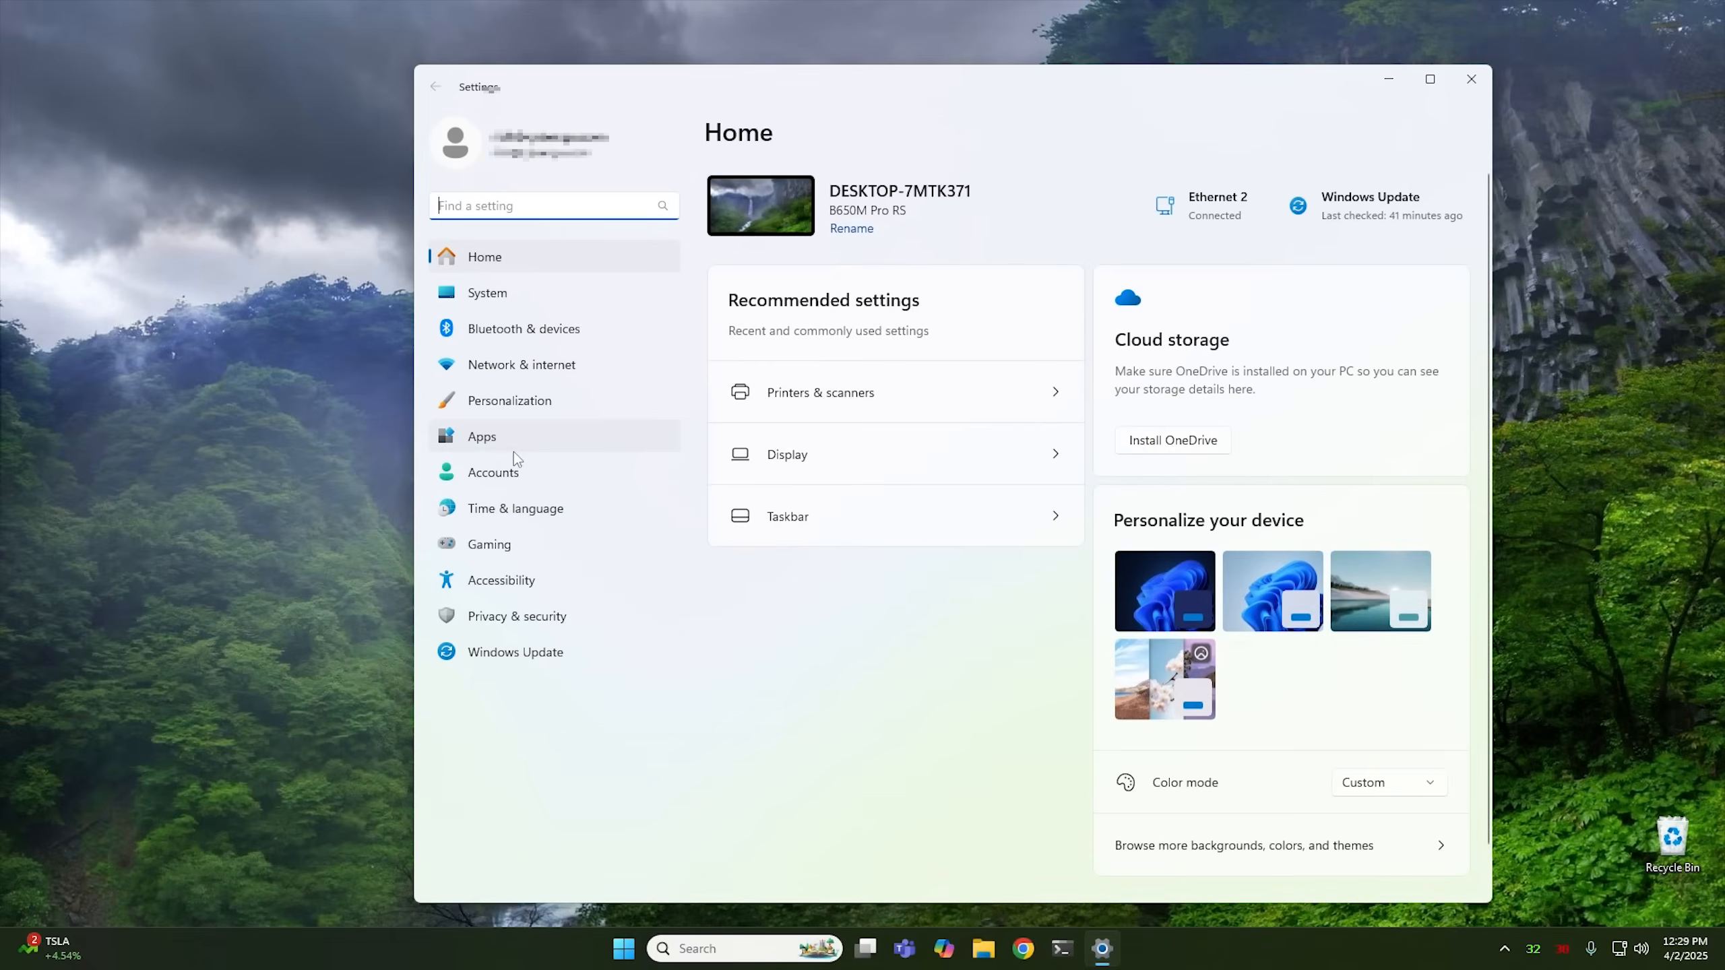
{"action": "left_click", "coordinate": [494, 472]}
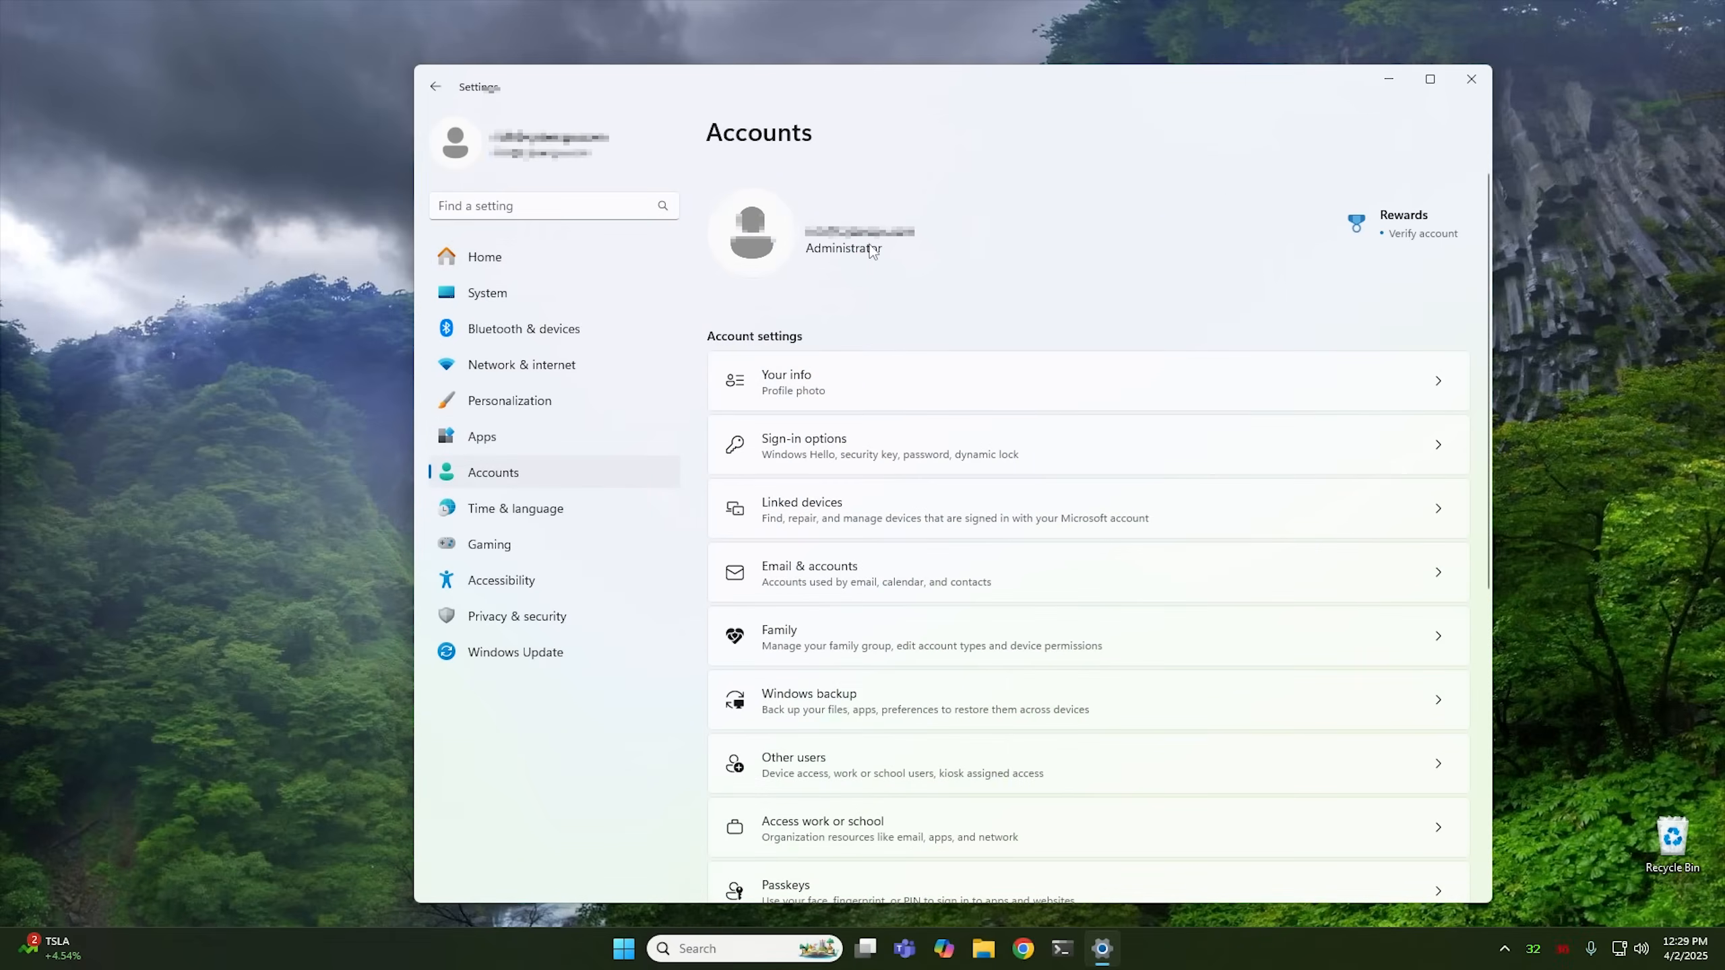
{"action": "mouse_move", "coordinate": [863, 253]}
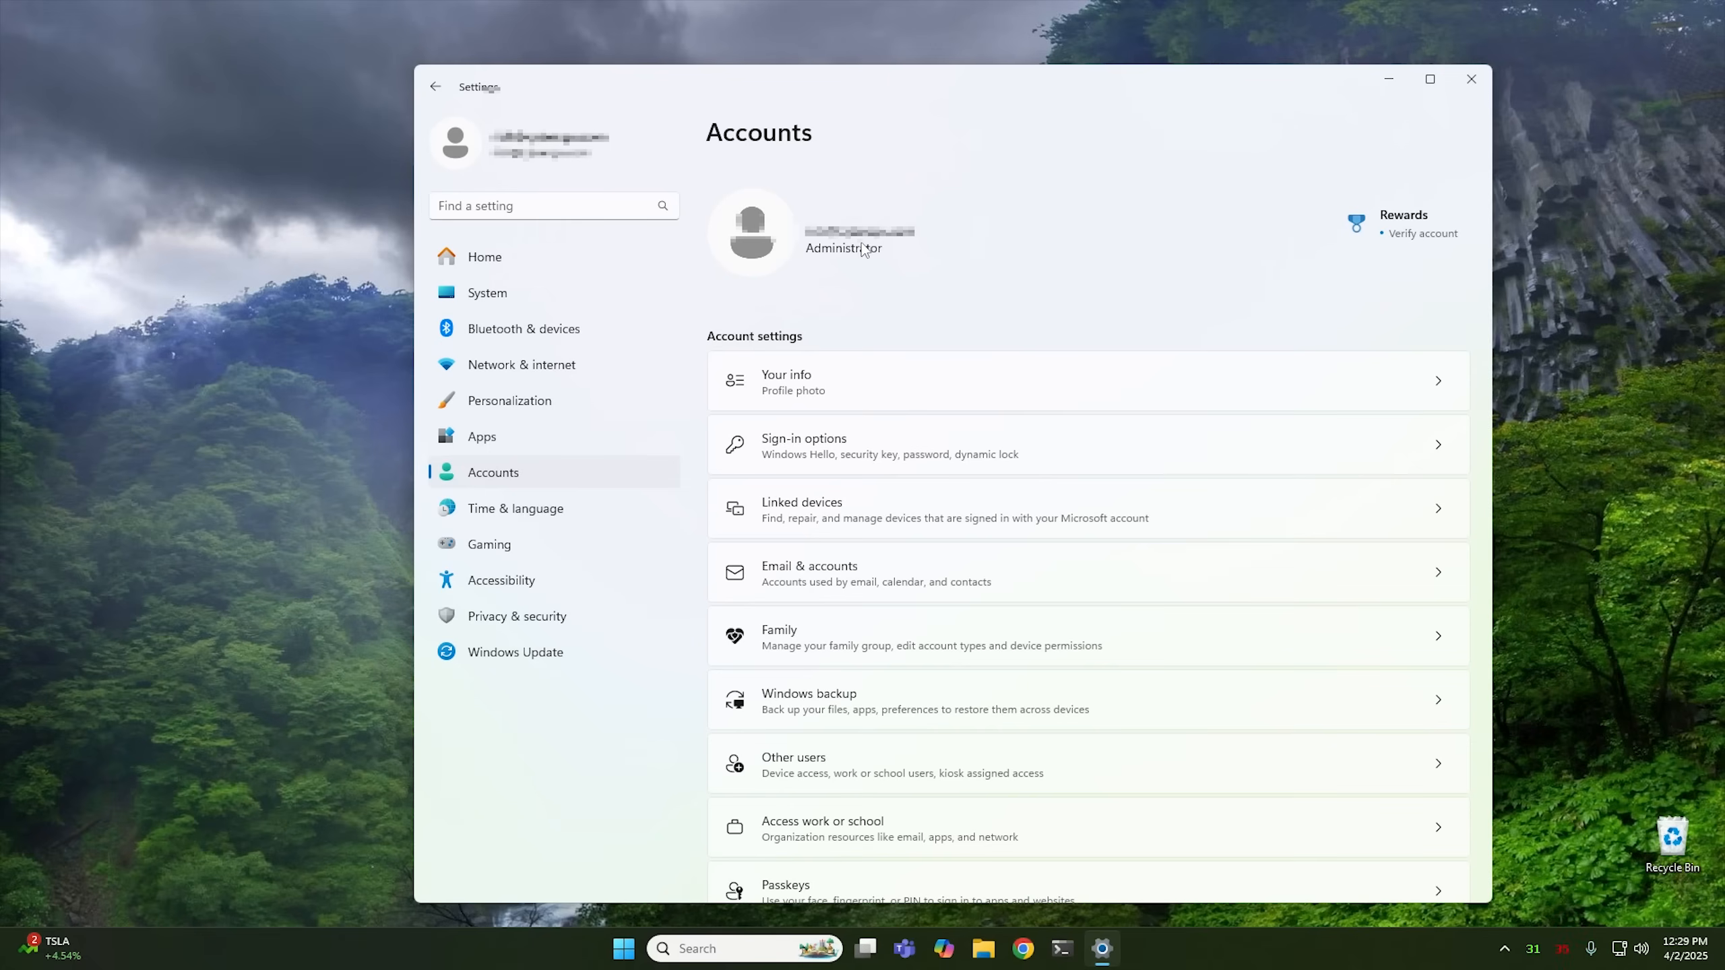
{"action": "mouse_move", "coordinate": [857, 267]}
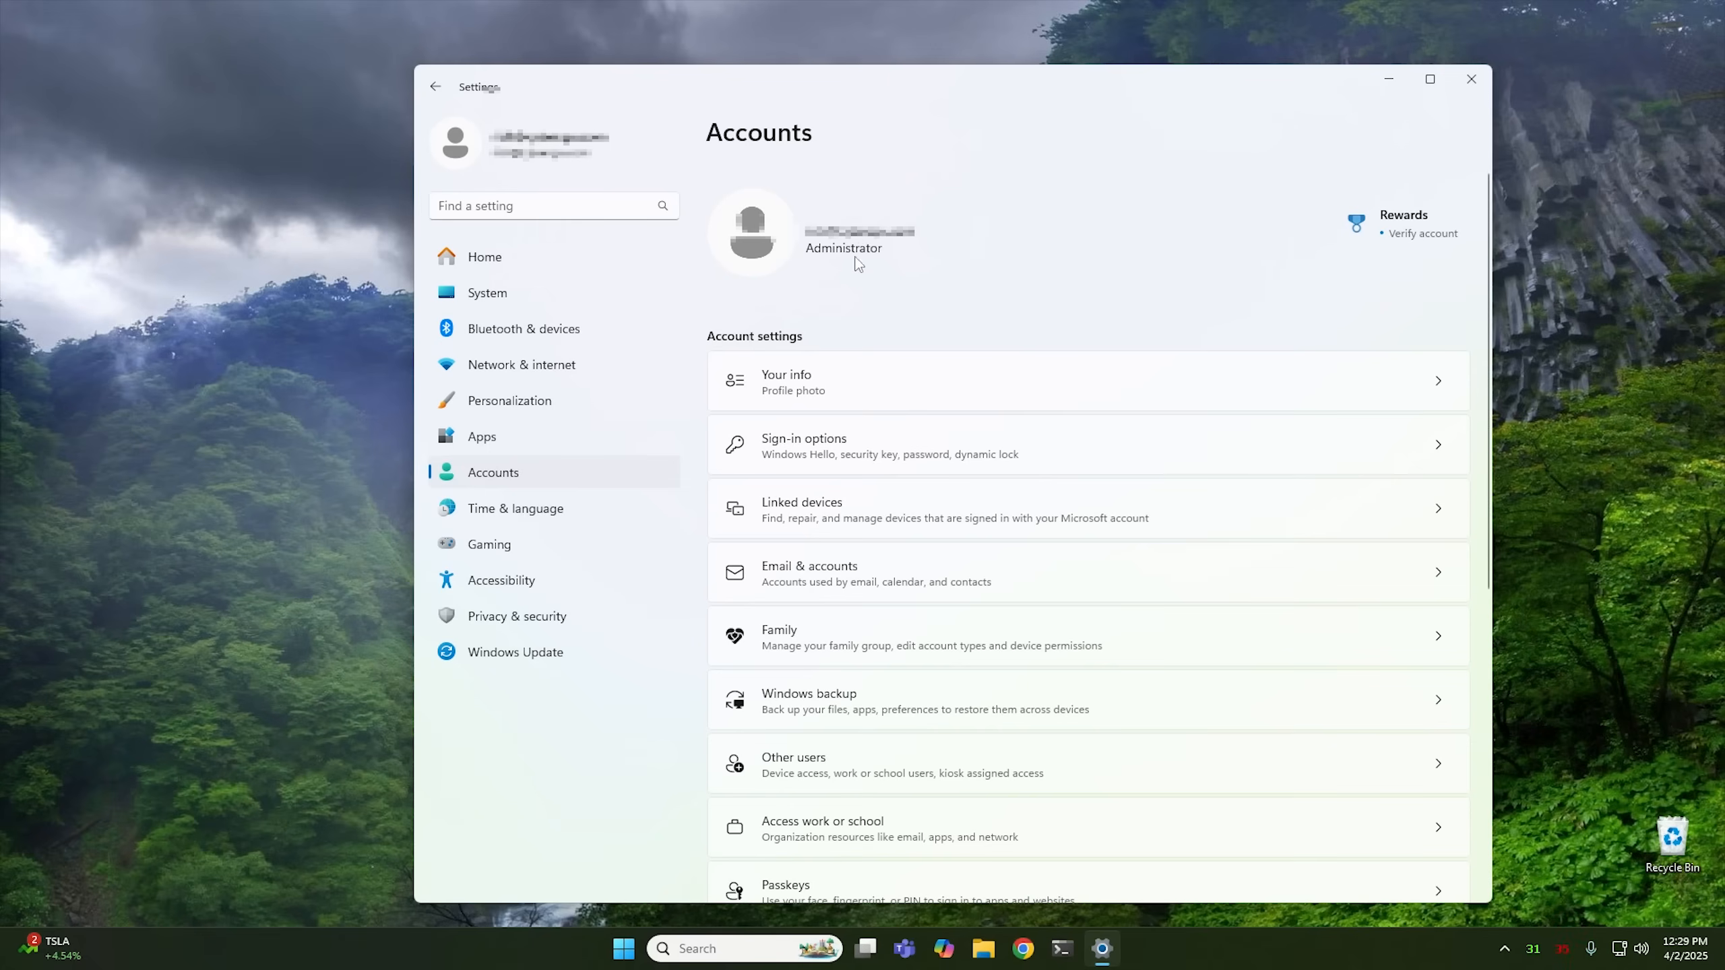
{"action": "left_click", "coordinate": [787, 383]}
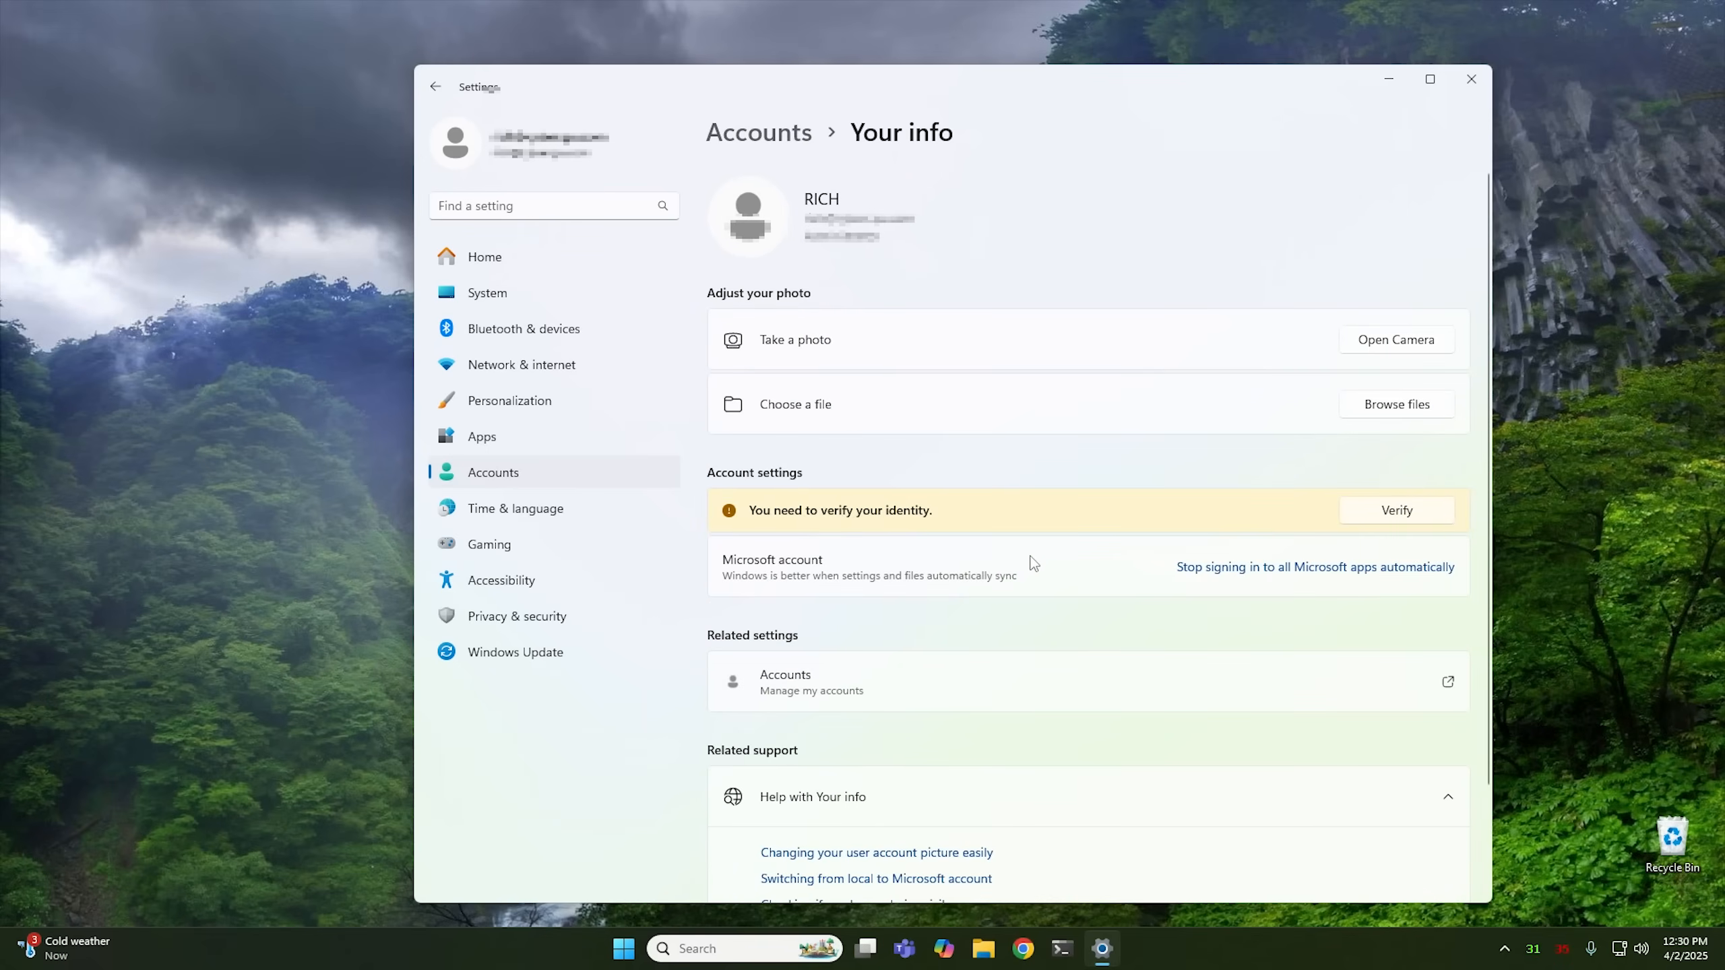
{"action": "mouse_move", "coordinate": [996, 569]}
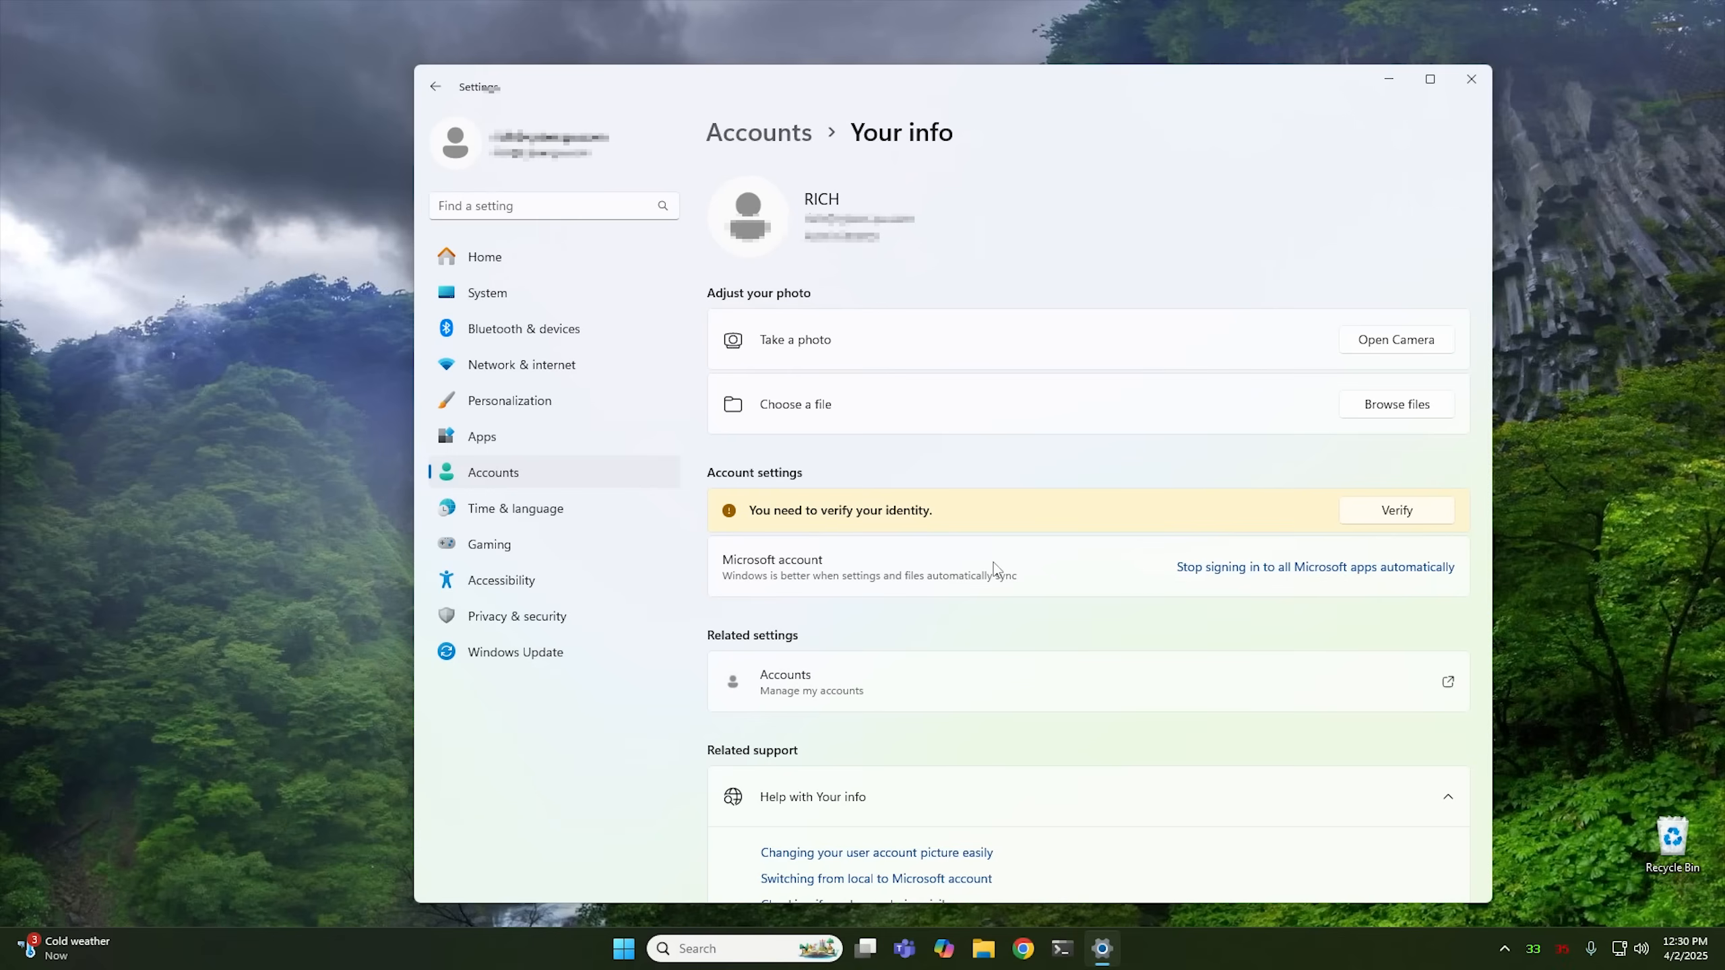
{"action": "mouse_move", "coordinate": [1326, 577]}
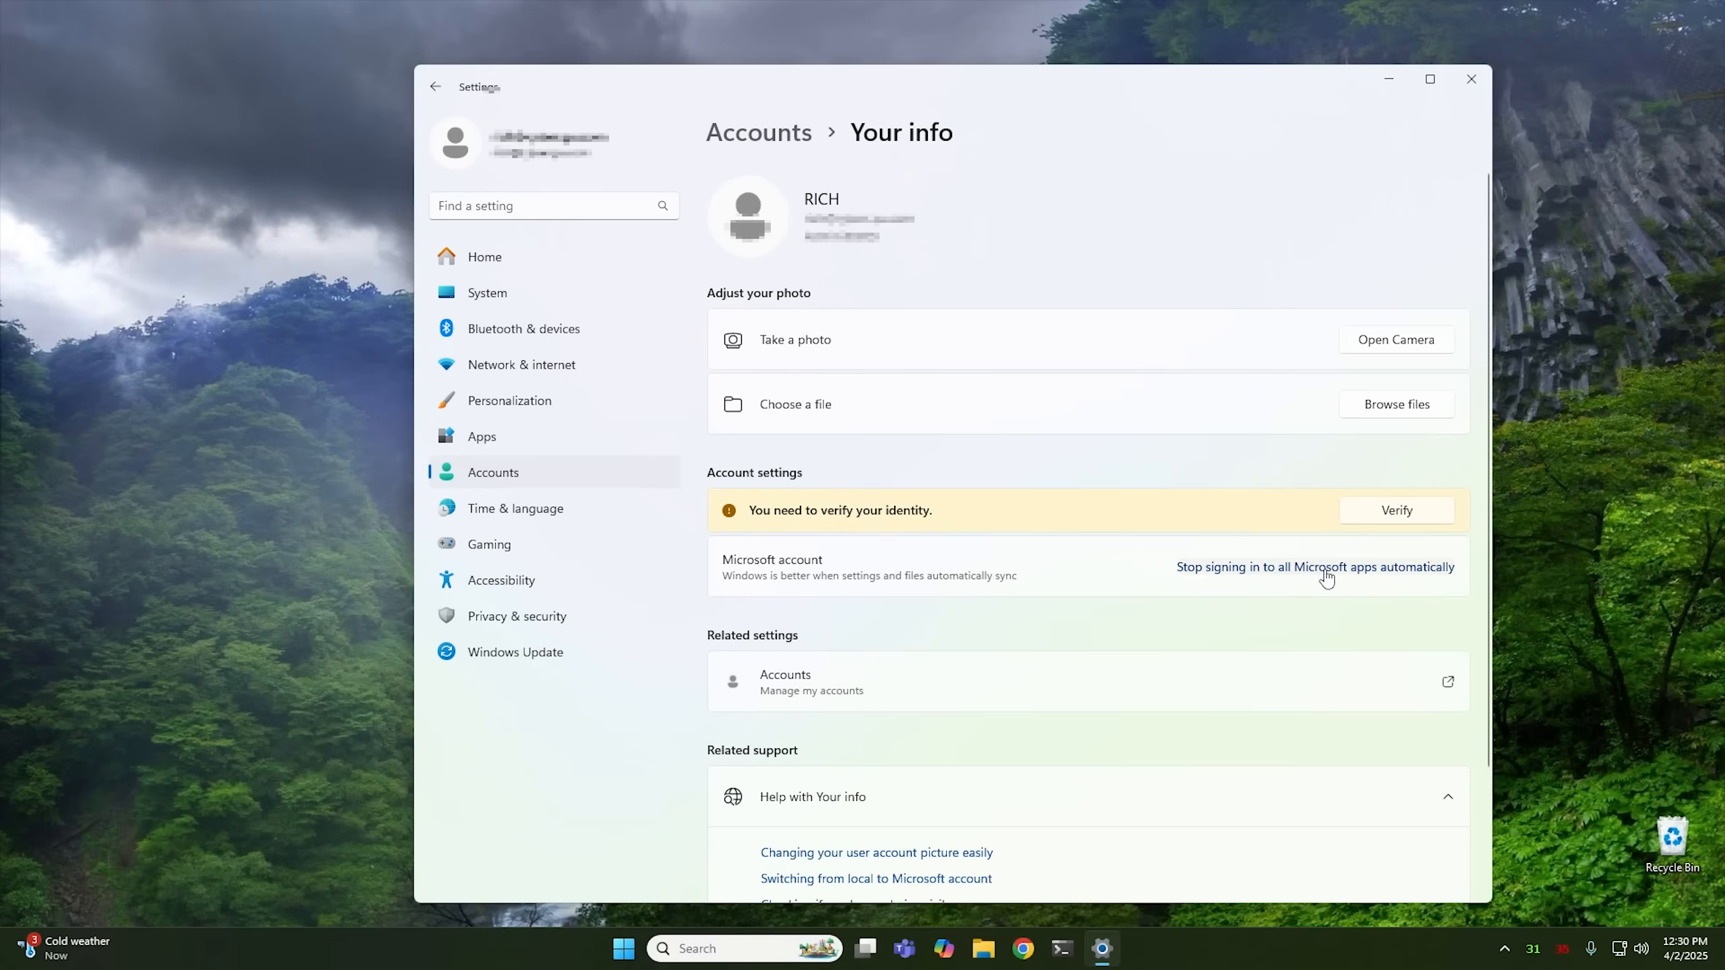
{"action": "mouse_move", "coordinate": [1226, 579]}
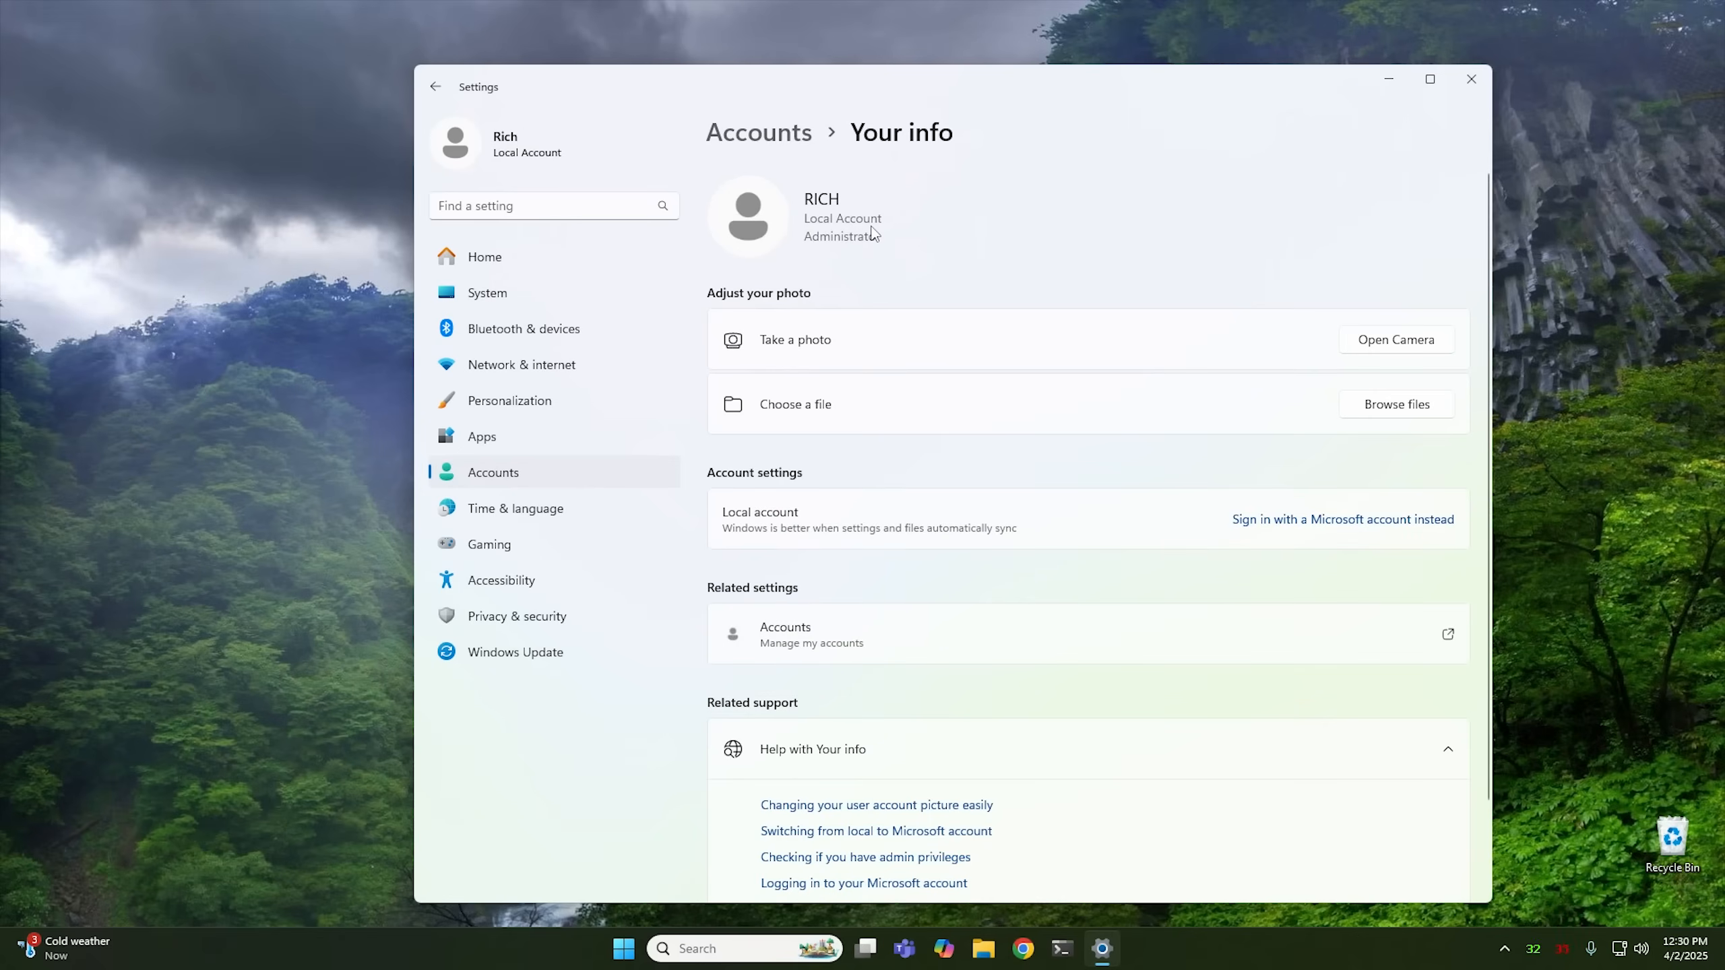
{"action": "mouse_move", "coordinate": [866, 238]}
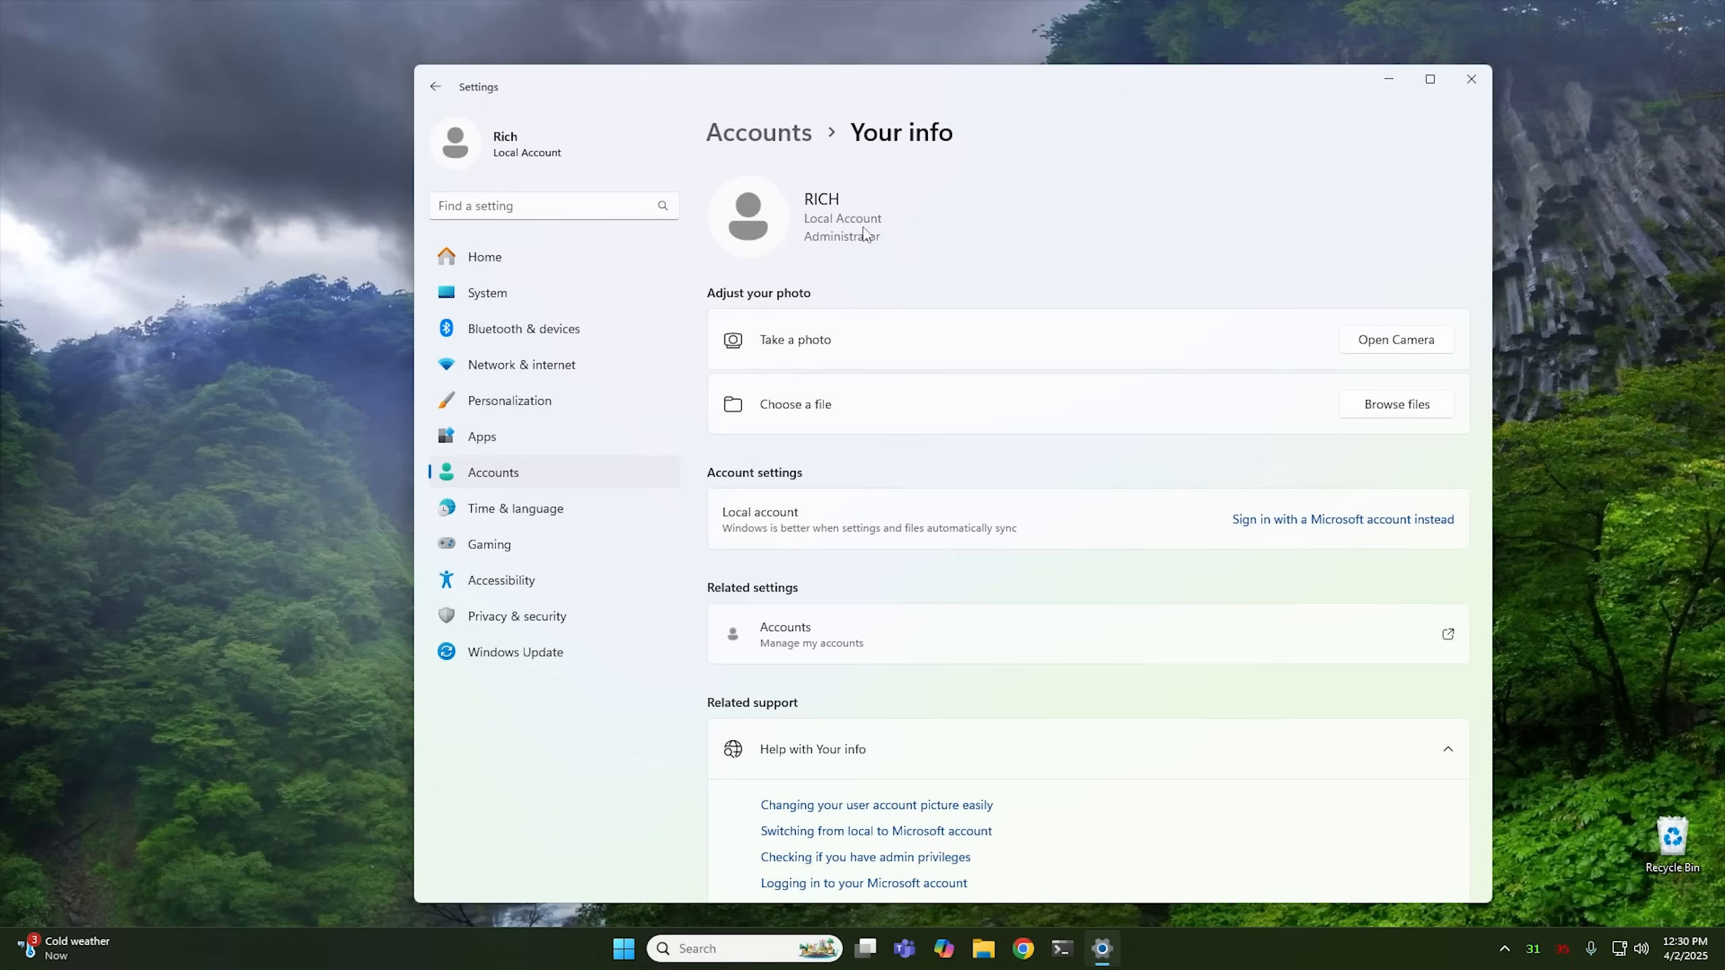
{"action": "left_click", "coordinate": [1472, 78]}
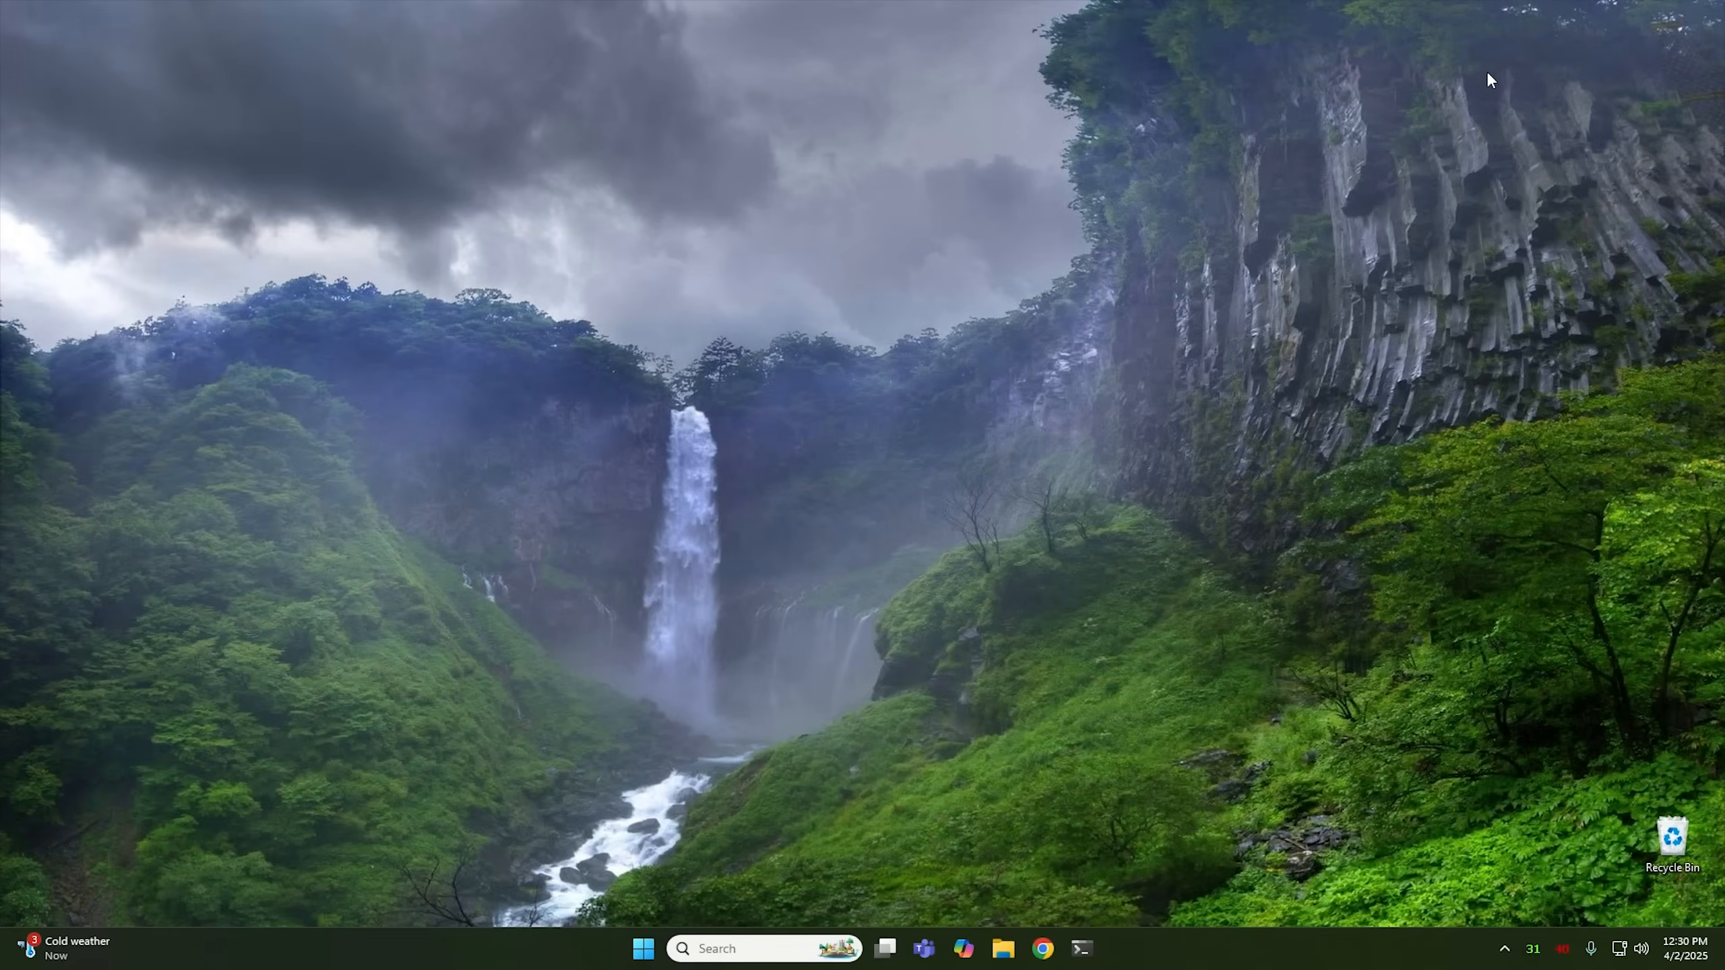